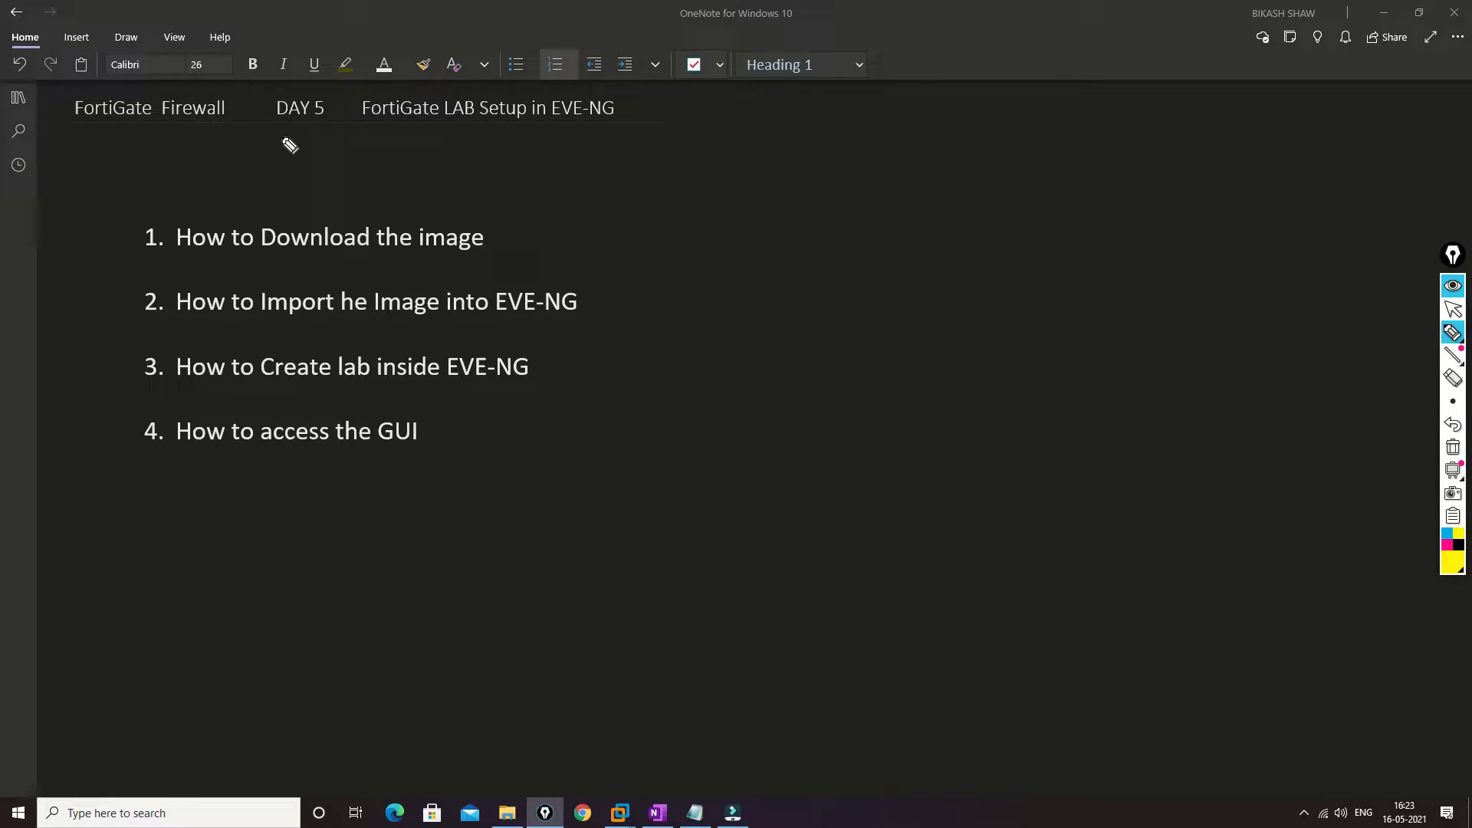
Ink yellow ticks beside DAY 5 and FortiGate Firewall, and underline the LAB Setup title
drag(276, 141, 342, 117)
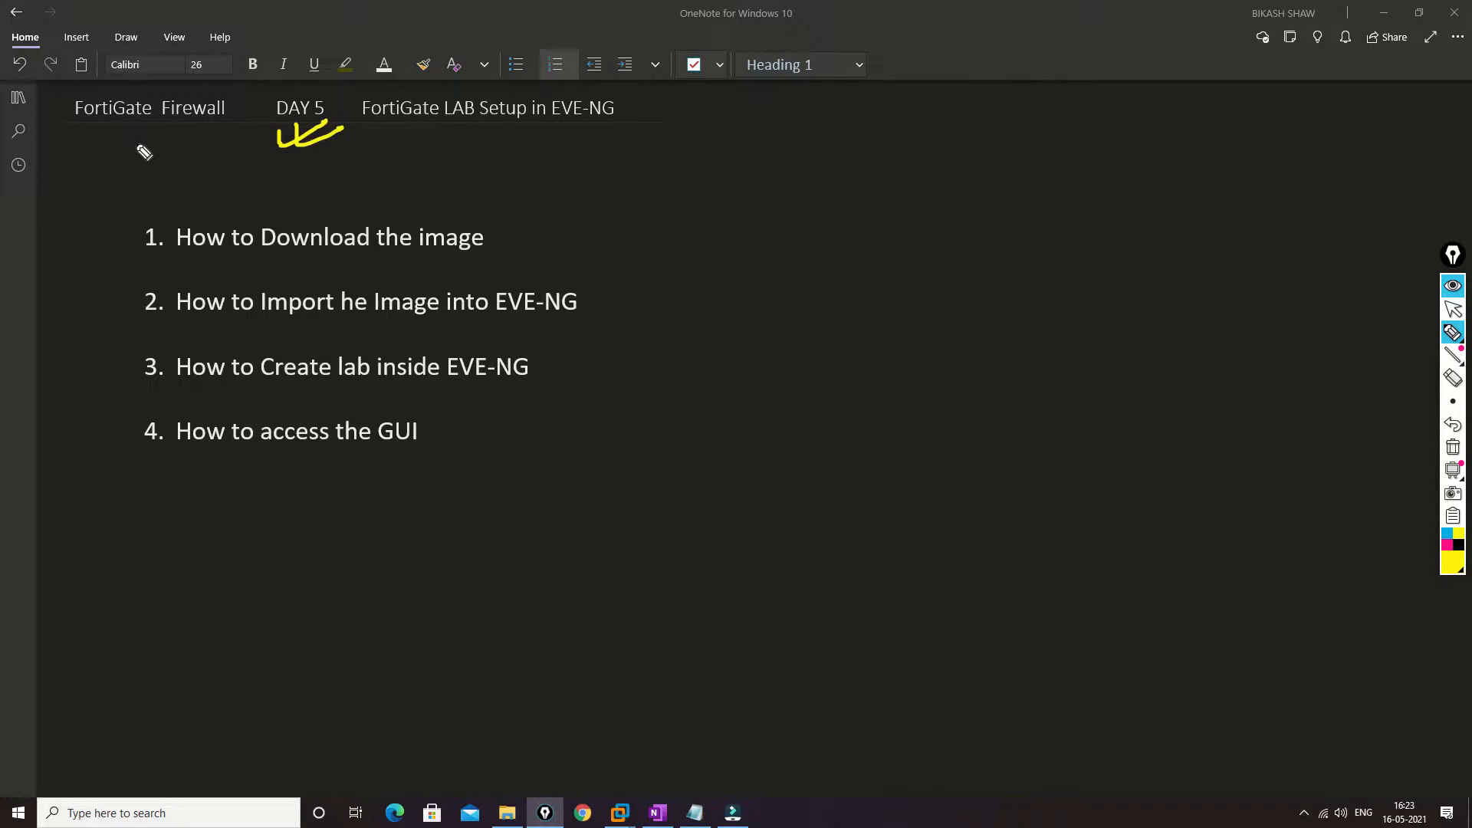
drag(113, 146, 174, 137)
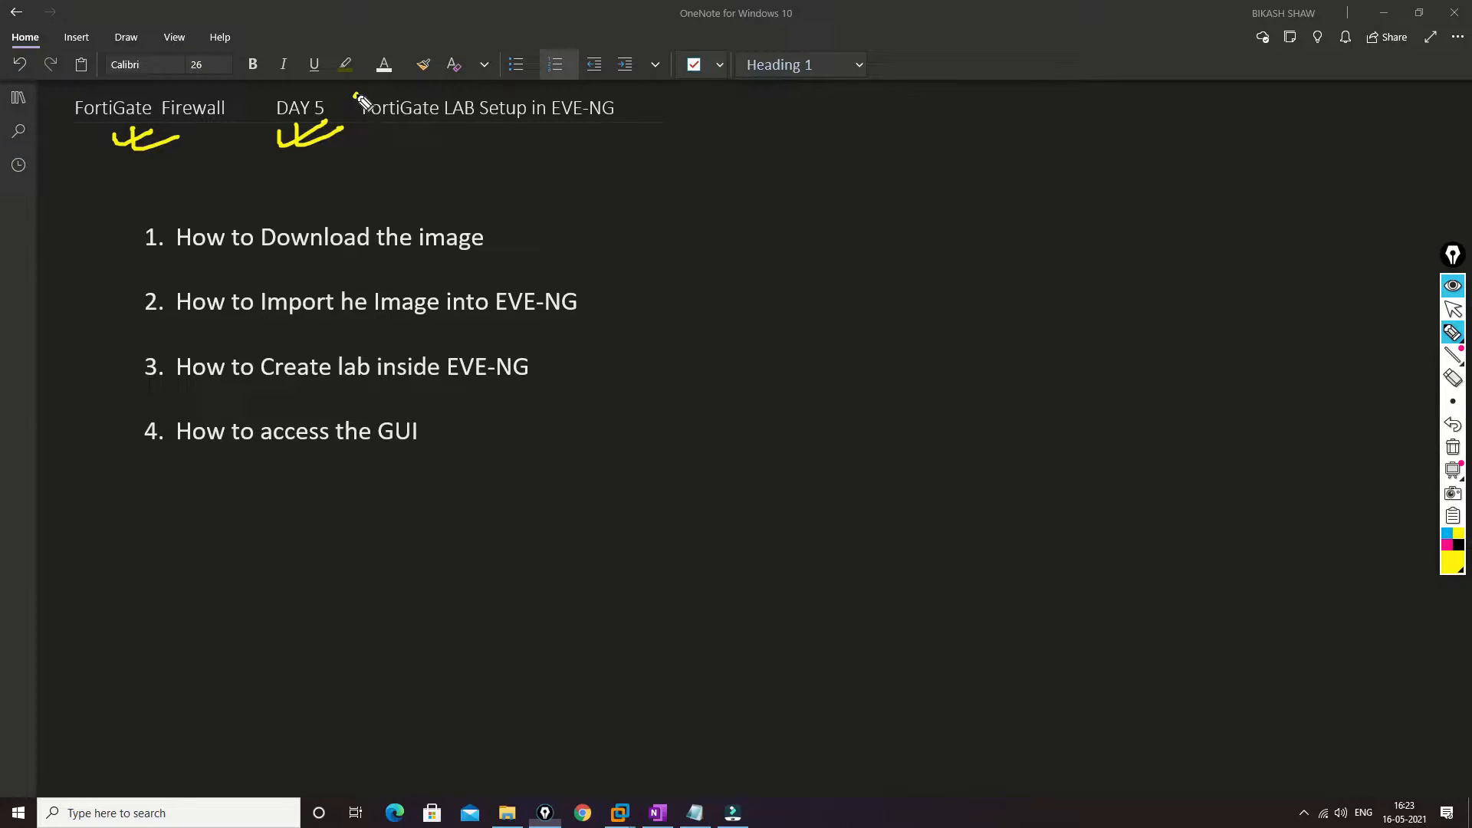
drag(355, 94, 629, 146)
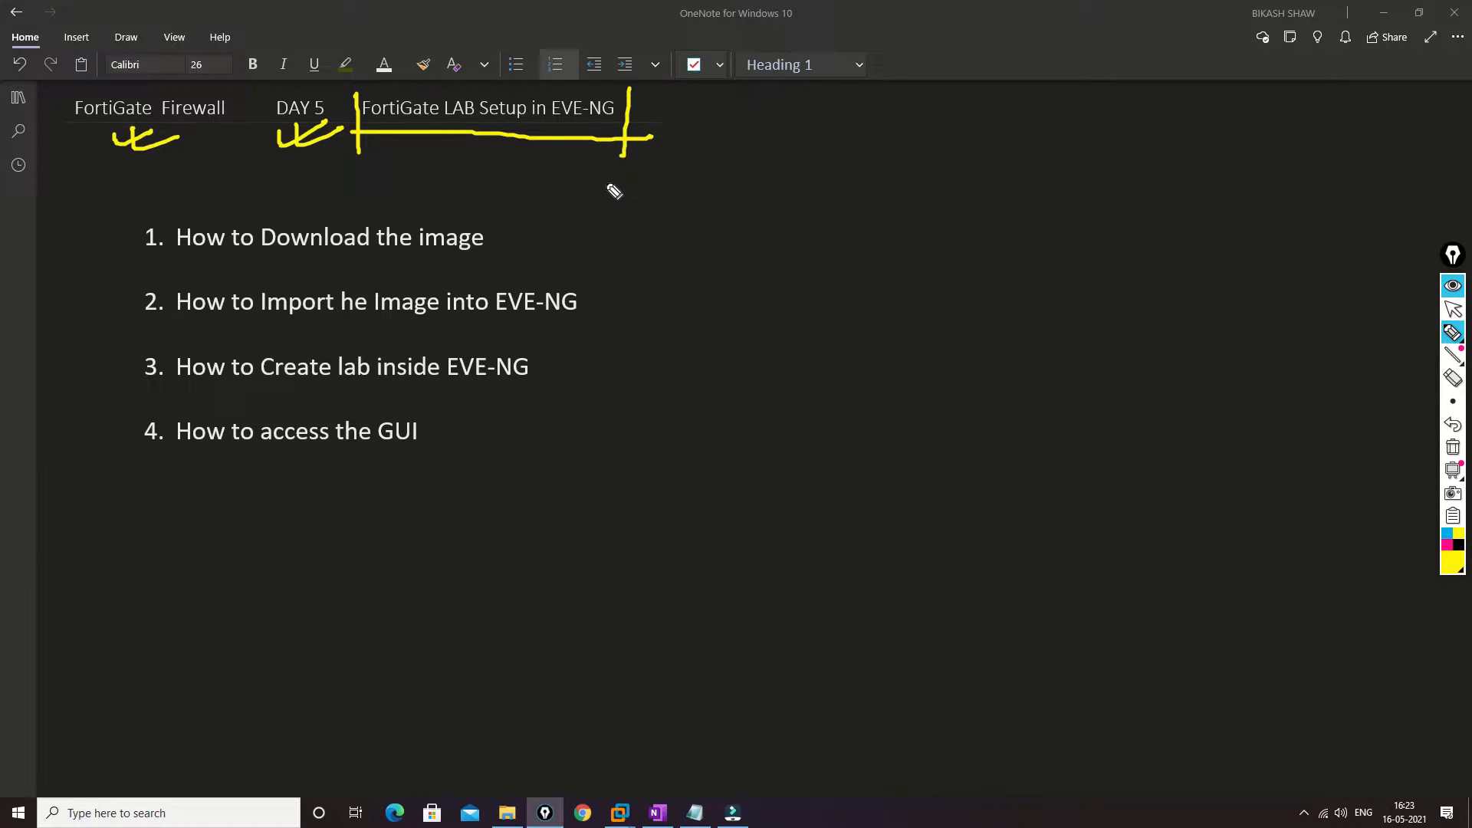
mouse_move(616, 179)
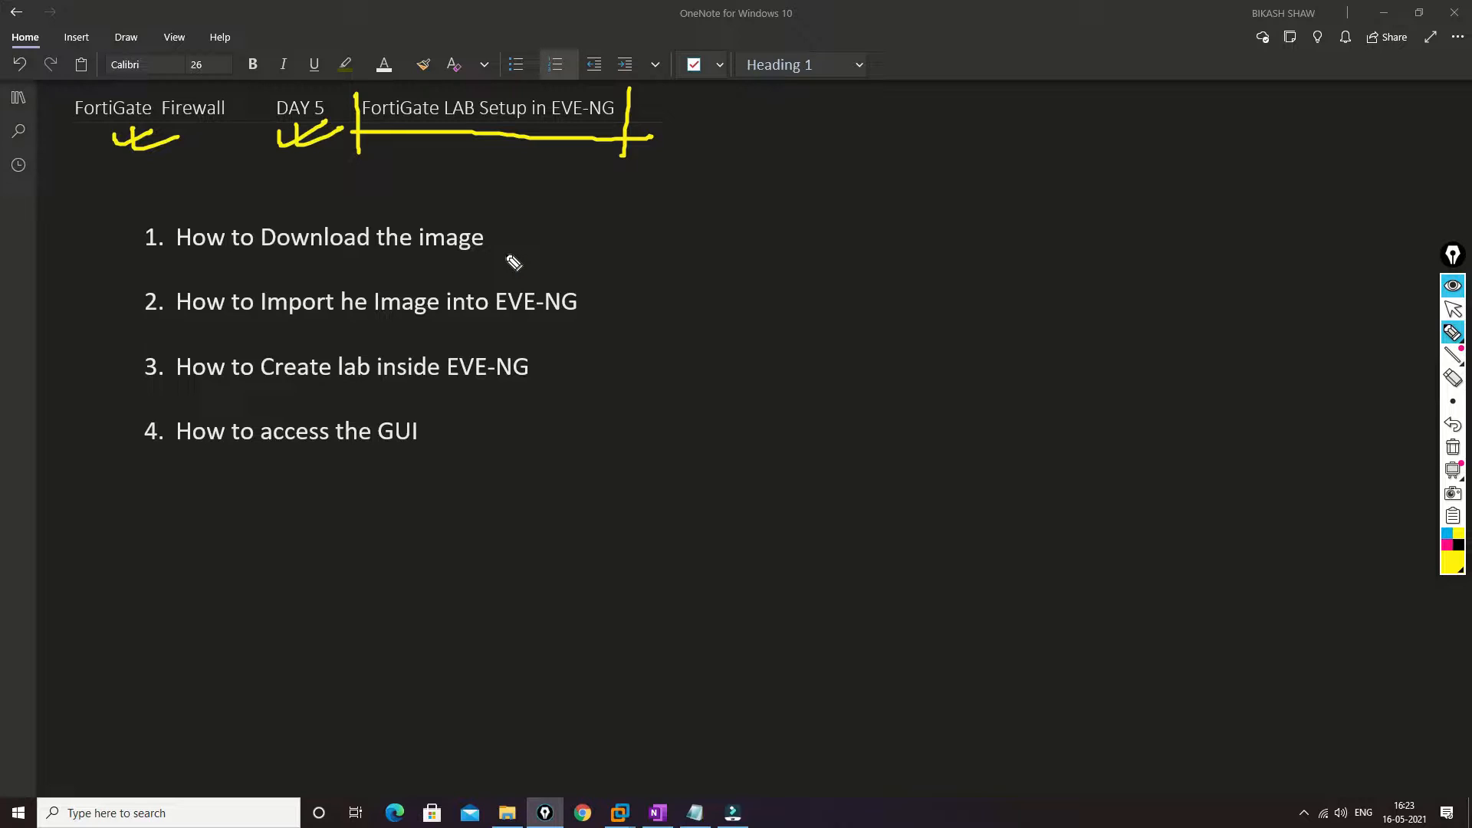
mouse_move(527, 240)
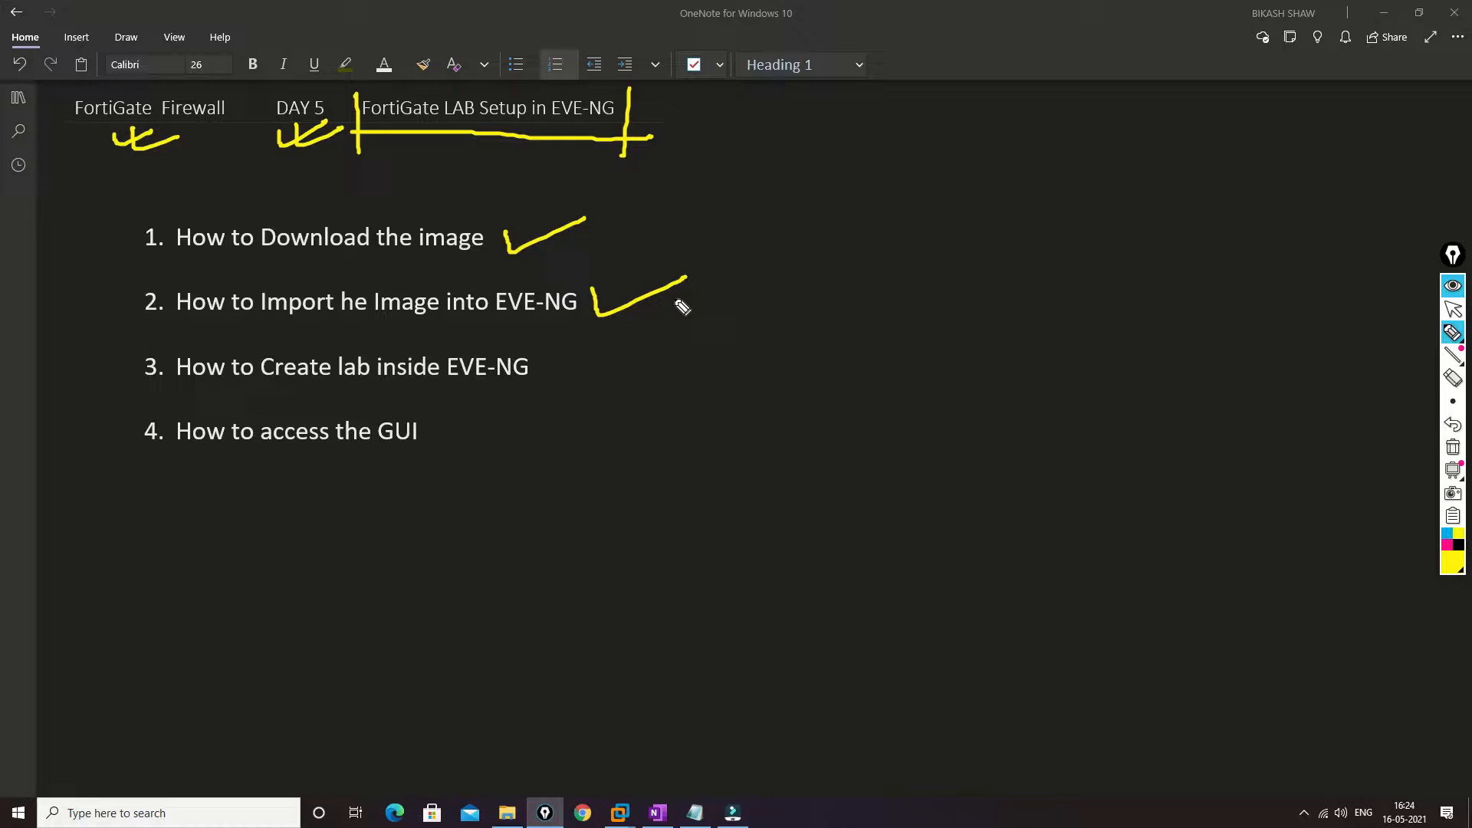
mouse_move(597, 360)
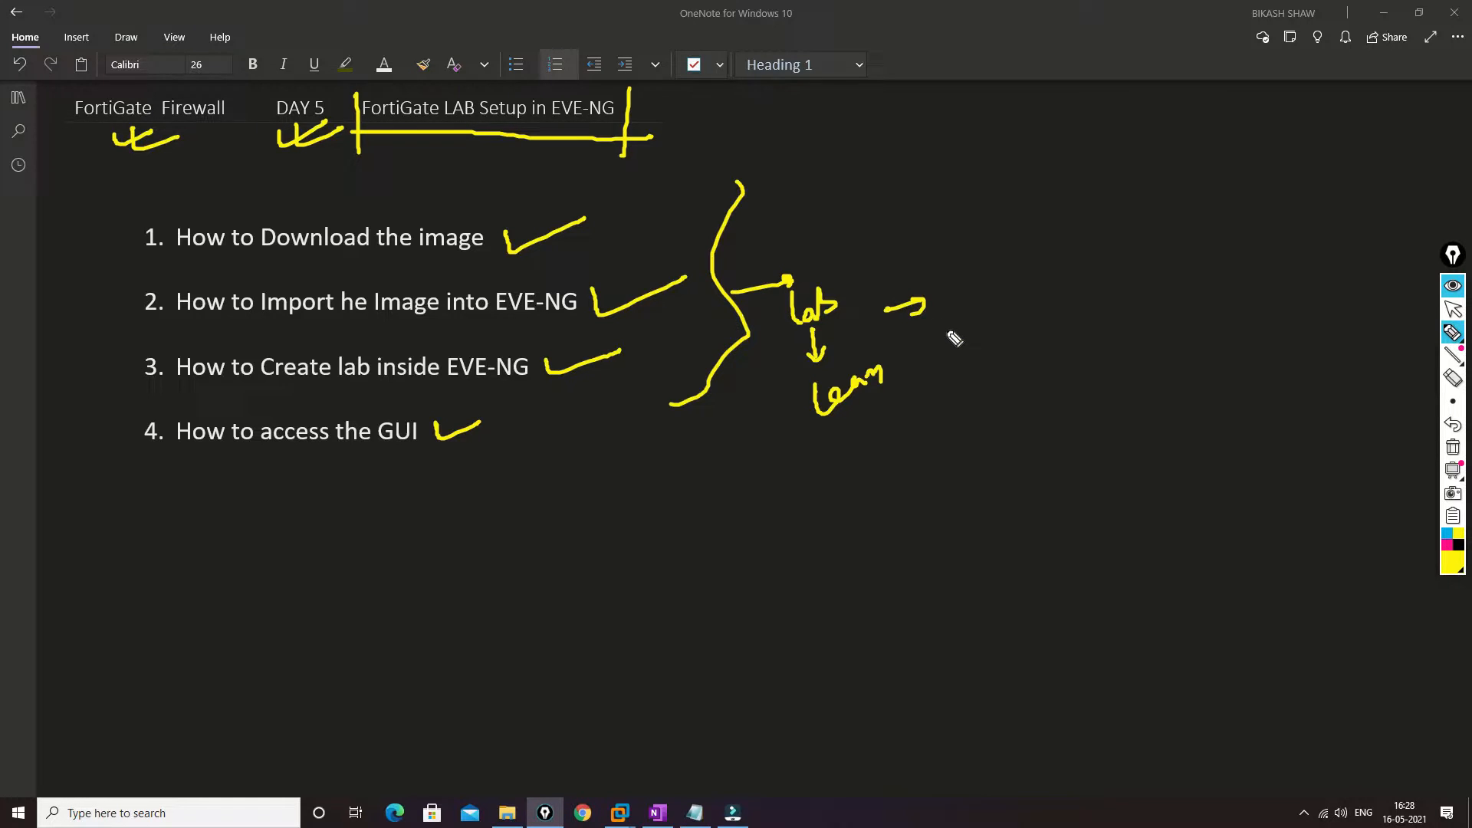
mouse_move(946, 340)
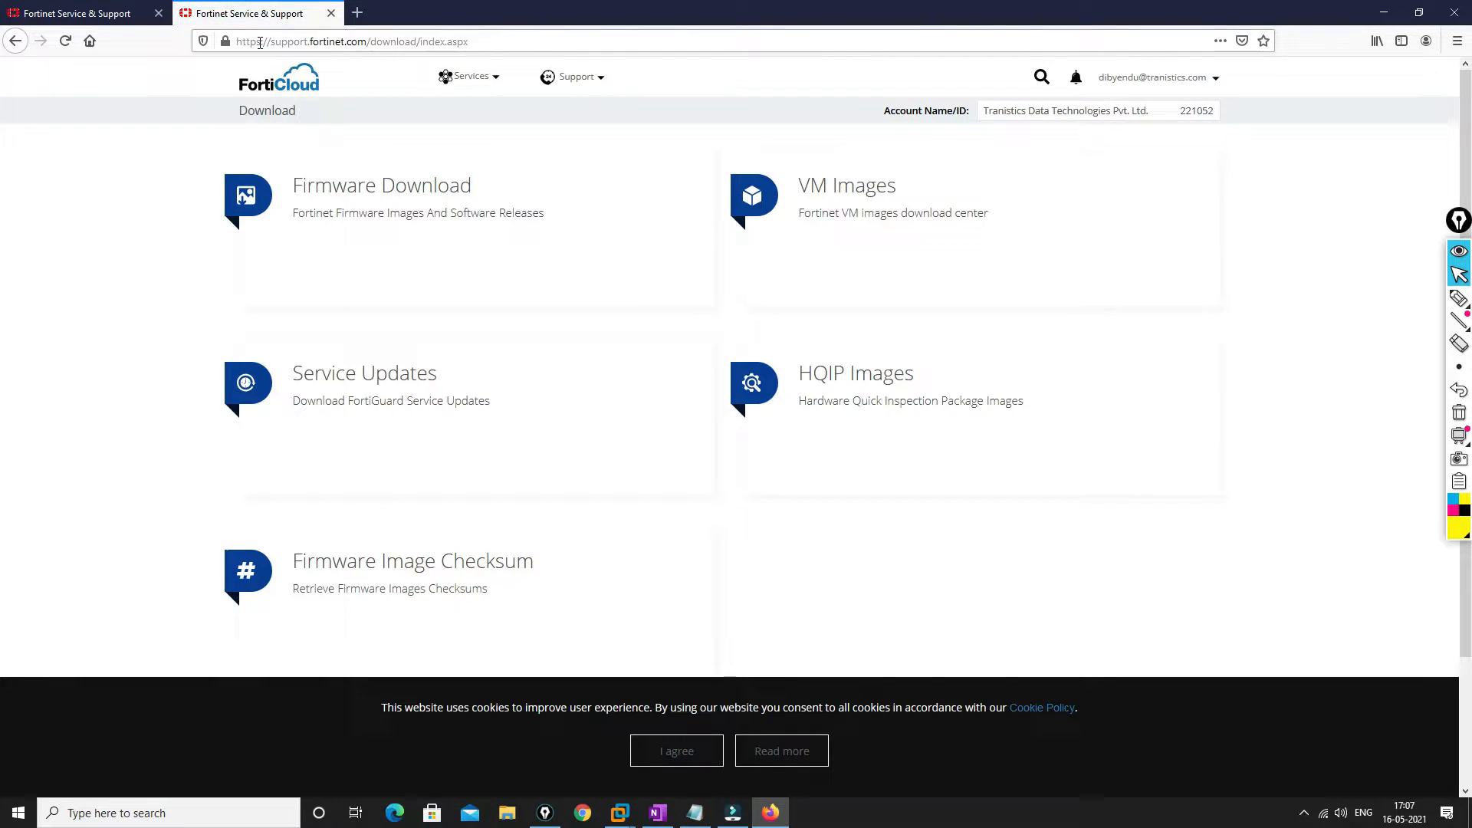
Browse Firmware Download to the FortiGate v7.00/7.0.0 folder listing build 0066 images
scroll(down, 3)
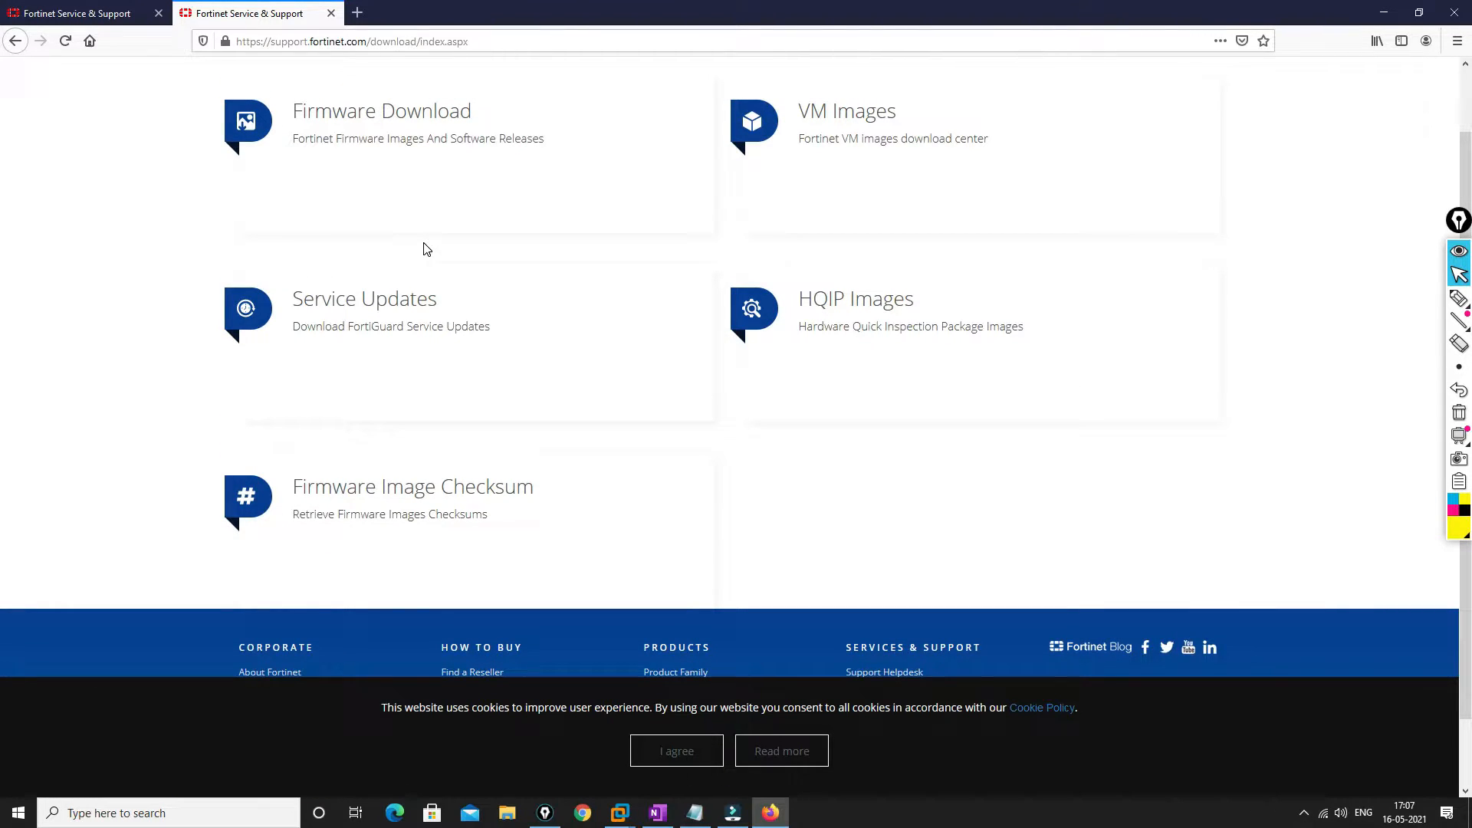
mouse_move(476, 189)
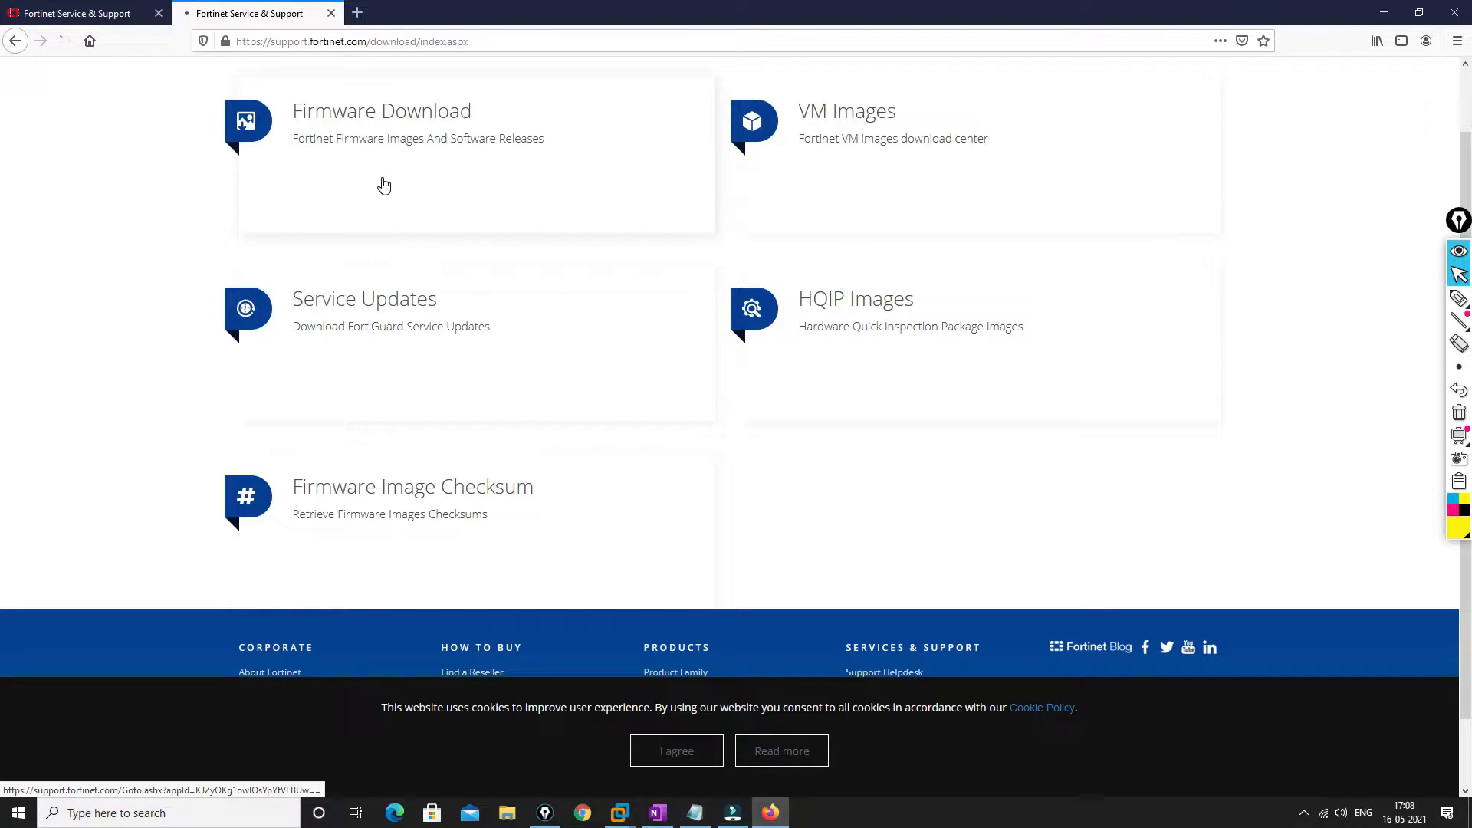
click(381, 110)
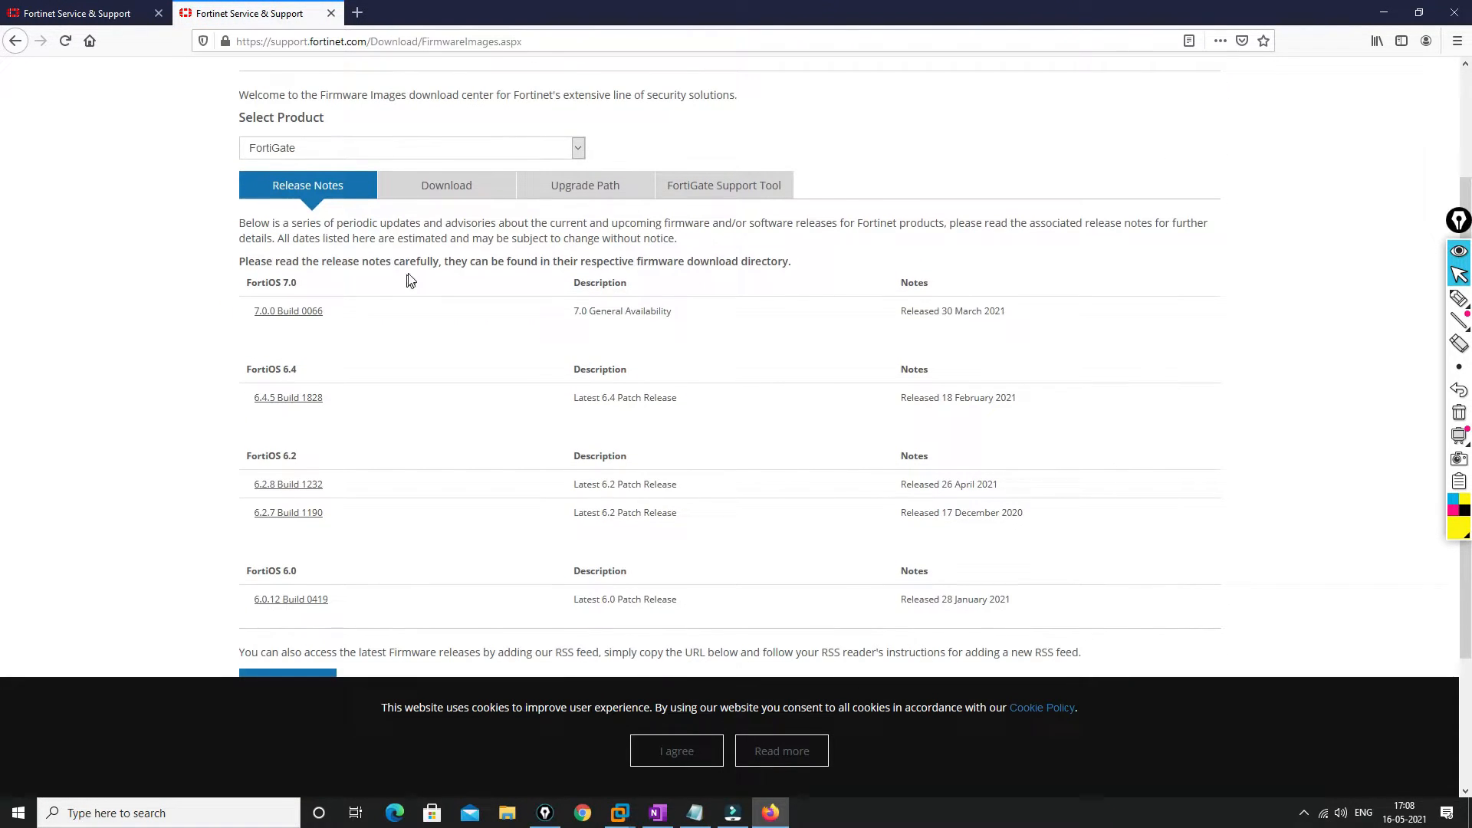
mouse_move(390, 146)
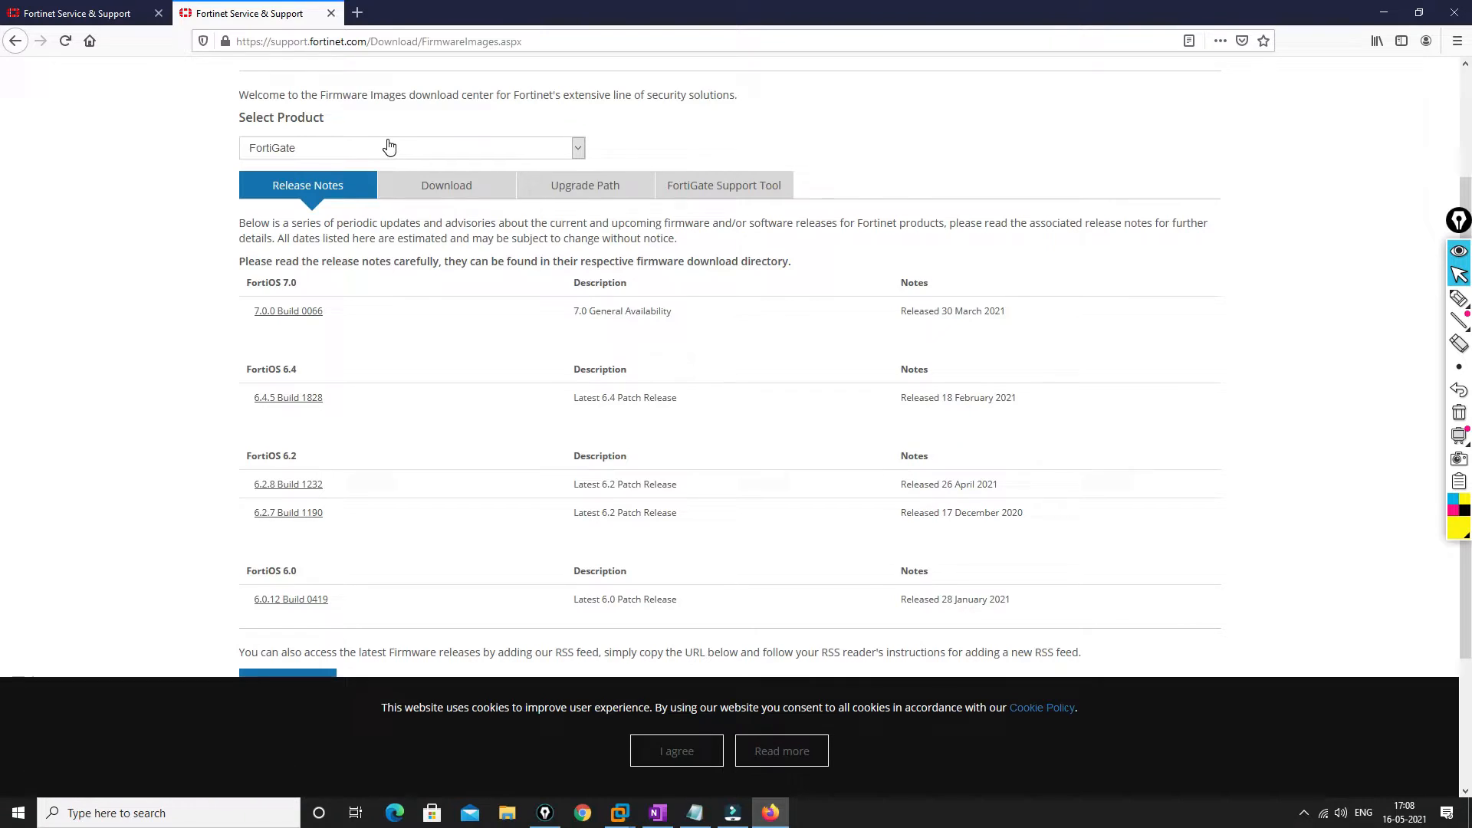
mouse_move(294, 154)
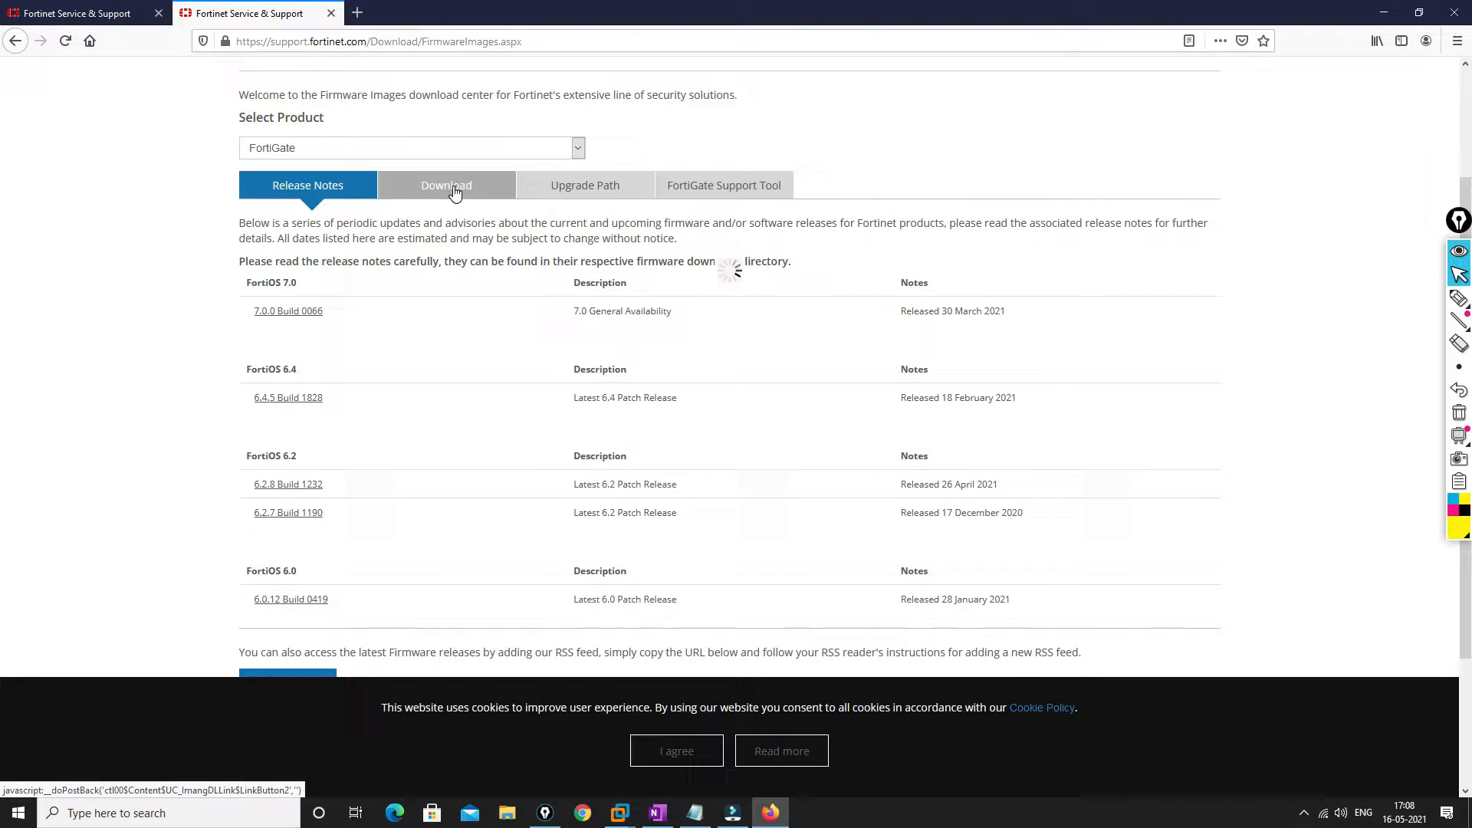
click(446, 185)
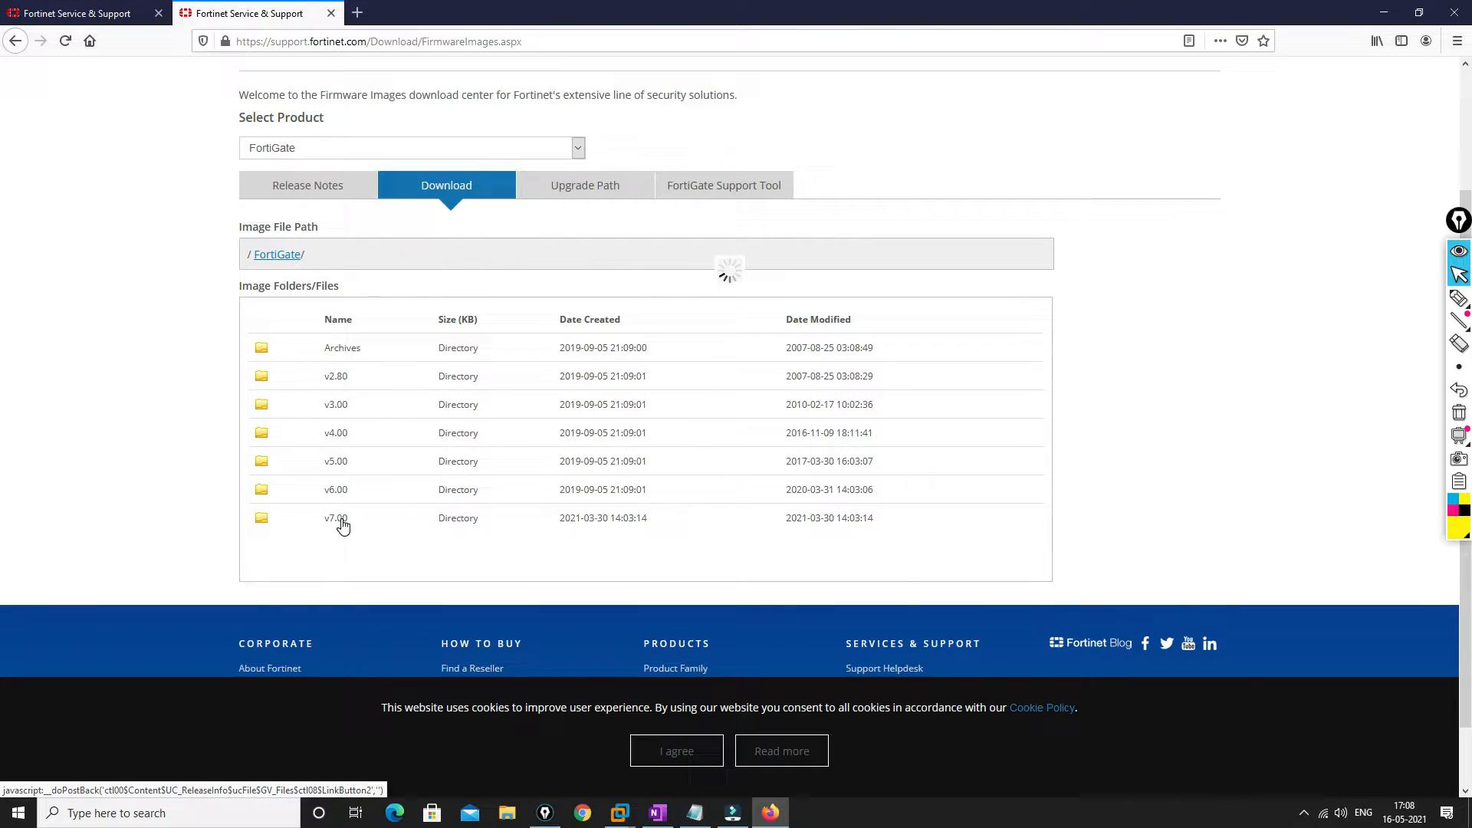
click(335, 517)
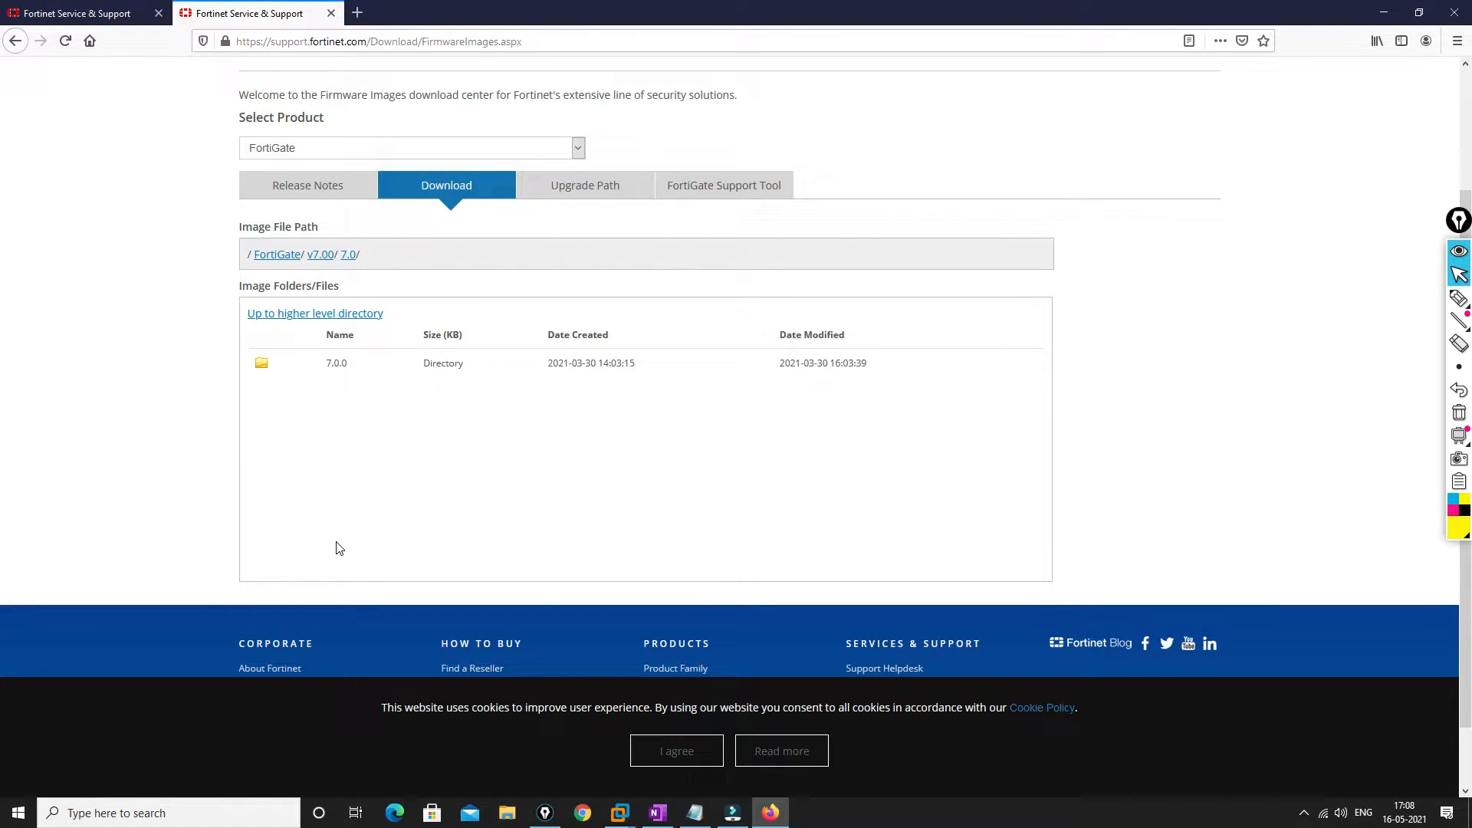
mouse_move(351, 380)
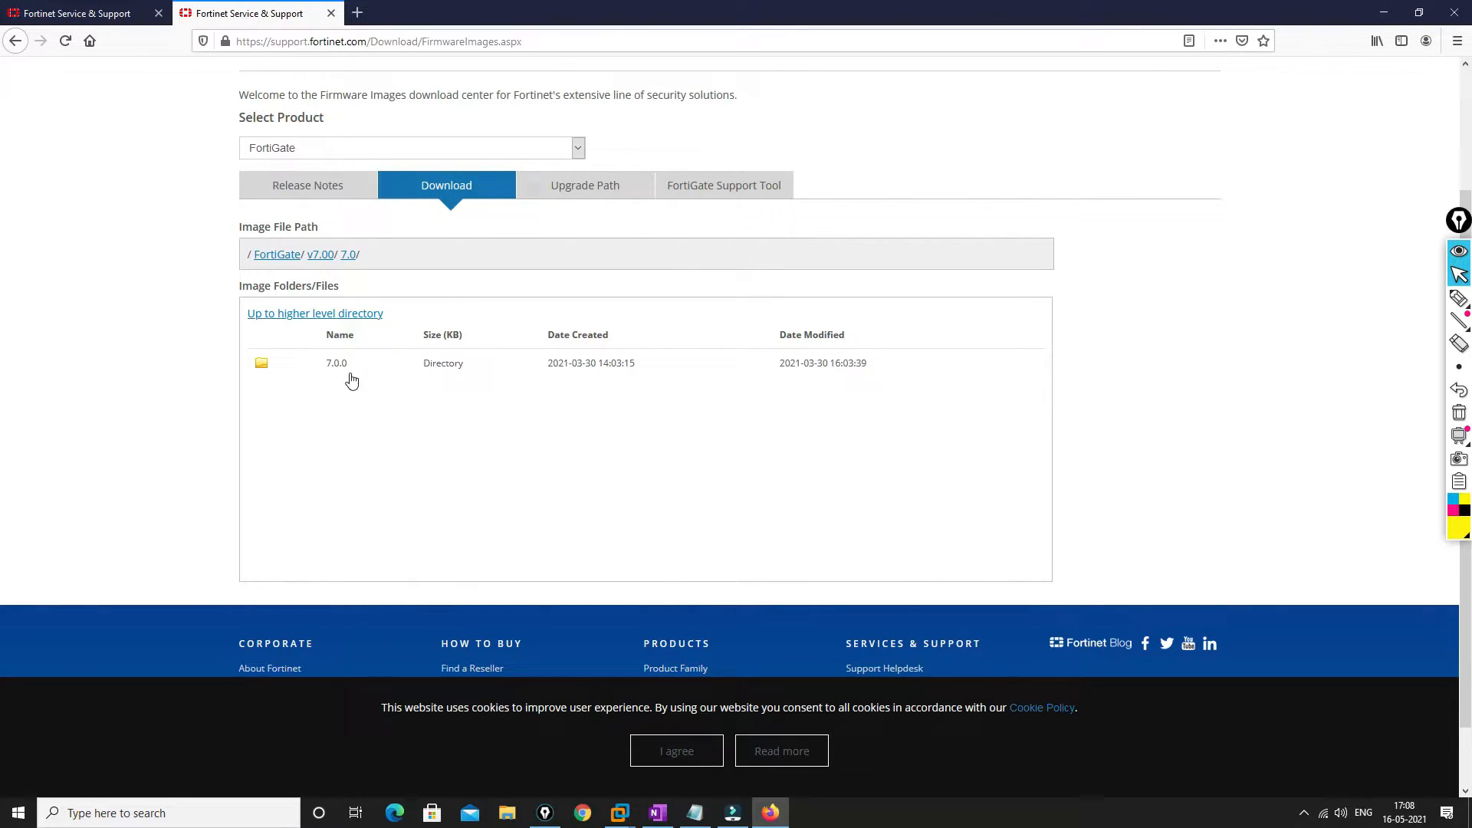
mouse_move(331, 551)
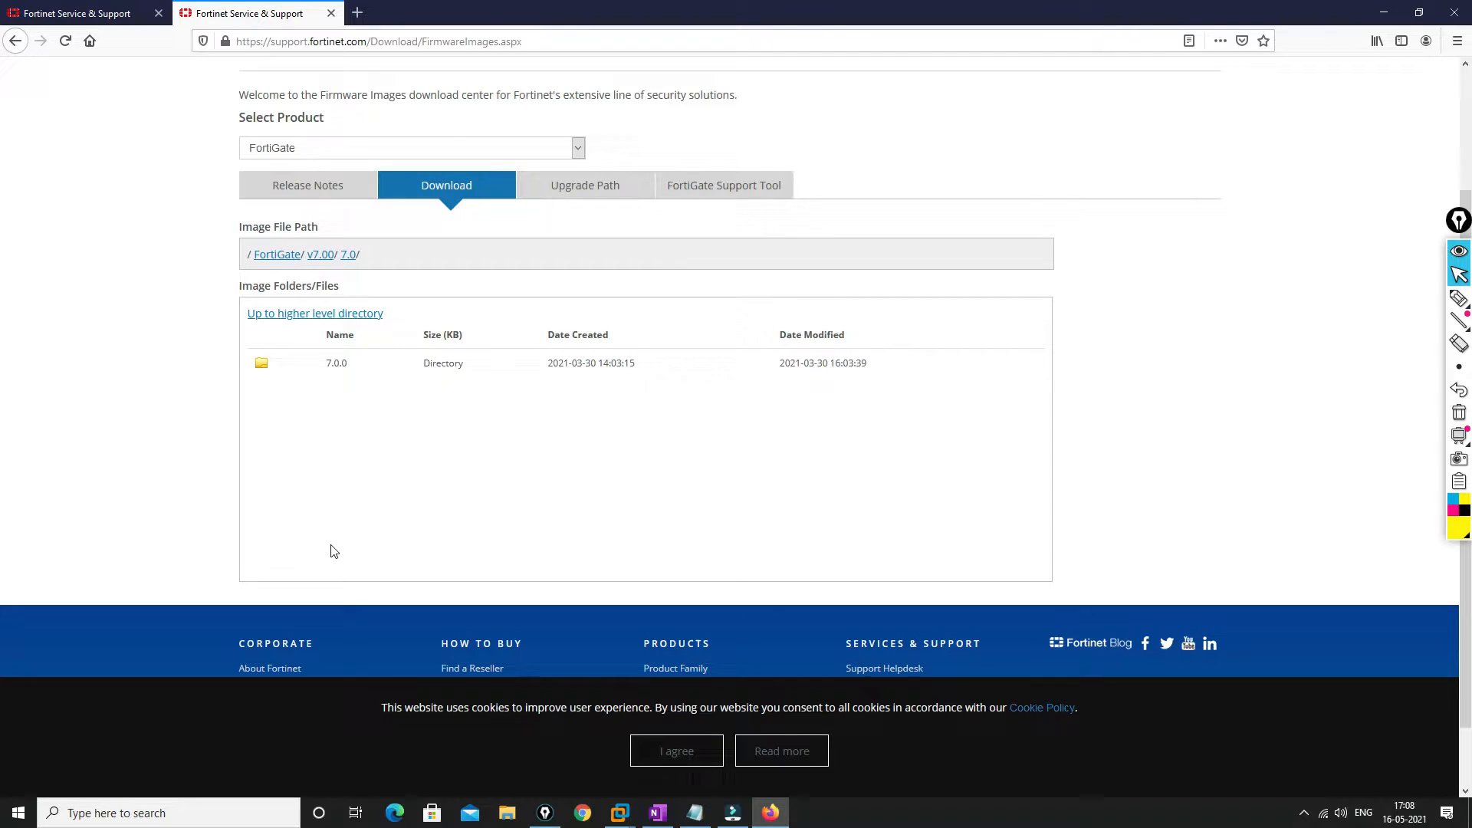
mouse_move(336, 365)
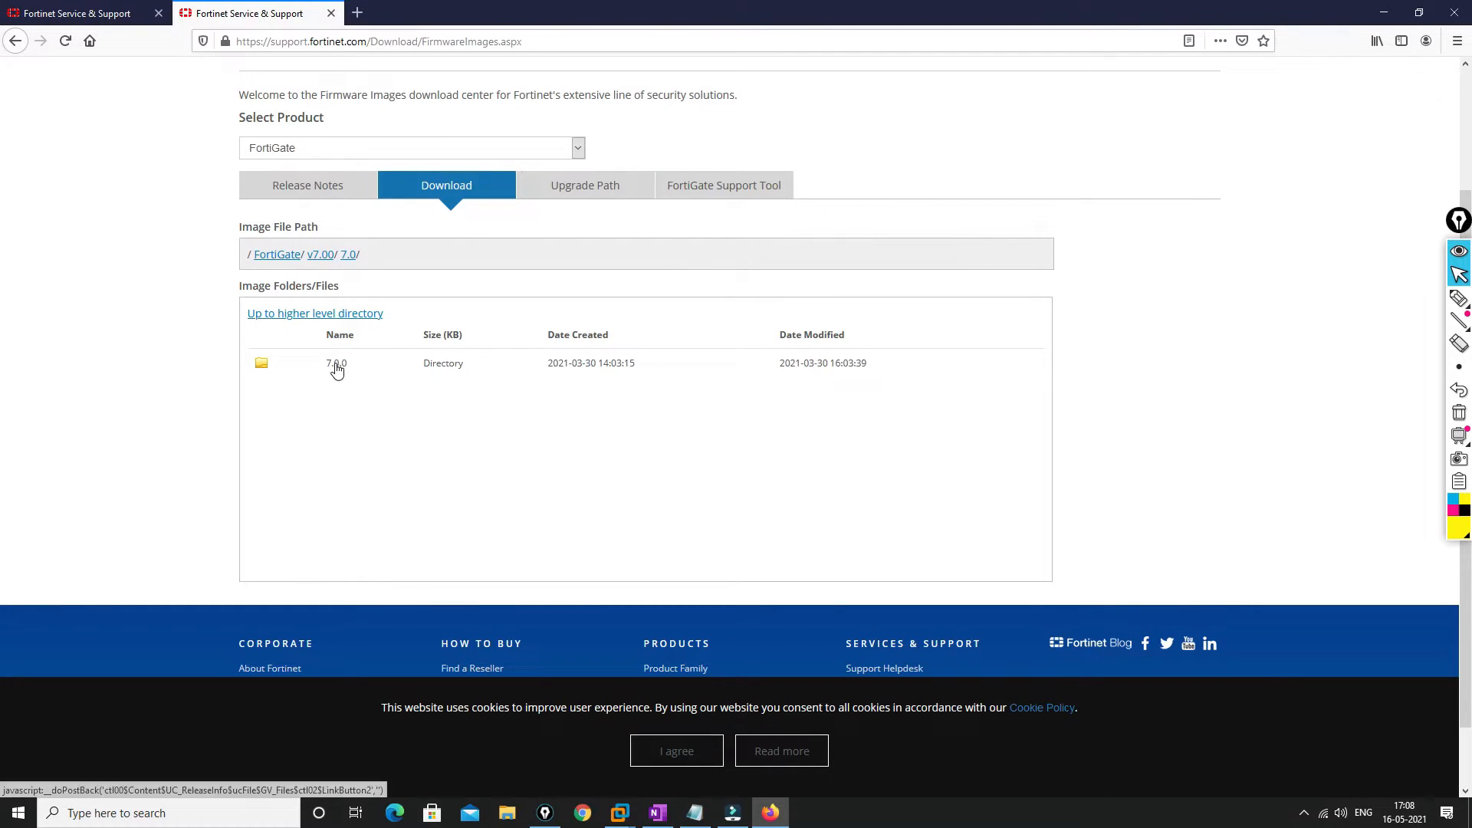
click(335, 363)
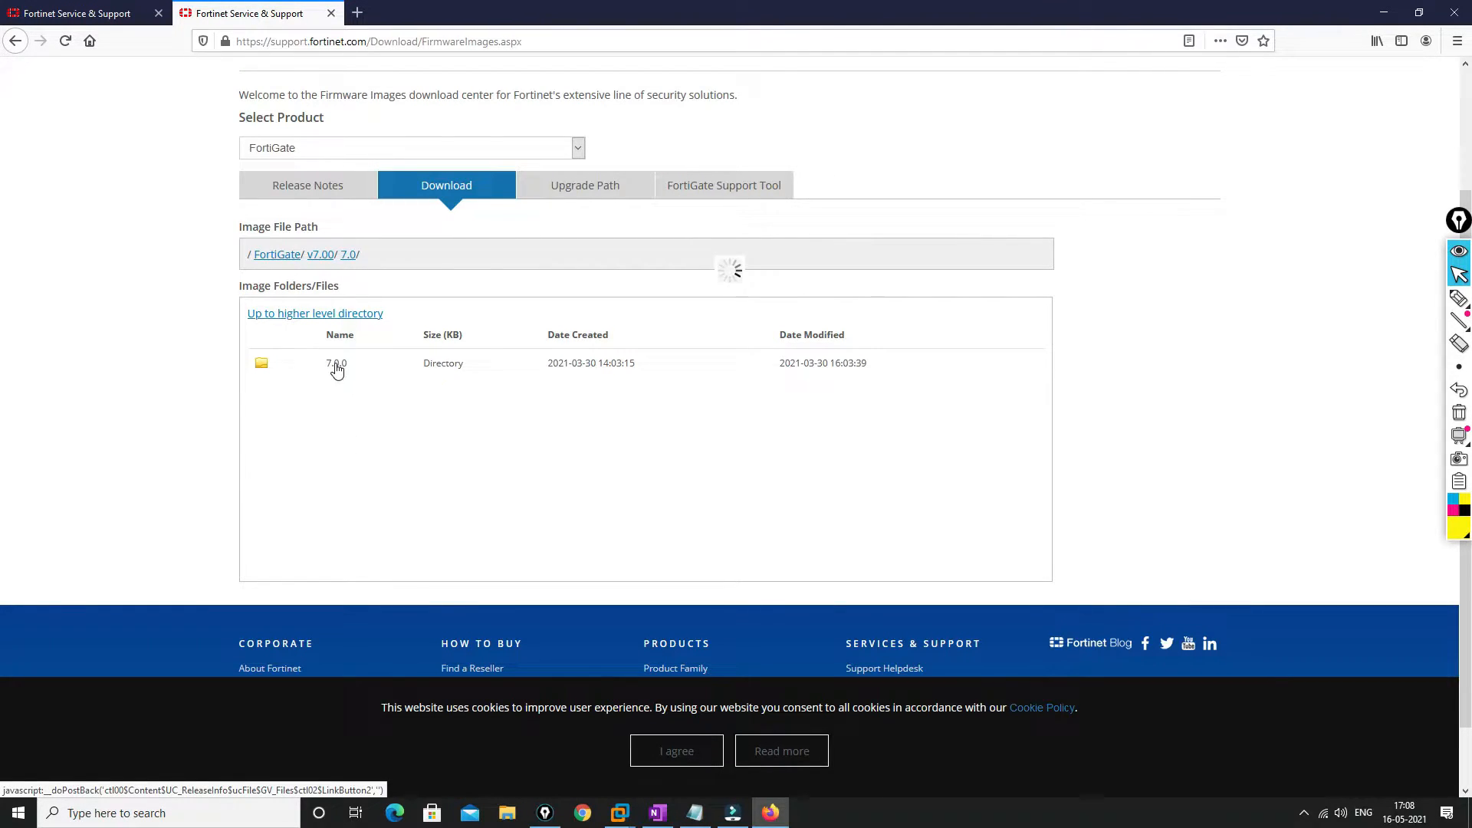
click(336, 364)
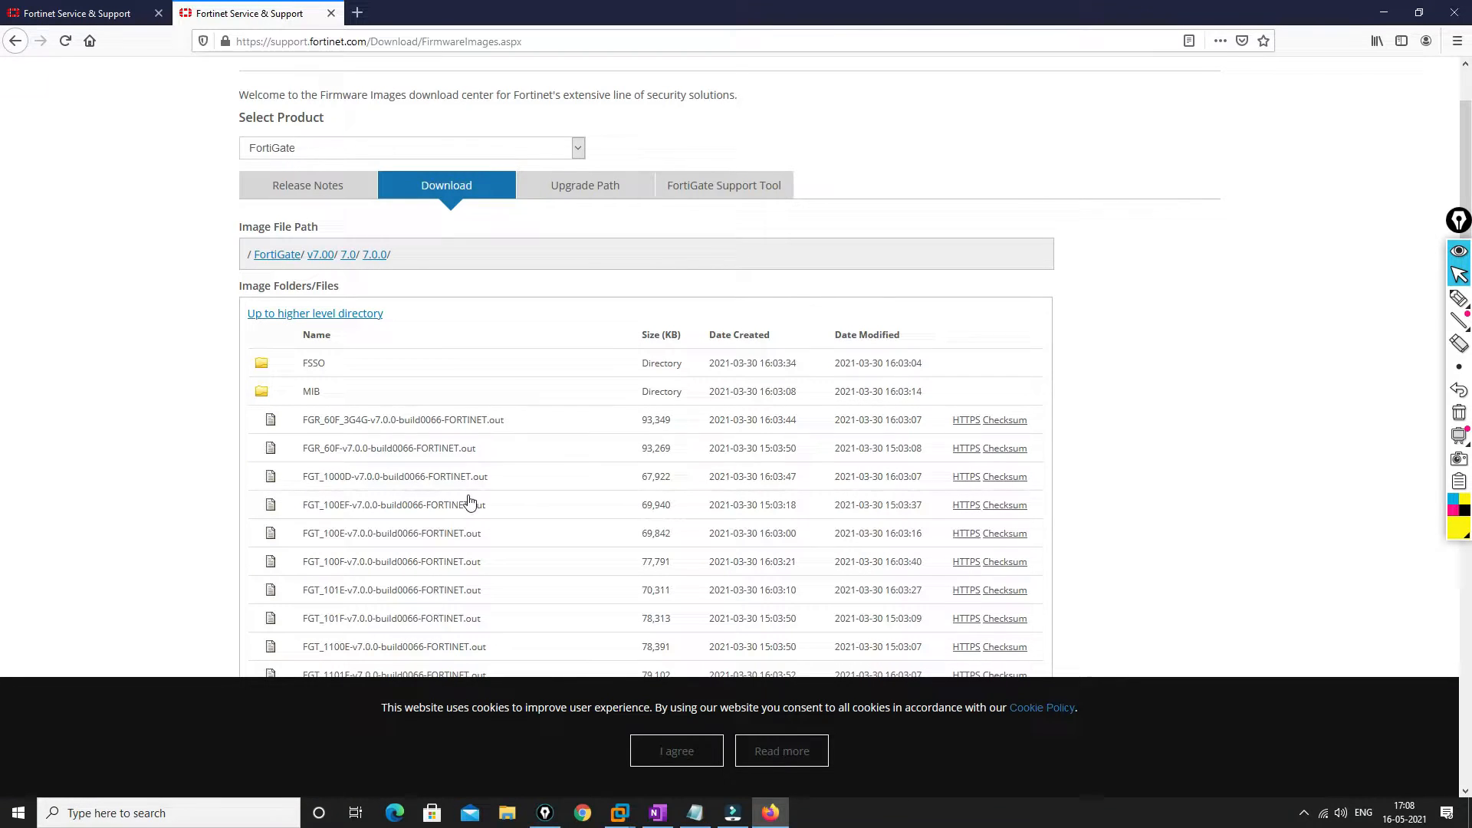
scroll(down, 3)
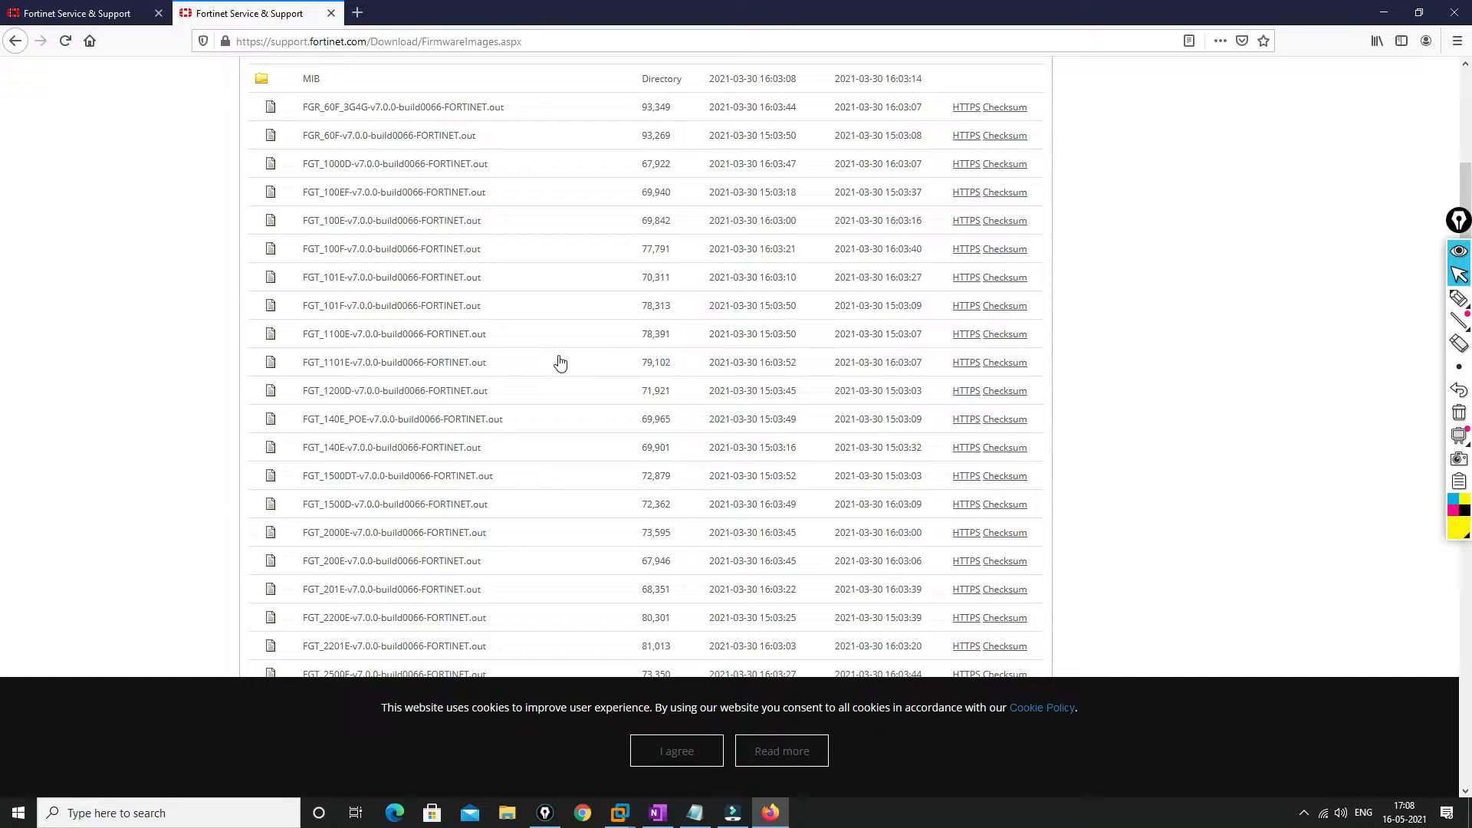
Search 'eve ng fortinet', open the EVE-NG Fortinet images guide, and select 'out.kvm.zip'
click(528, 13)
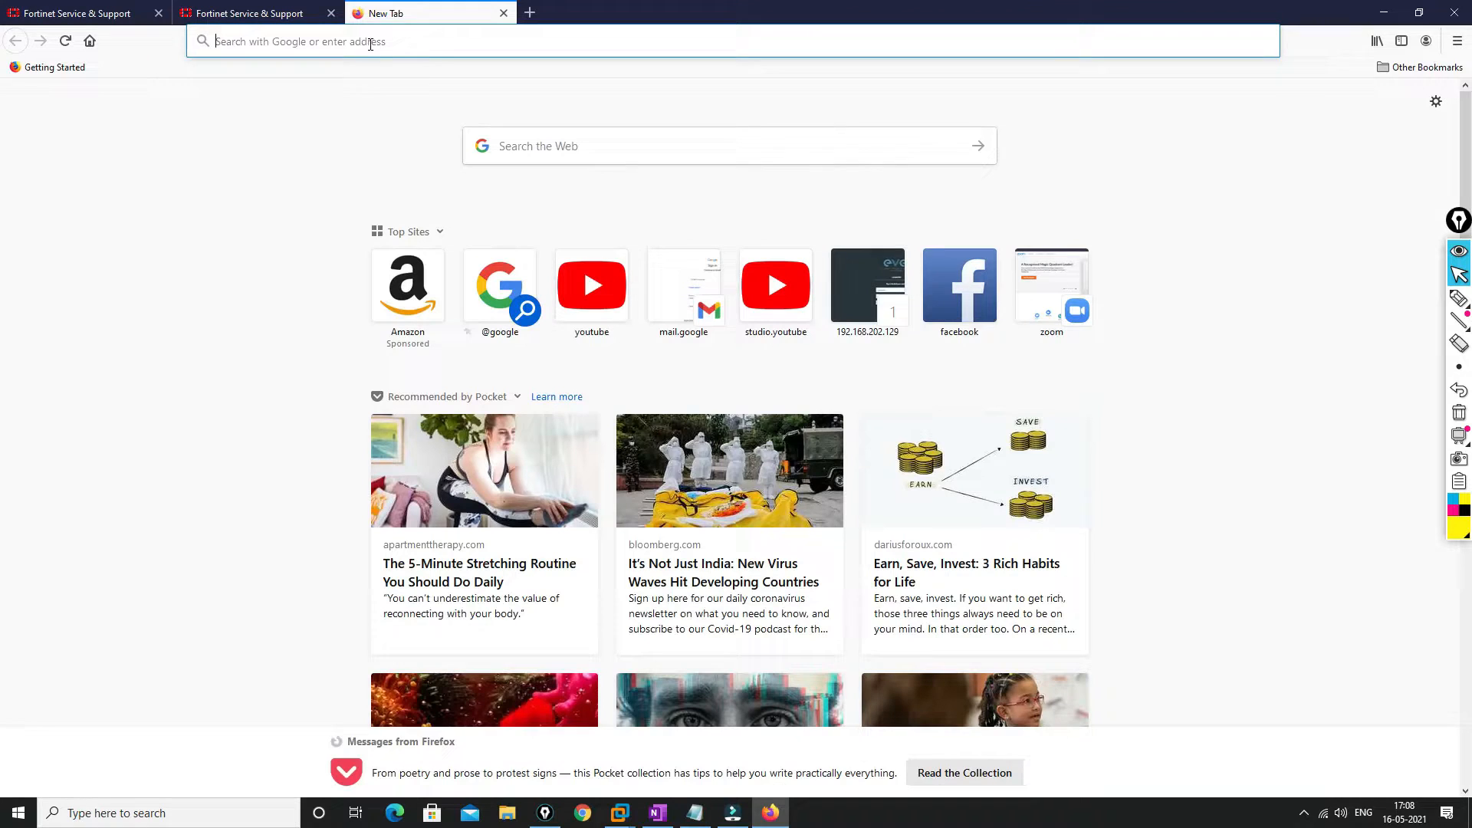
text(eve ng)
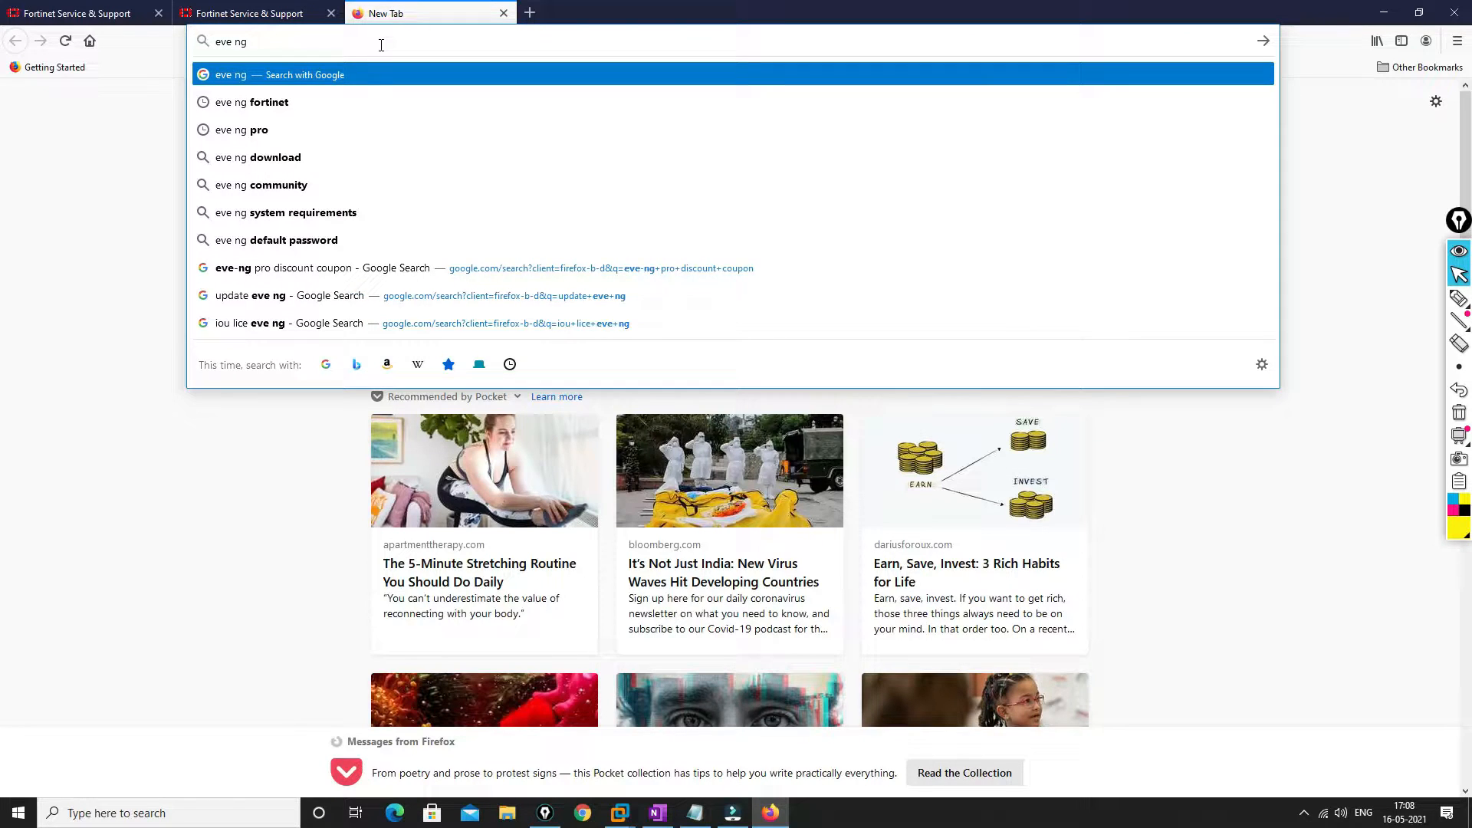
text(fort)
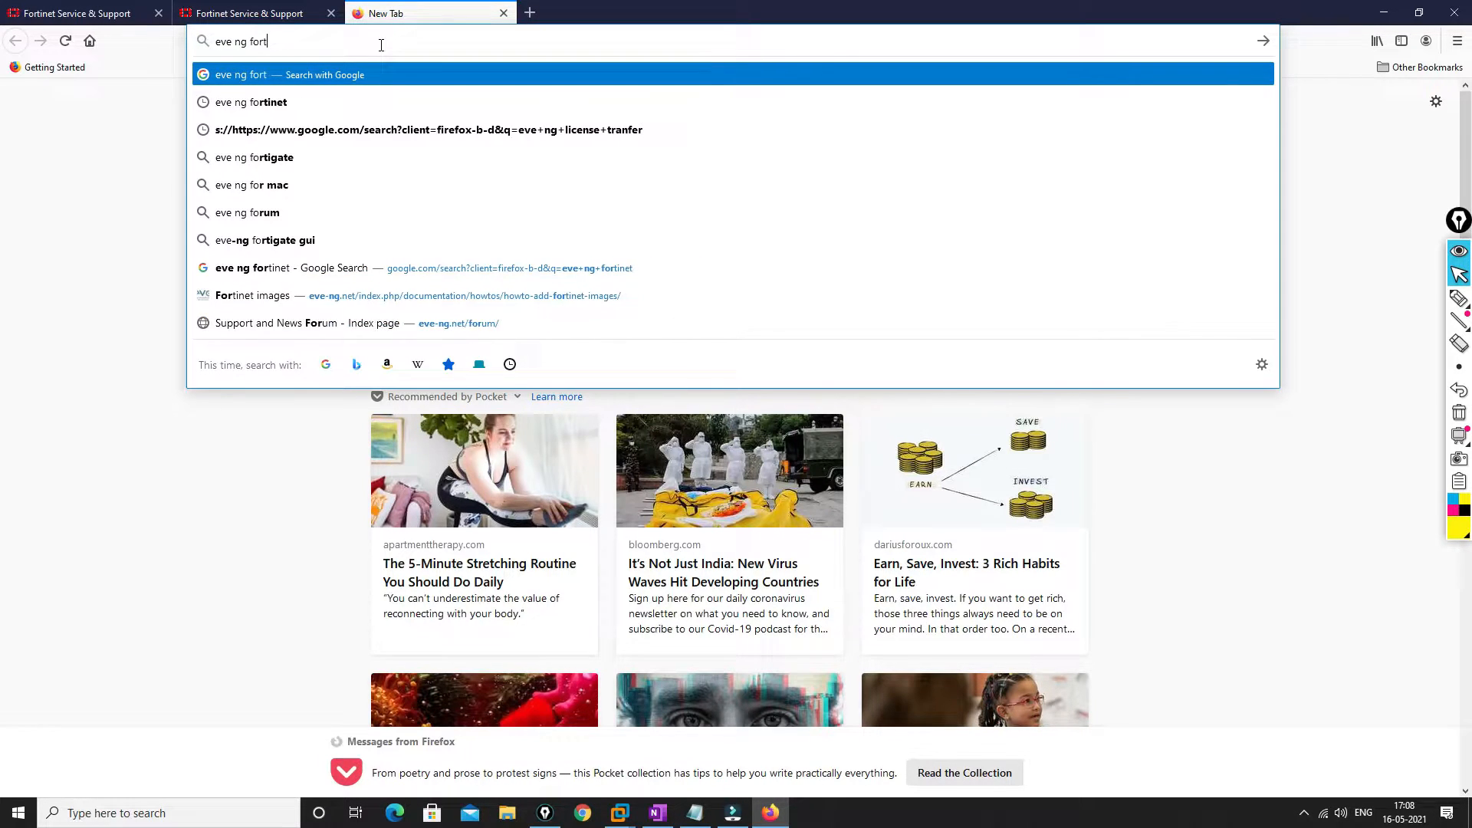
click(292, 268)
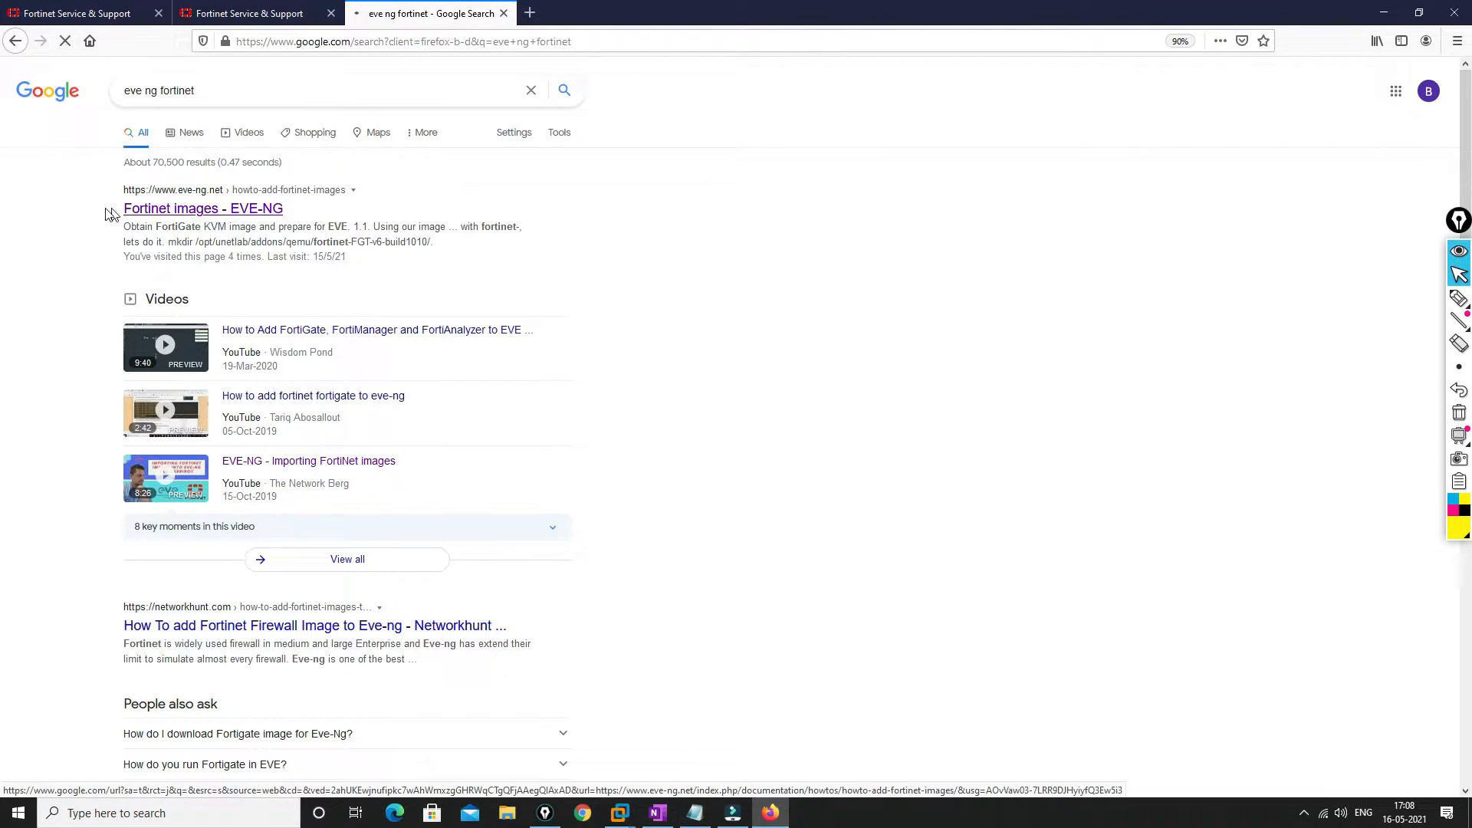
click(202, 208)
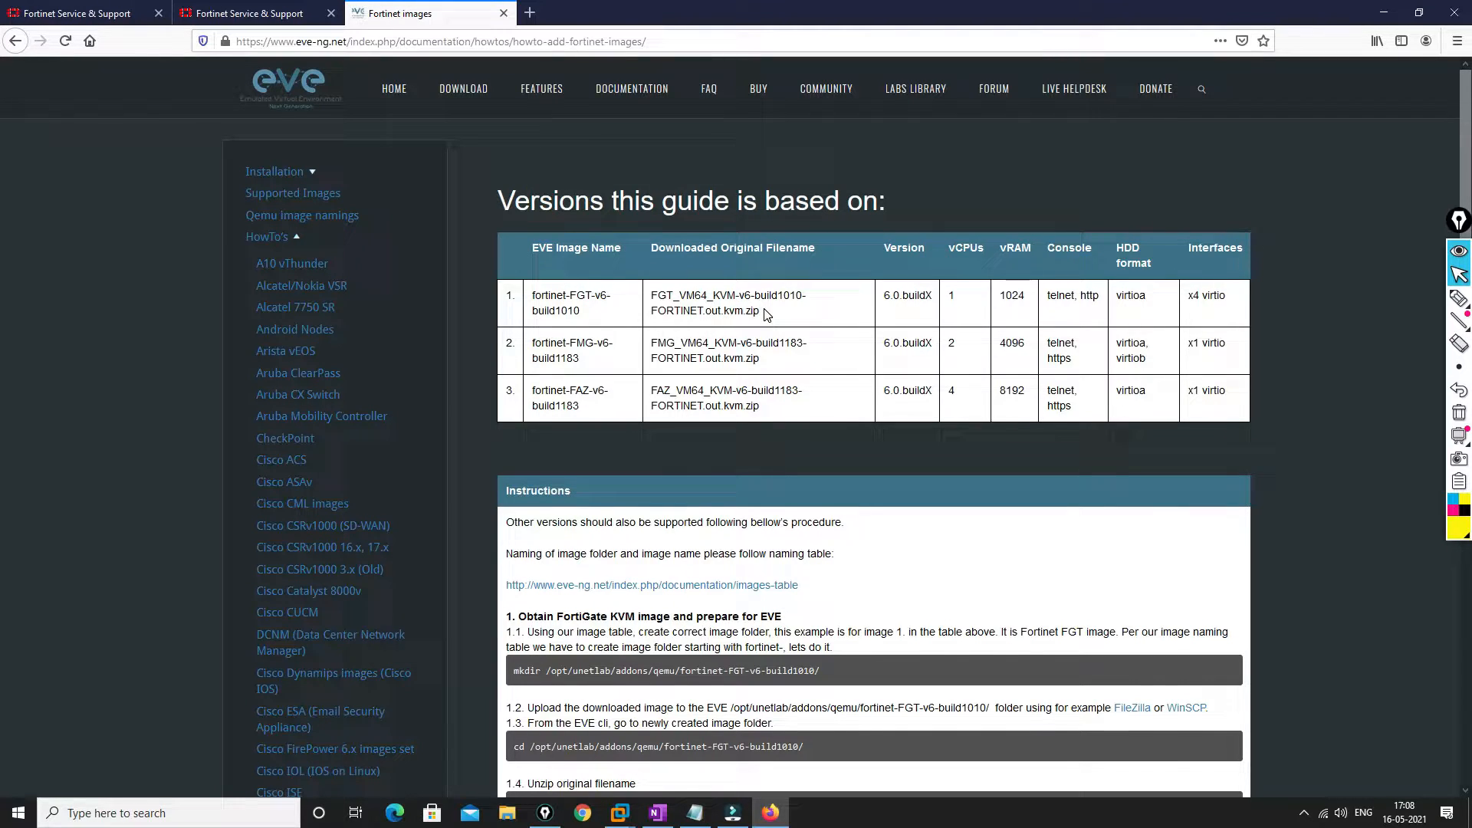
double_click(739, 311)
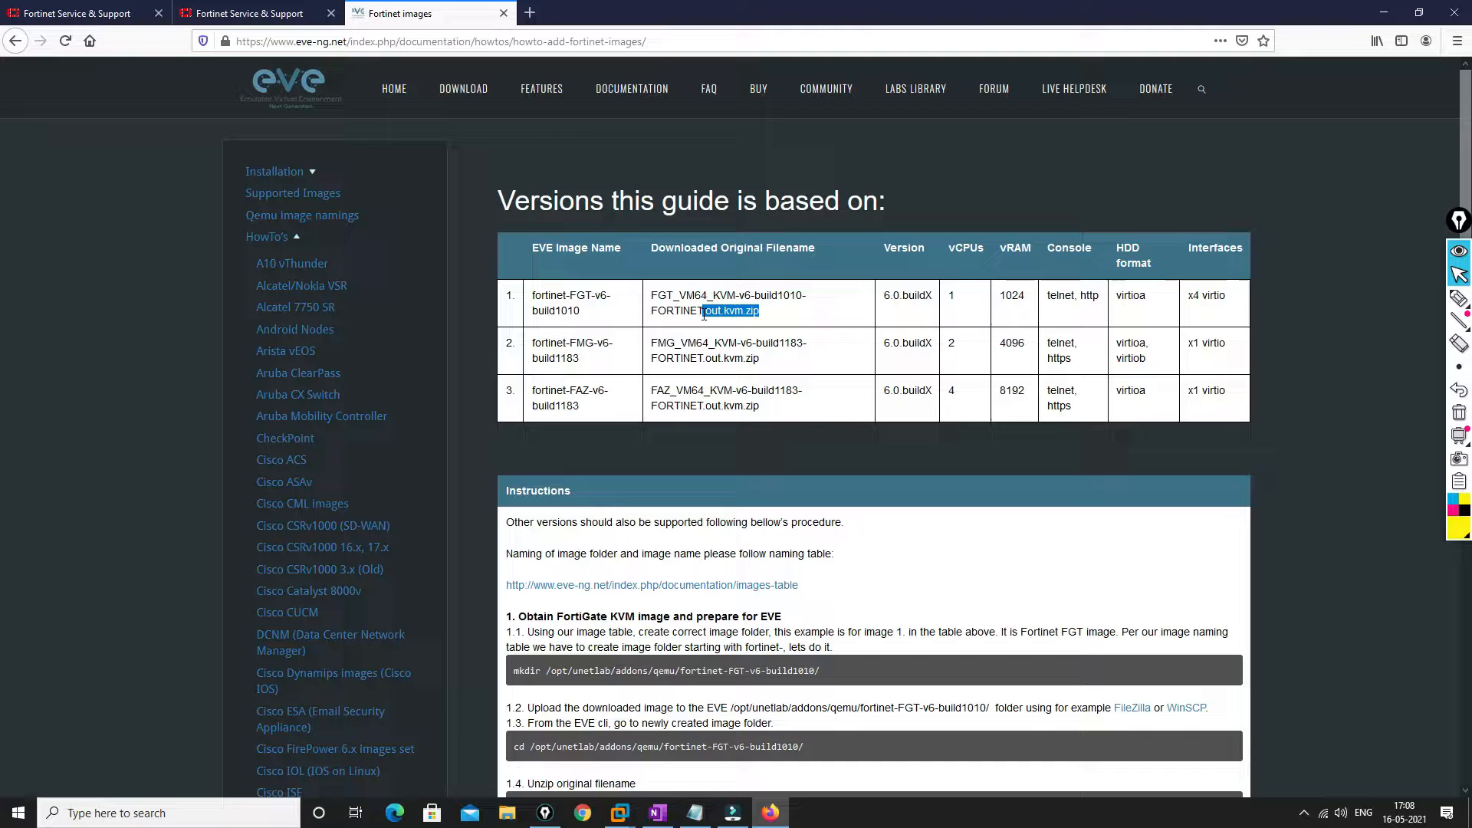
click(244, 13)
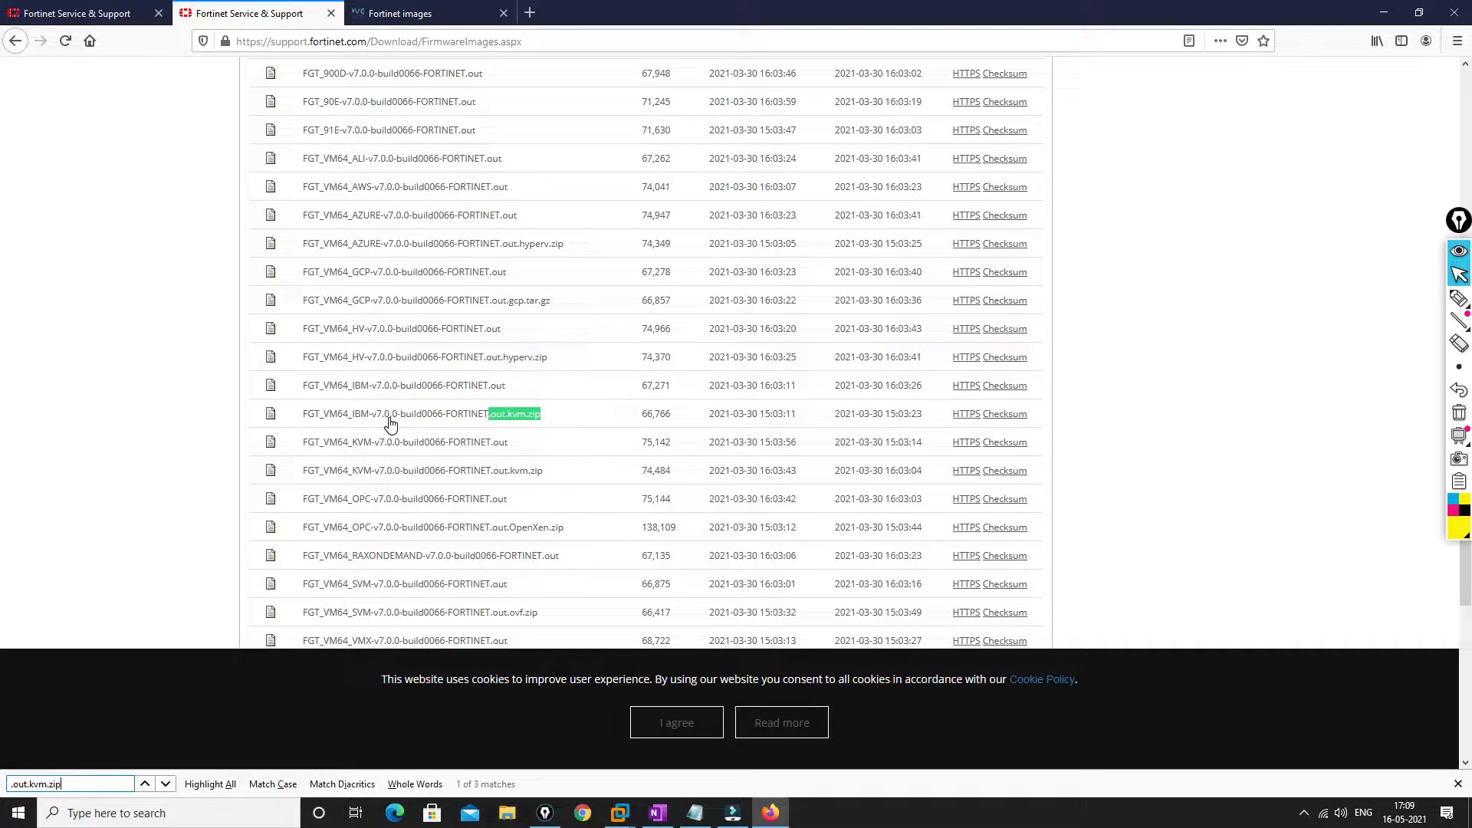
Download FGT_VM64_KVM-v7.0.0-build0066-FORTINET.out.kvm.zip over HTTPS, saving it to disk
click(164, 783)
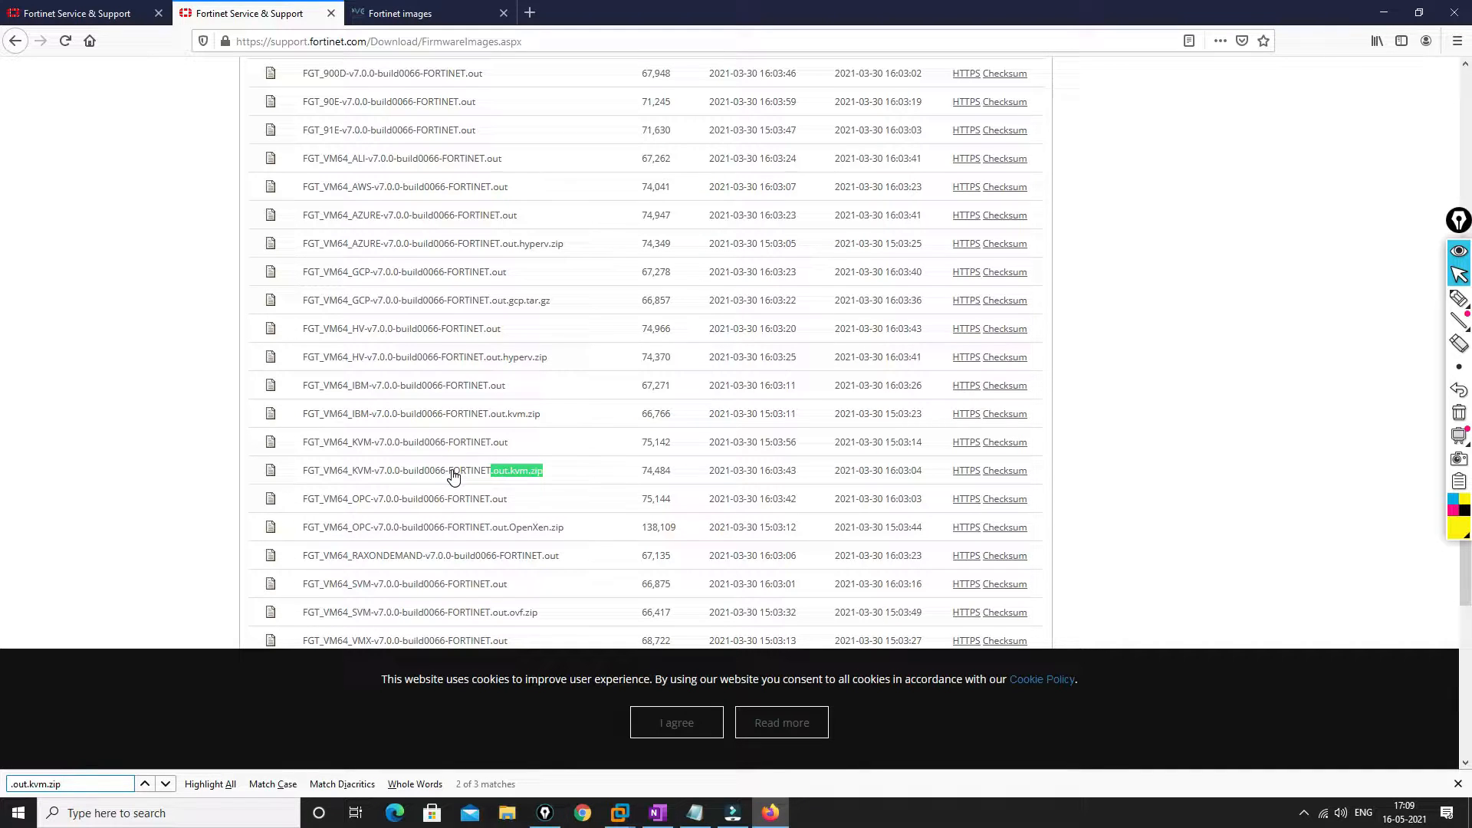
mouse_move(973, 477)
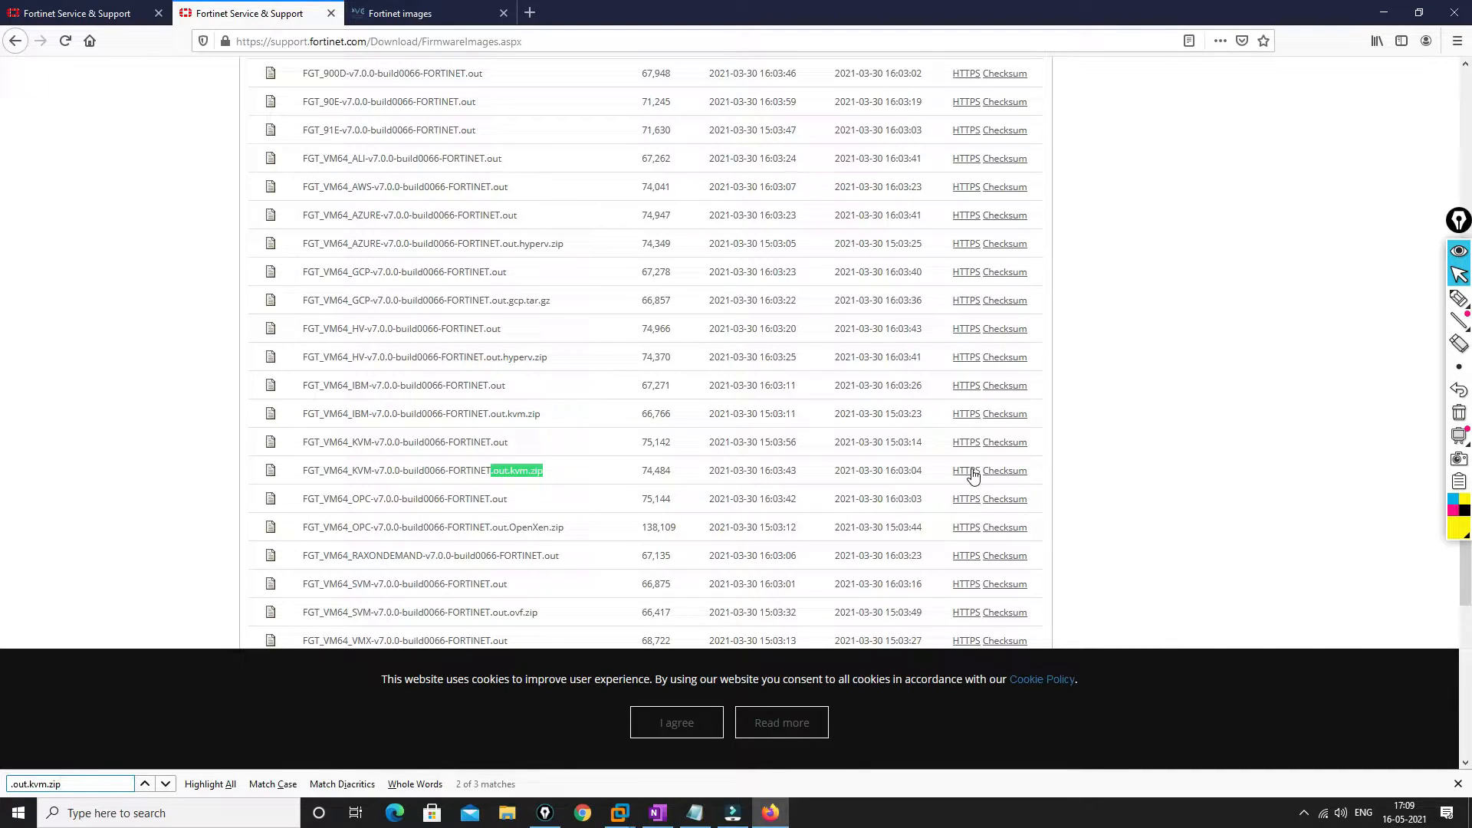
mouse_move(131, 354)
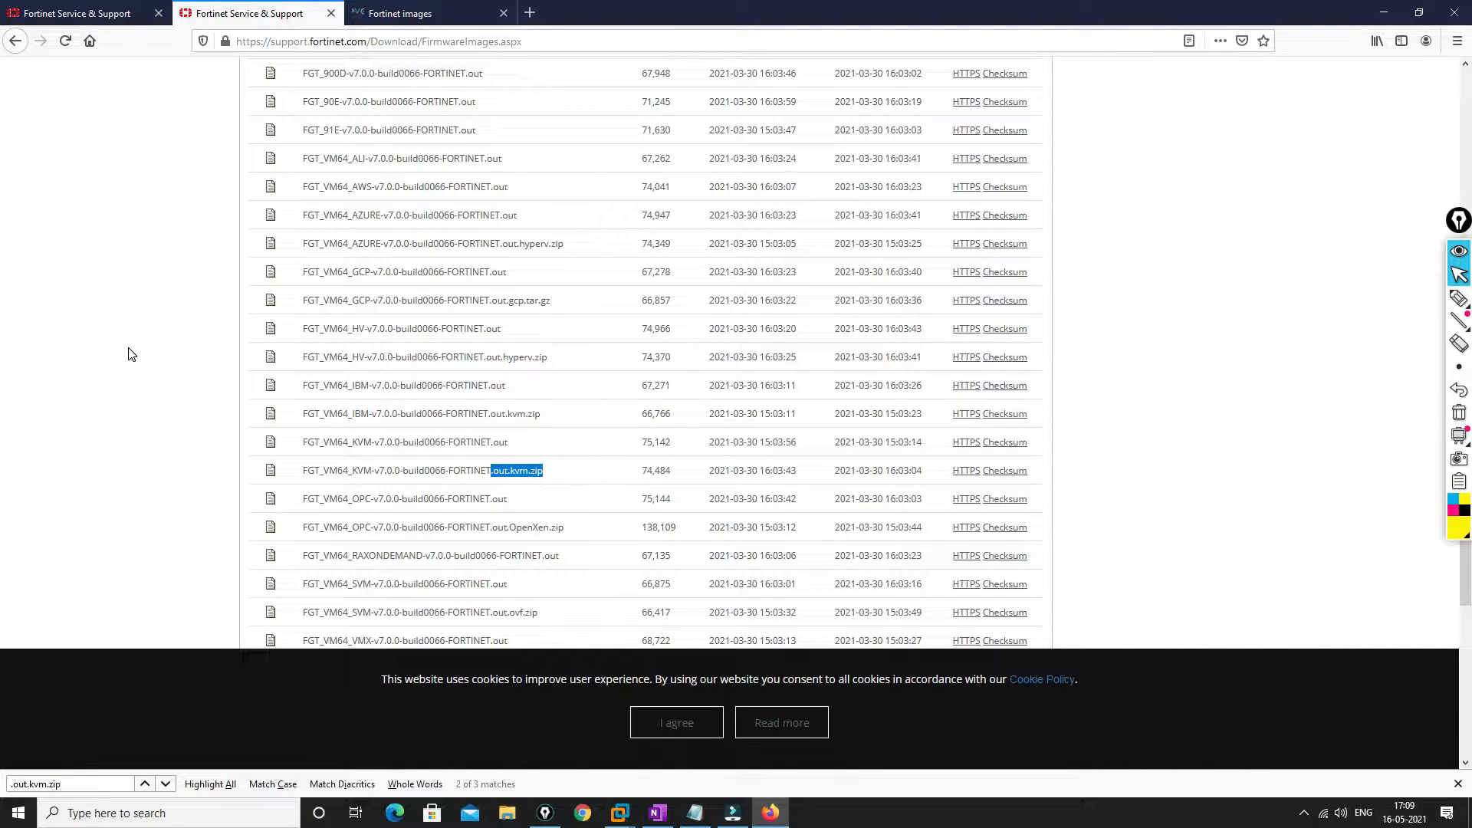
click(675, 722)
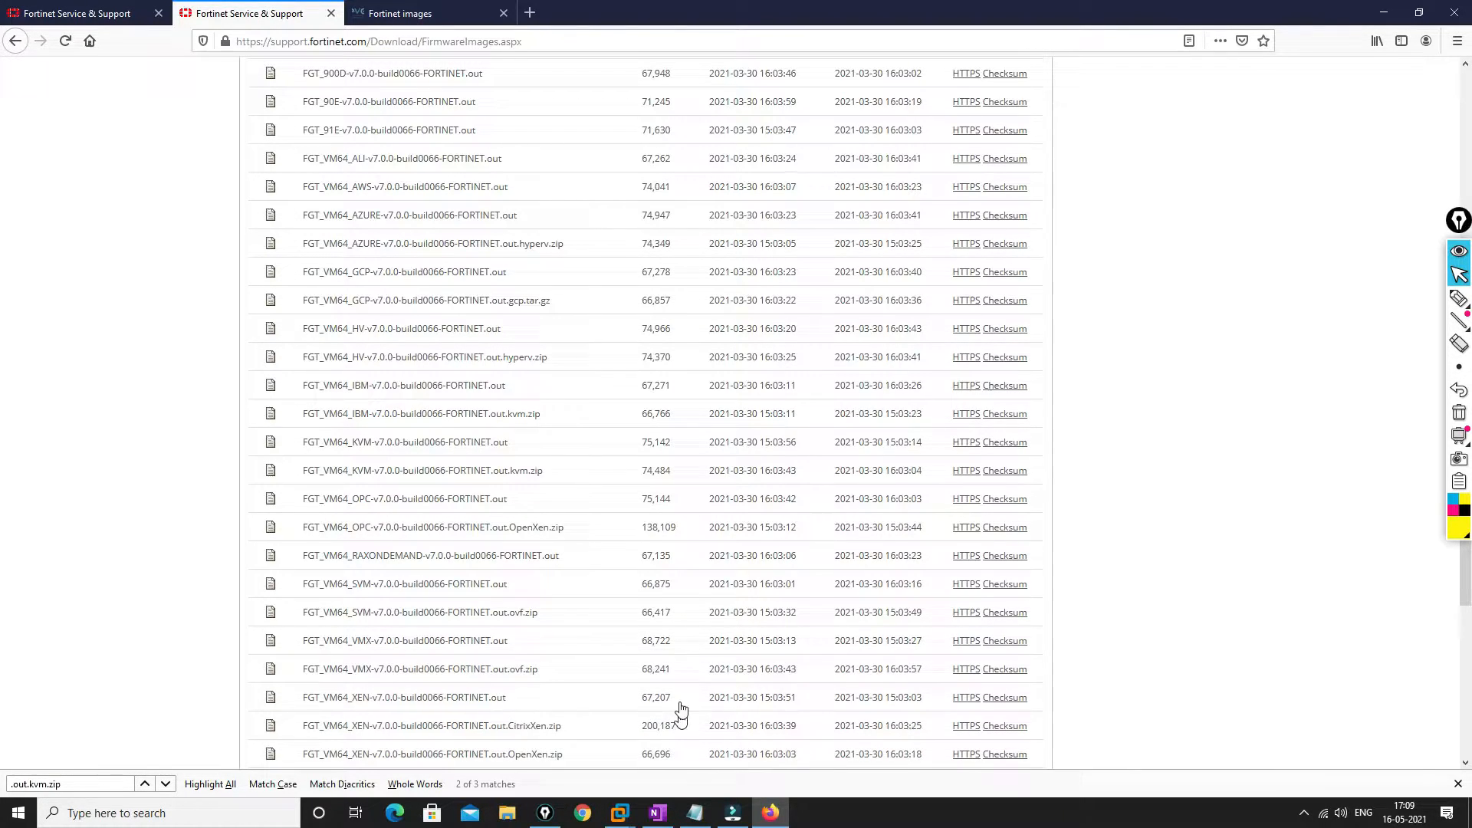
click(965, 470)
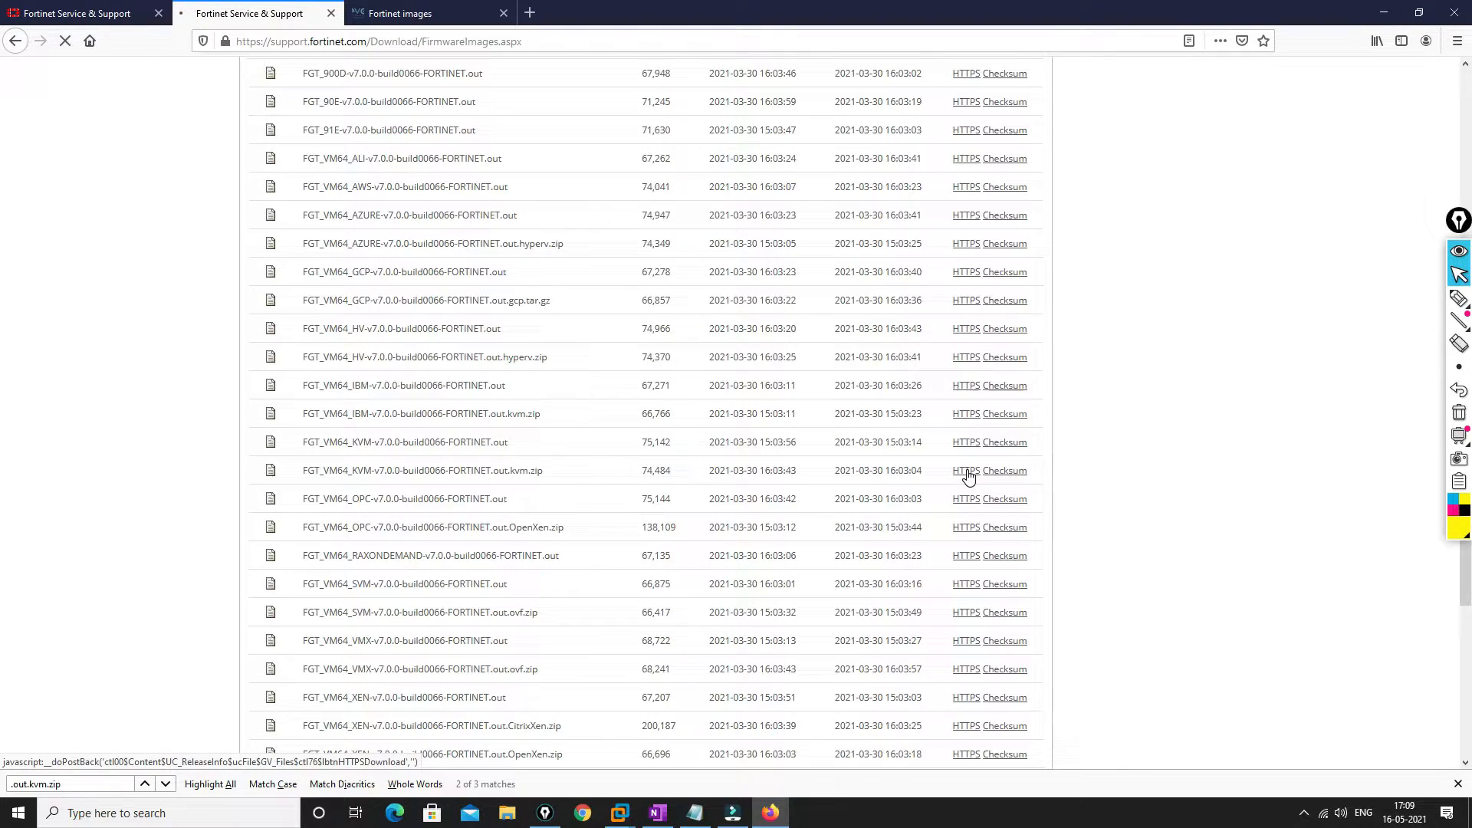
click(966, 470)
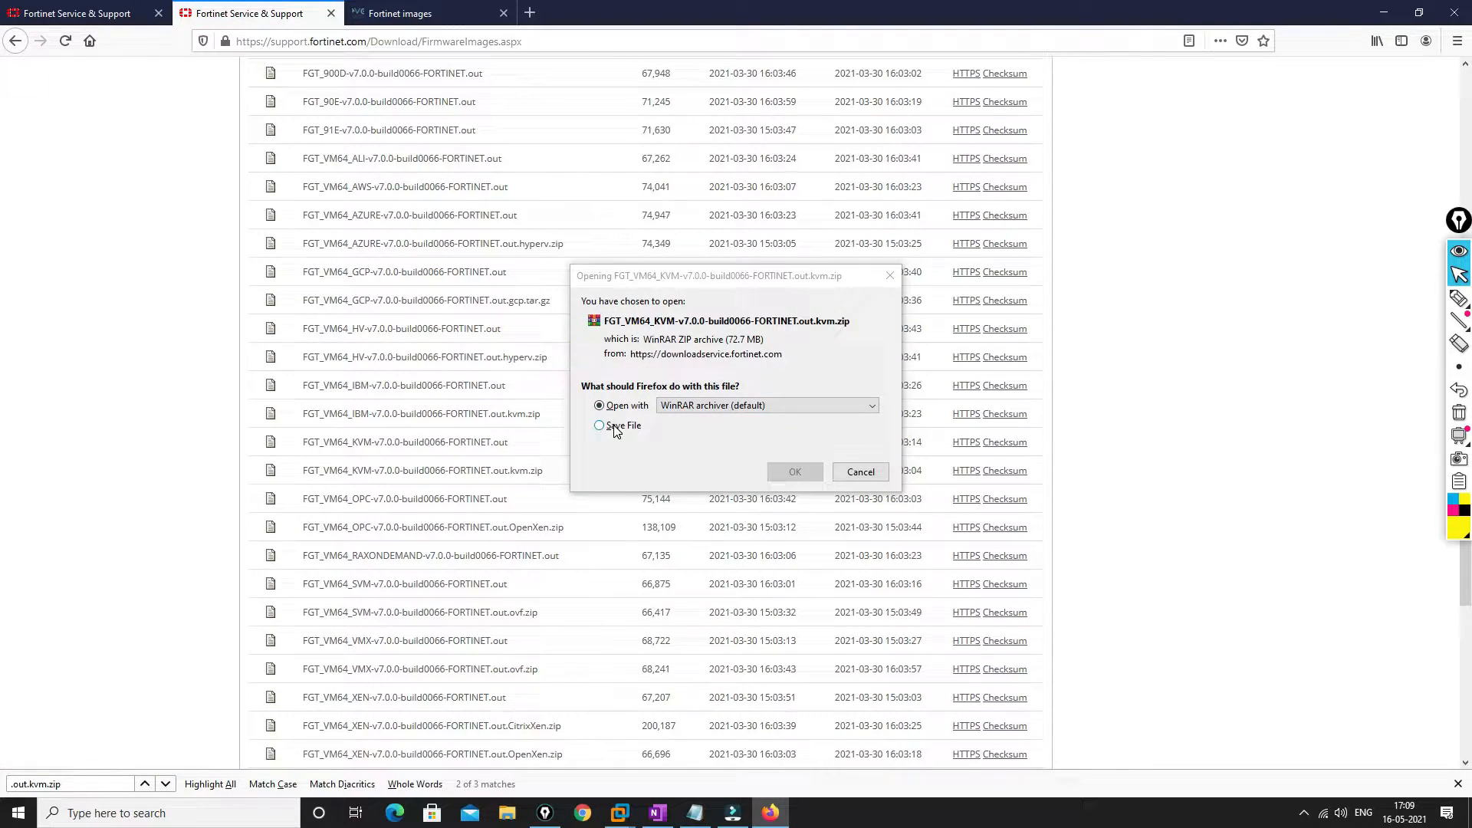
click(598, 426)
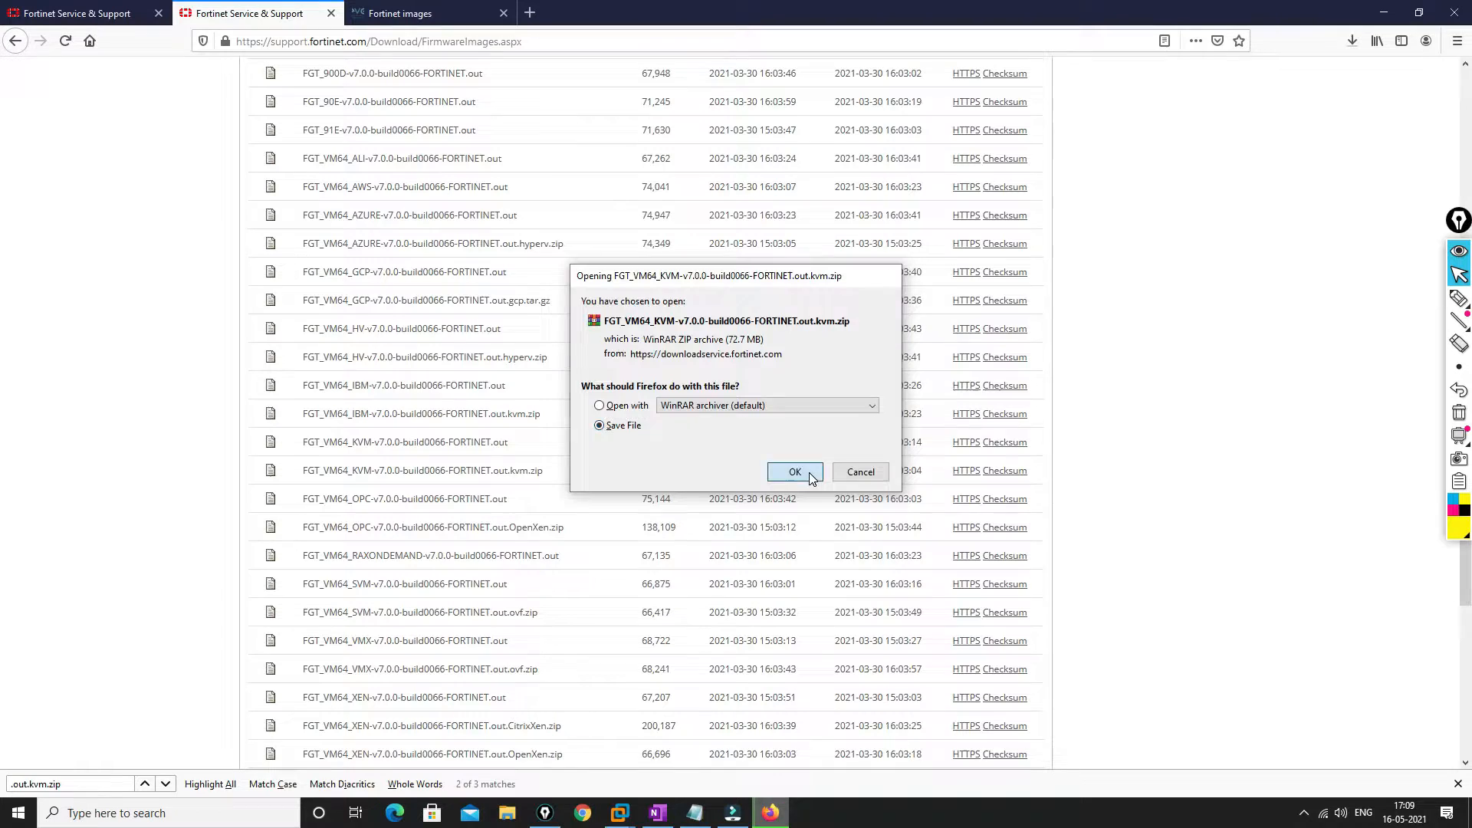
click(598, 405)
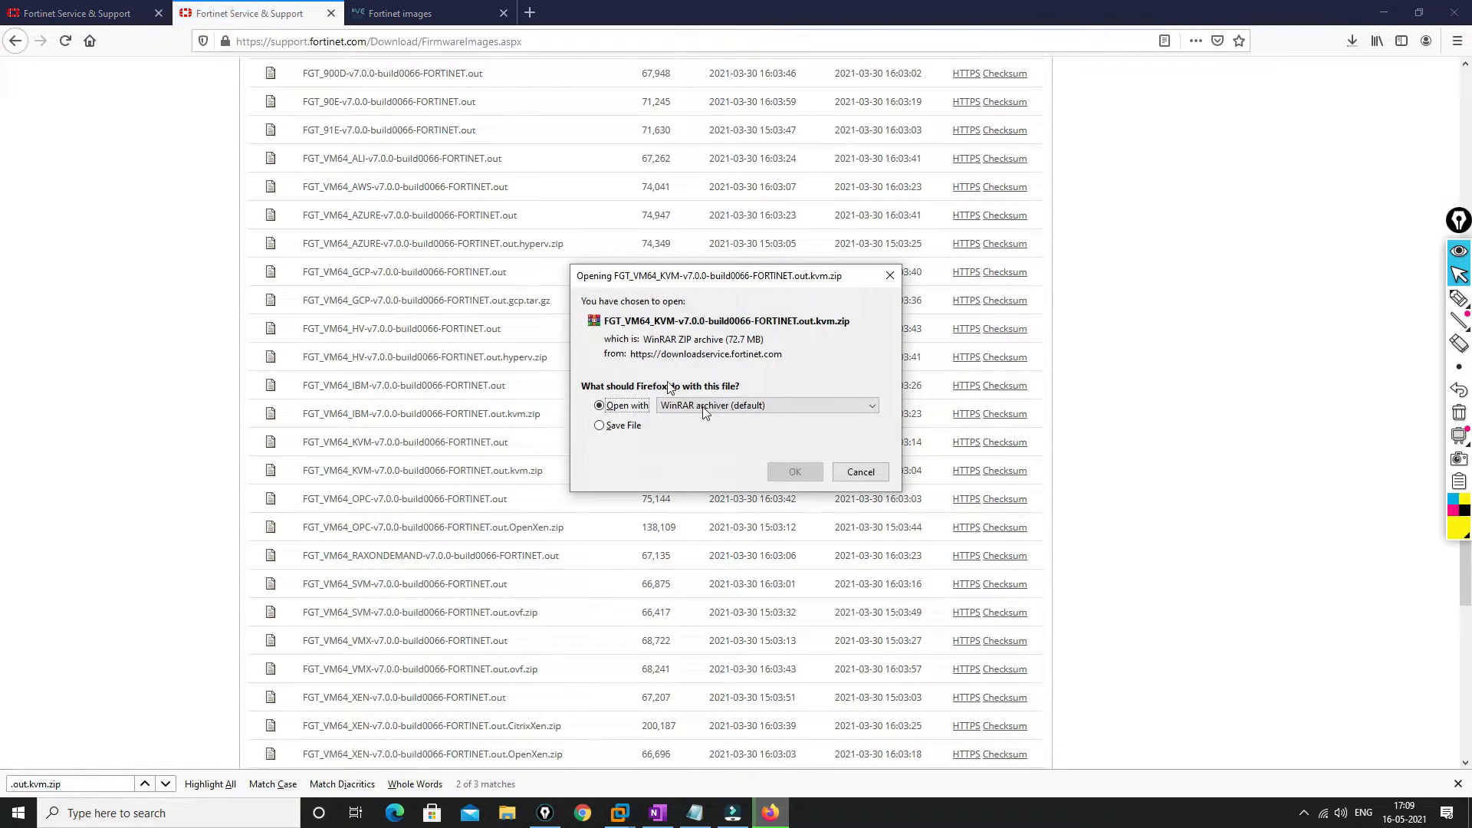
Confirm the KVM image zip appears in the recent downloads list
click(422, 13)
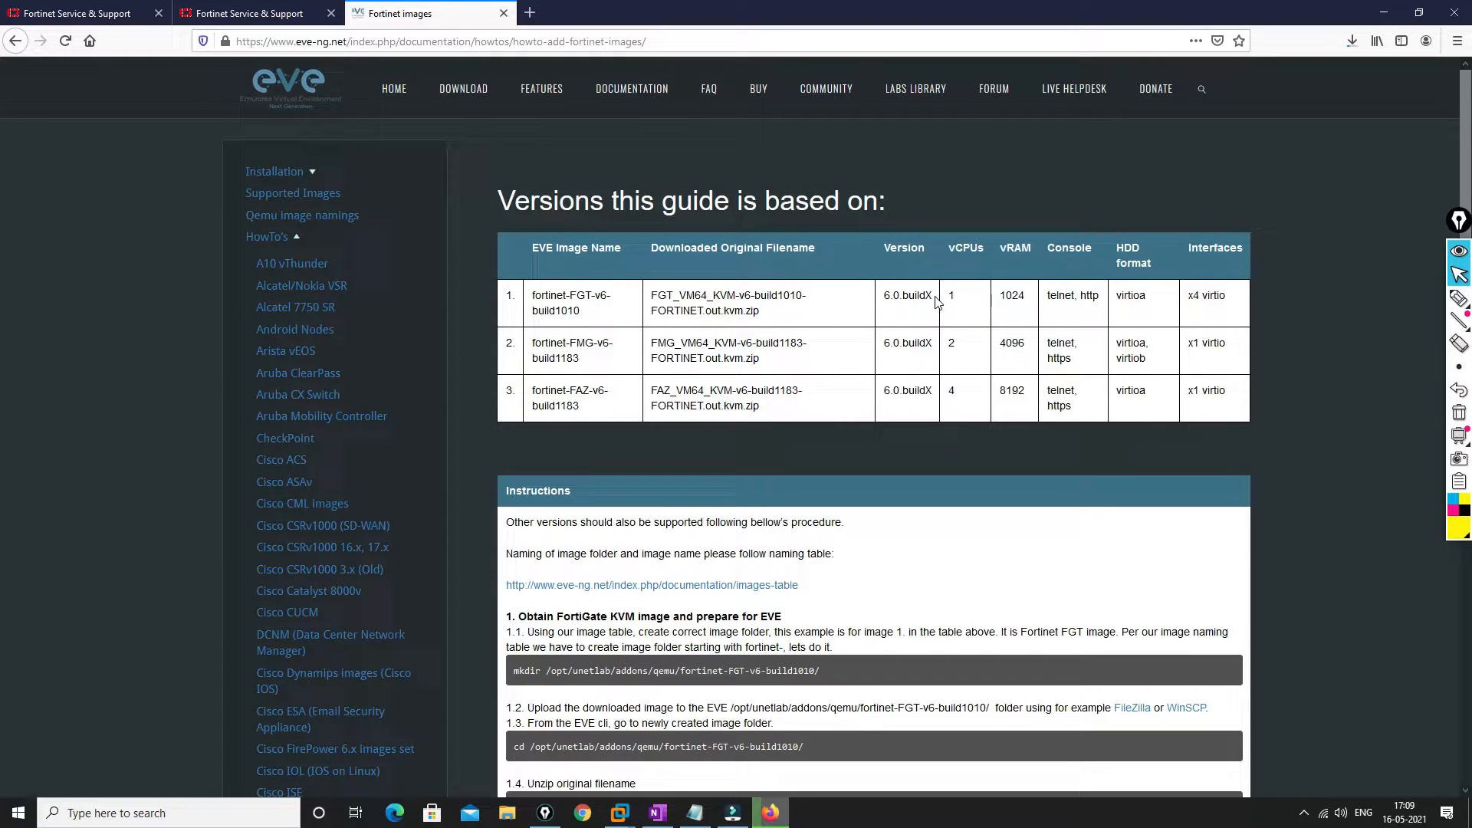
click(254, 13)
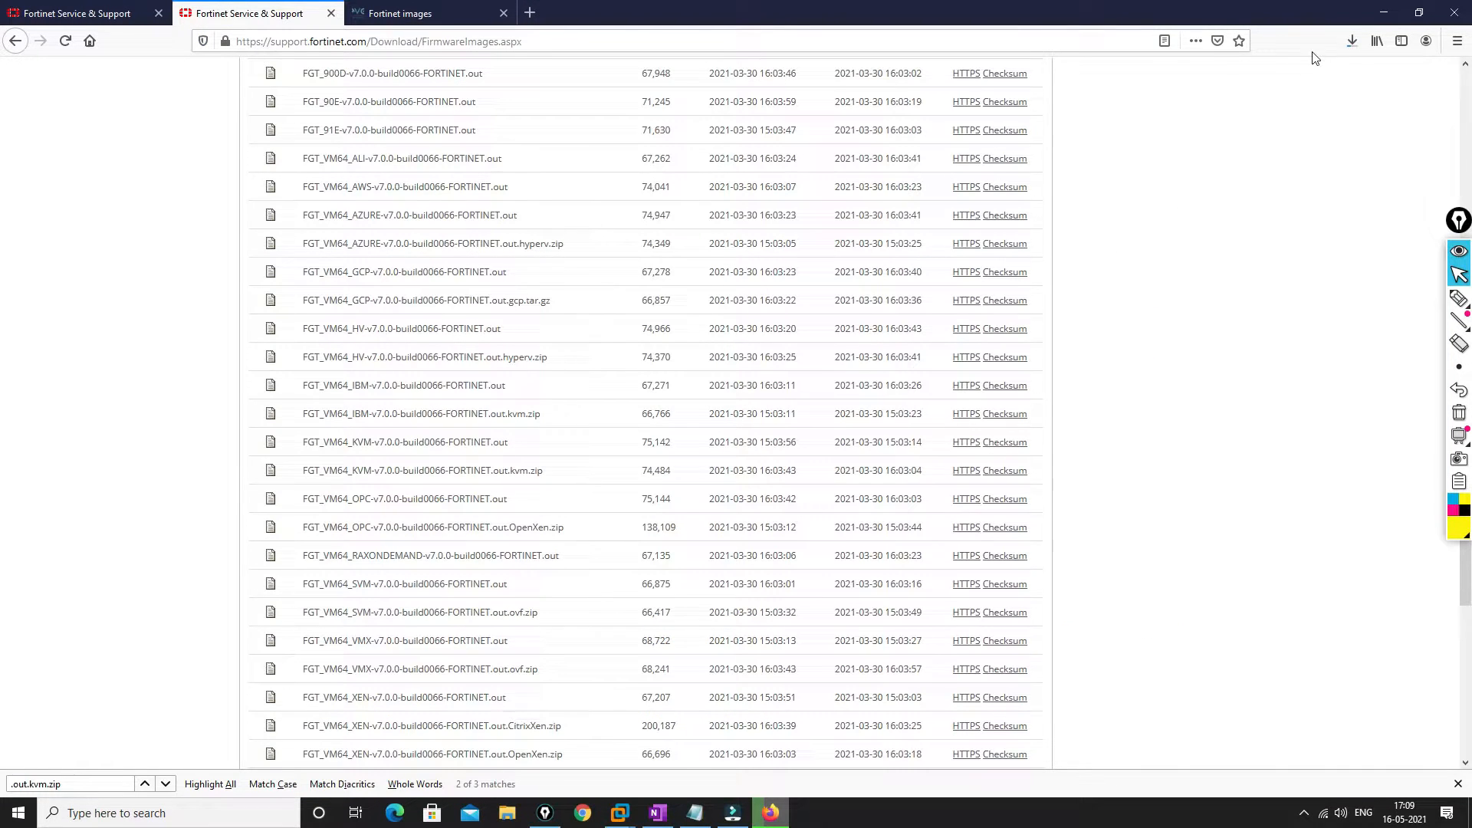
click(1351, 41)
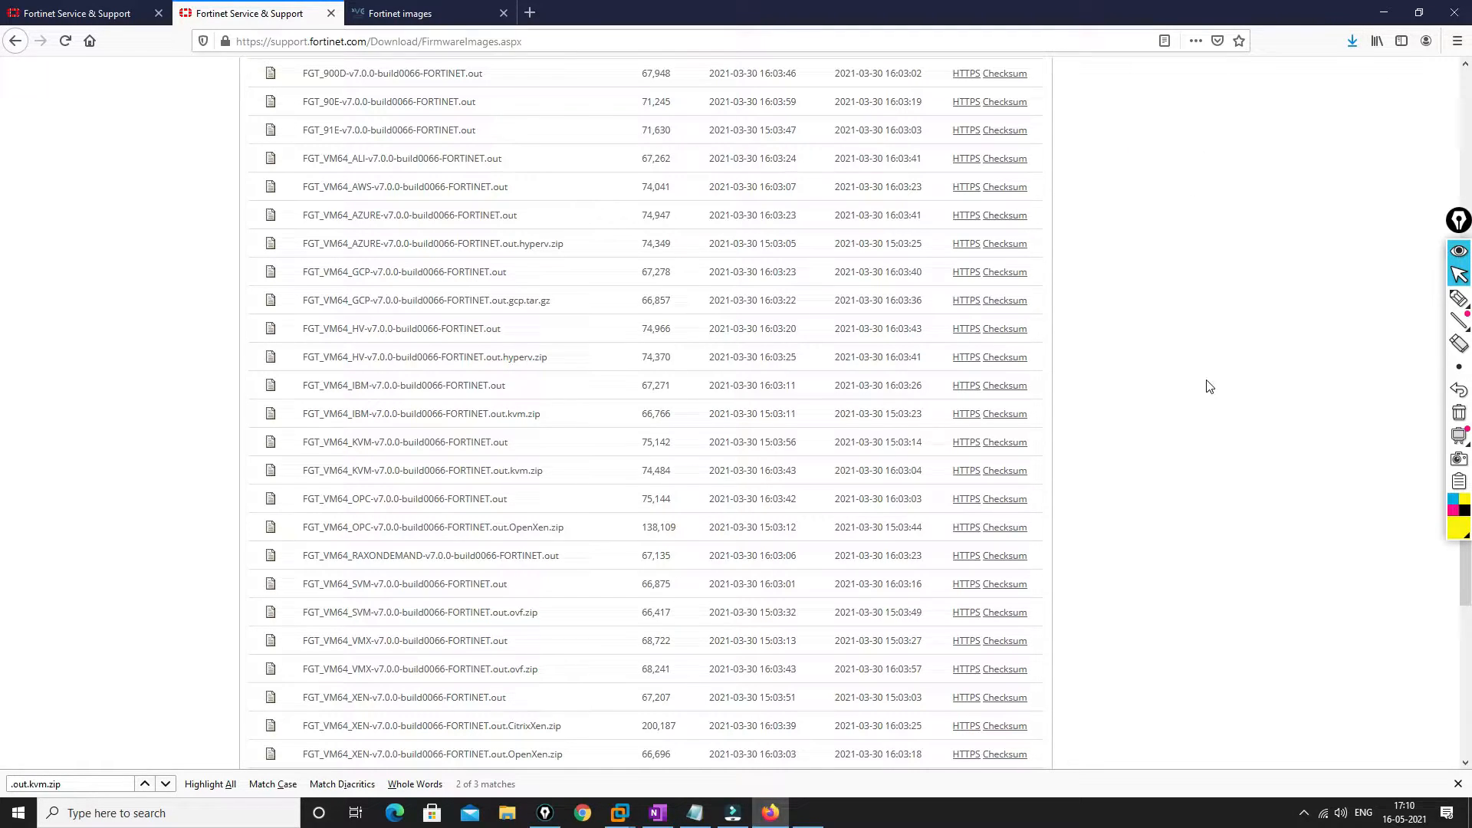
click(1352, 41)
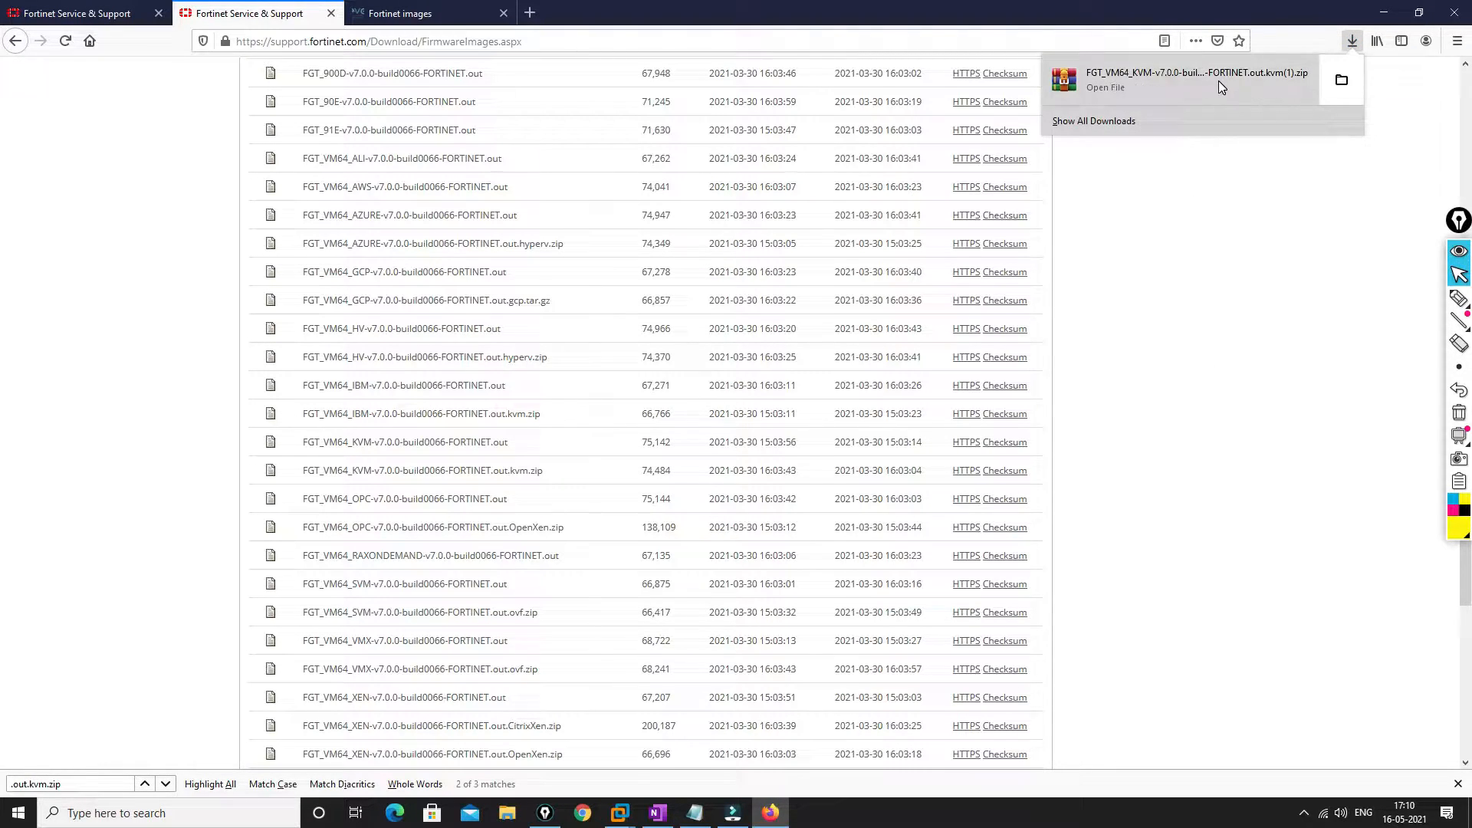
click(404, 13)
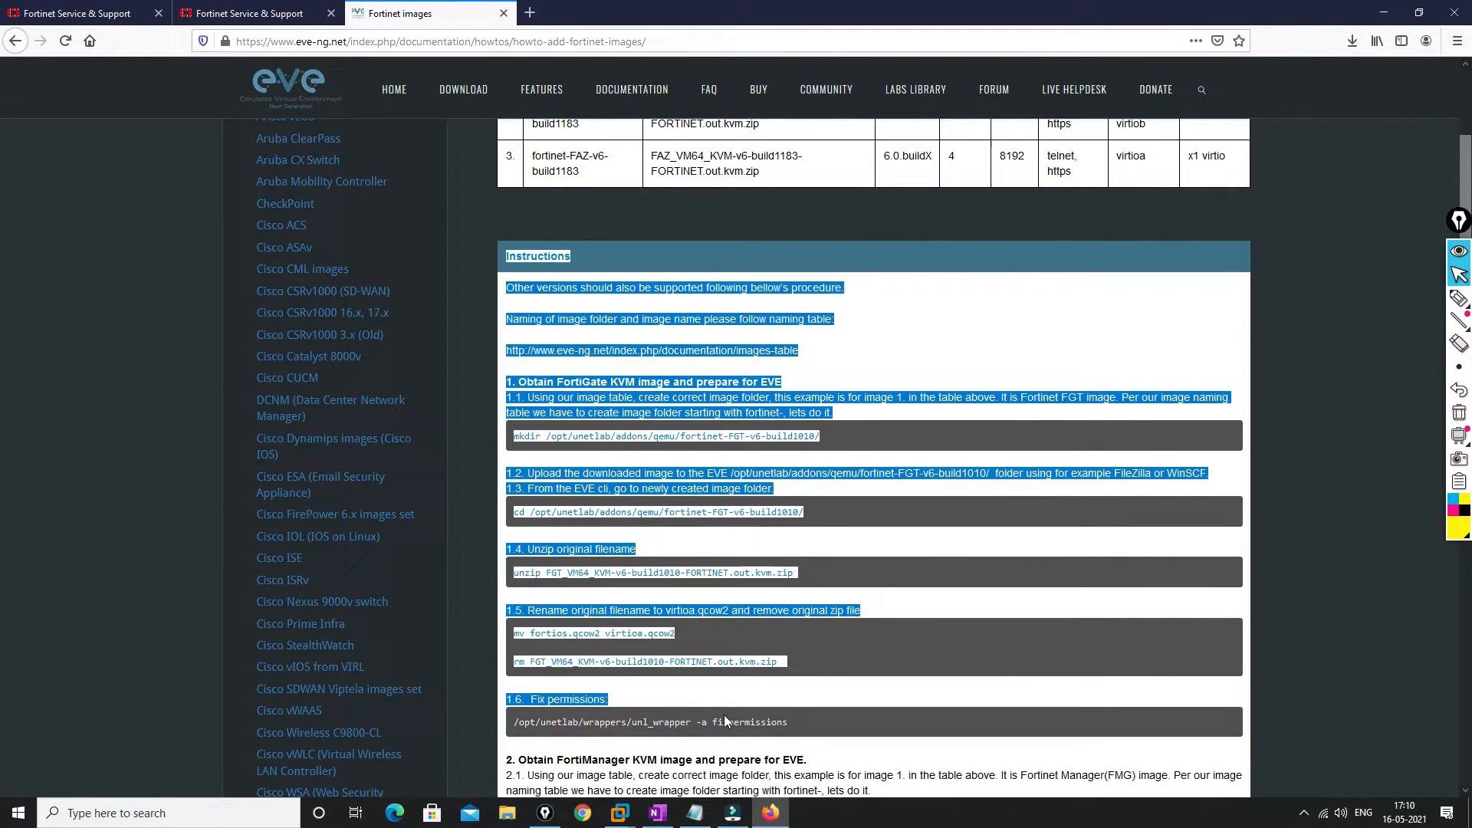
Scroll the Fortinet images guide to its Instructions section and clear the text selection
scroll(down, 3)
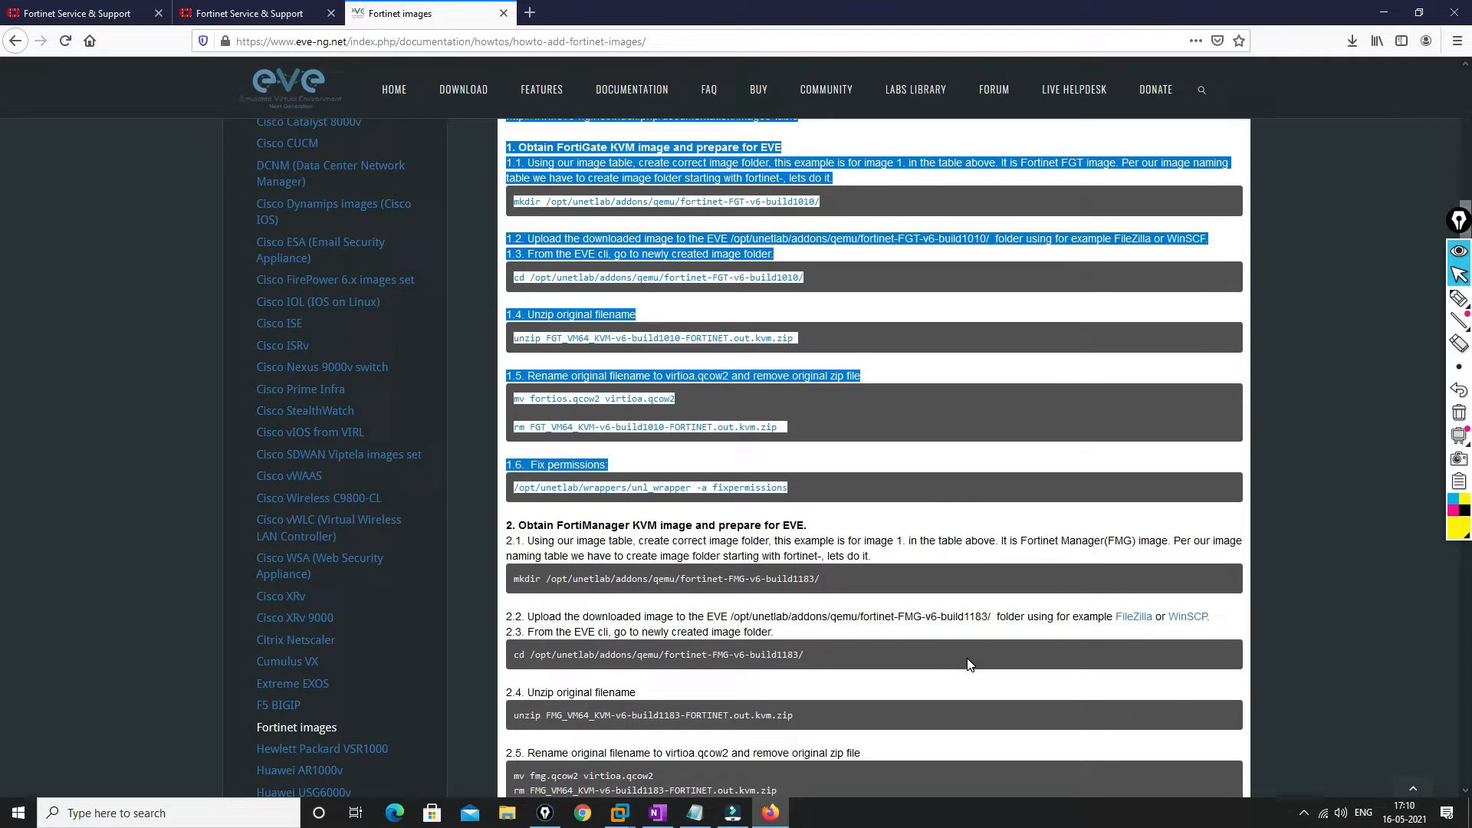
click(824, 424)
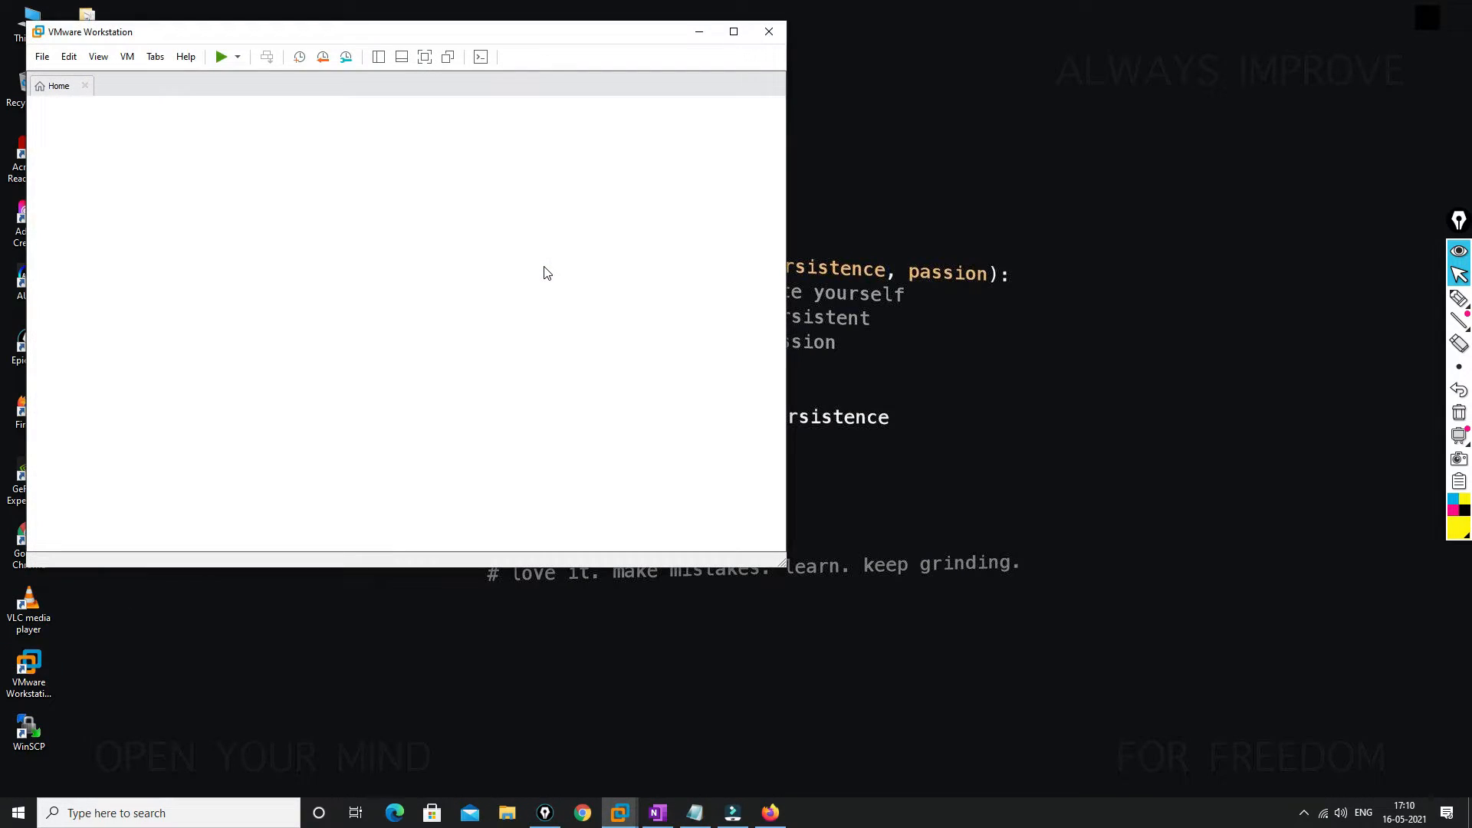
mouse_move(129, 122)
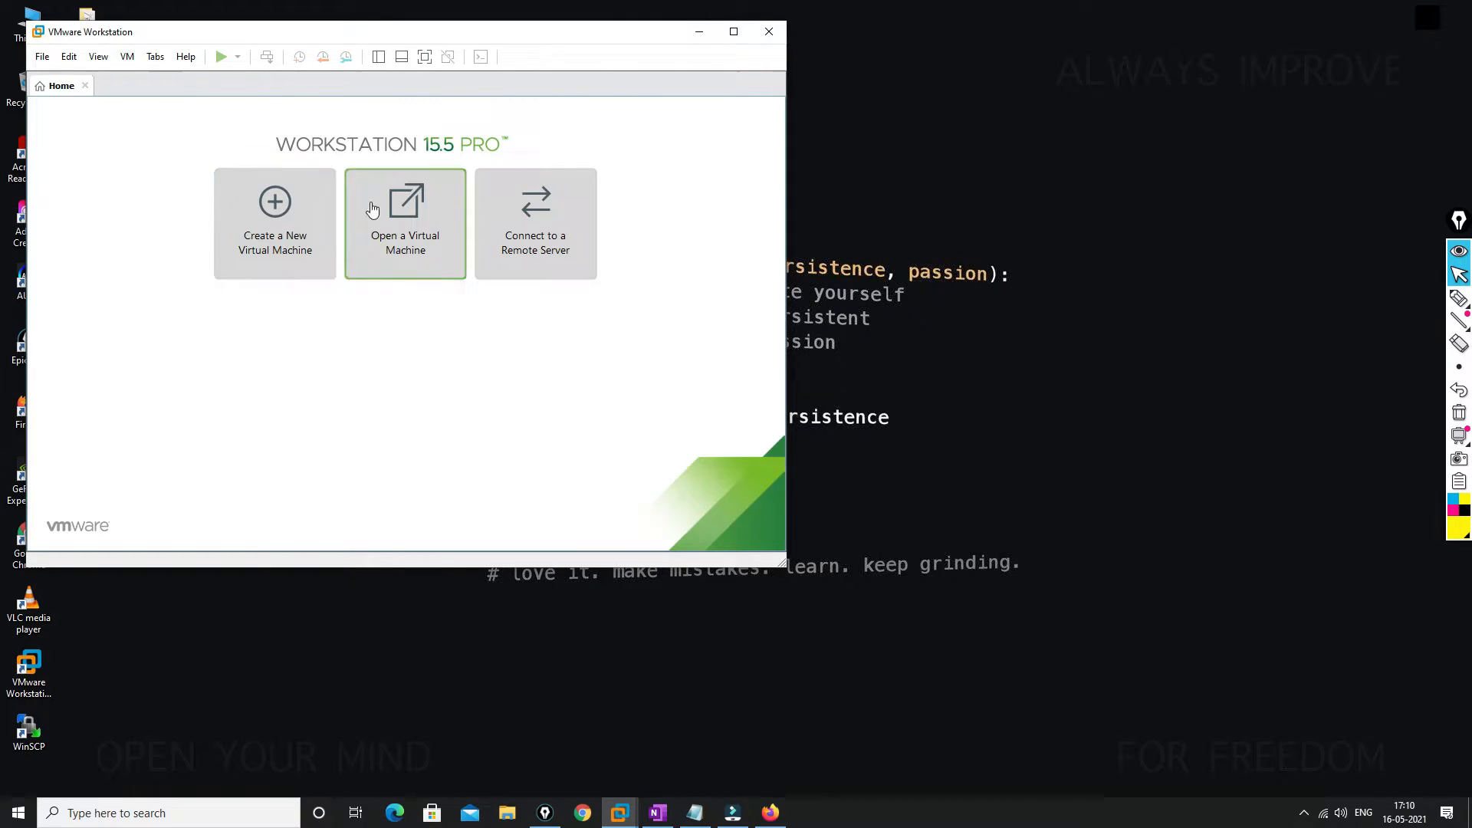
Open the EVE-PRO-VM machine file and power it on
click(405, 223)
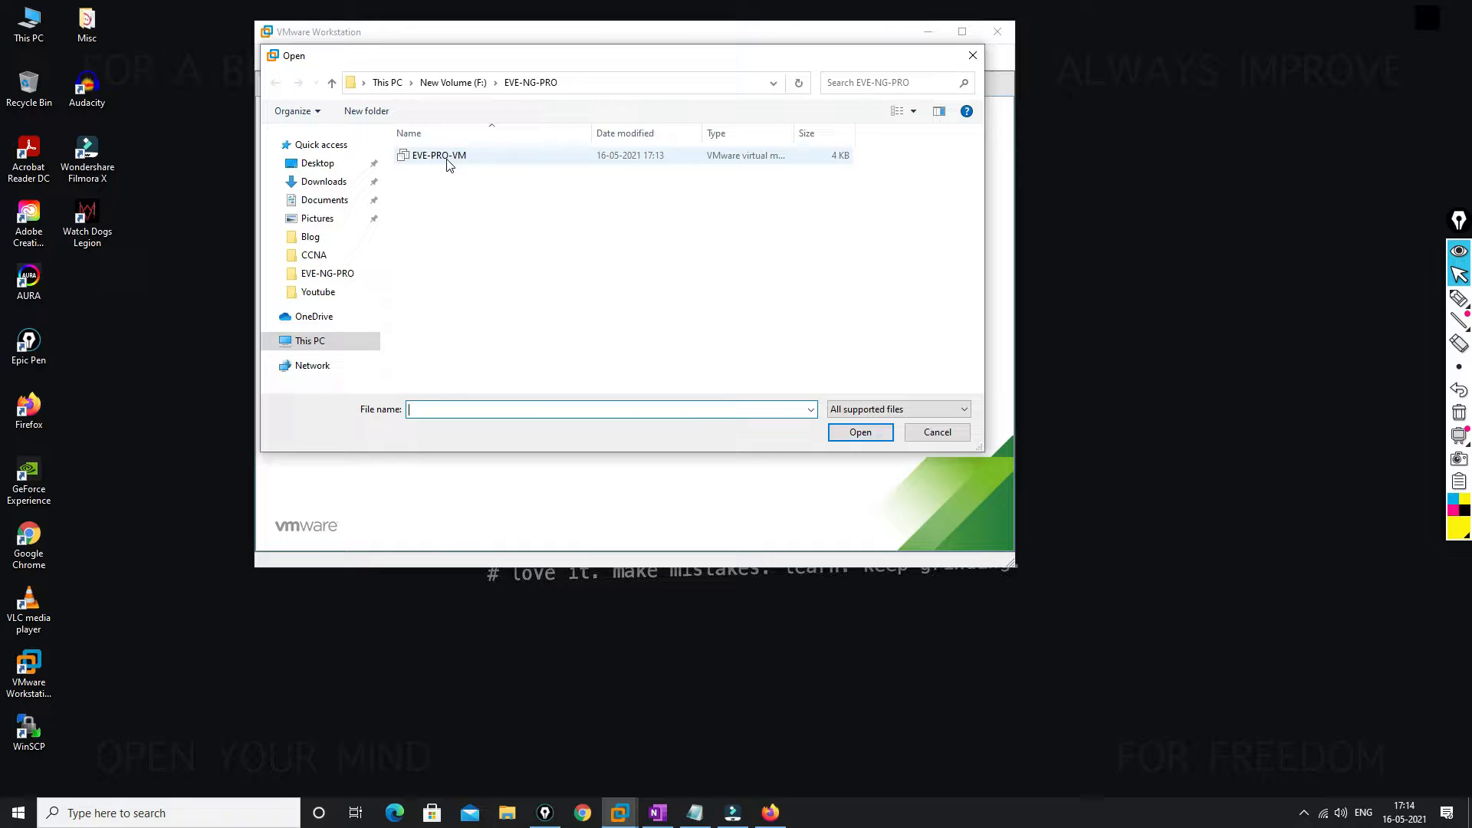
double_click(438, 155)
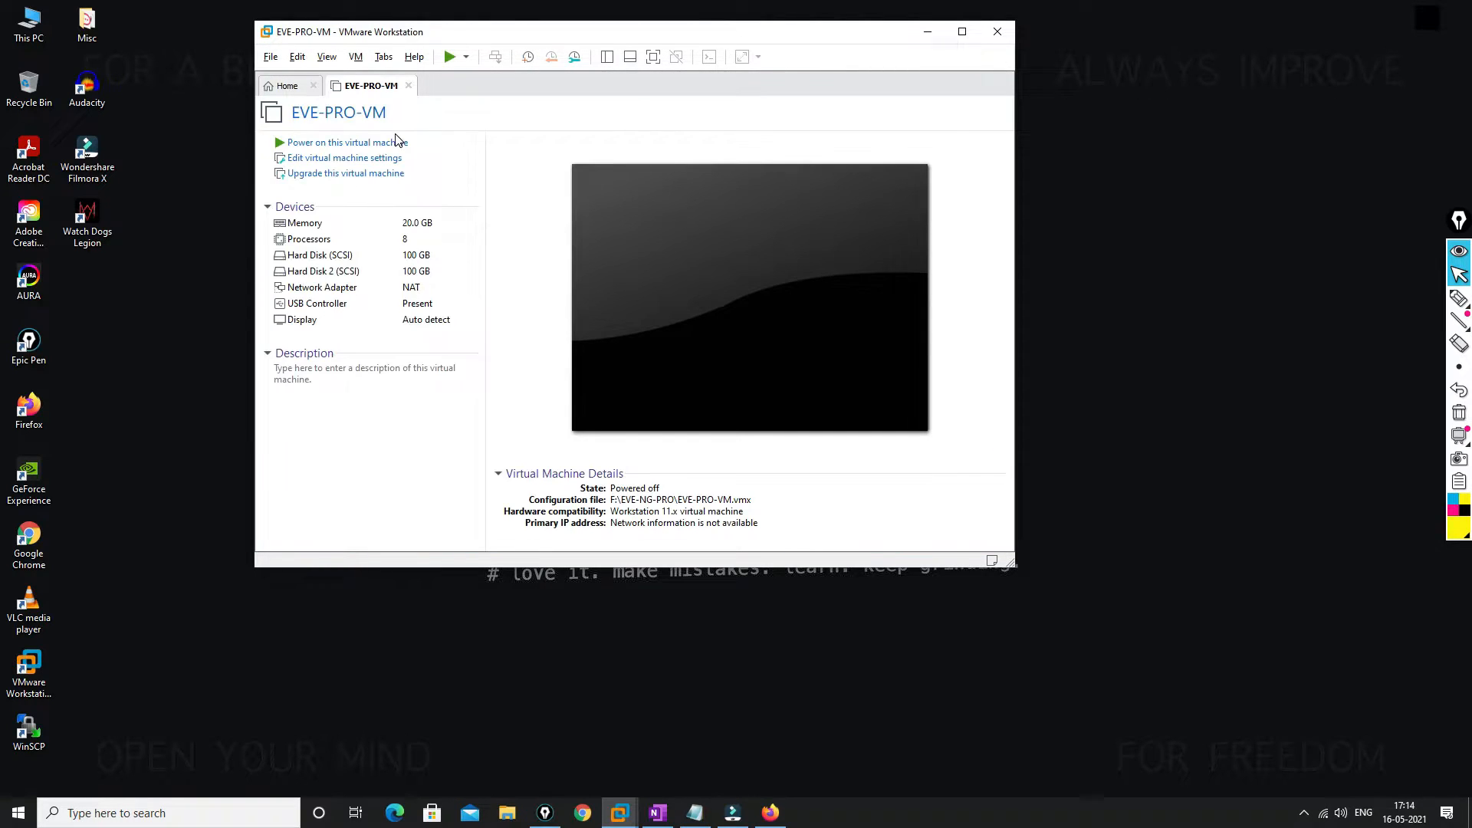
click(346, 142)
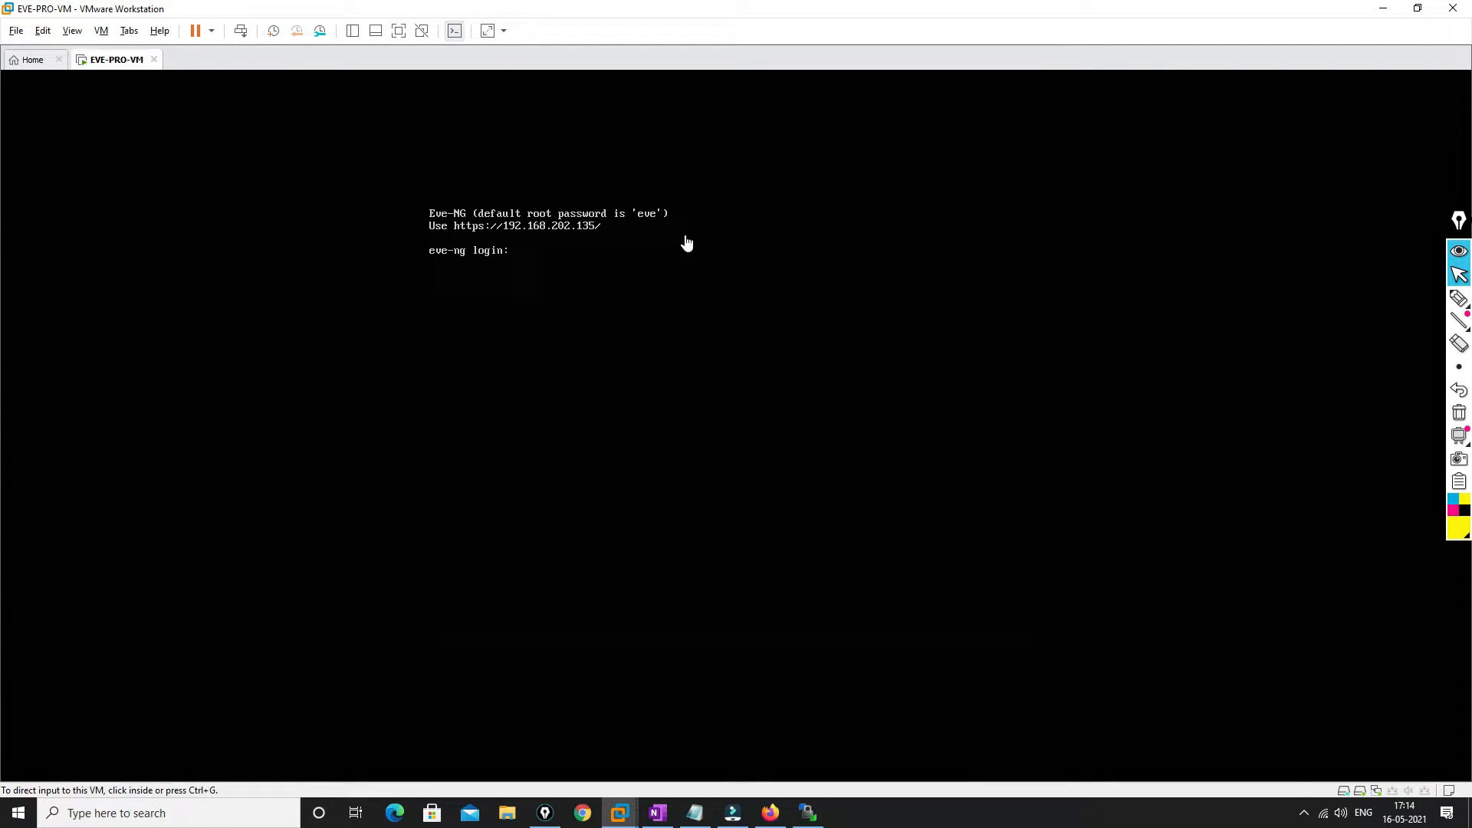
Log in to the EVE-NG server at 192.168.202.135 with WinSCP
click(806, 813)
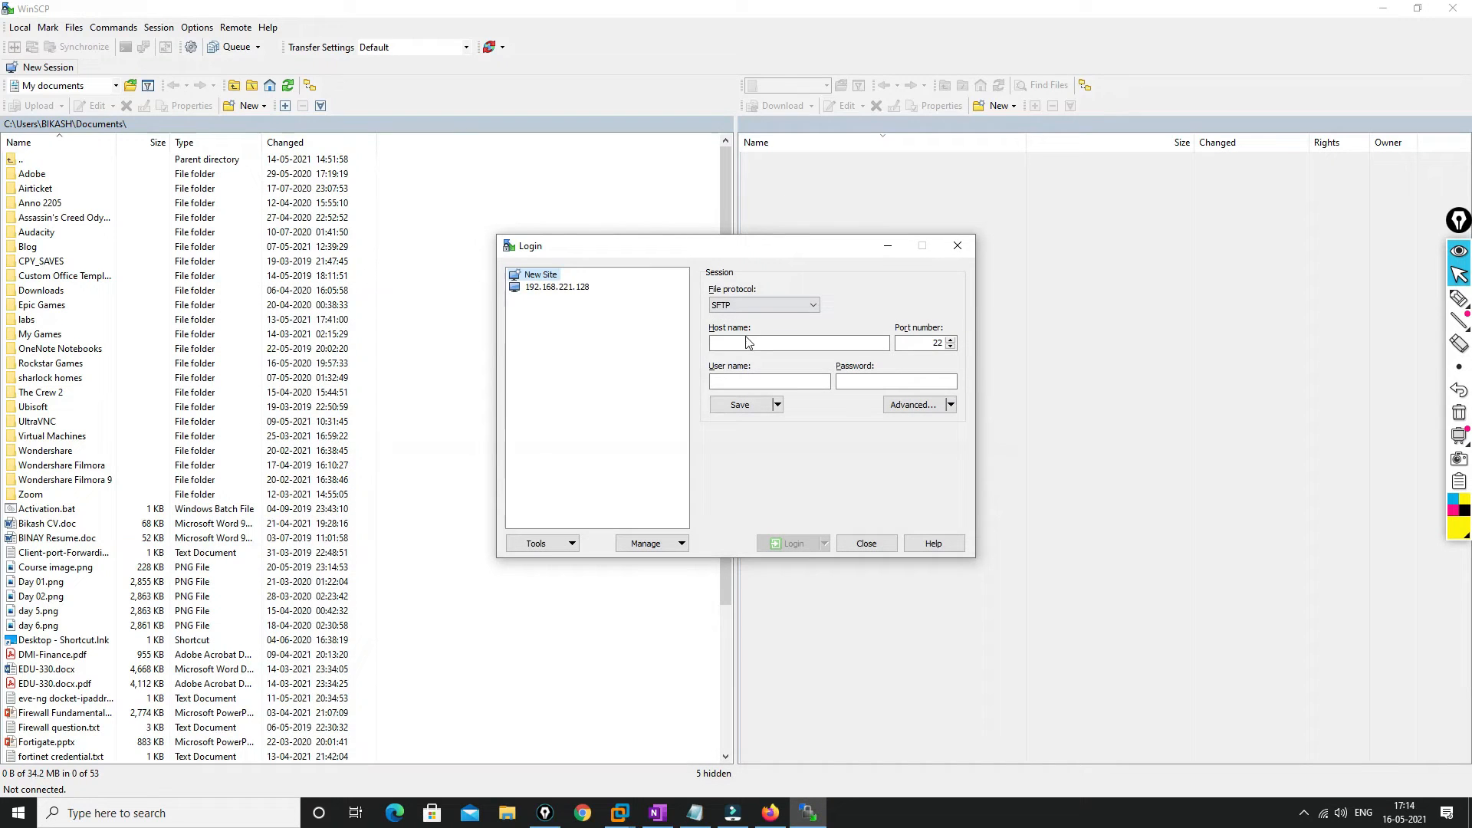
click(798, 342)
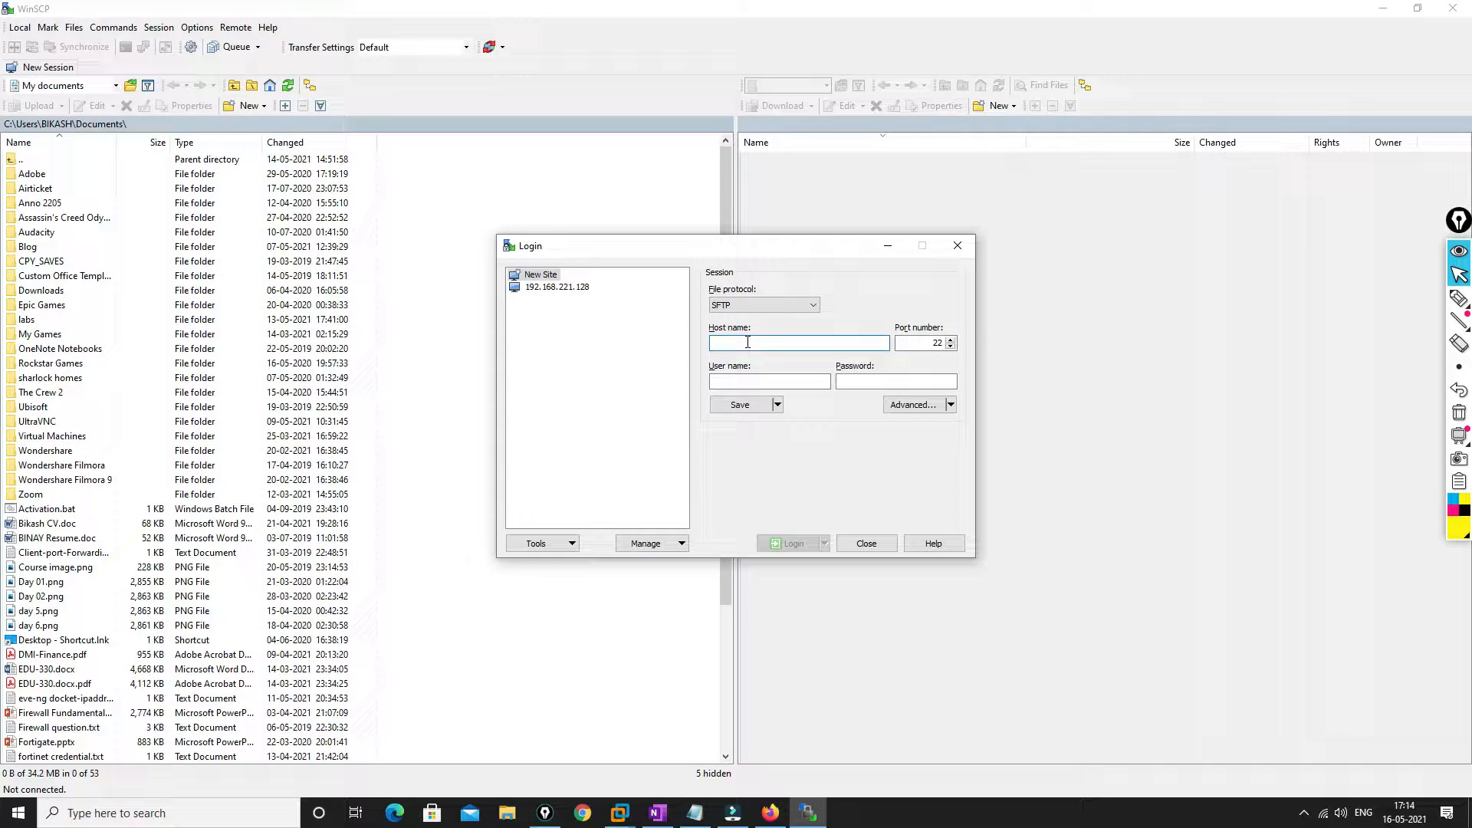
text(192.168.2)
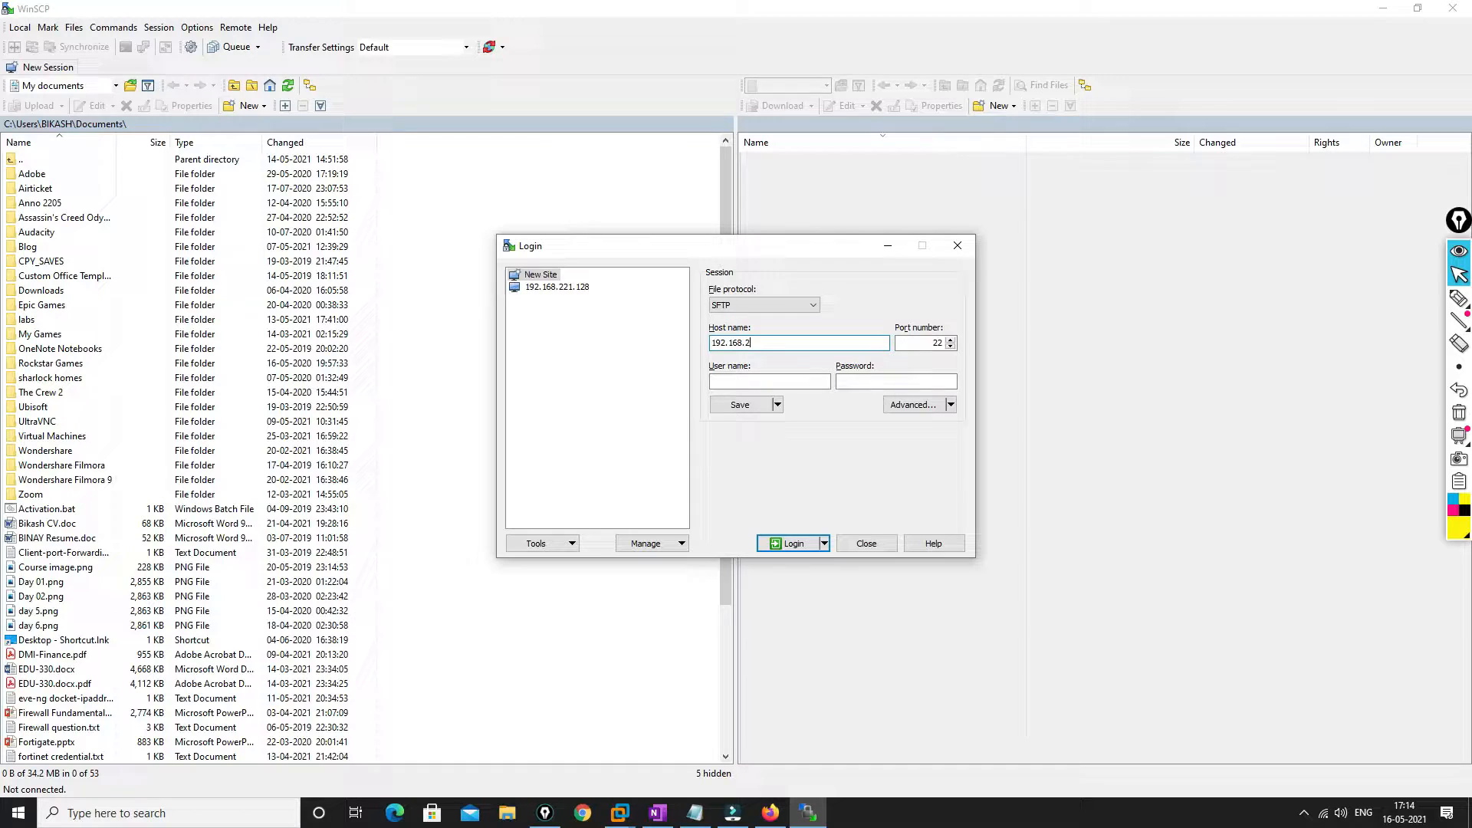
click(792, 543)
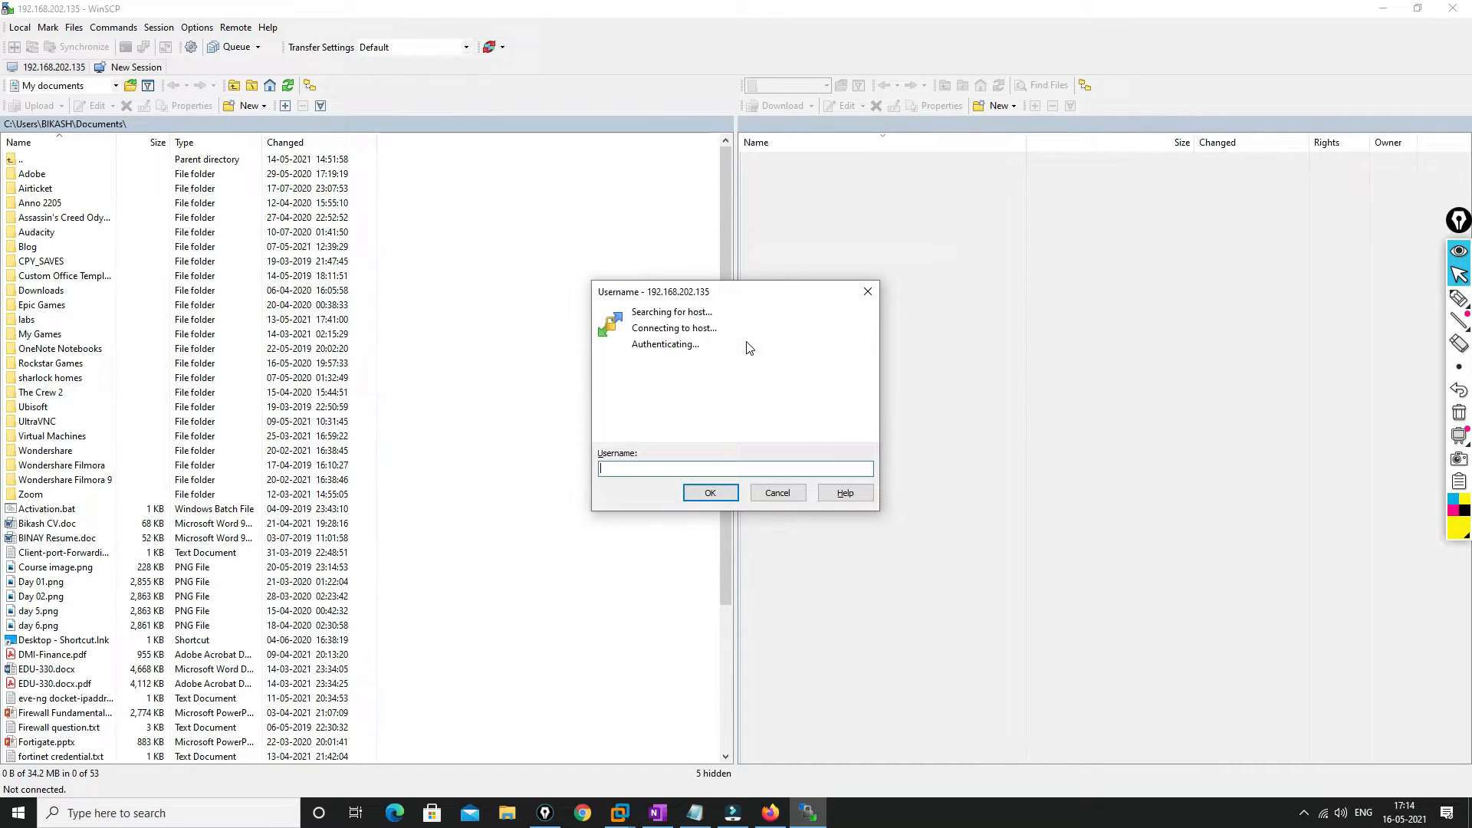
click(710, 492)
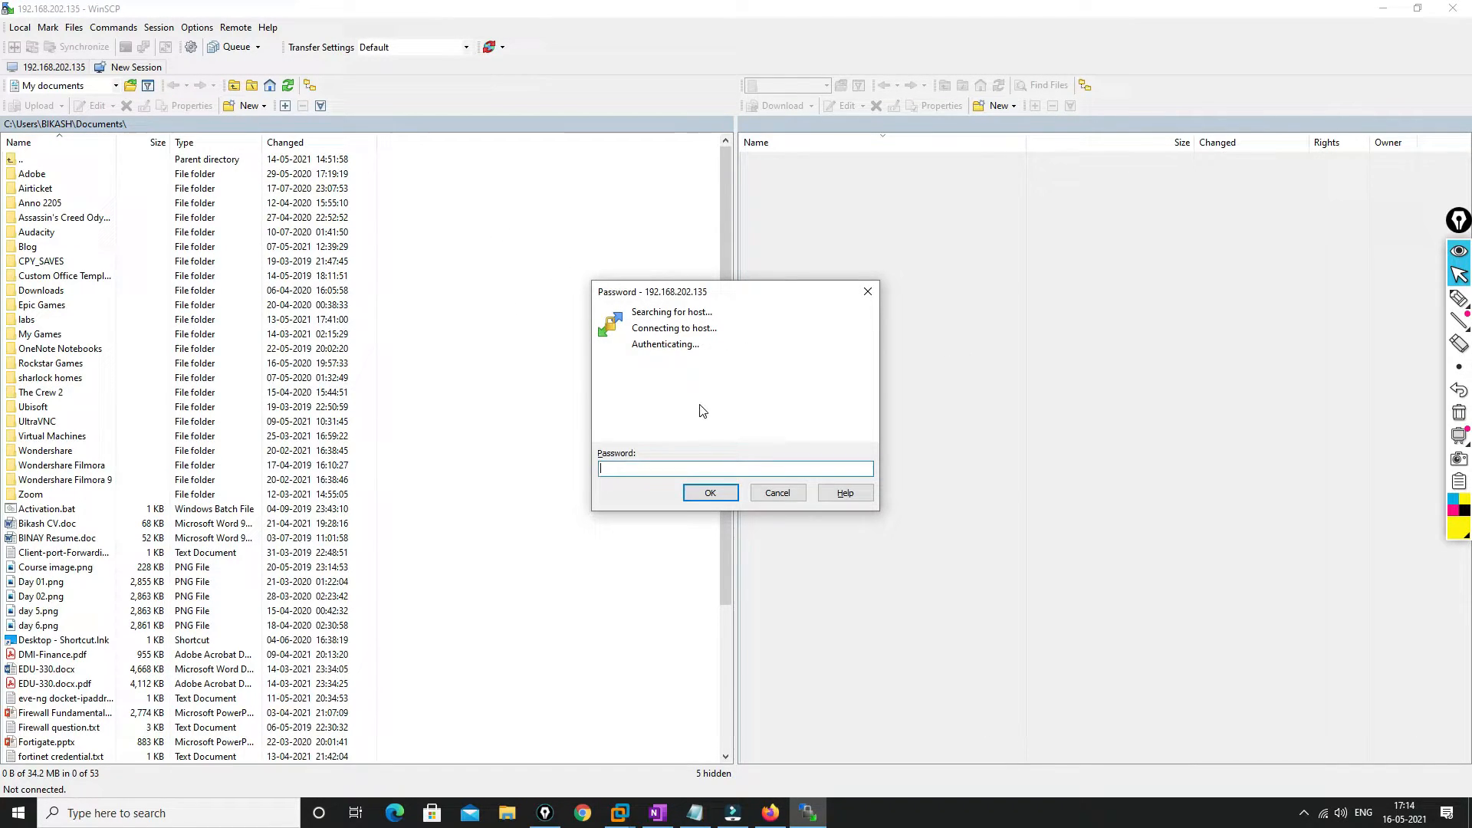
click(710, 492)
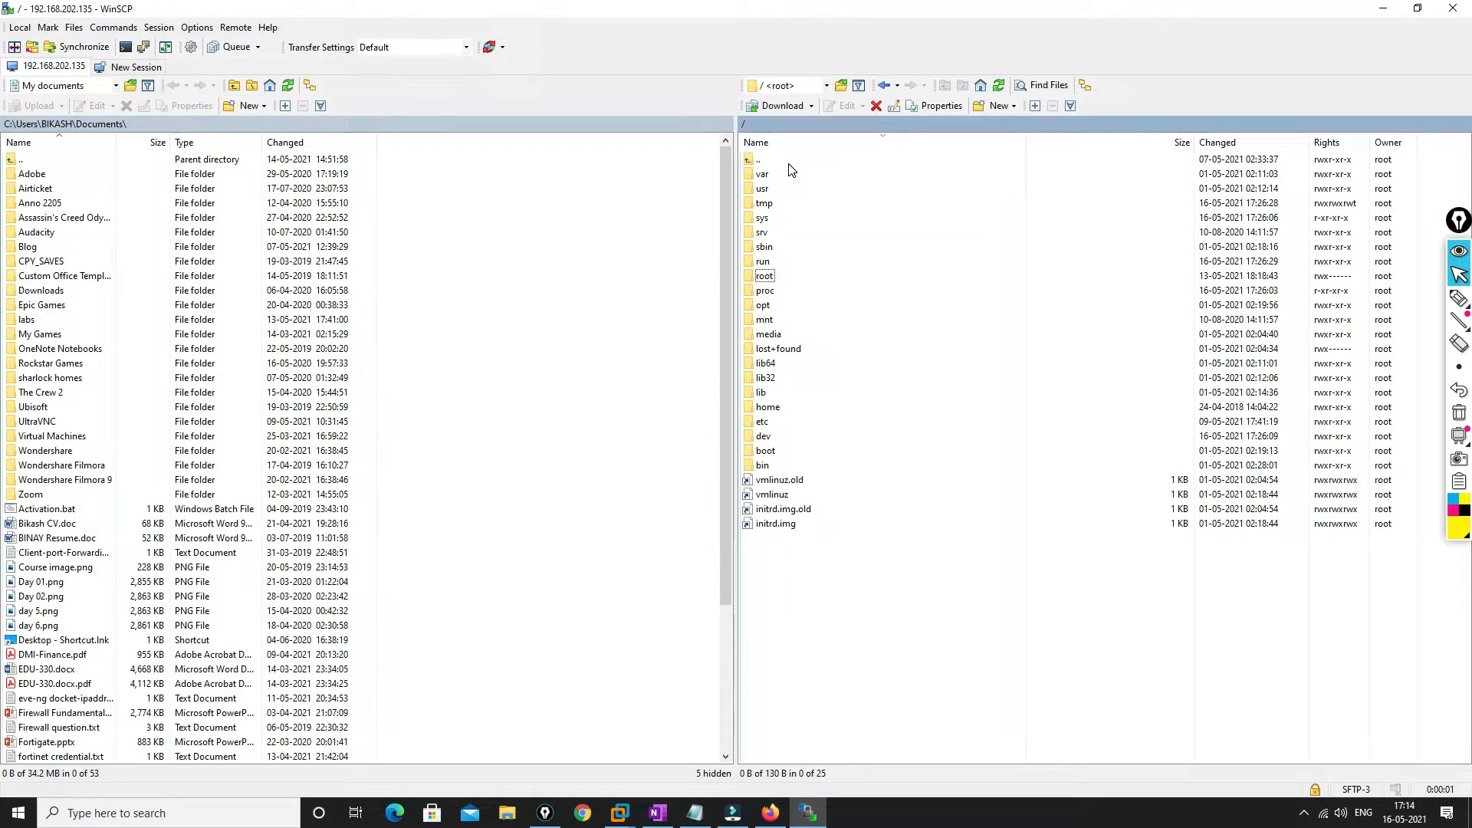
Browse the server folders down to /opt/unetlab/addons/qemu
click(764, 304)
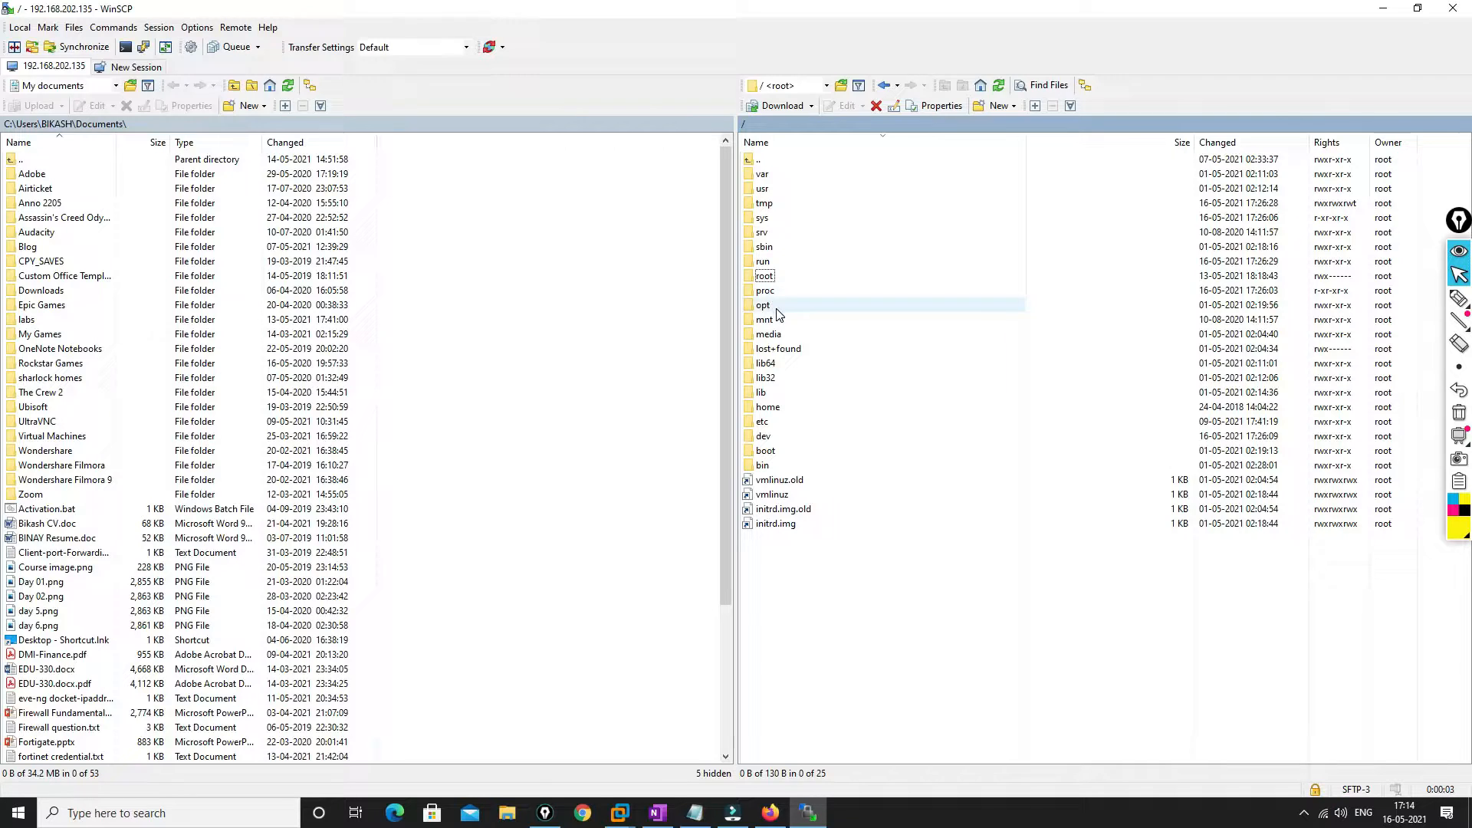
double_click(763, 304)
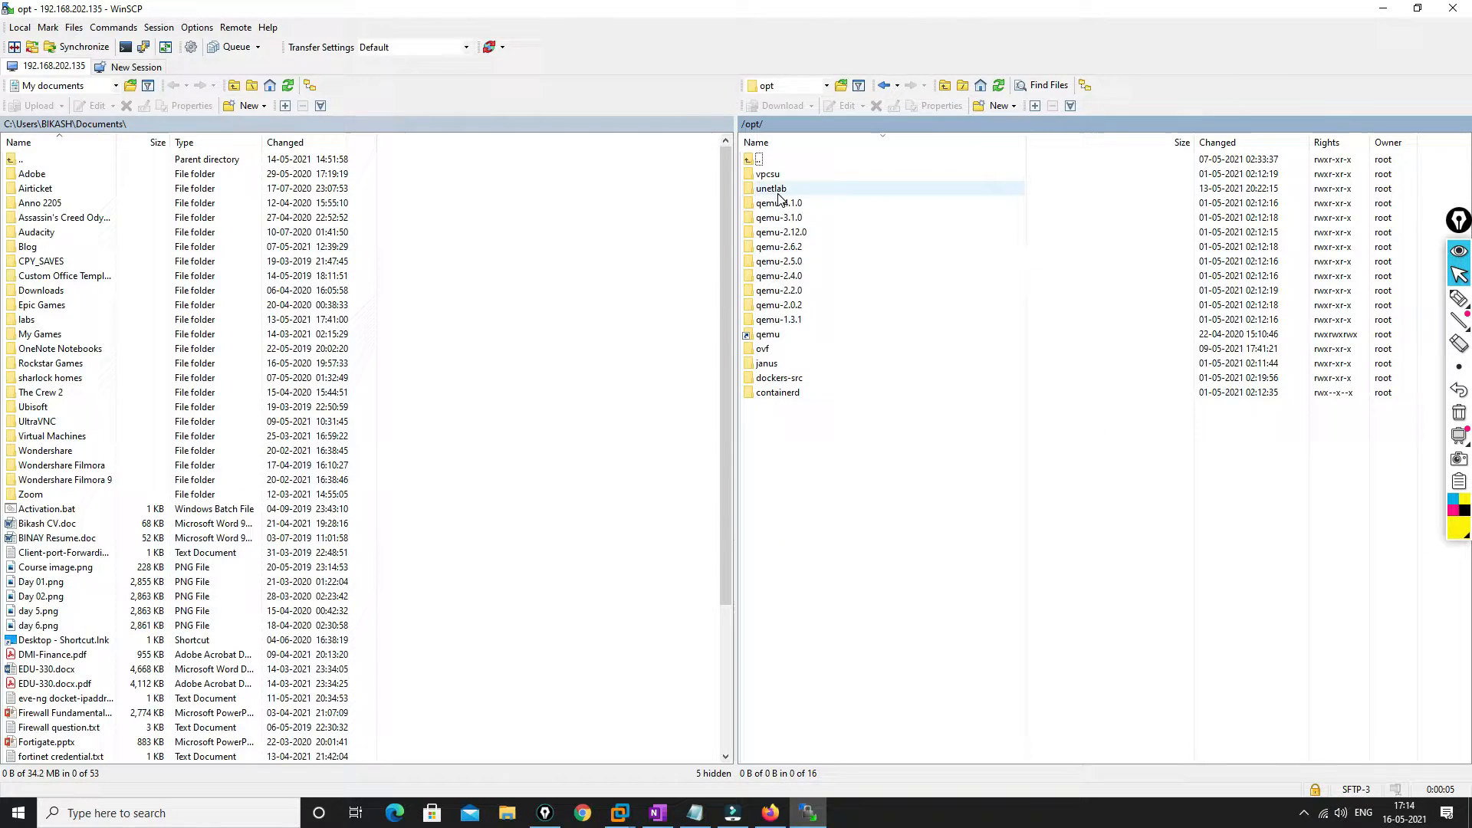
double_click(770, 188)
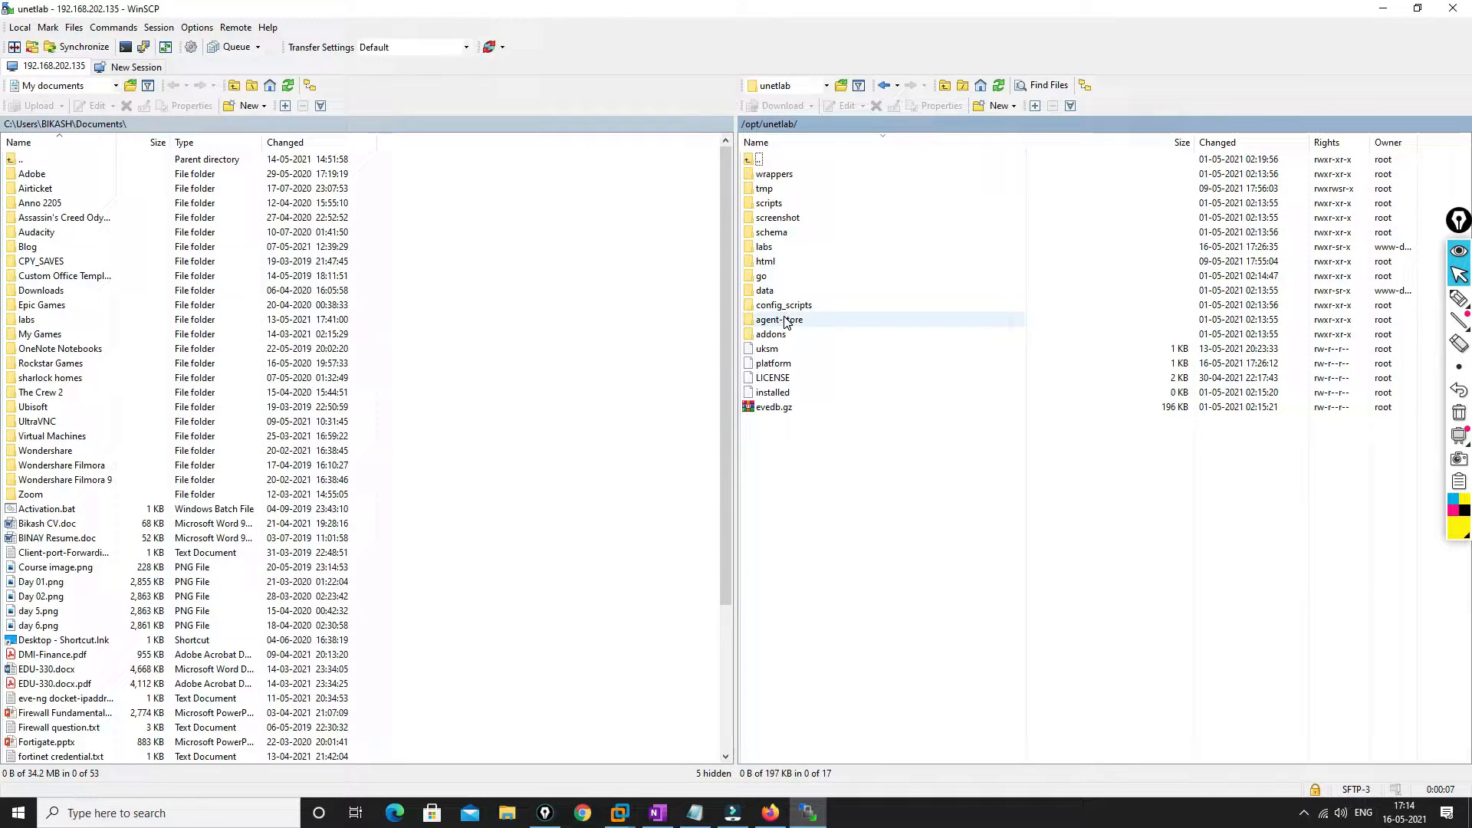
click(770, 335)
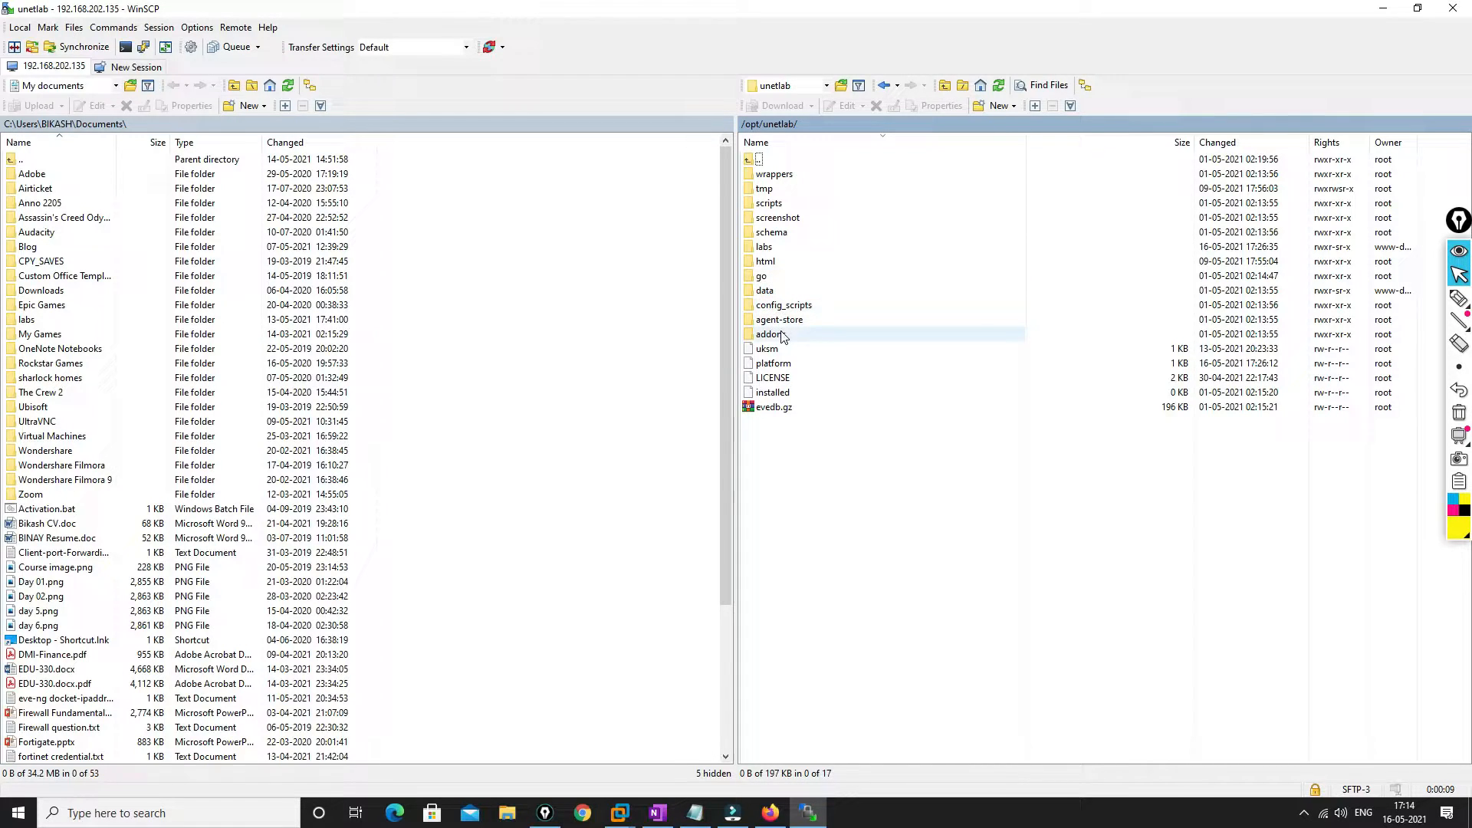
double_click(768, 334)
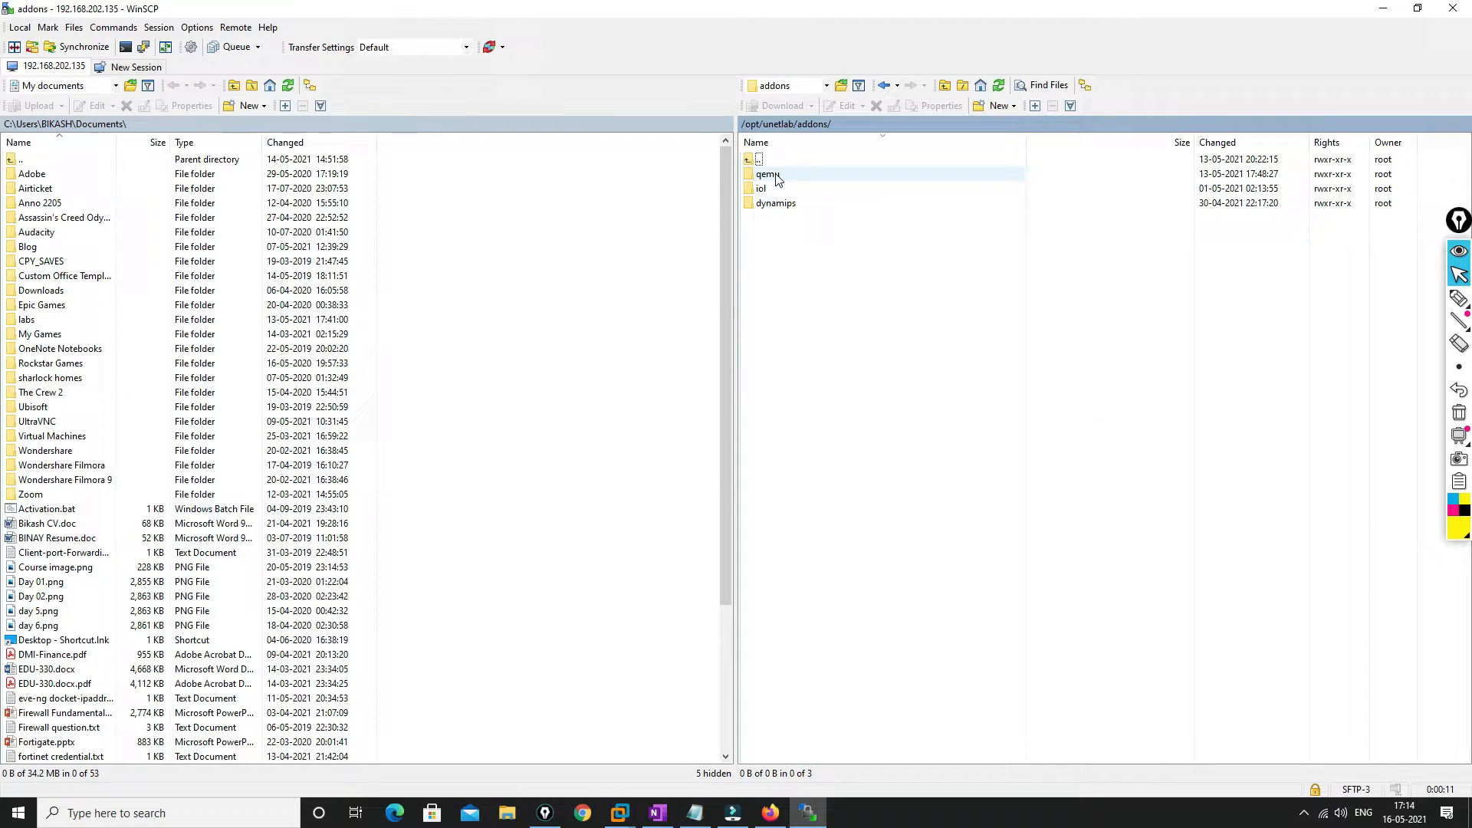
double_click(769, 174)
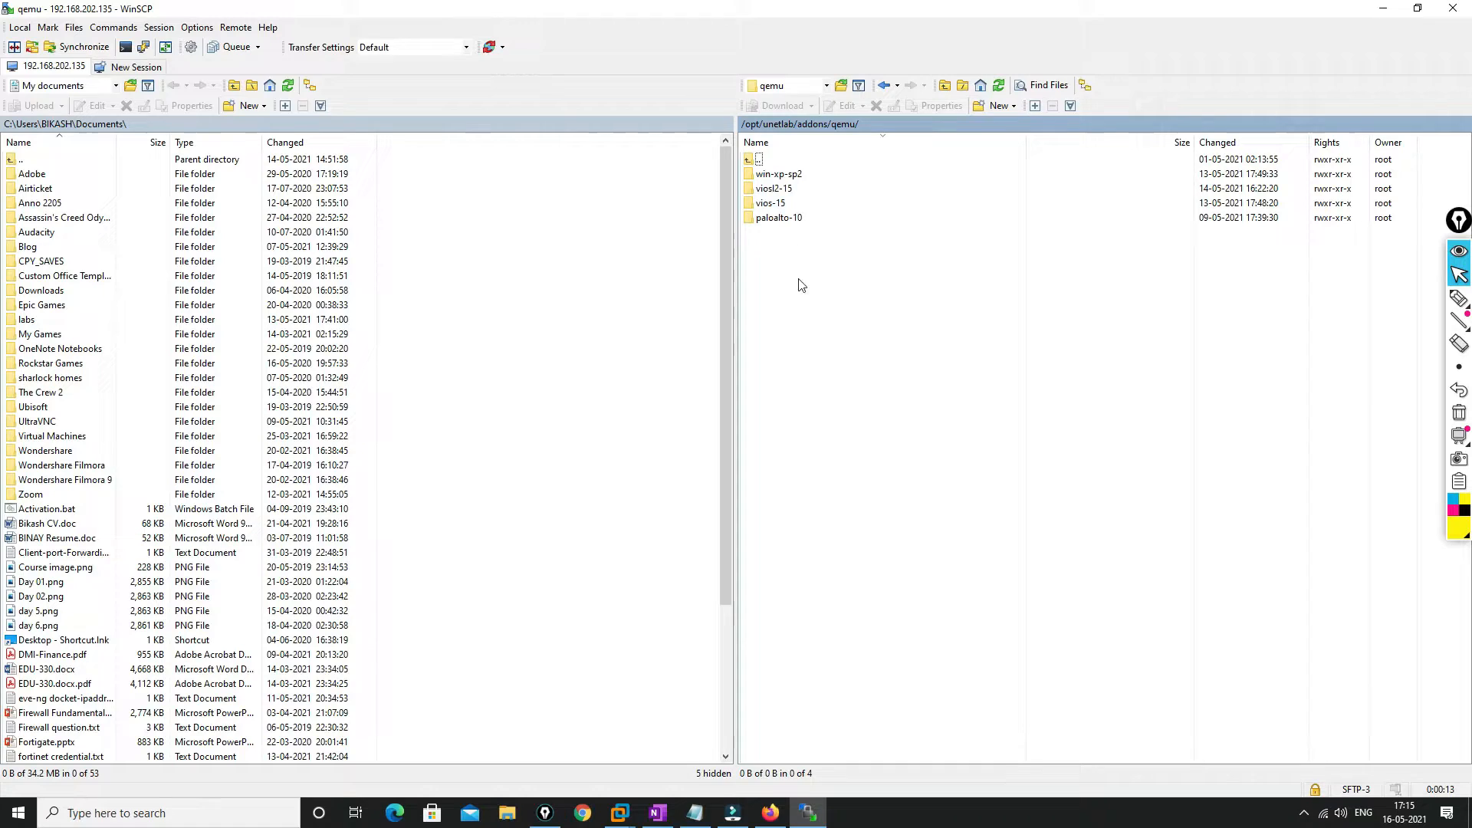
right_click(802, 285)
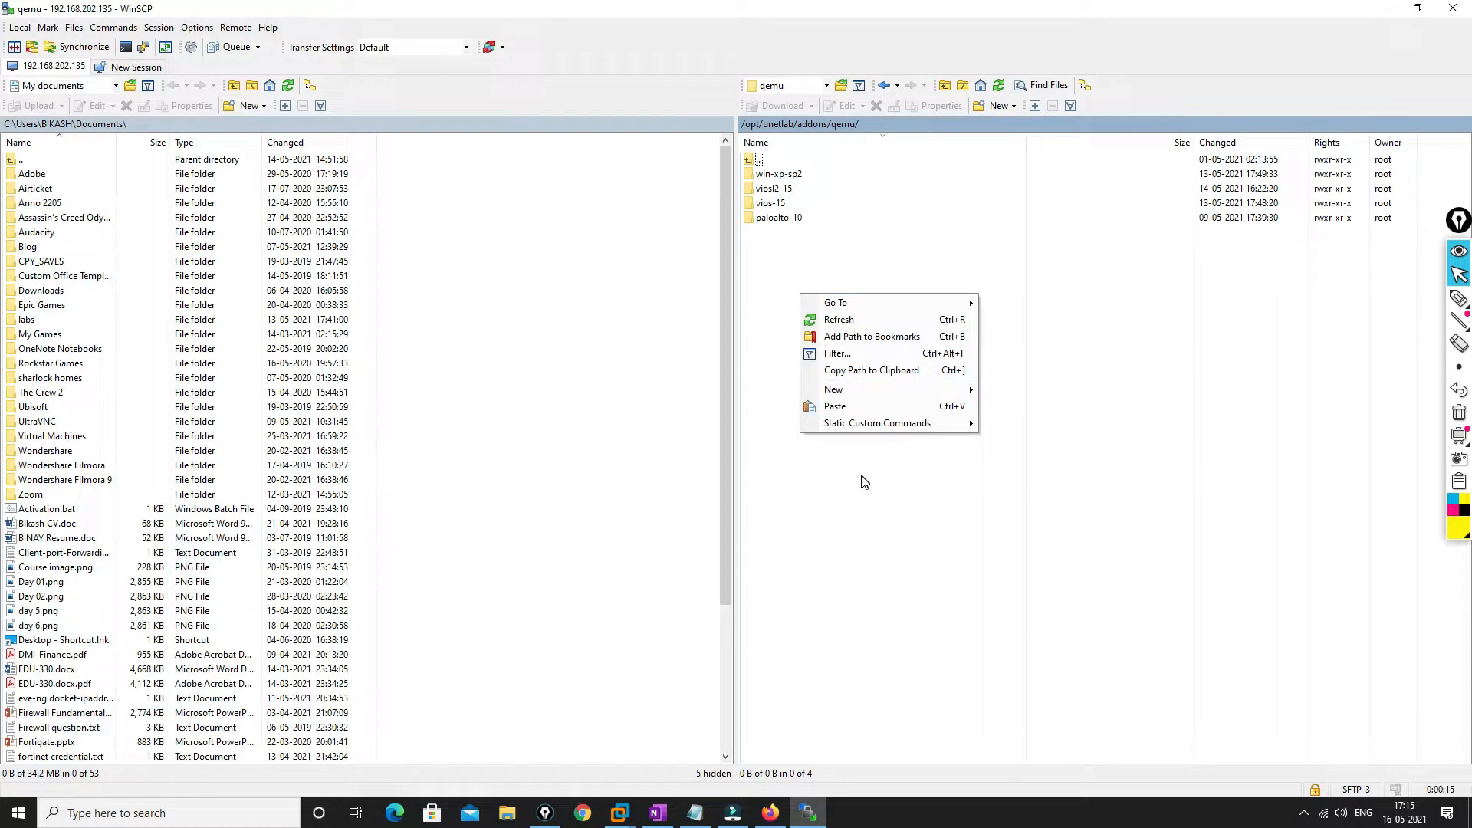
click(824, 402)
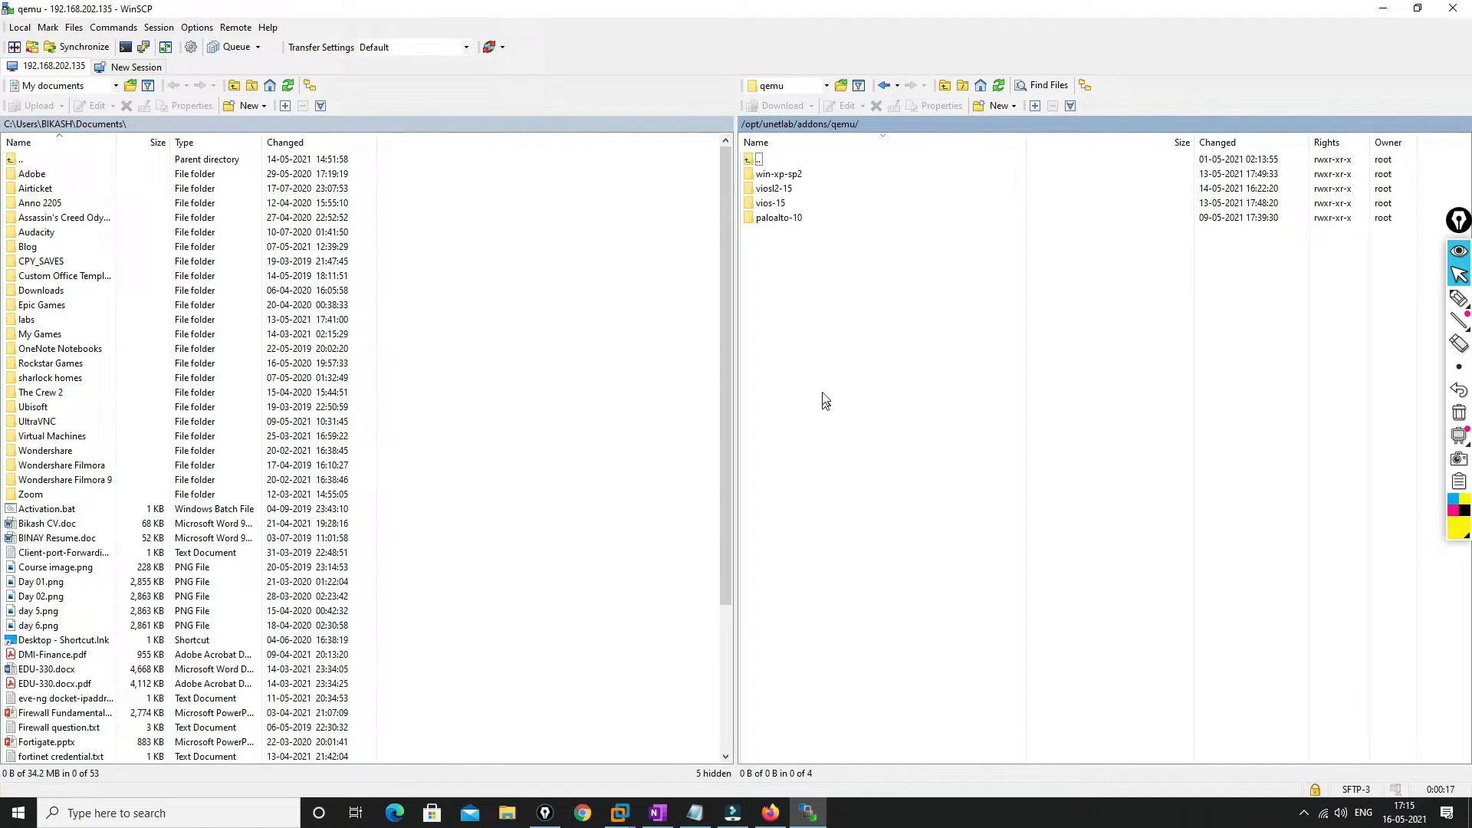
mouse_move(777, 789)
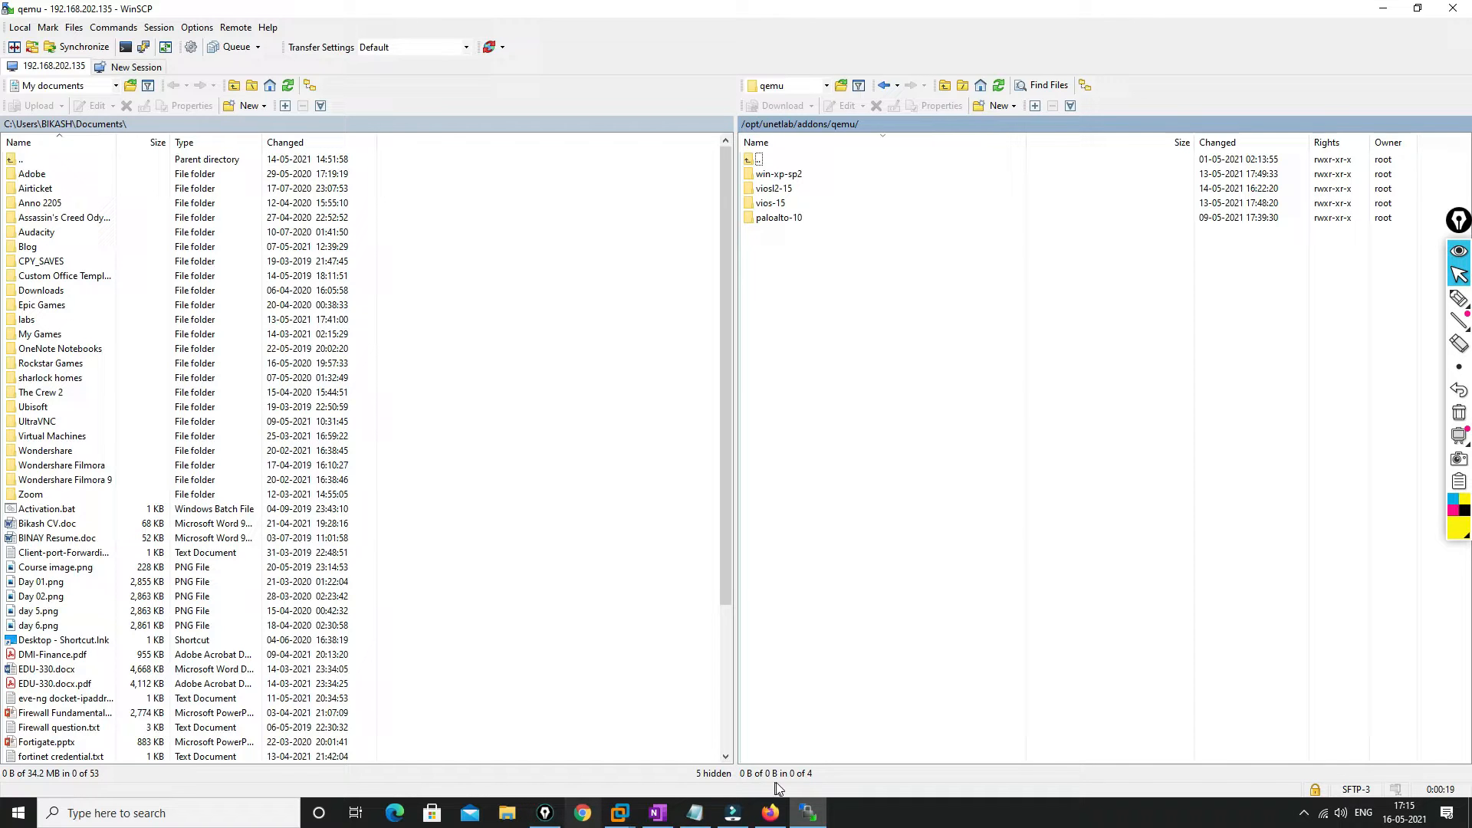
click(582, 813)
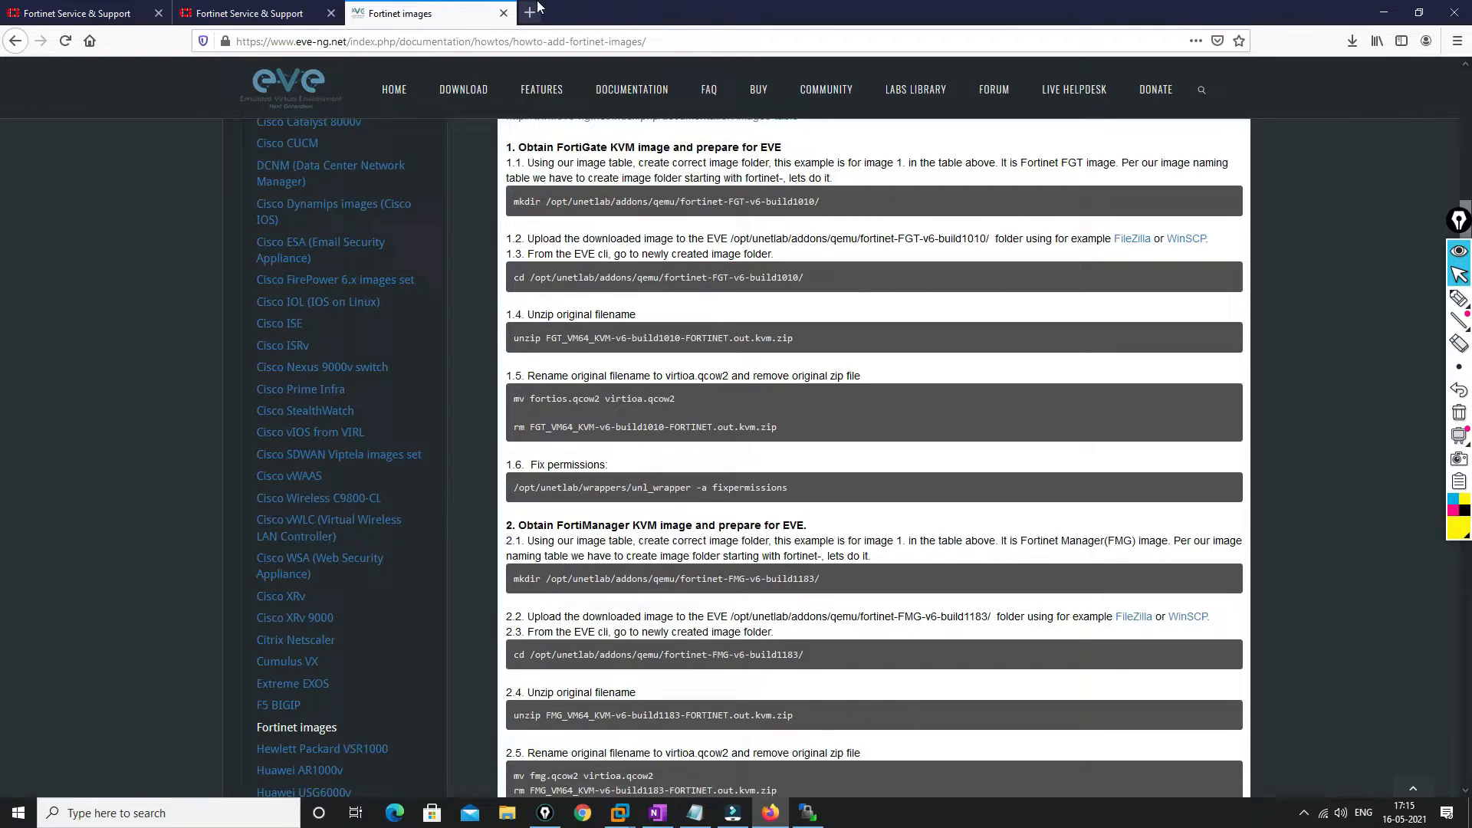
mouse_move(532, 13)
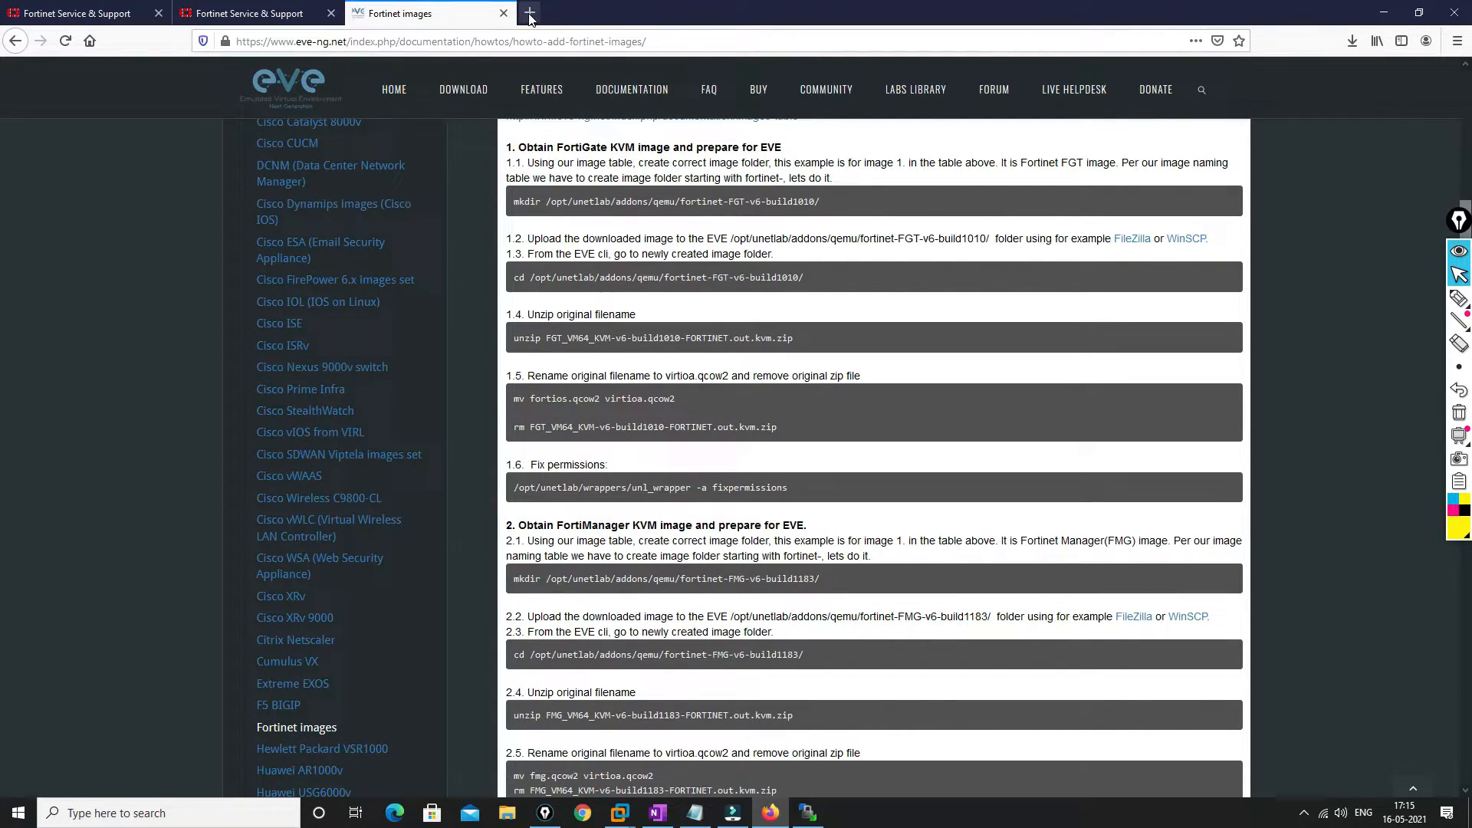
Look up the Fortinet FW row in Qemu image namings: prefix fortinet-, disk virtioa
scroll(up, 3)
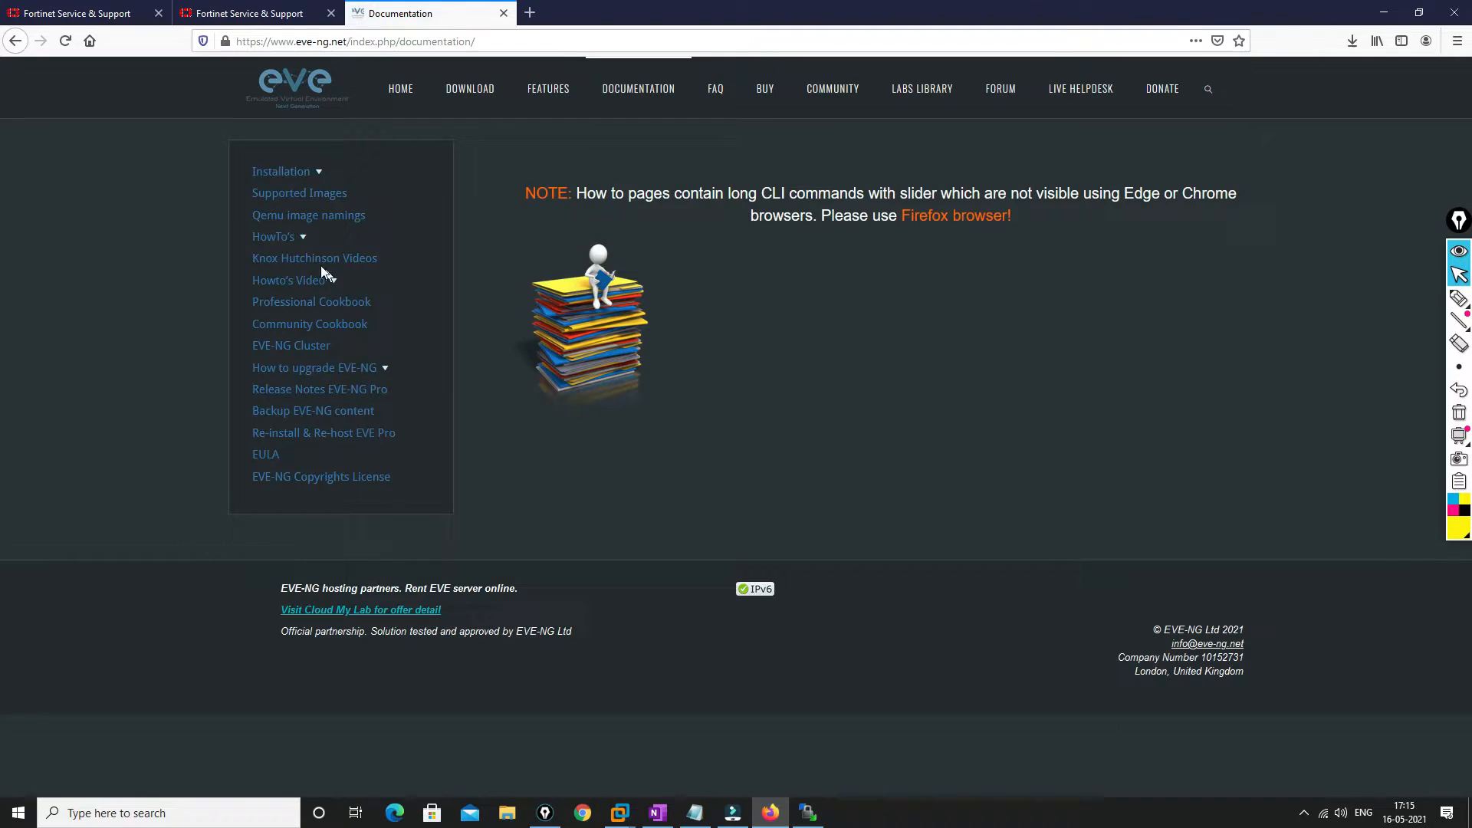
click(308, 215)
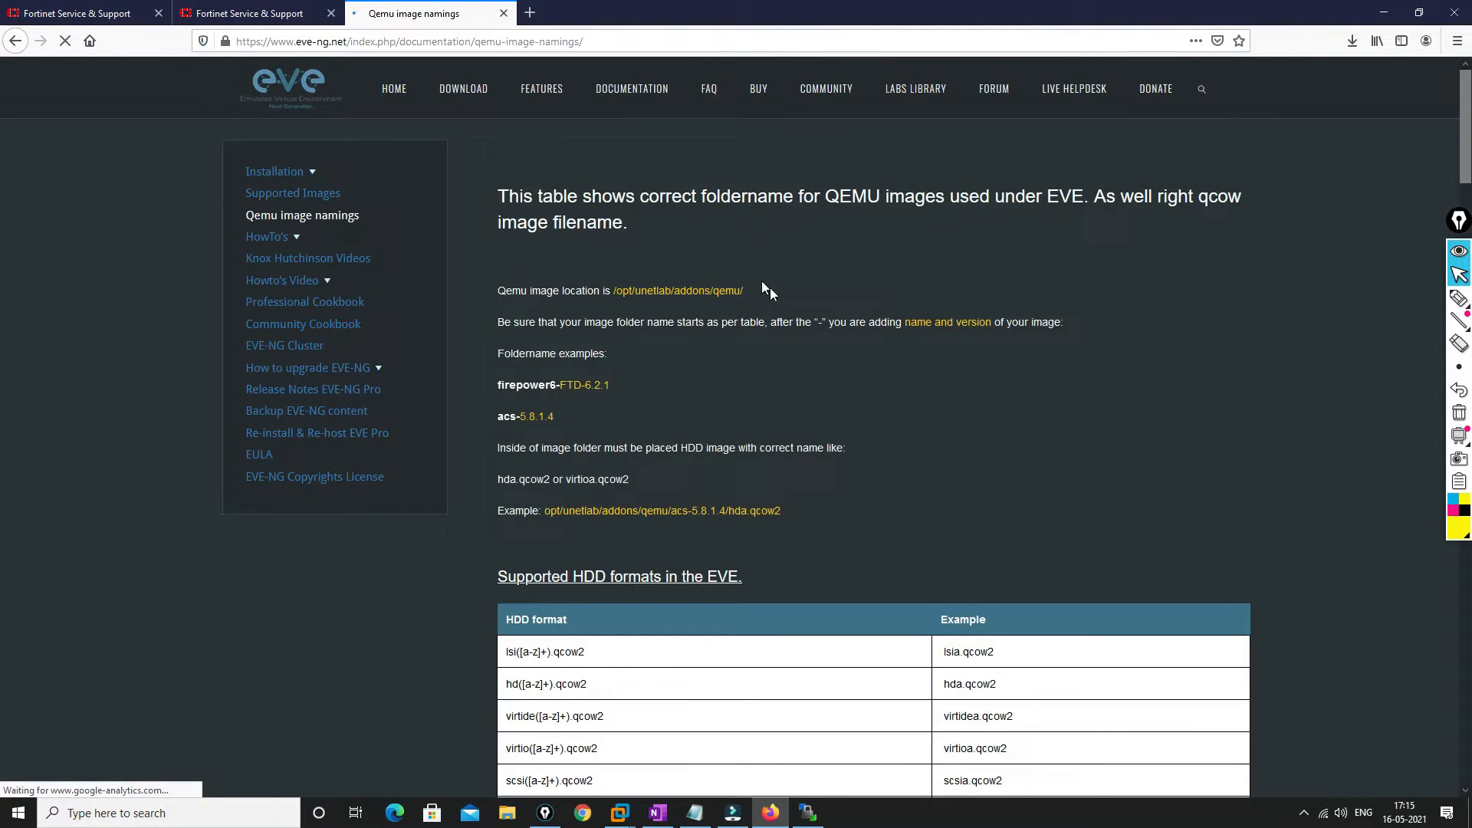
scroll(down, 3)
text(fort)
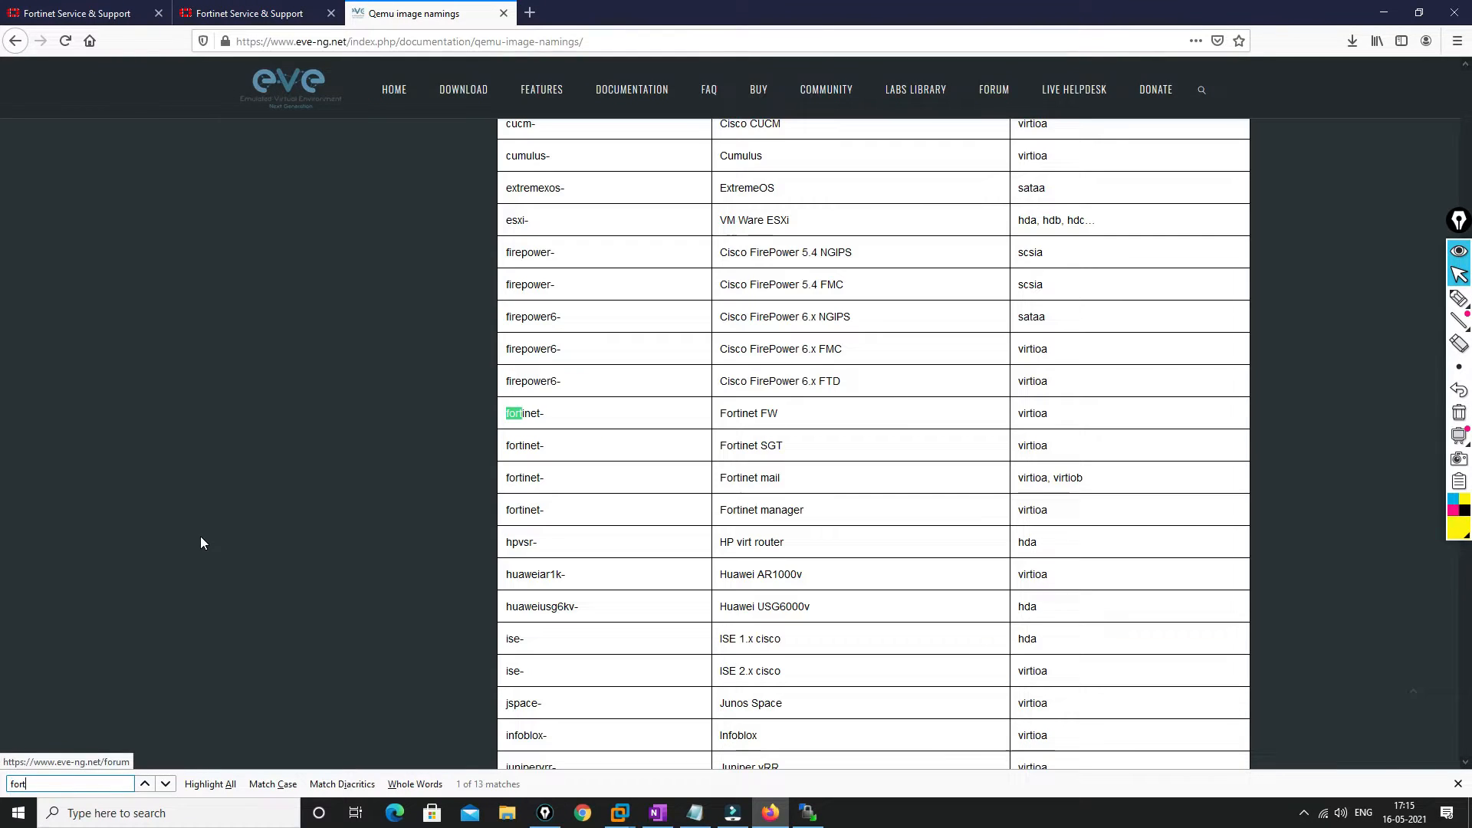
text(ine)
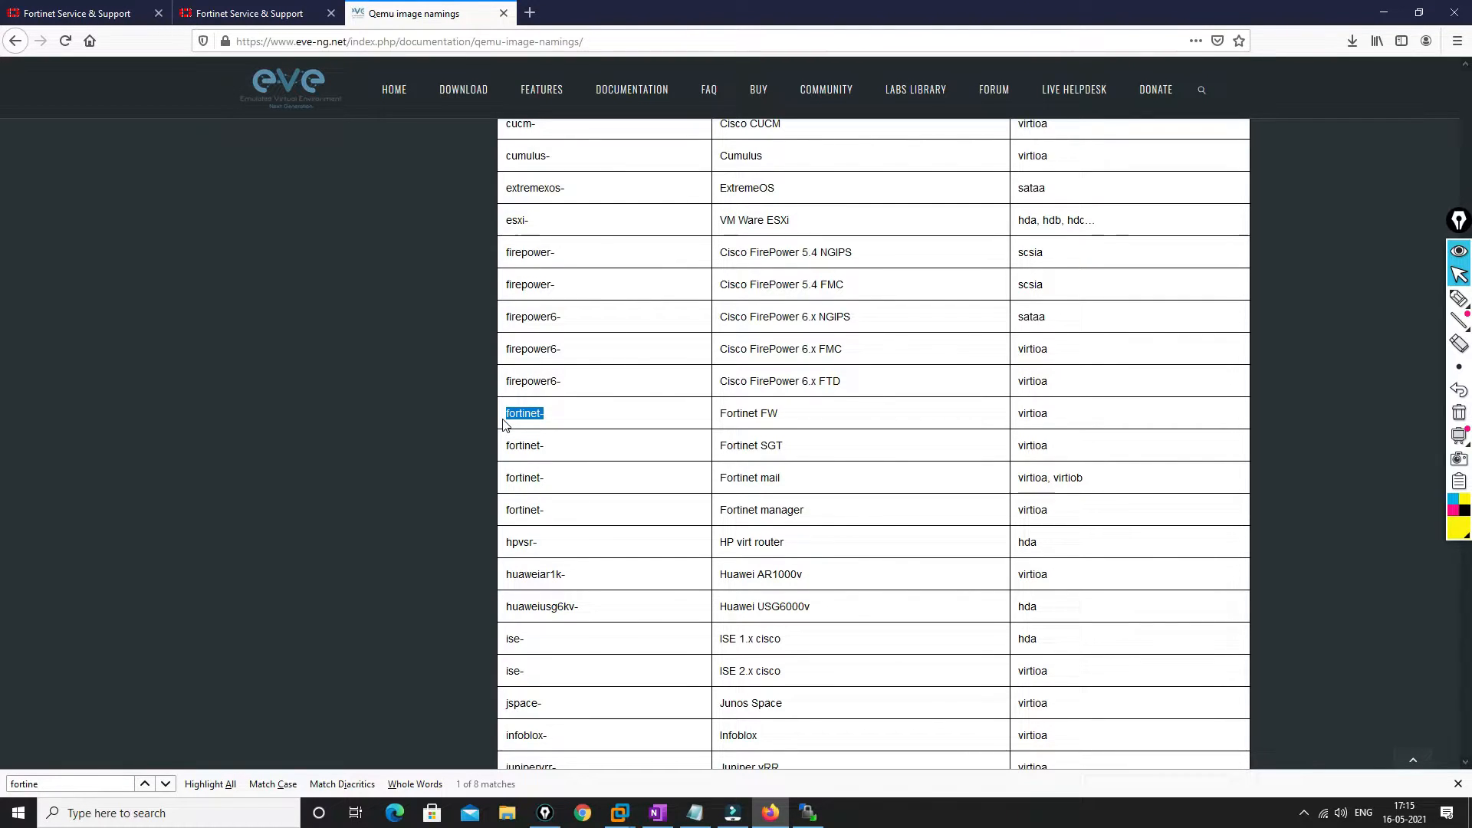
scroll(up, 3)
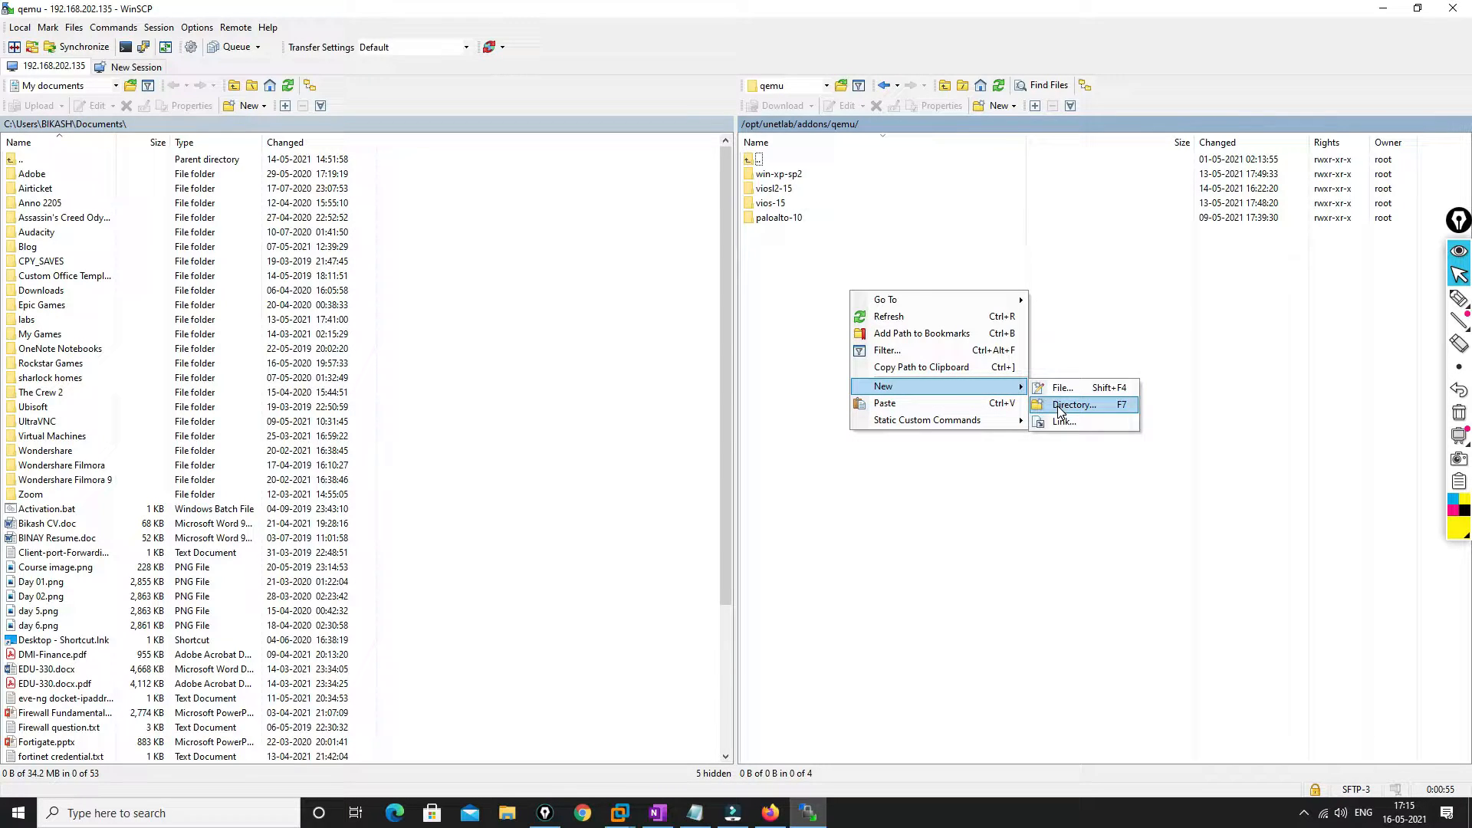
Create a new server directory named fortinet-7.0
click(1073, 404)
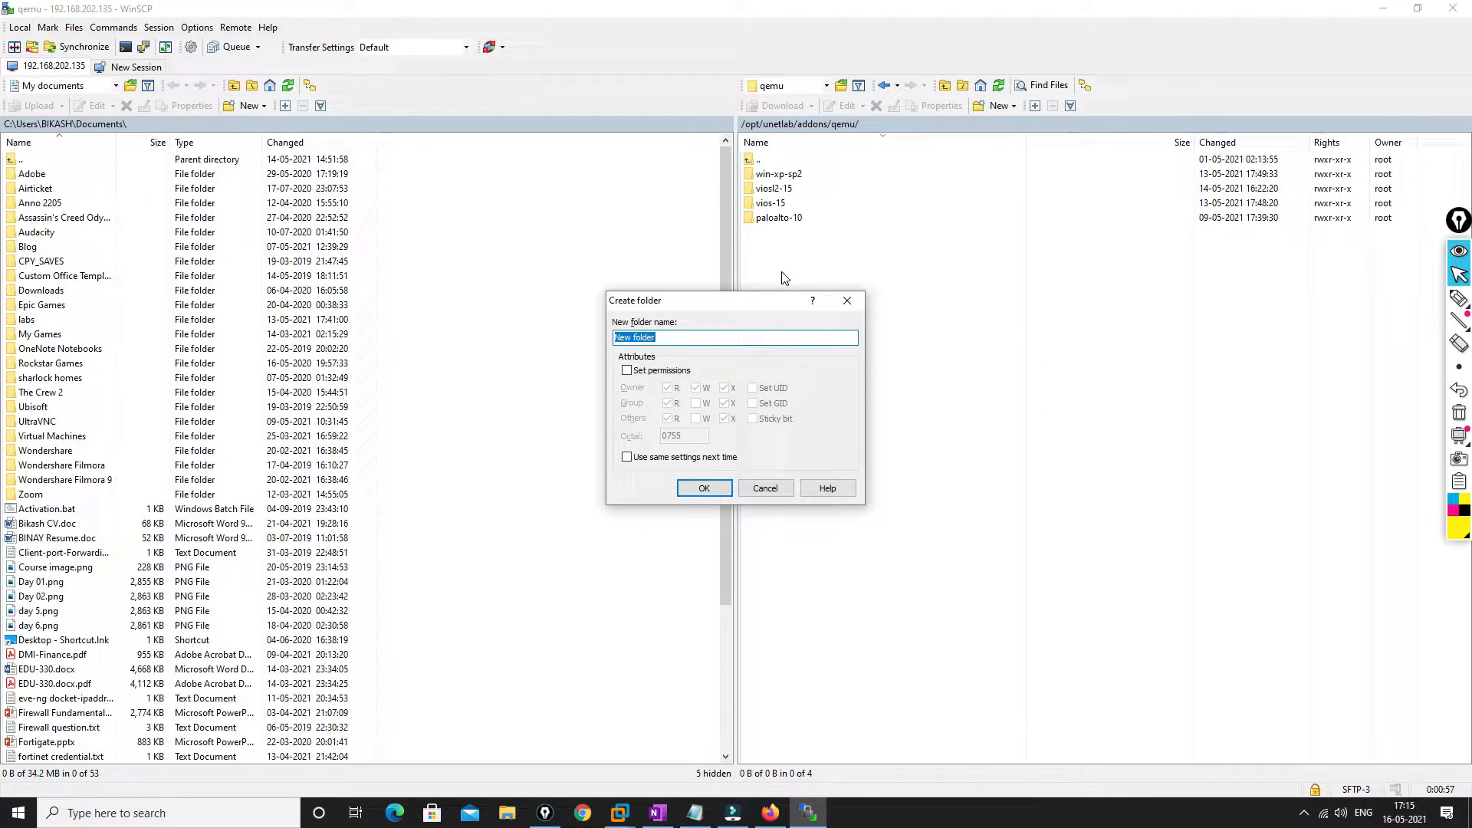
text(fortinet-)
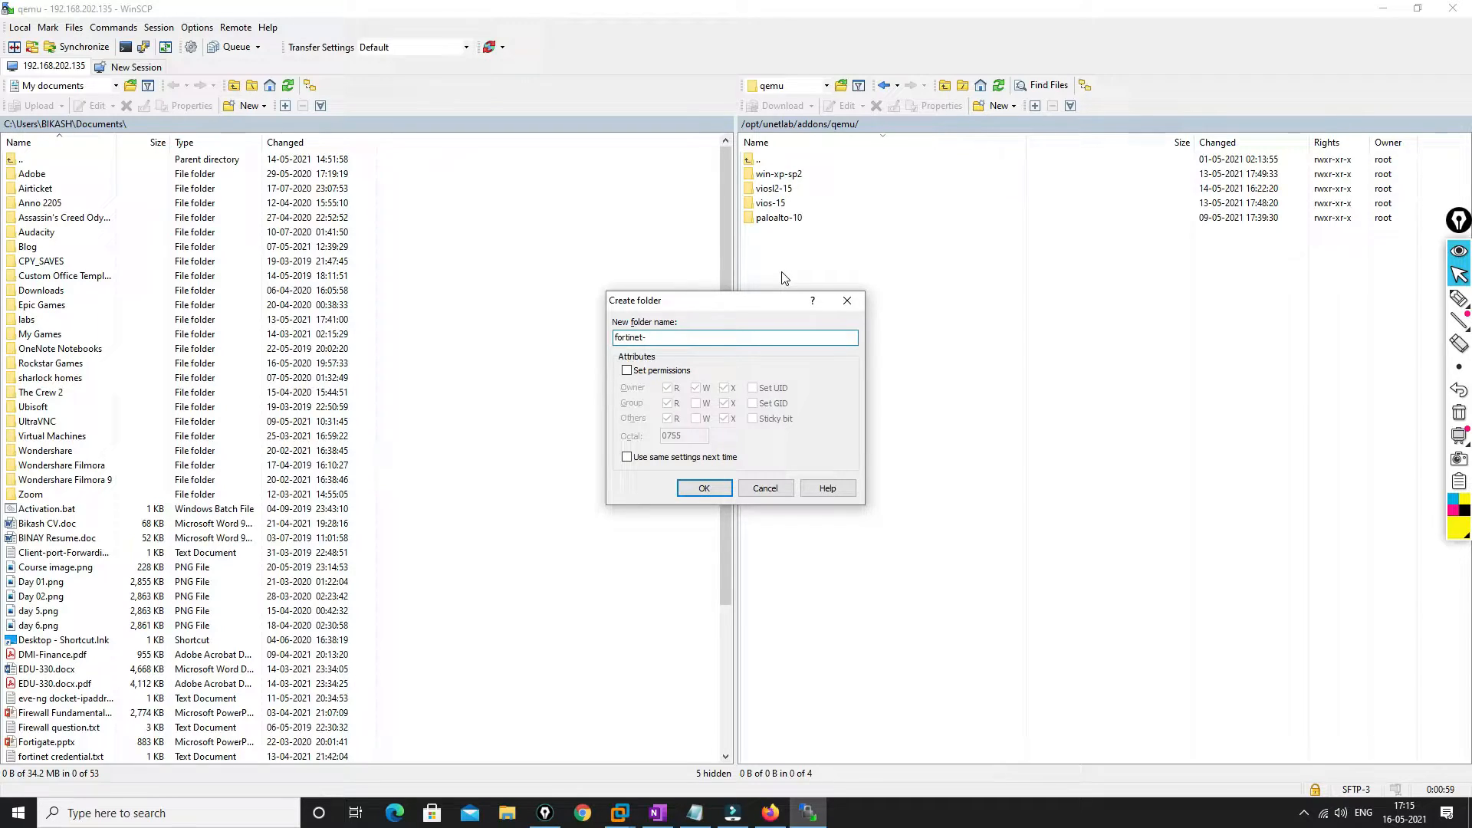
text(7.0)
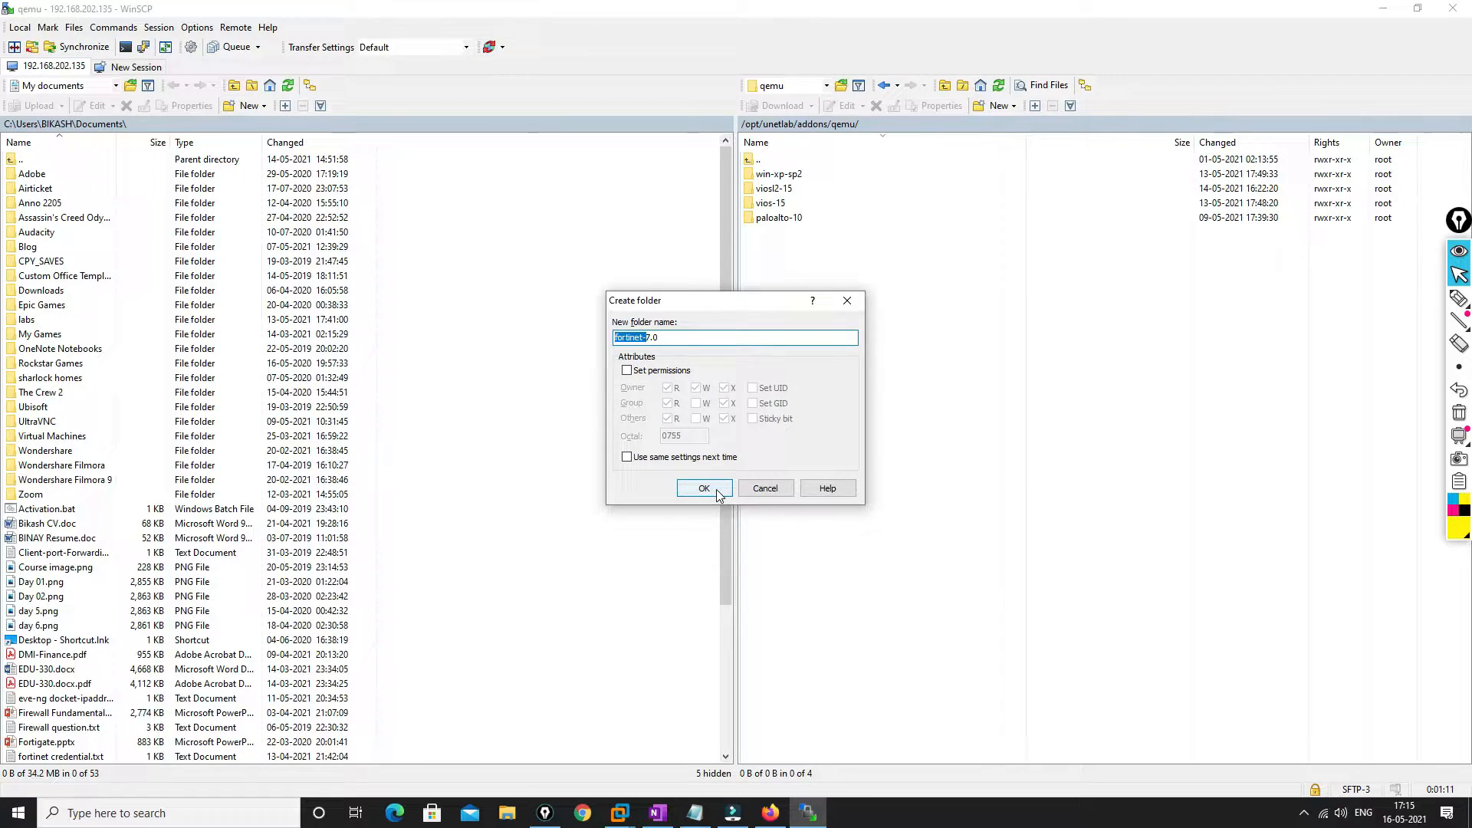
click(703, 489)
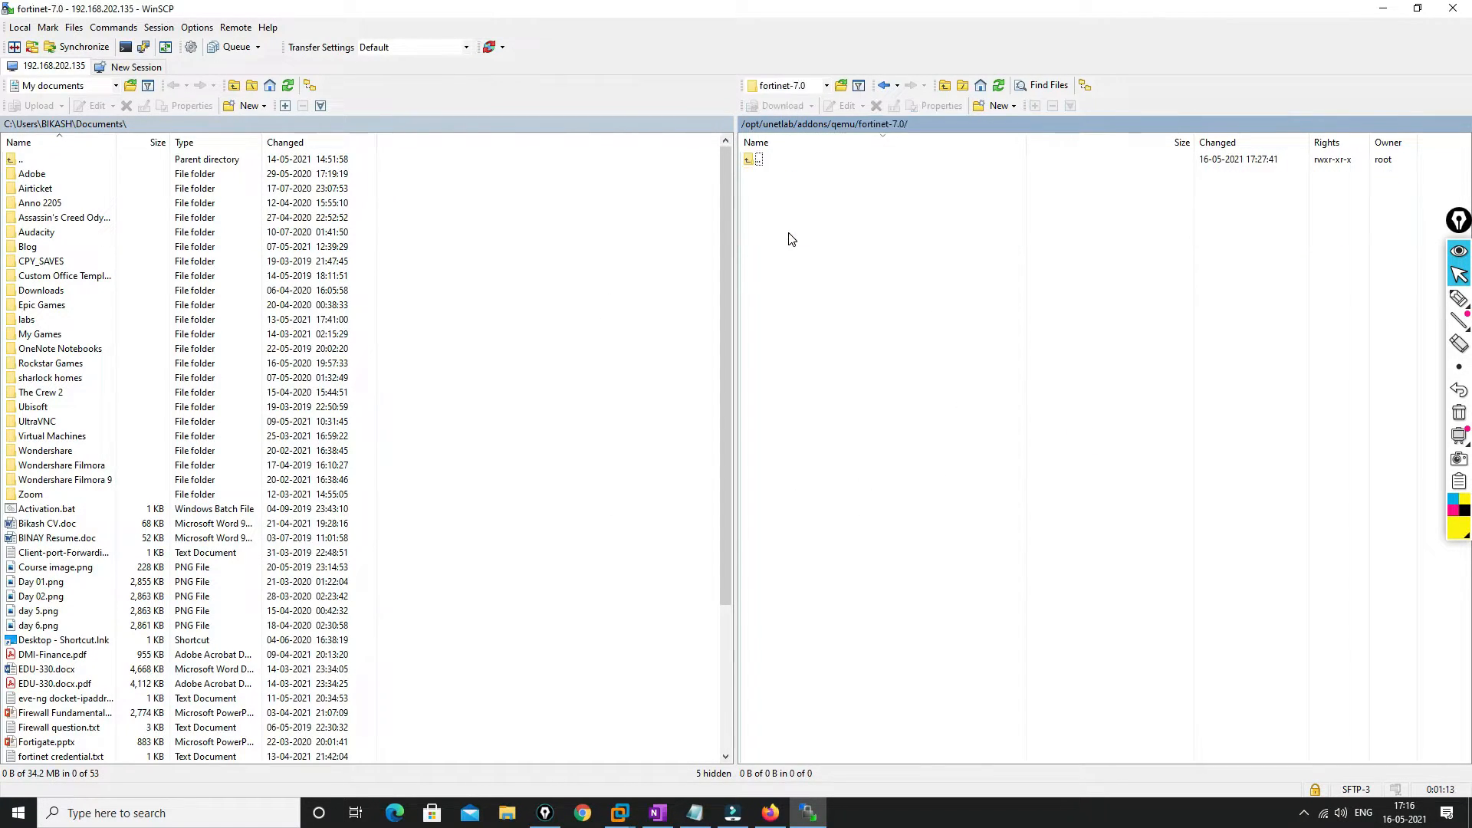
mouse_move(704, 394)
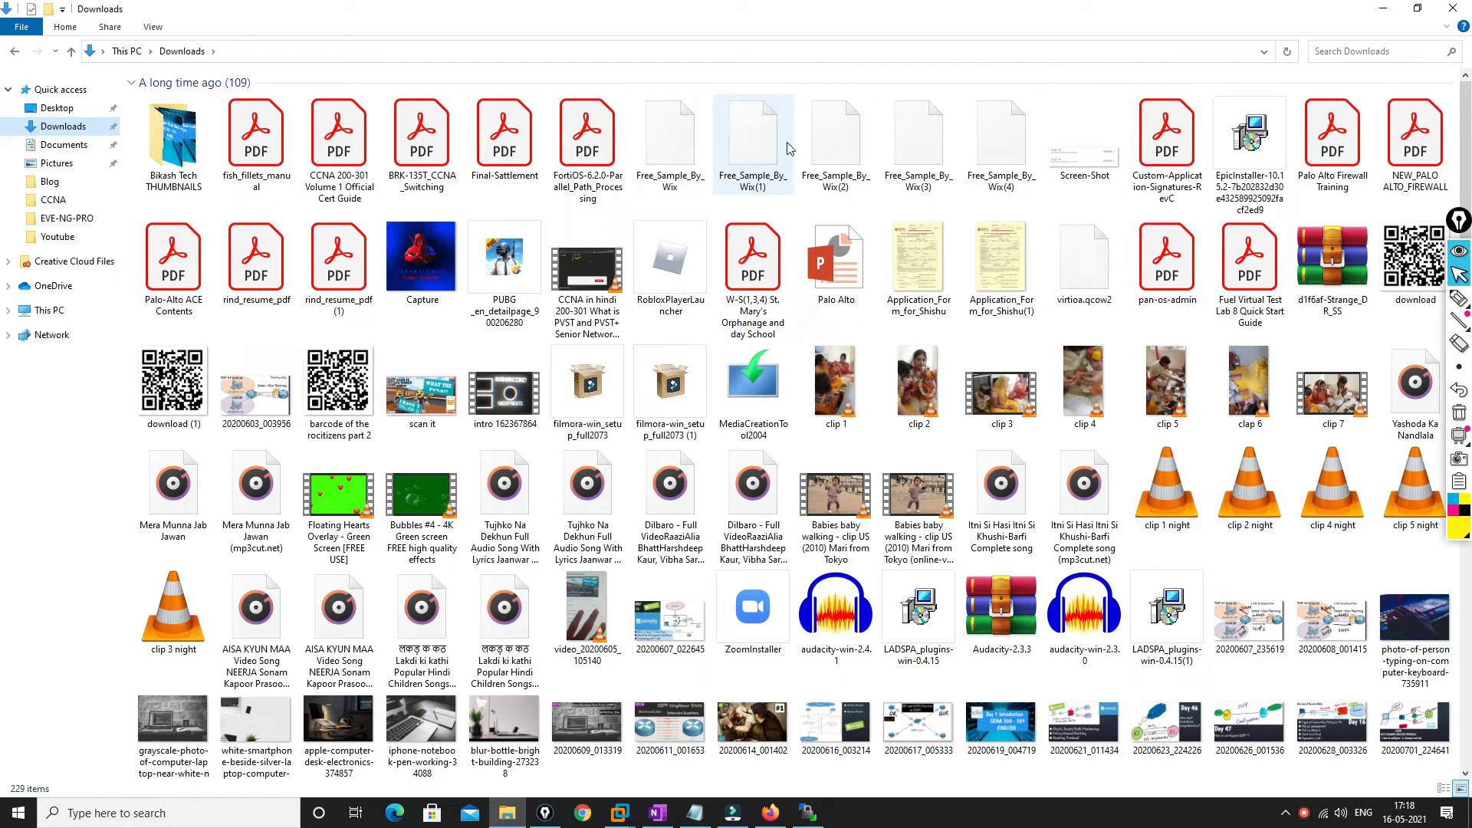
Extract the FGT_VM64_KVM archive from Downloads to the Desktop with WinRAR
scroll(down, 3)
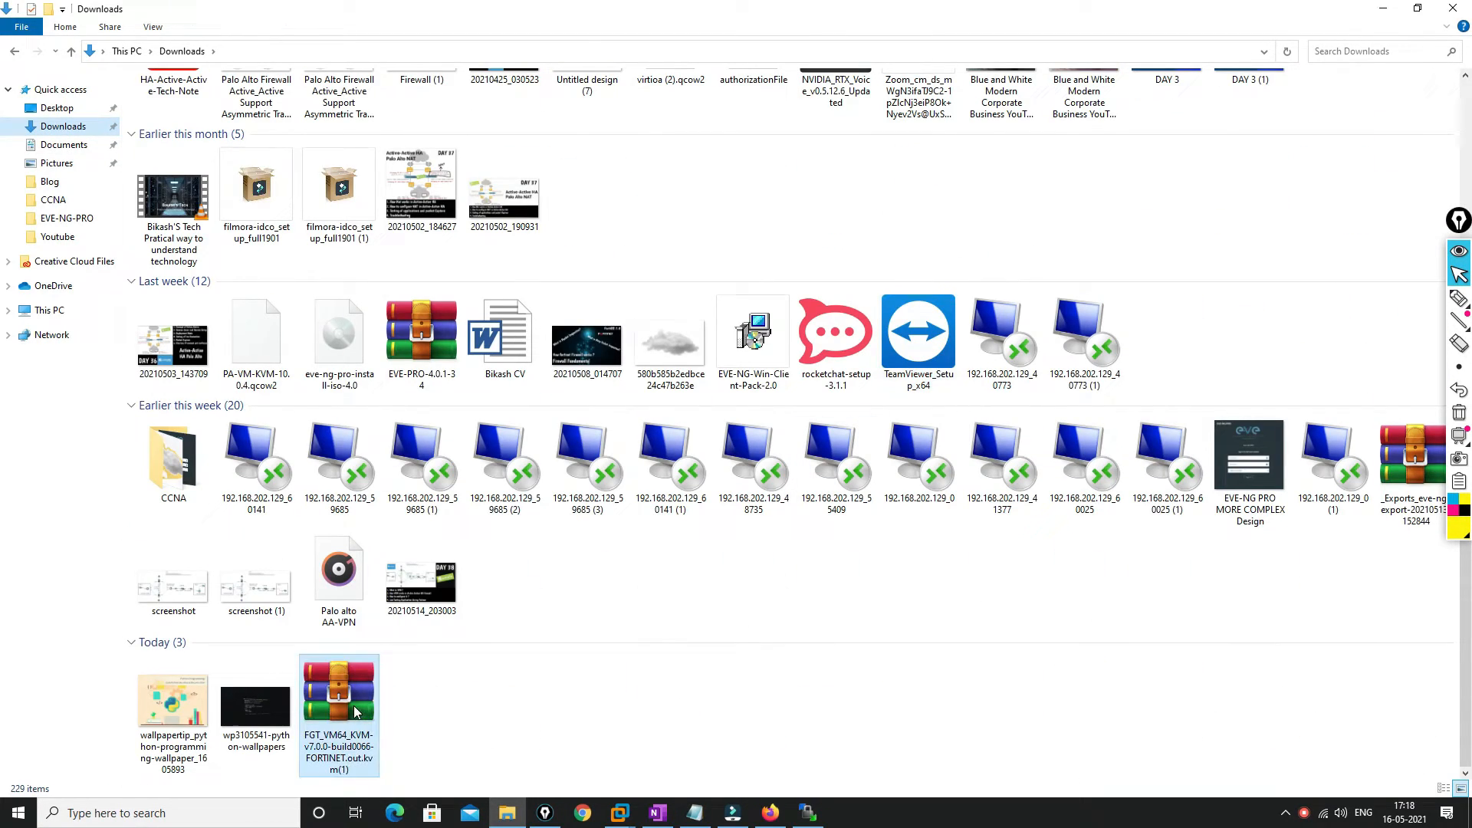
right_click(339, 699)
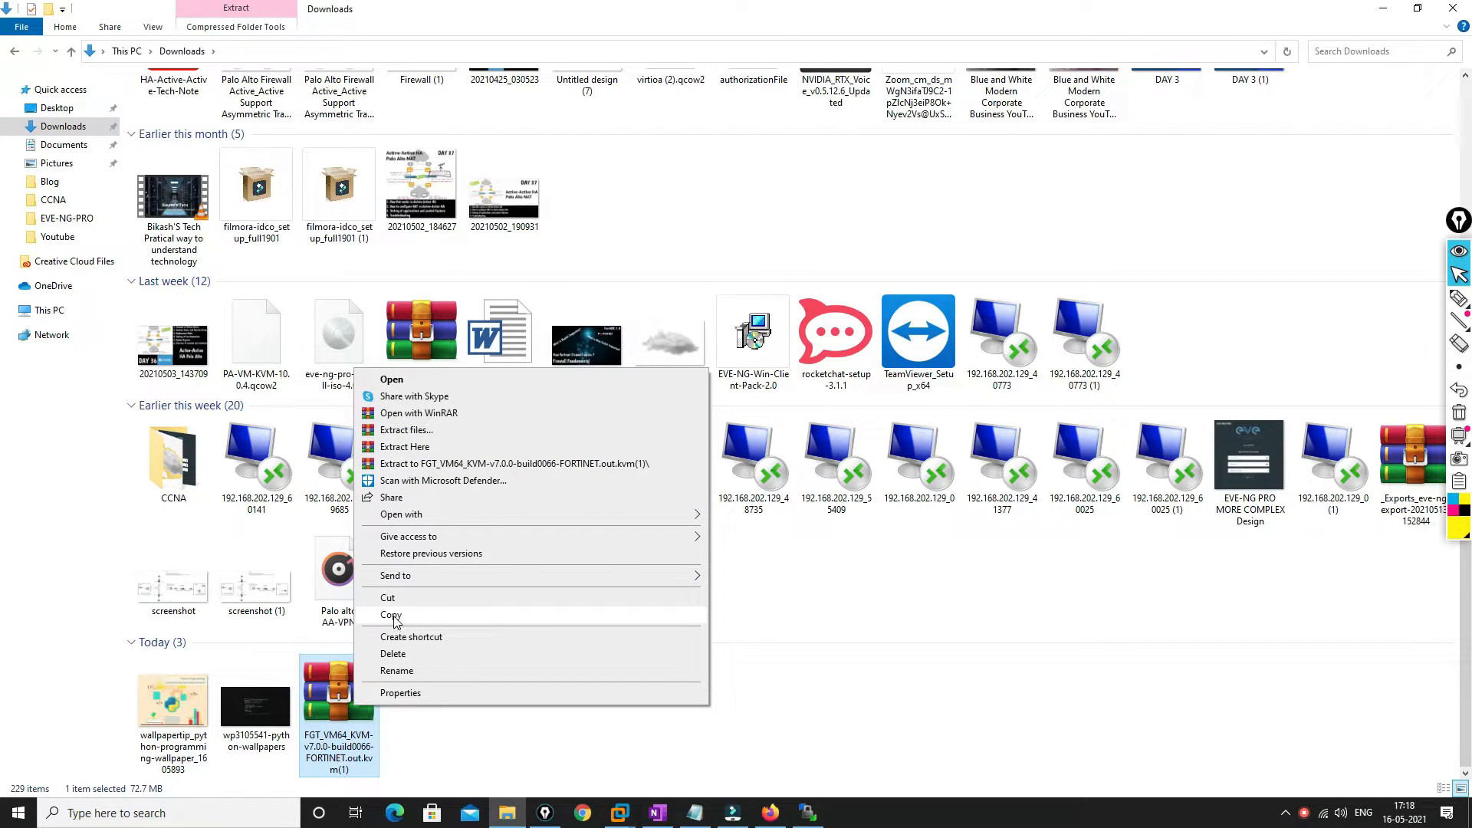
click(392, 615)
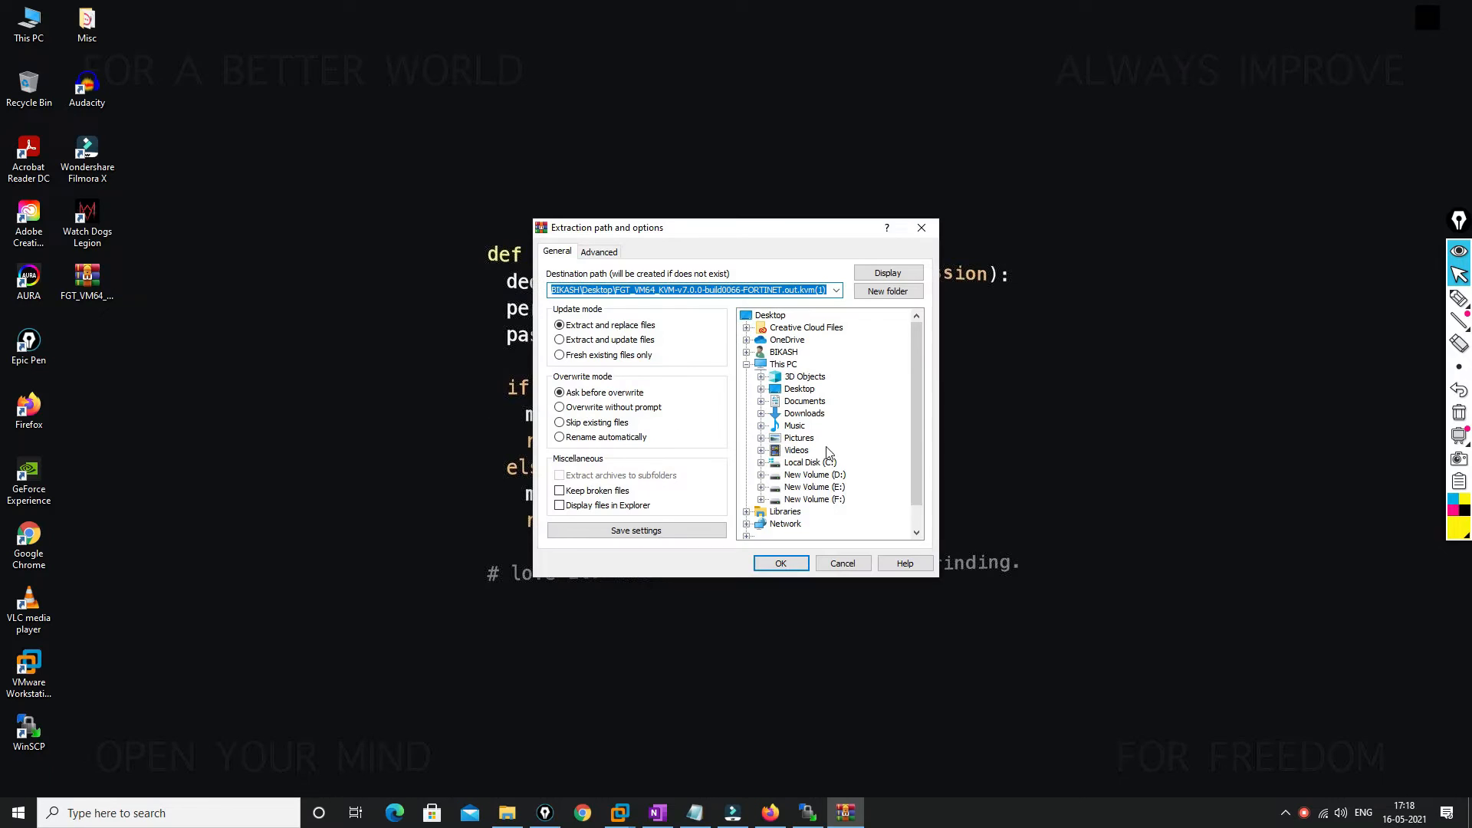
click(841, 562)
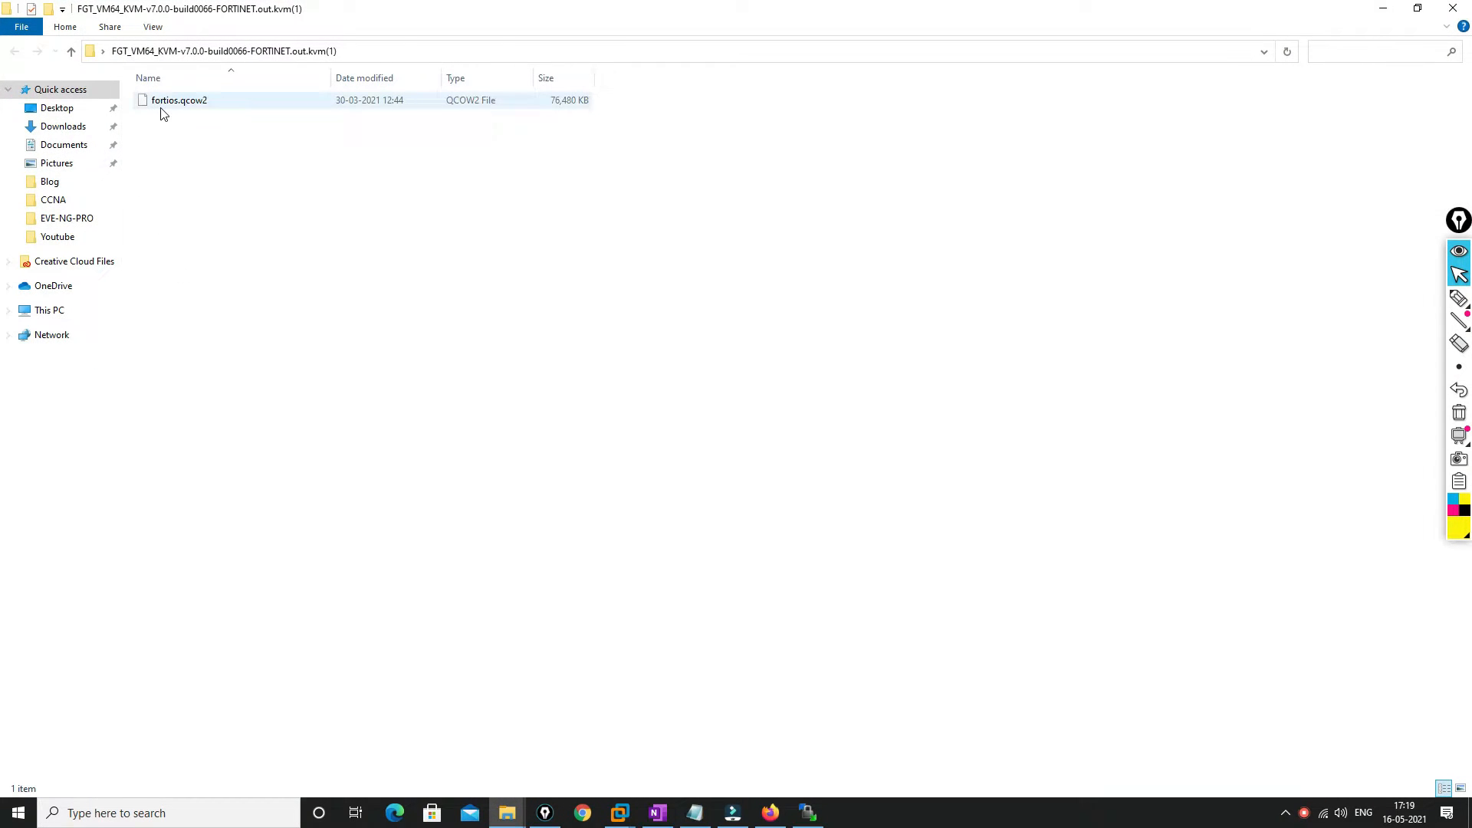
mouse_move(179, 101)
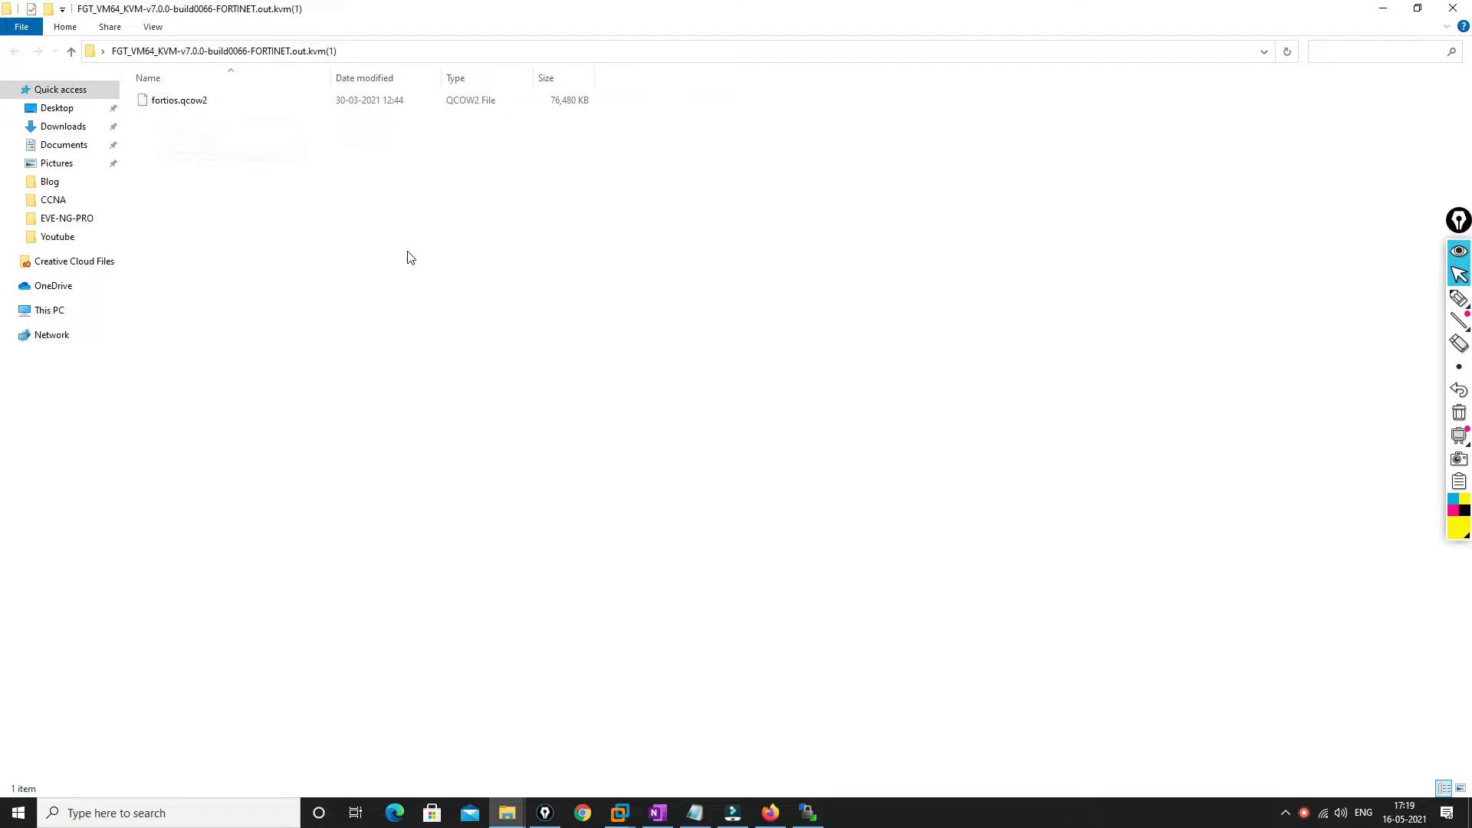
mouse_move(204, 122)
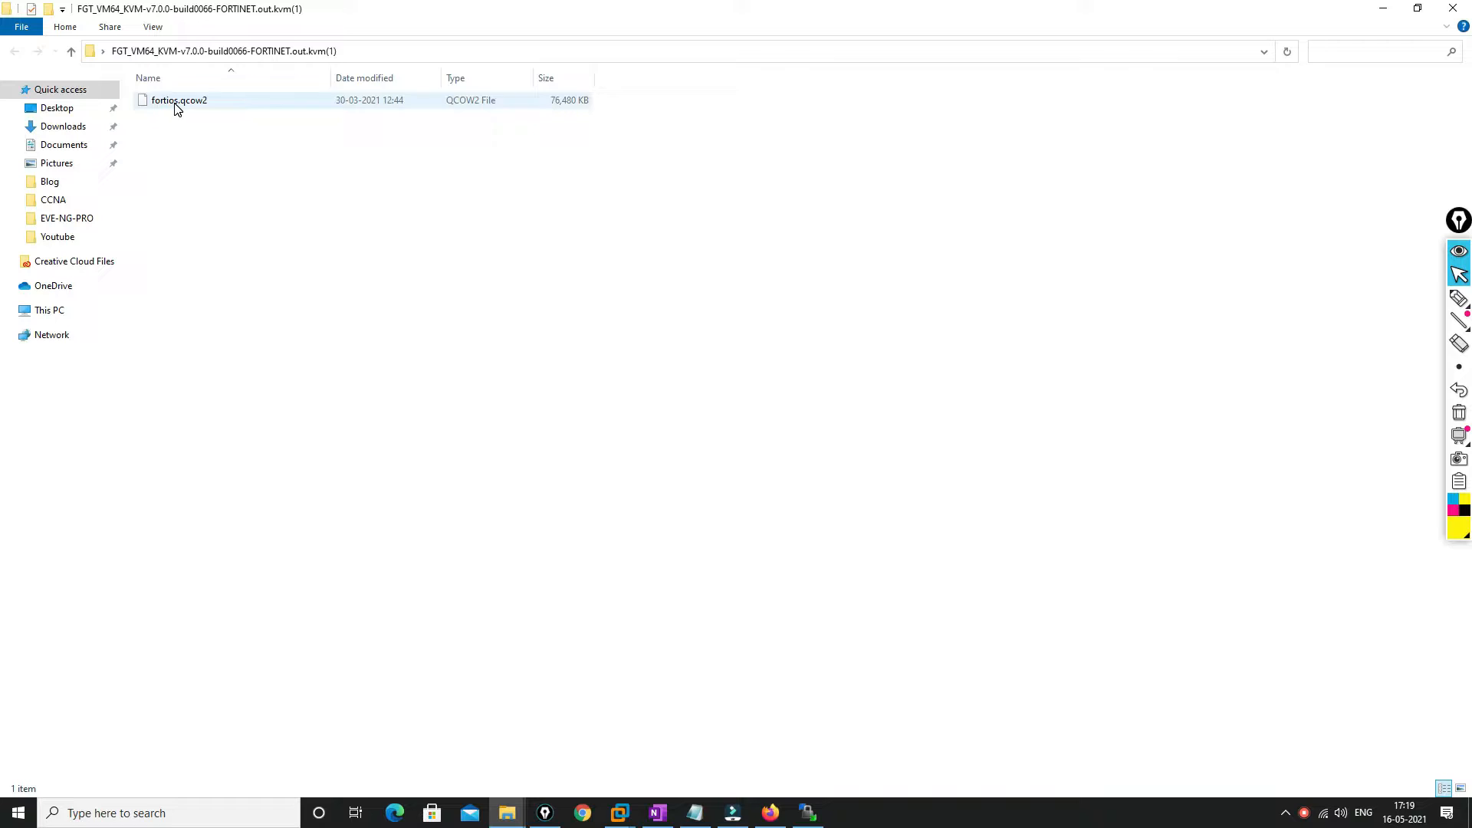
Select fortios.qcow2 in the extracted folder and rename it to virtioa.qcow2
click(179, 101)
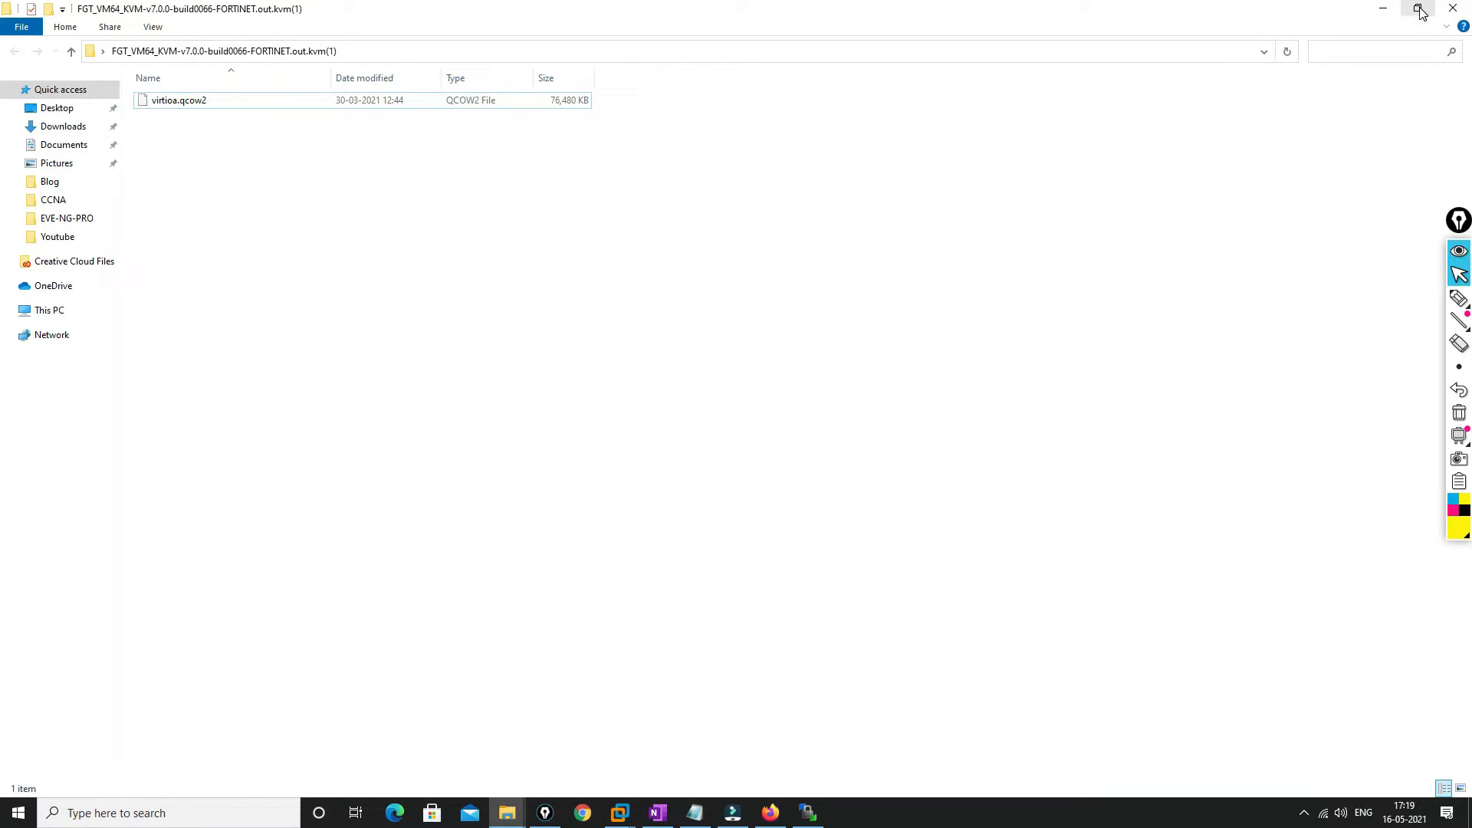
Upload virtioa.qcow2 via WinSCP into the remote fortinet-7.0 folder (76,480 KB)
click(1421, 13)
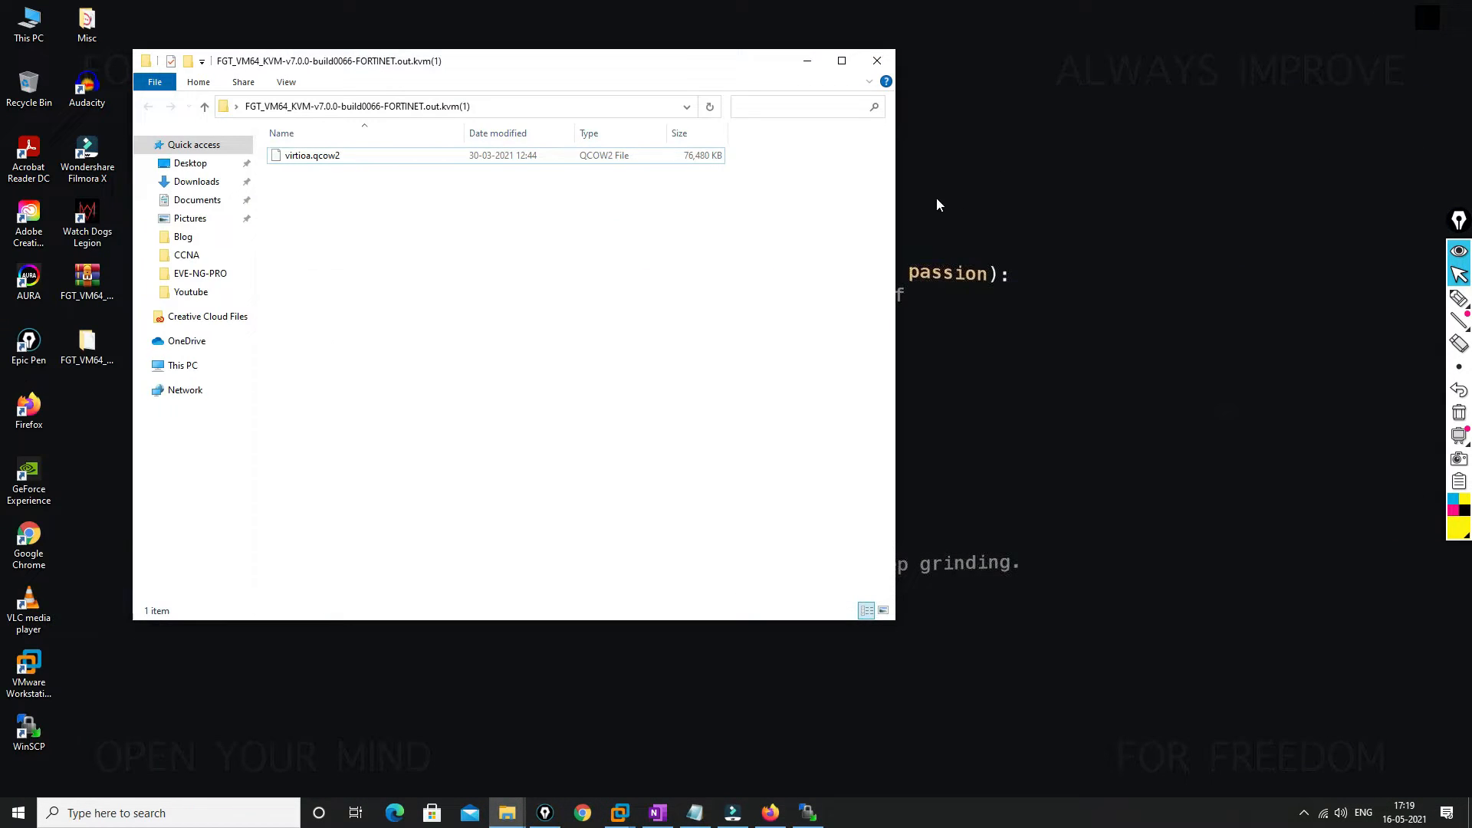
click(806, 813)
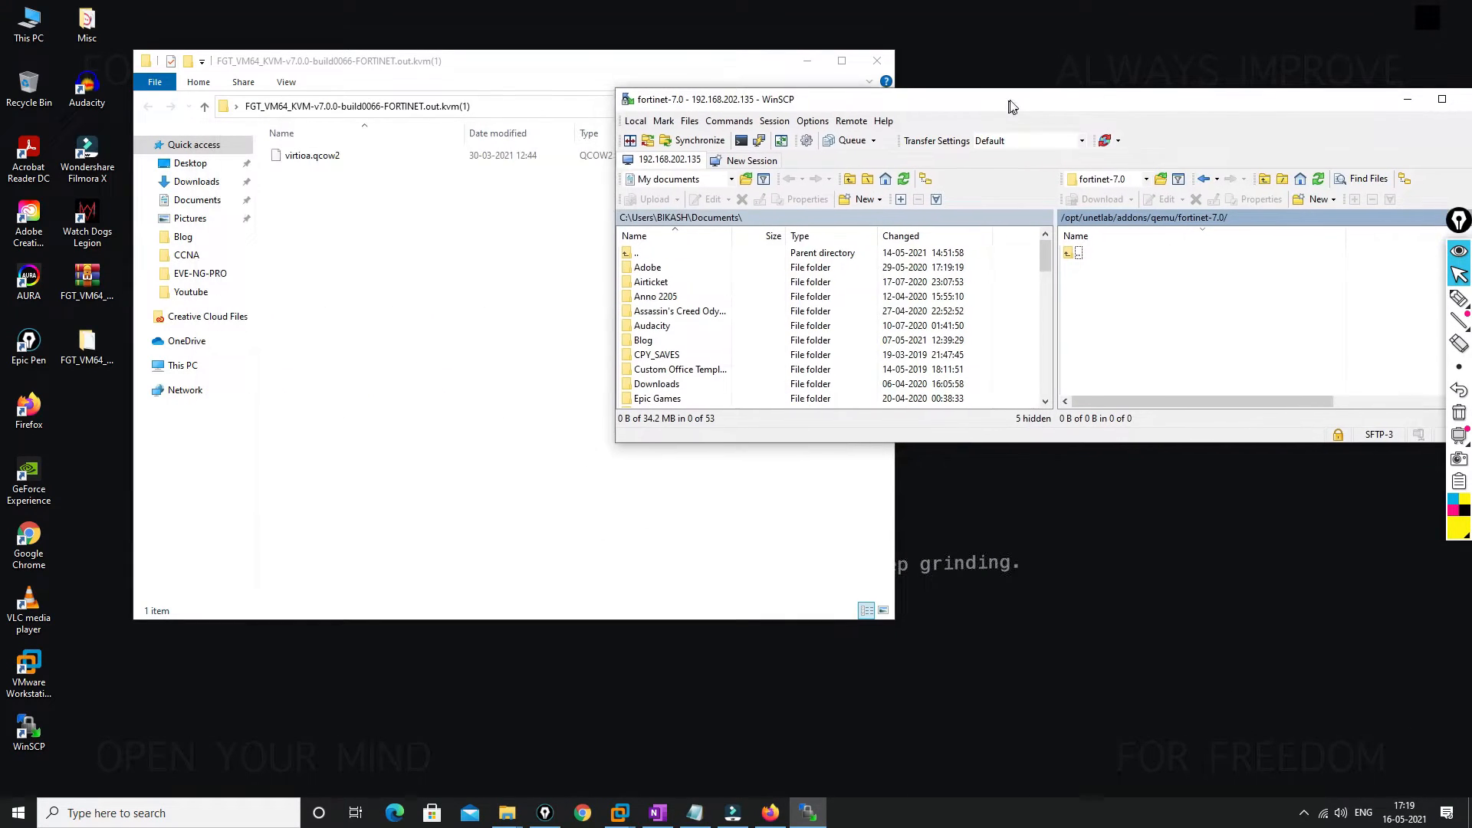
click(312, 155)
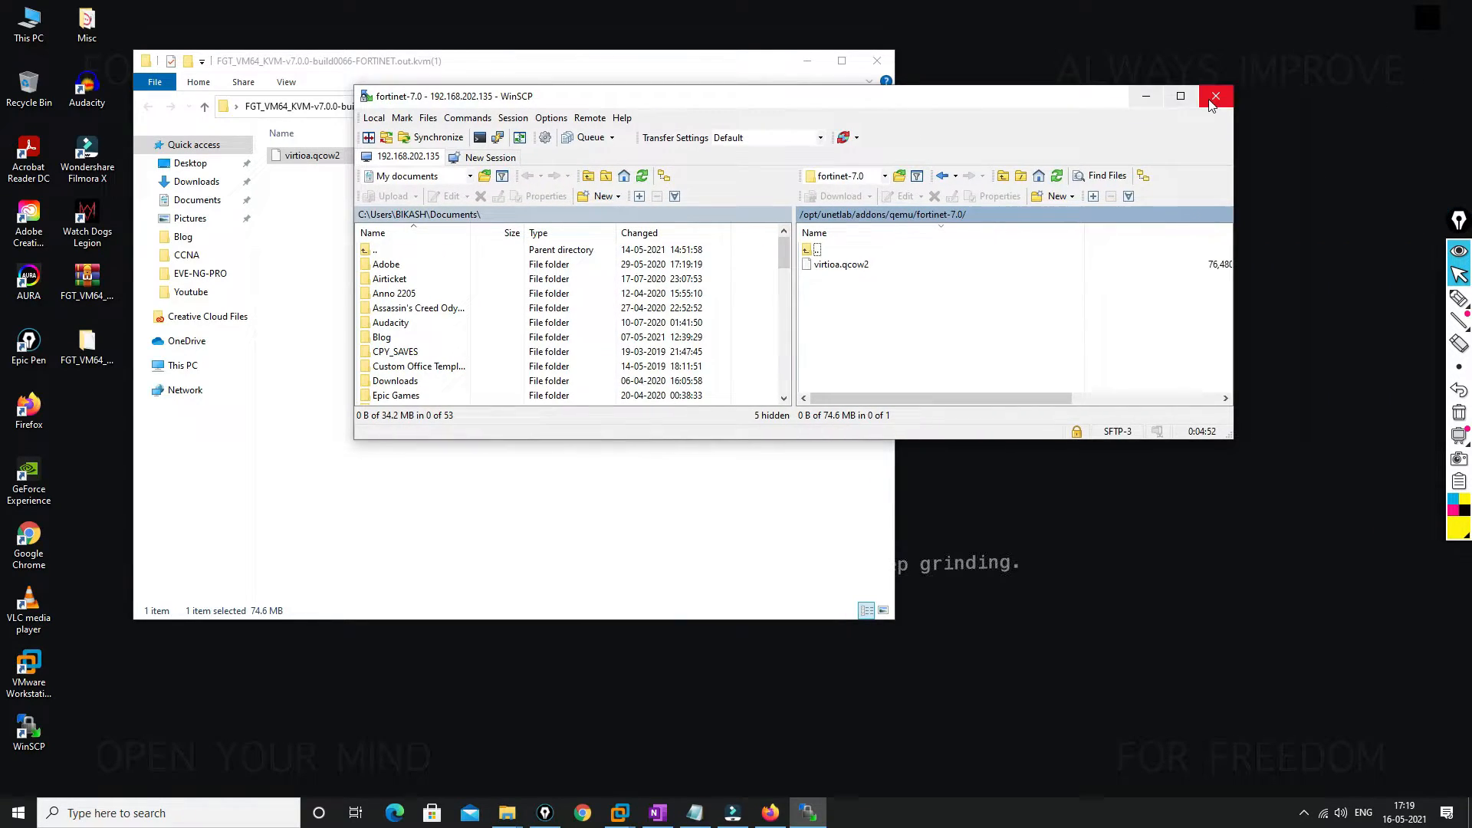
mouse_move(1181, 96)
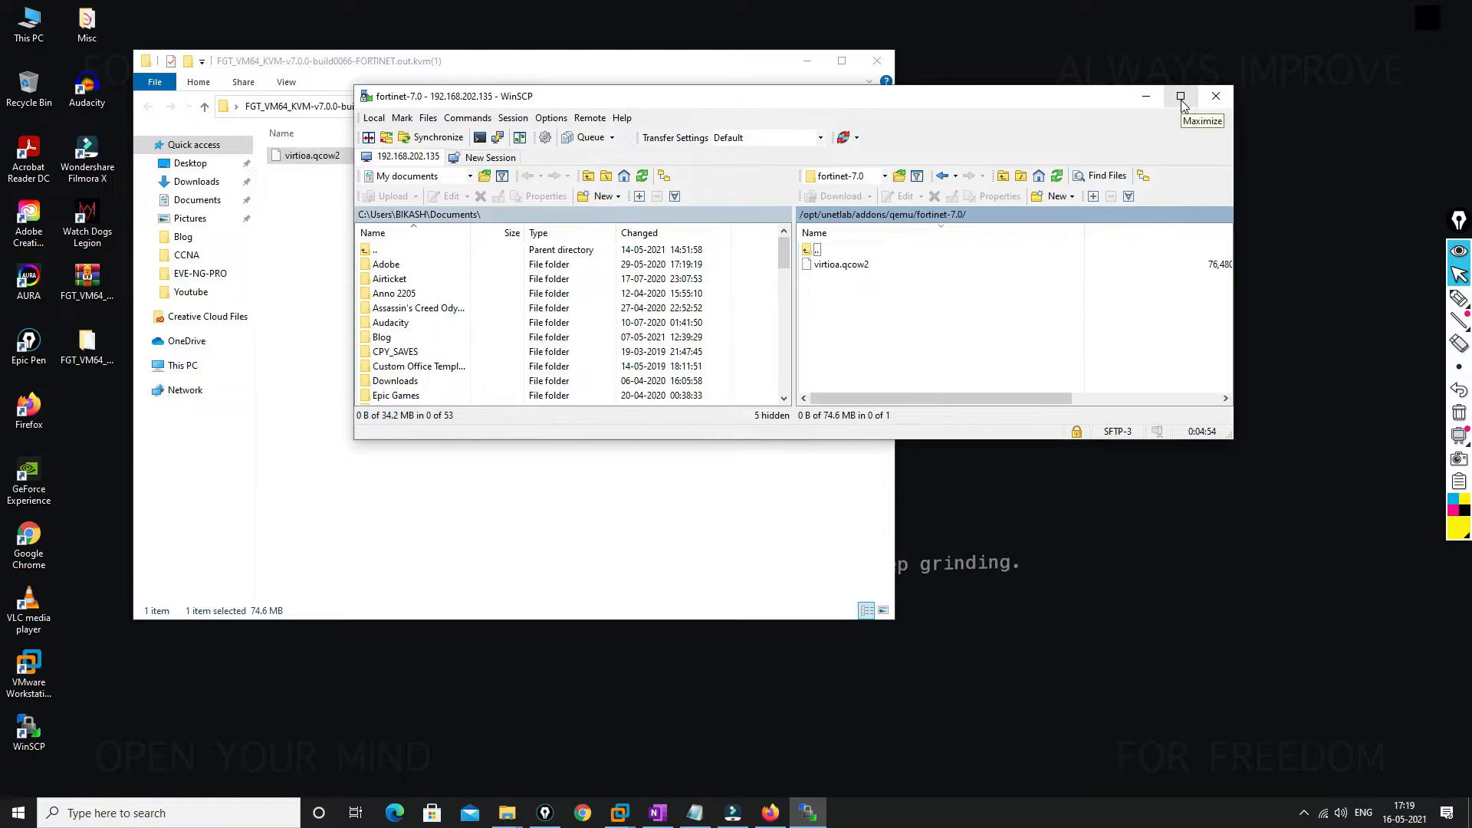
click(1181, 96)
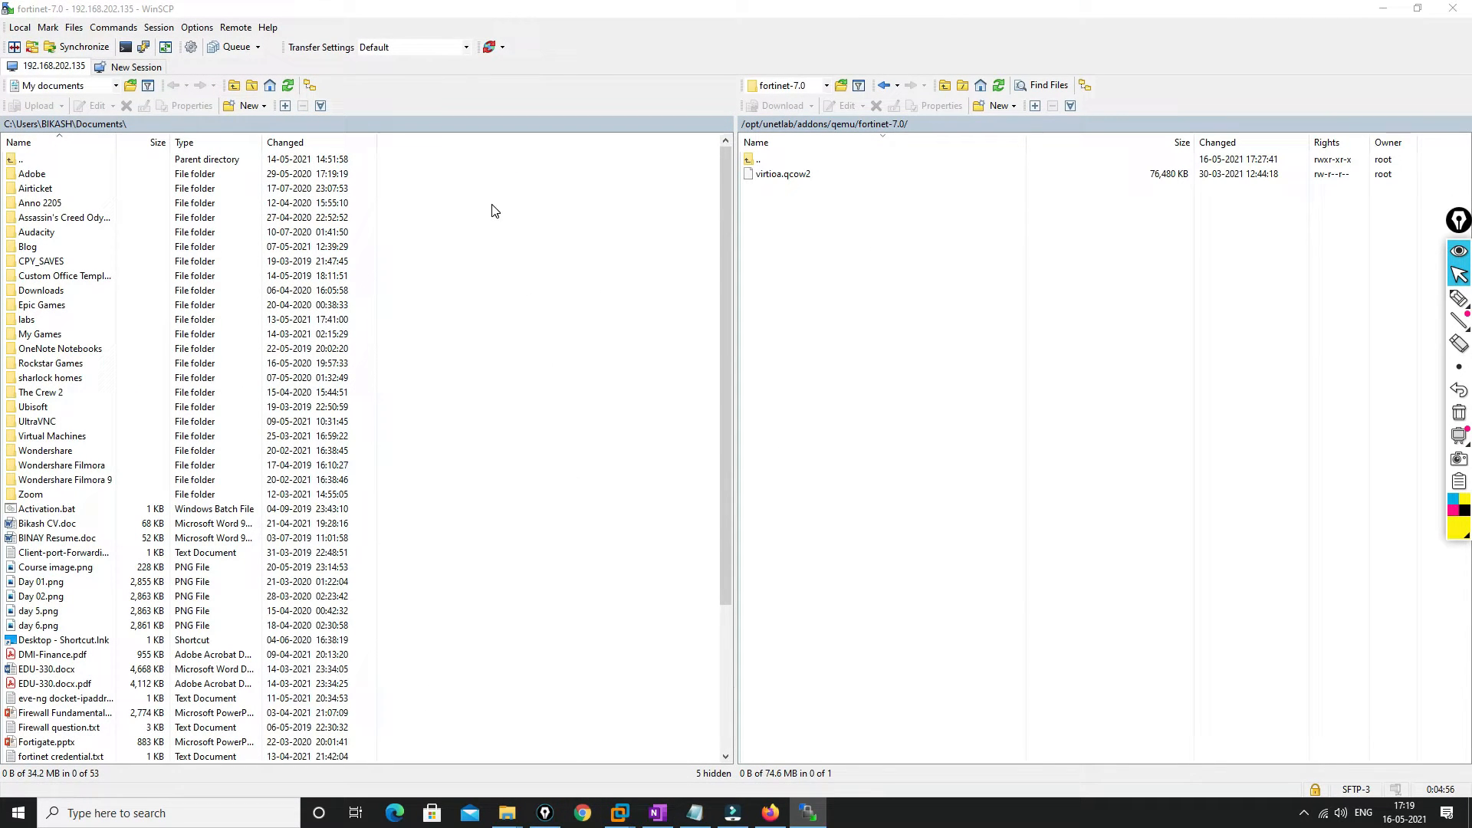
Log in to EVE-NG at 192.168.202.135 as admin and close the open lab
click(581, 813)
text(192.168.202.13)
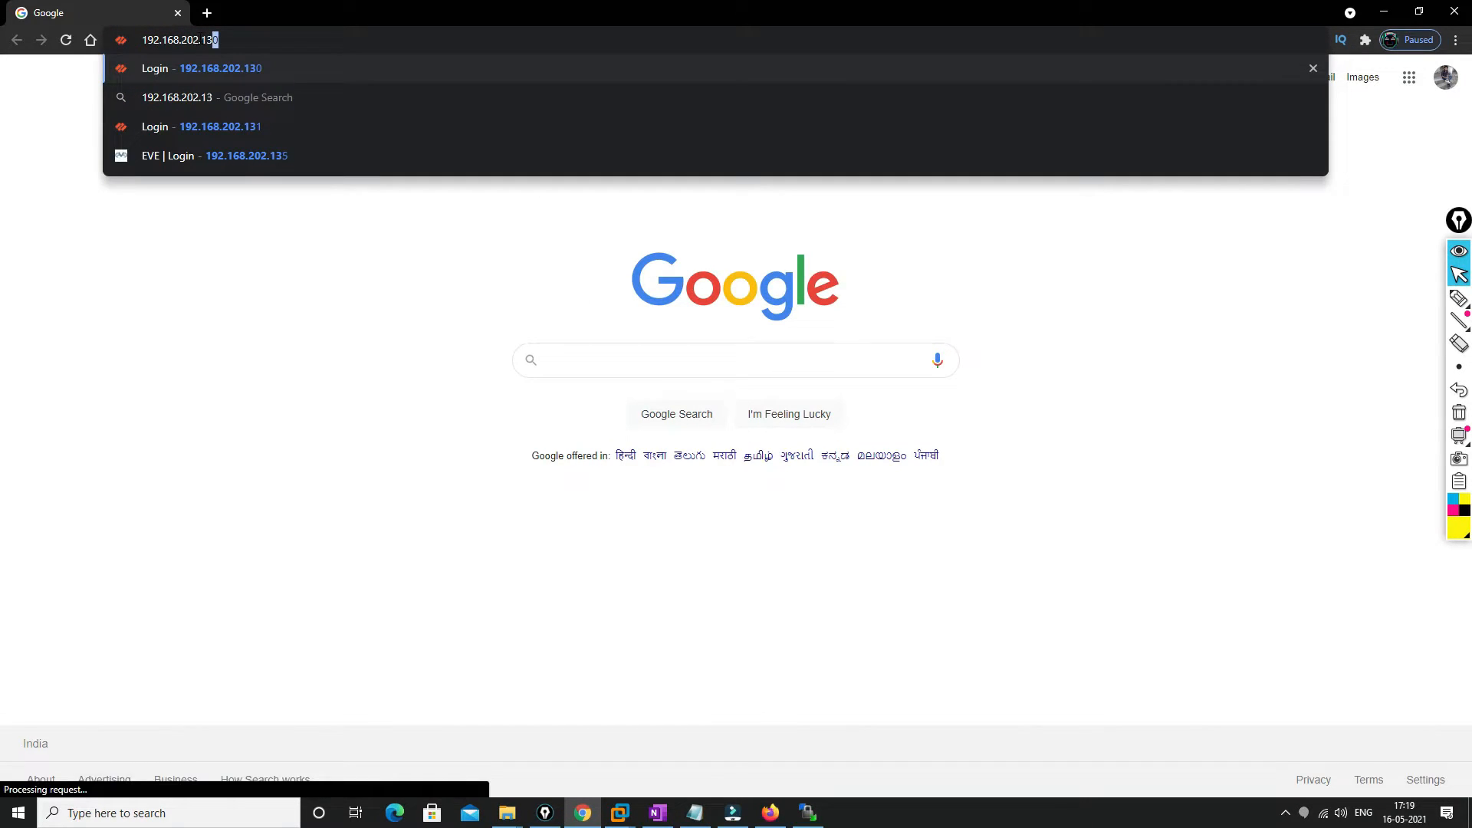
text(5)
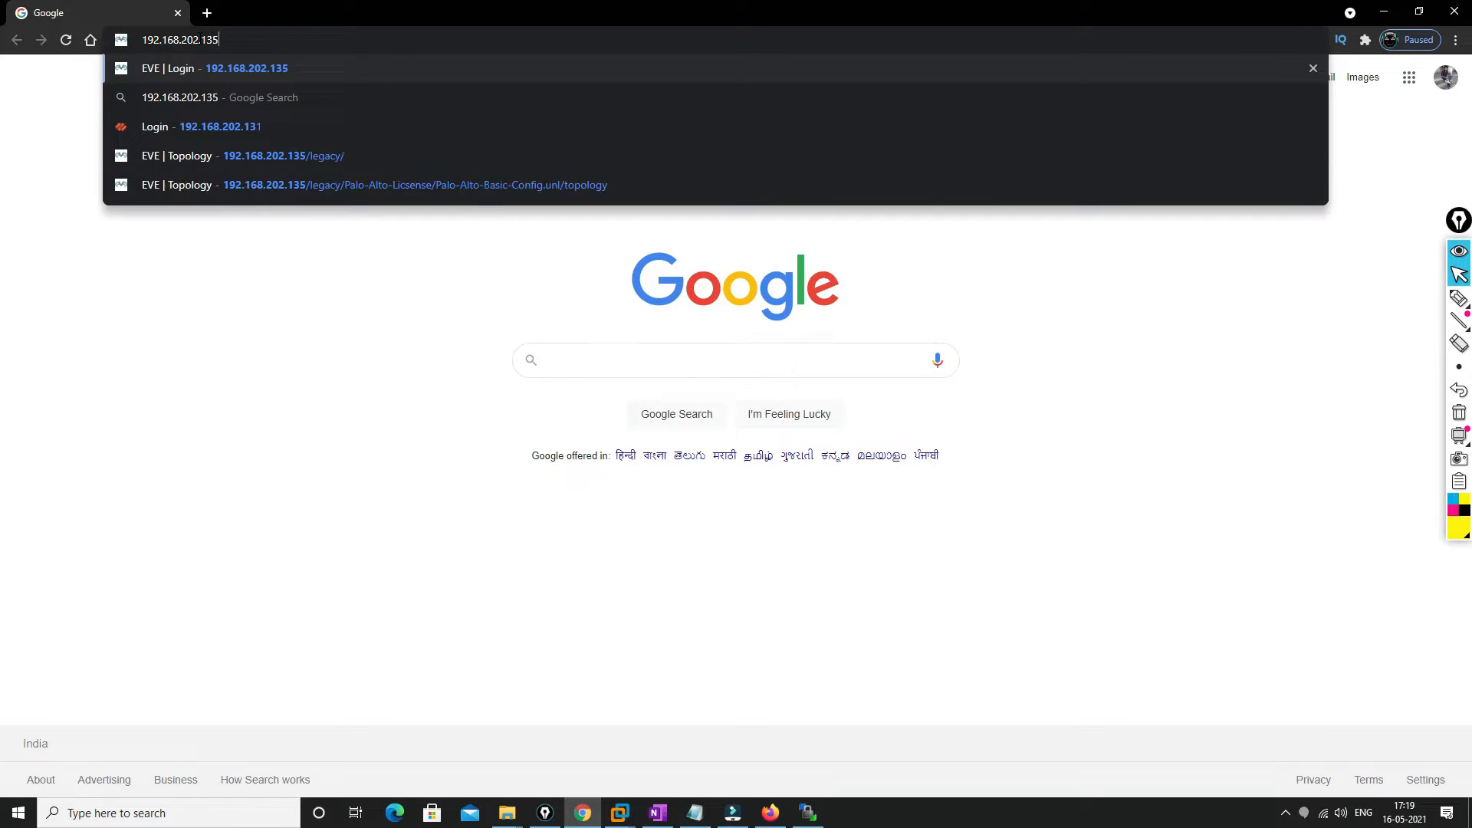
click(247, 68)
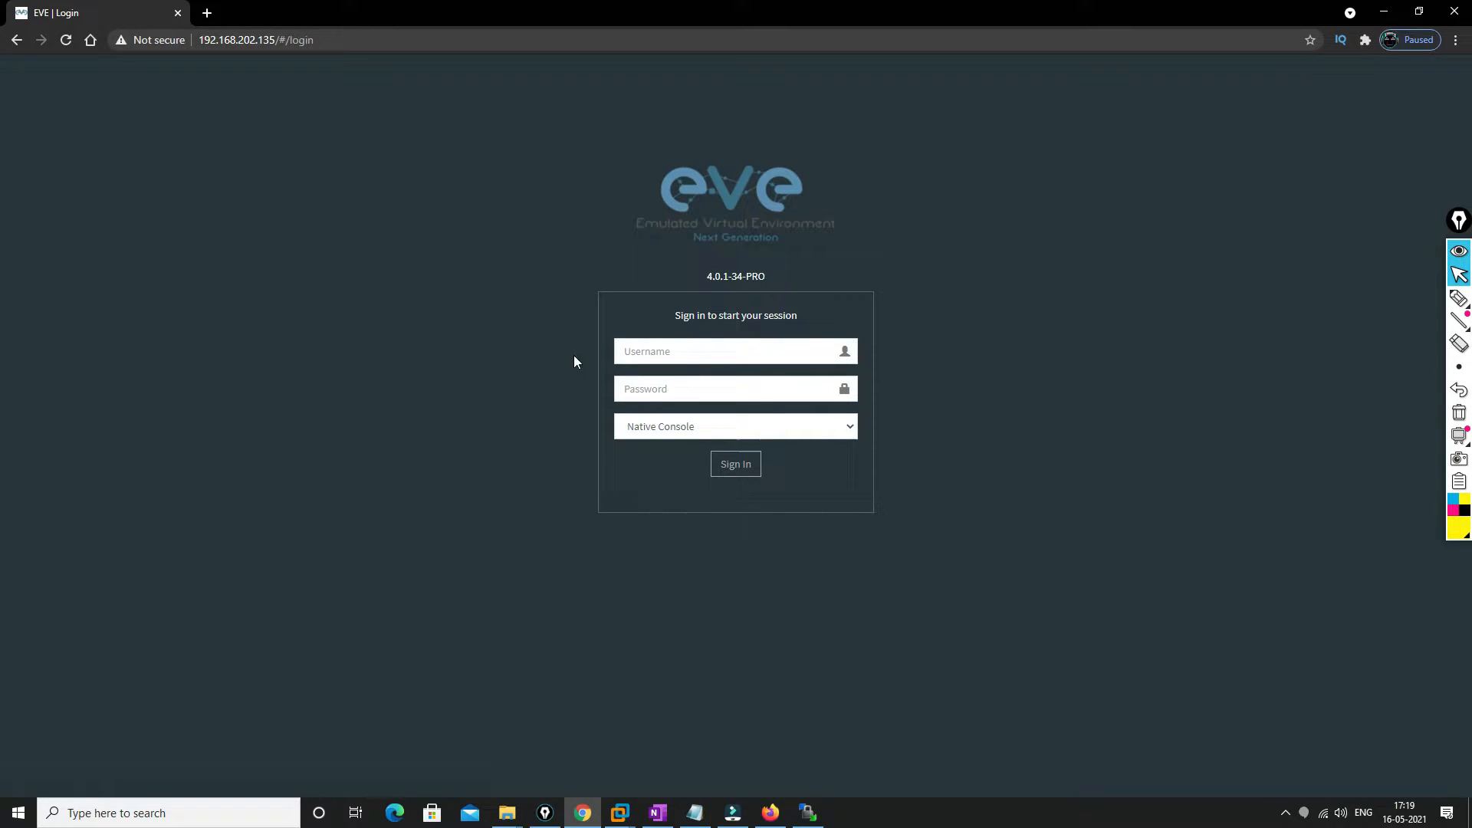
text(admin)
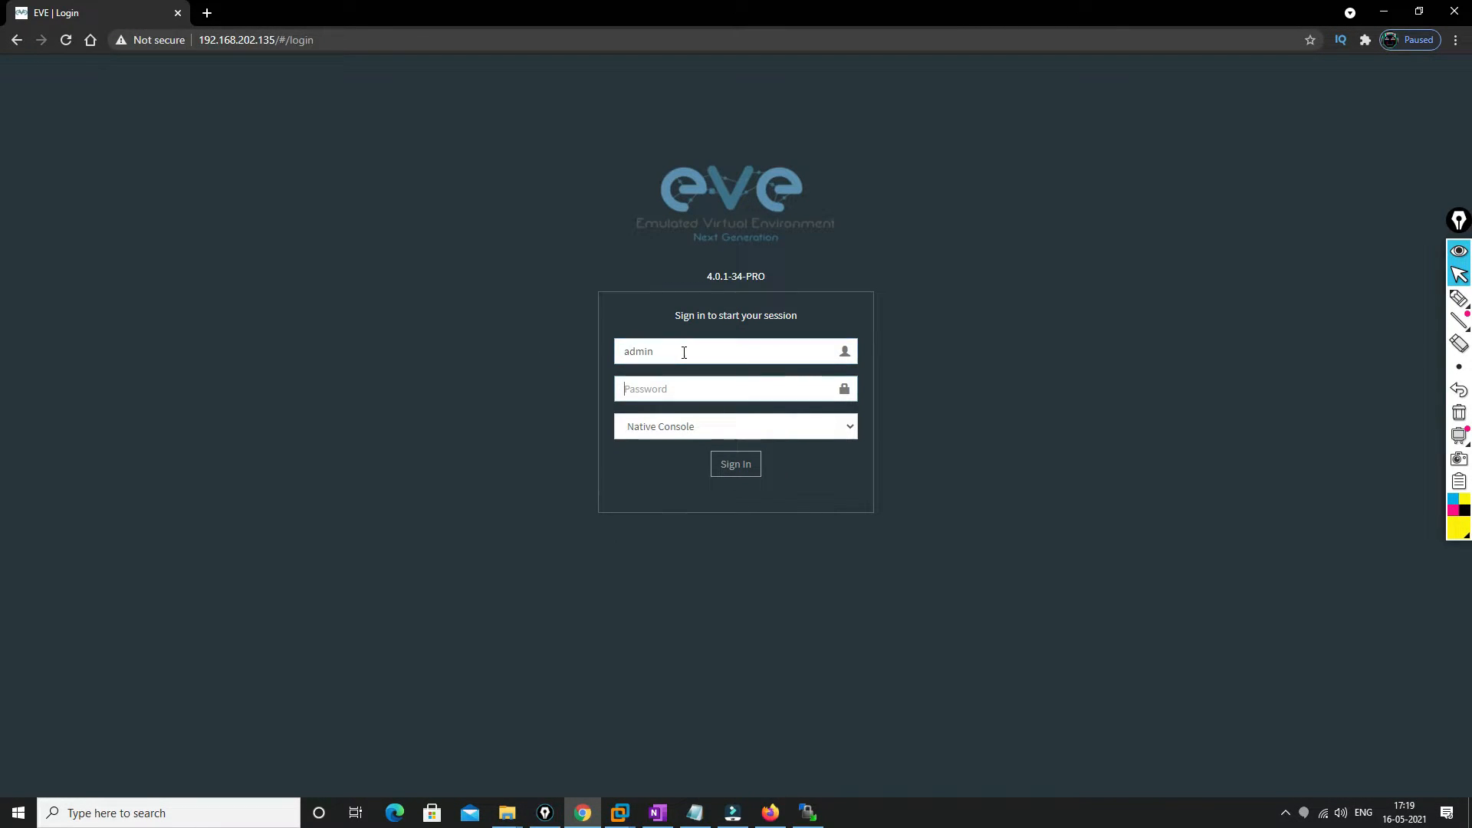
click(735, 464)
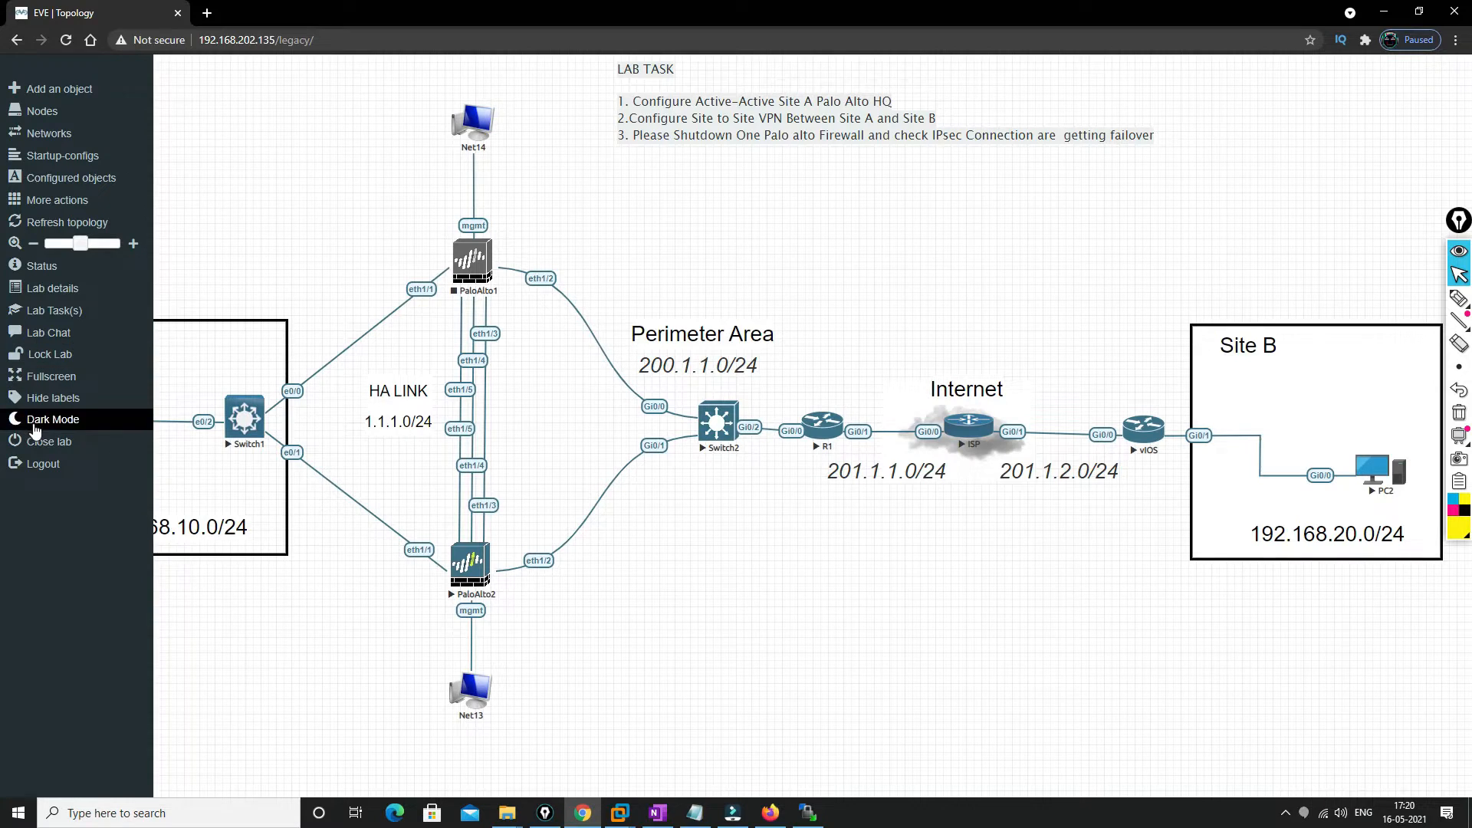
click(49, 442)
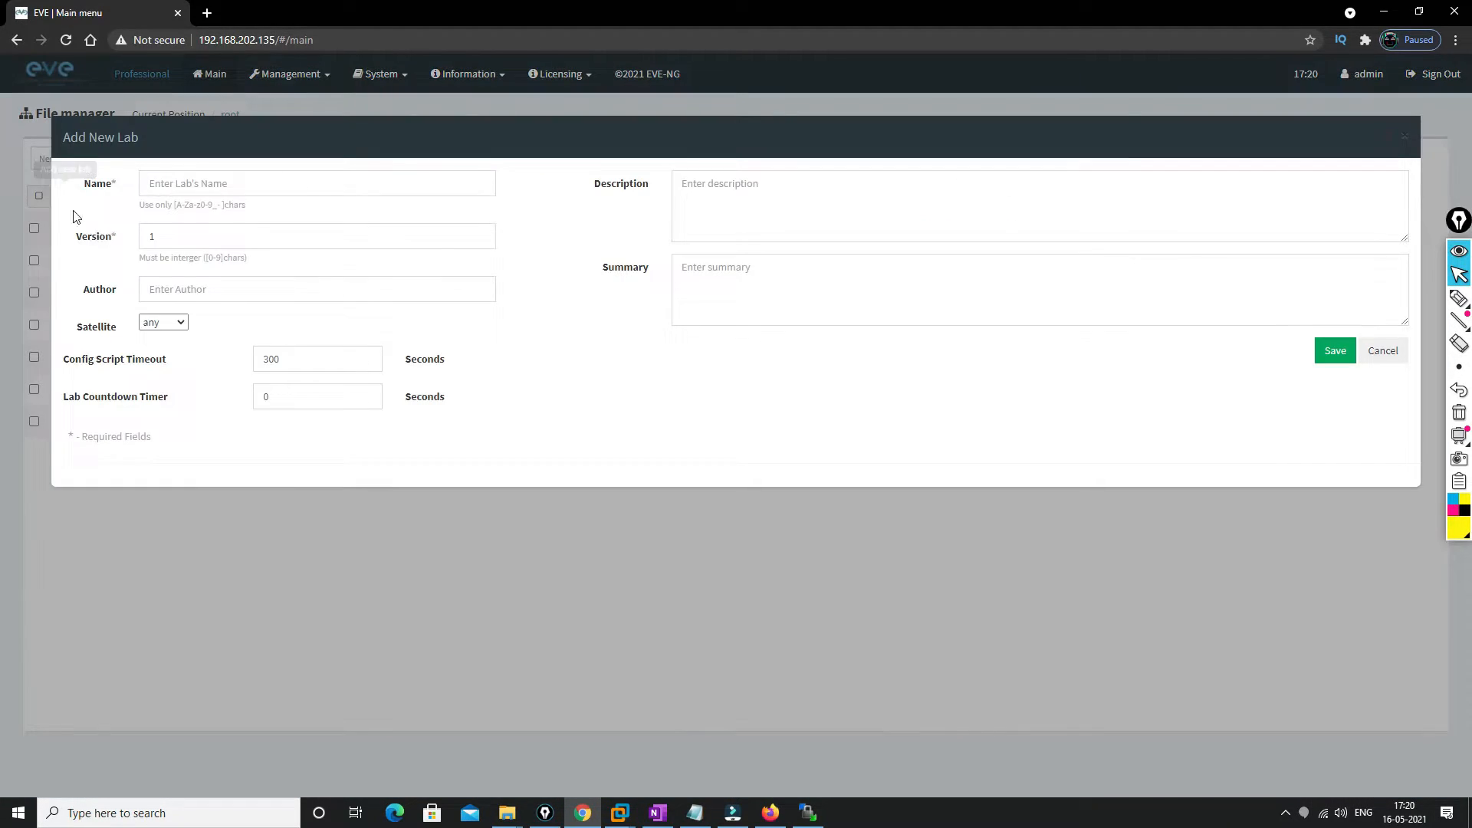
Save a new lab named 'Fortinet', then open Fortinet.unl on an empty canvas
text(F)
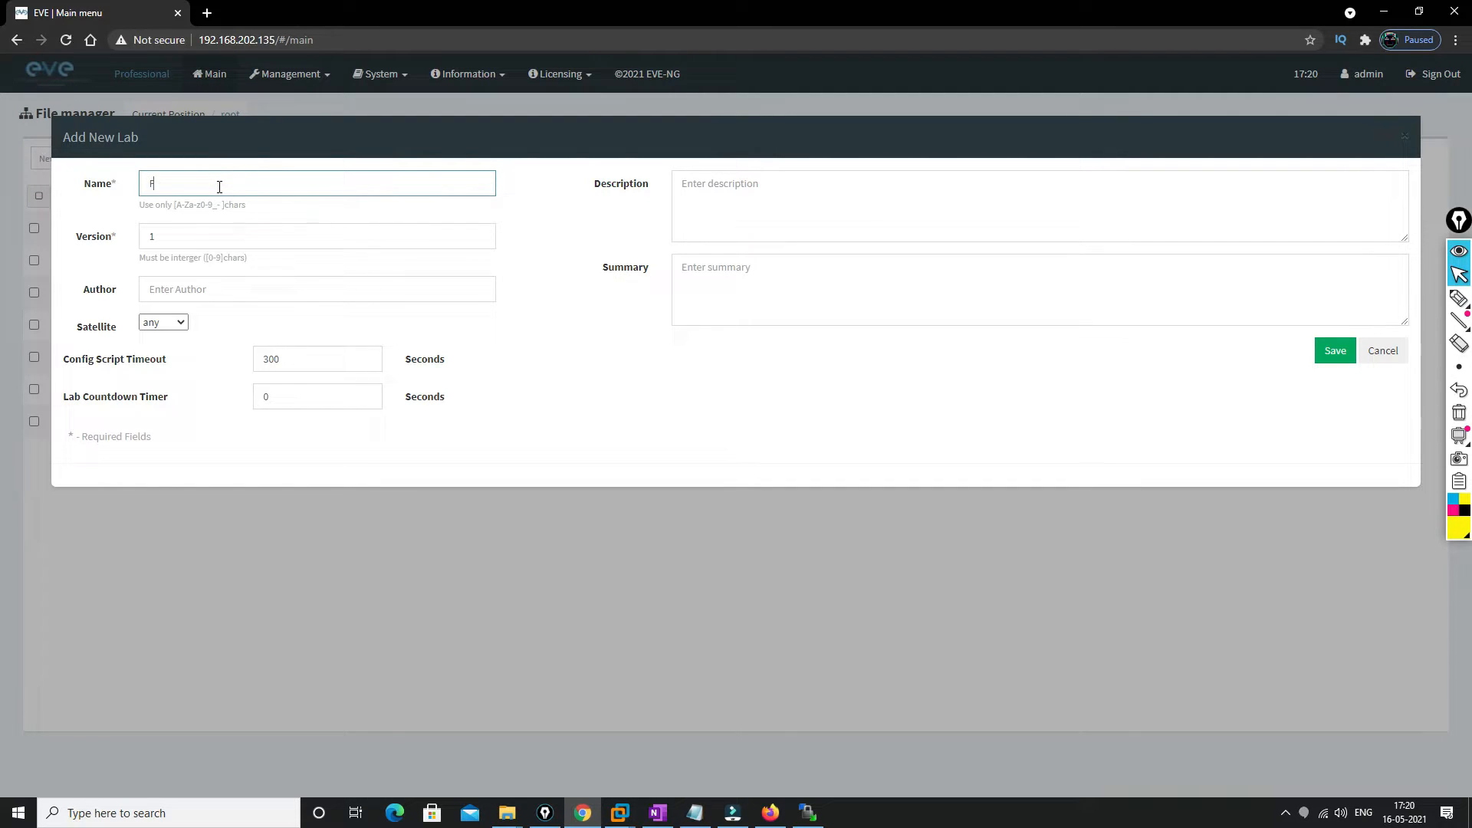
text(ortinet)
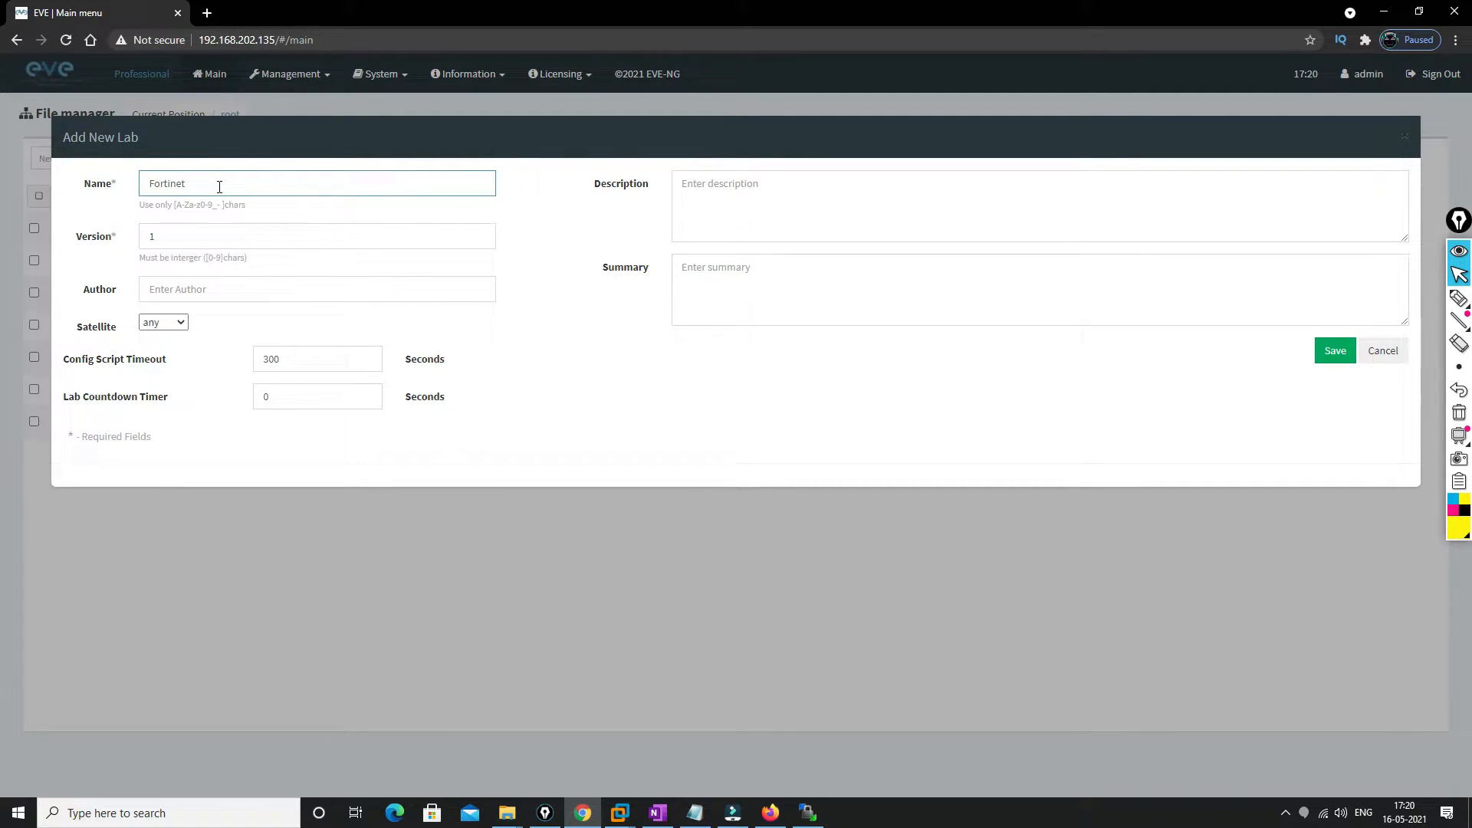
click(1334, 351)
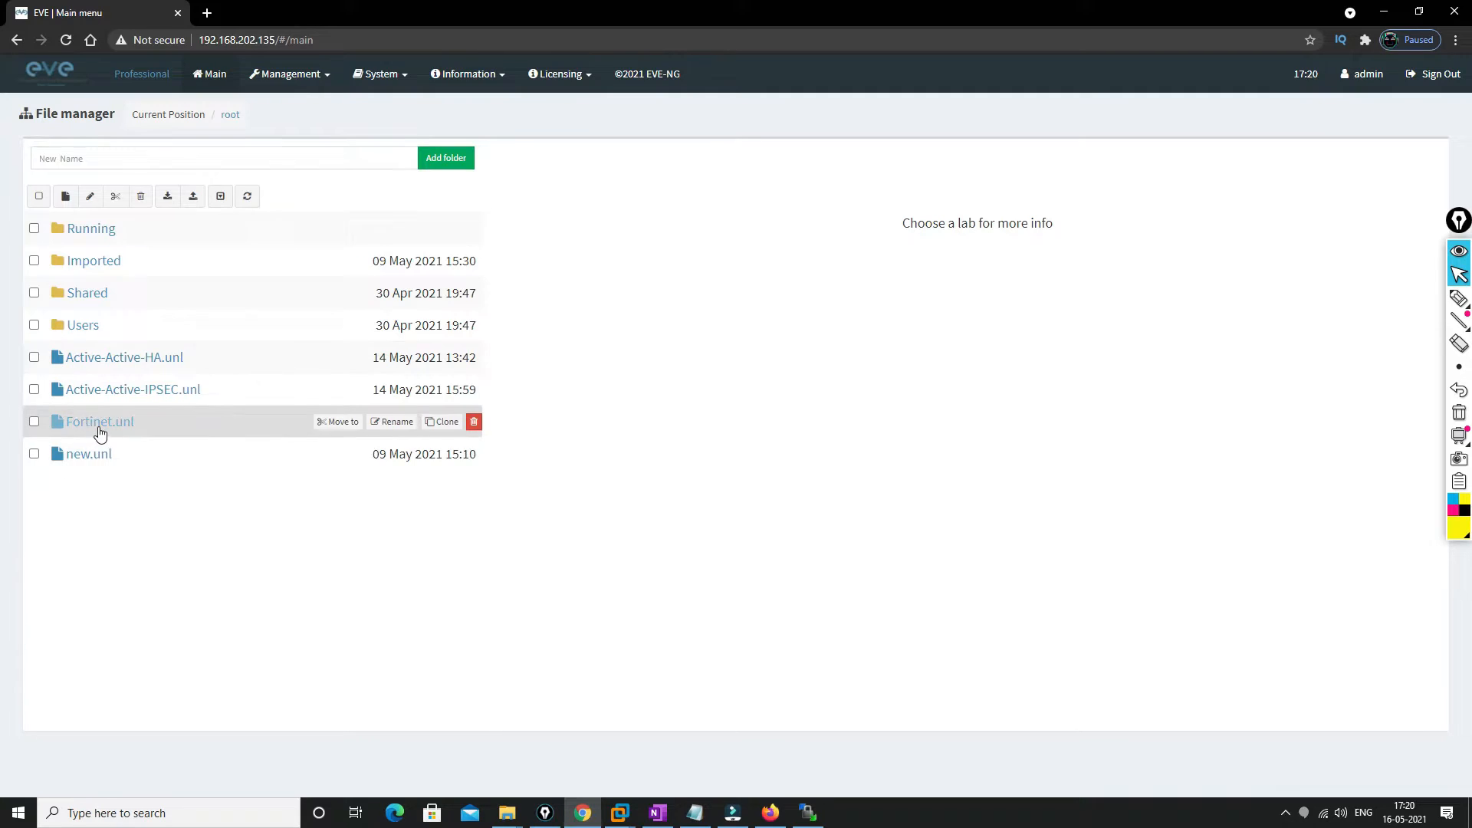
click(100, 421)
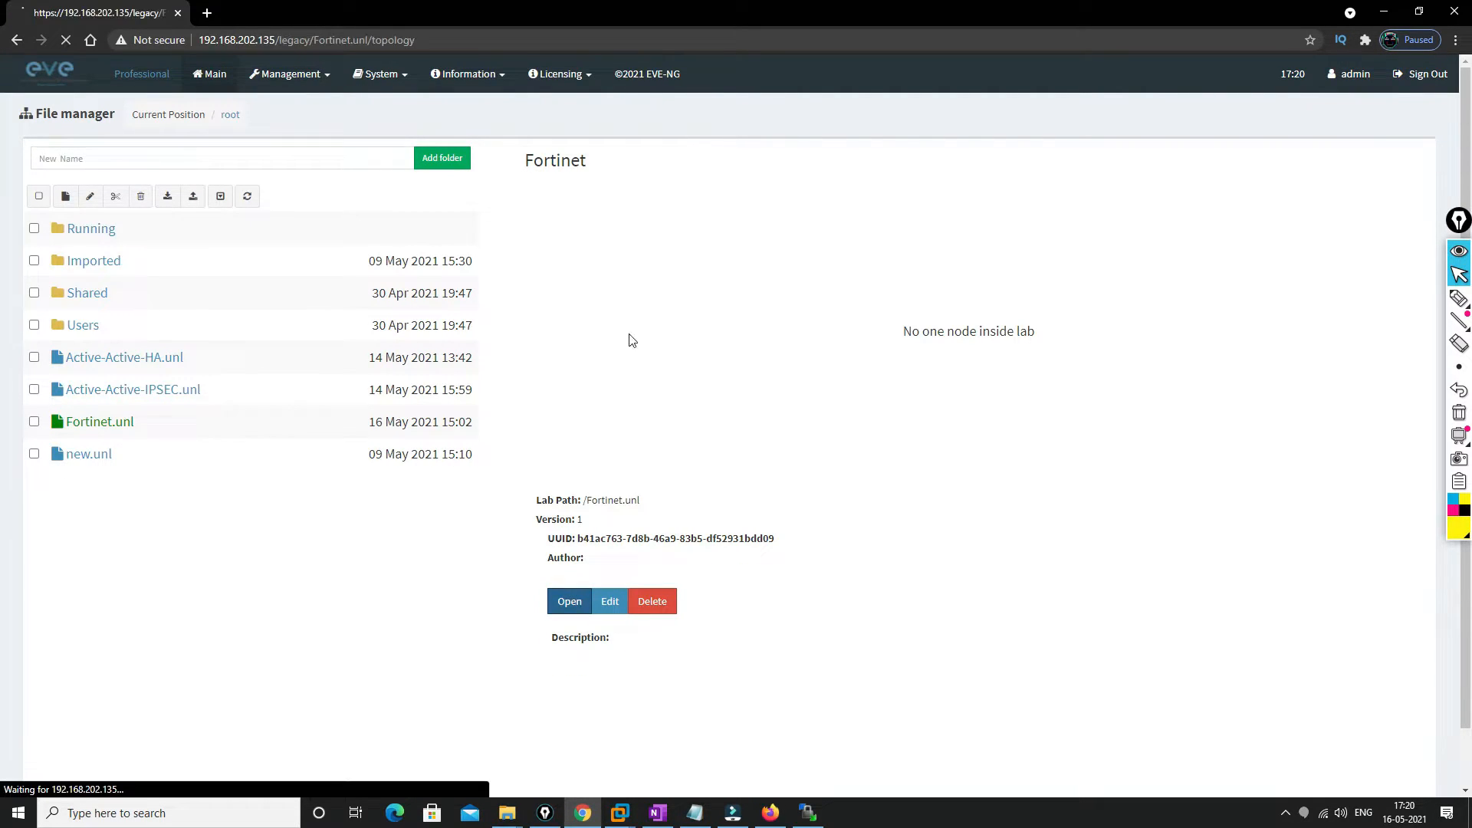
click(569, 601)
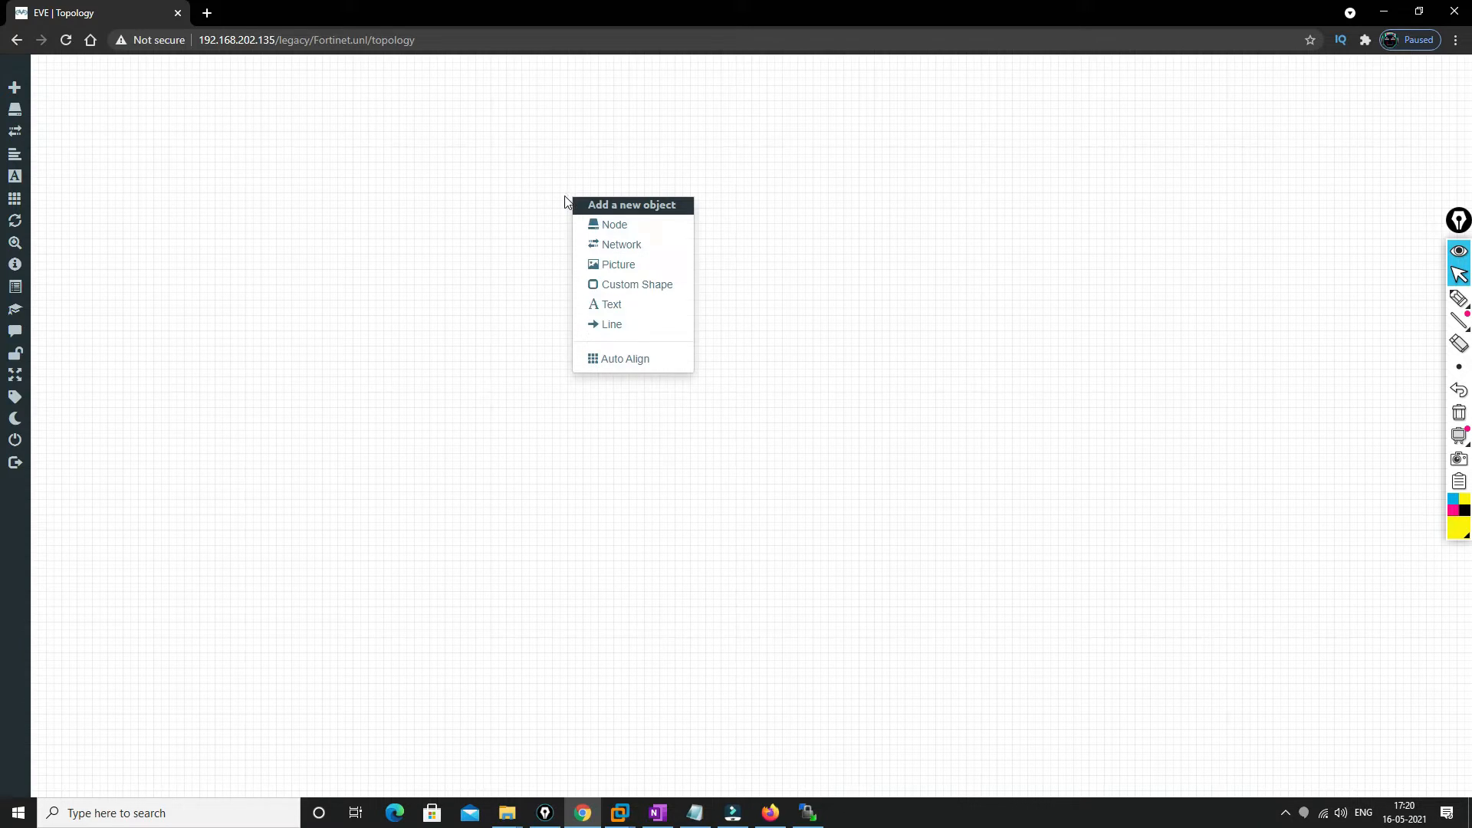
Add a node from the Fortinet FortiGate template using the fortinet-7.0 image
click(614, 225)
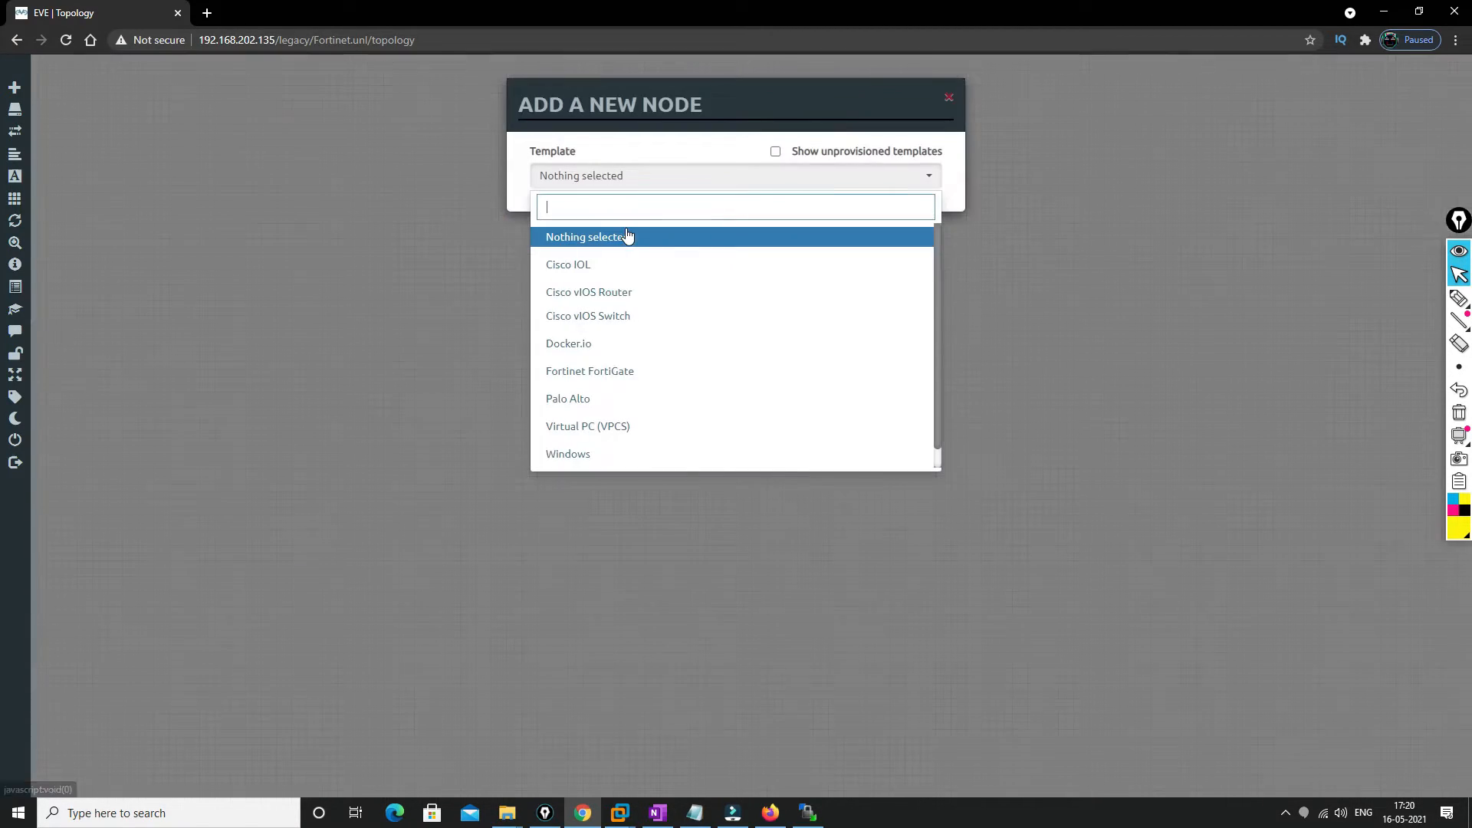
mouse_move(568, 398)
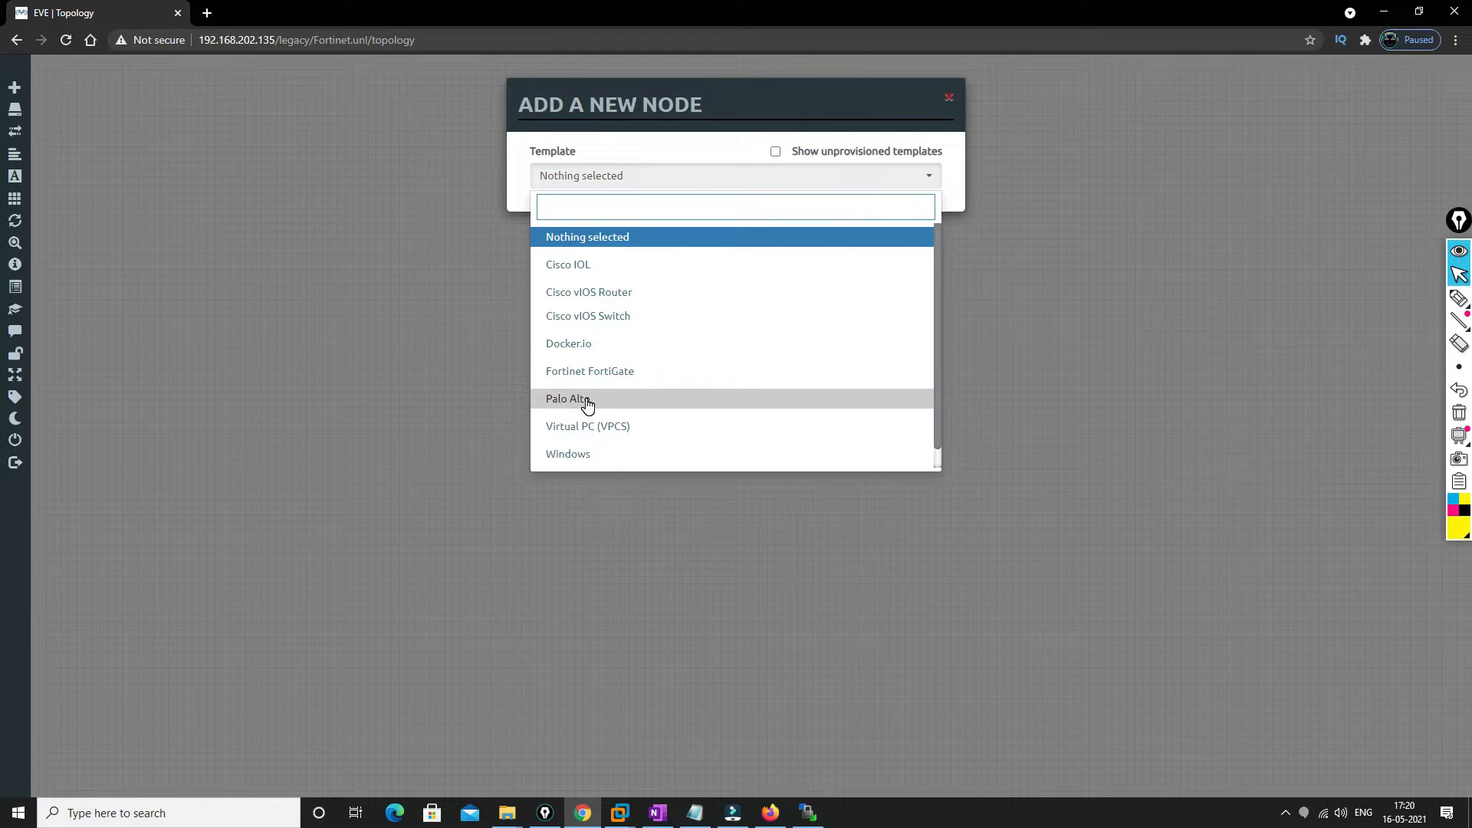
click(589, 371)
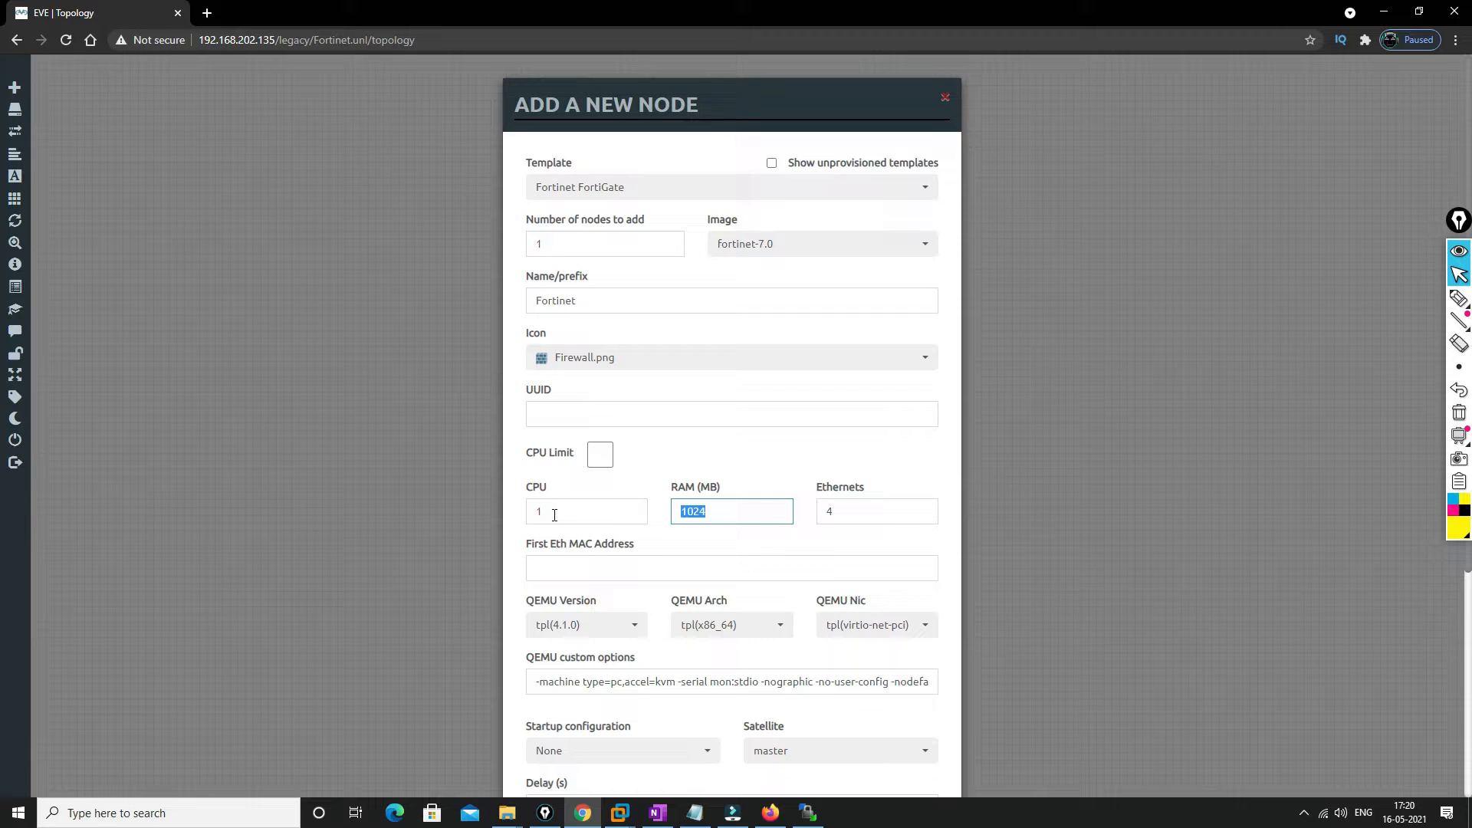
scroll(down, 3)
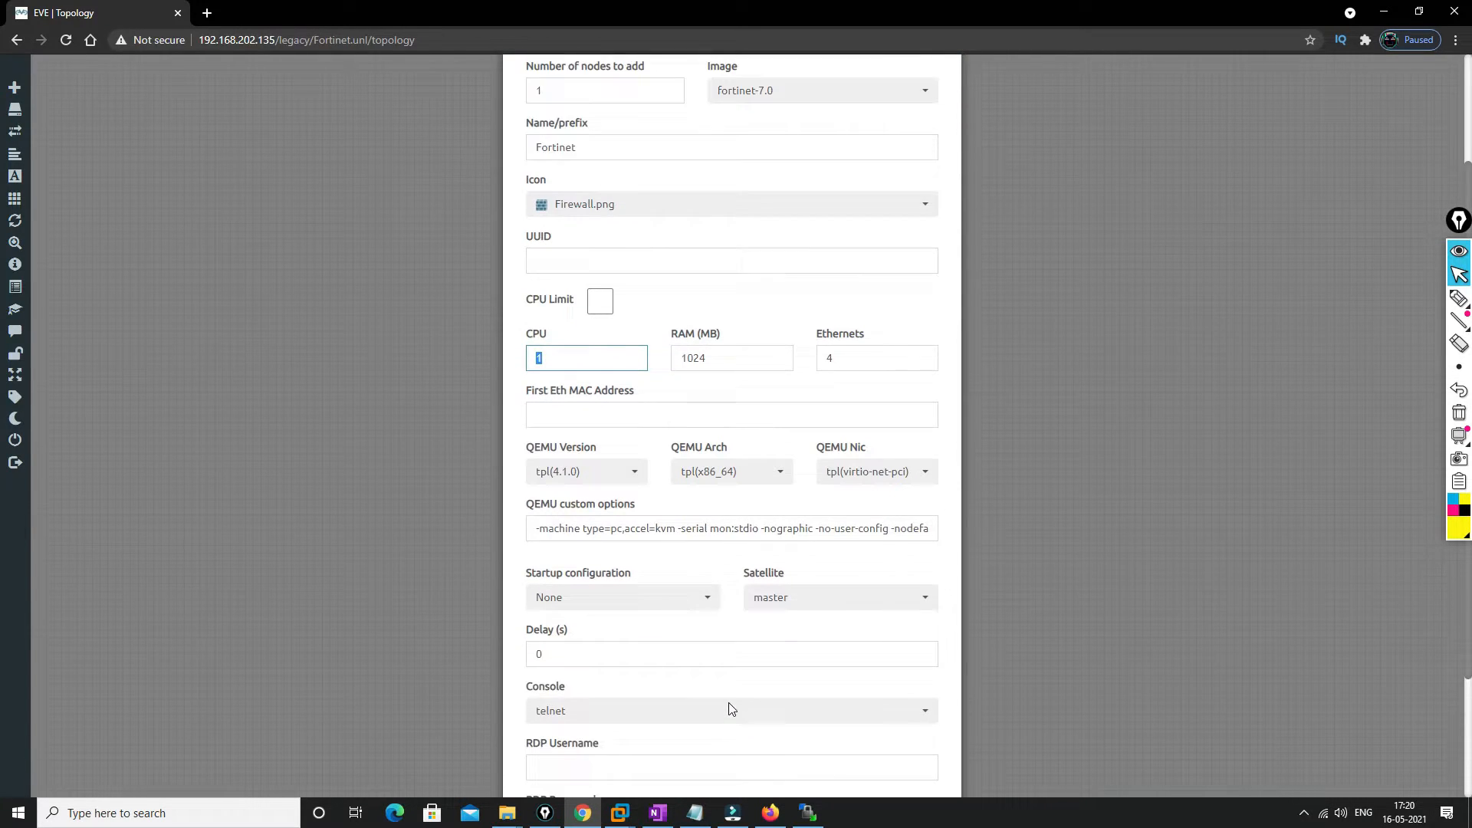
scroll(down, 3)
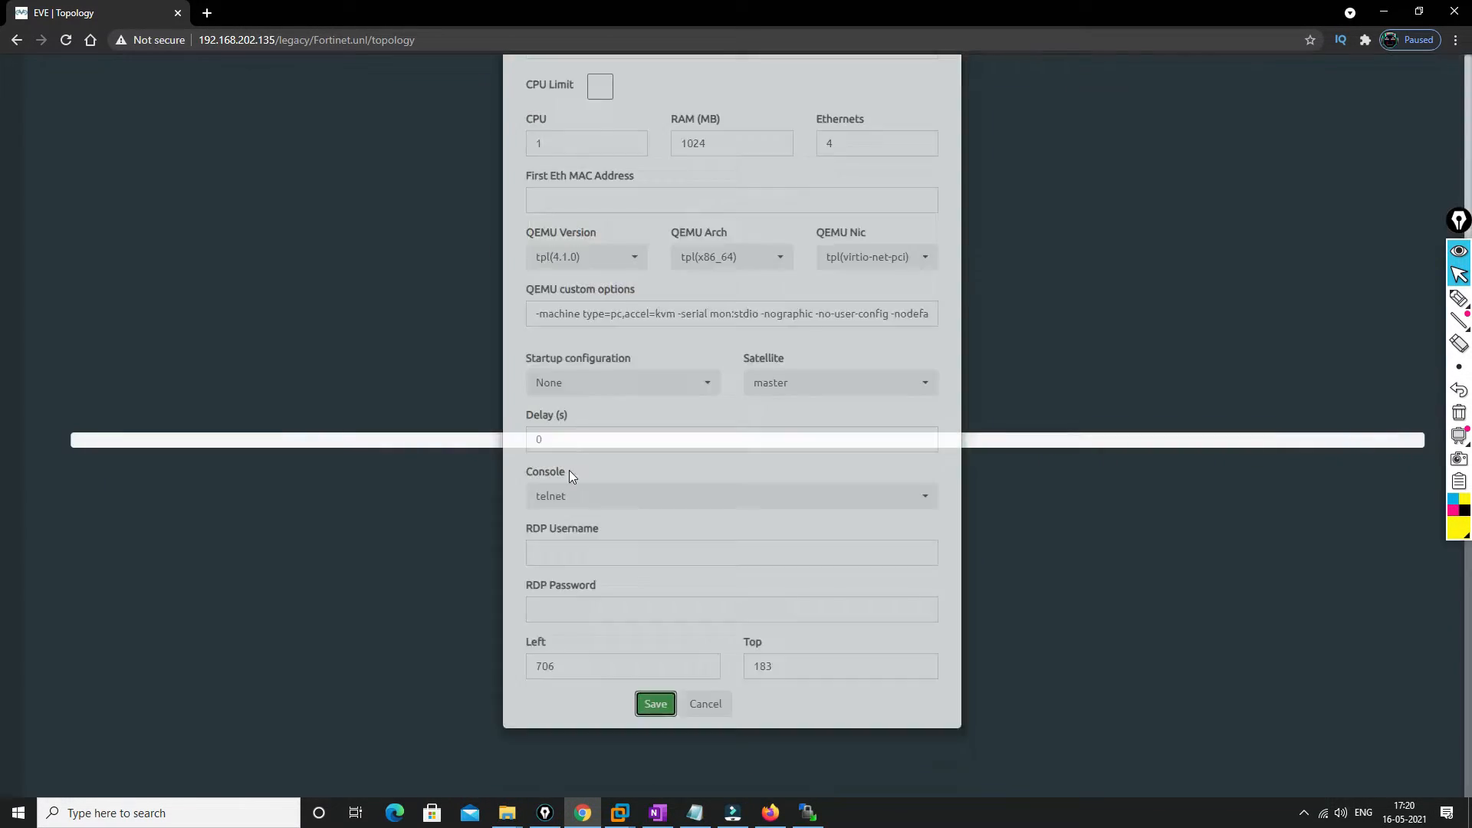
click(655, 704)
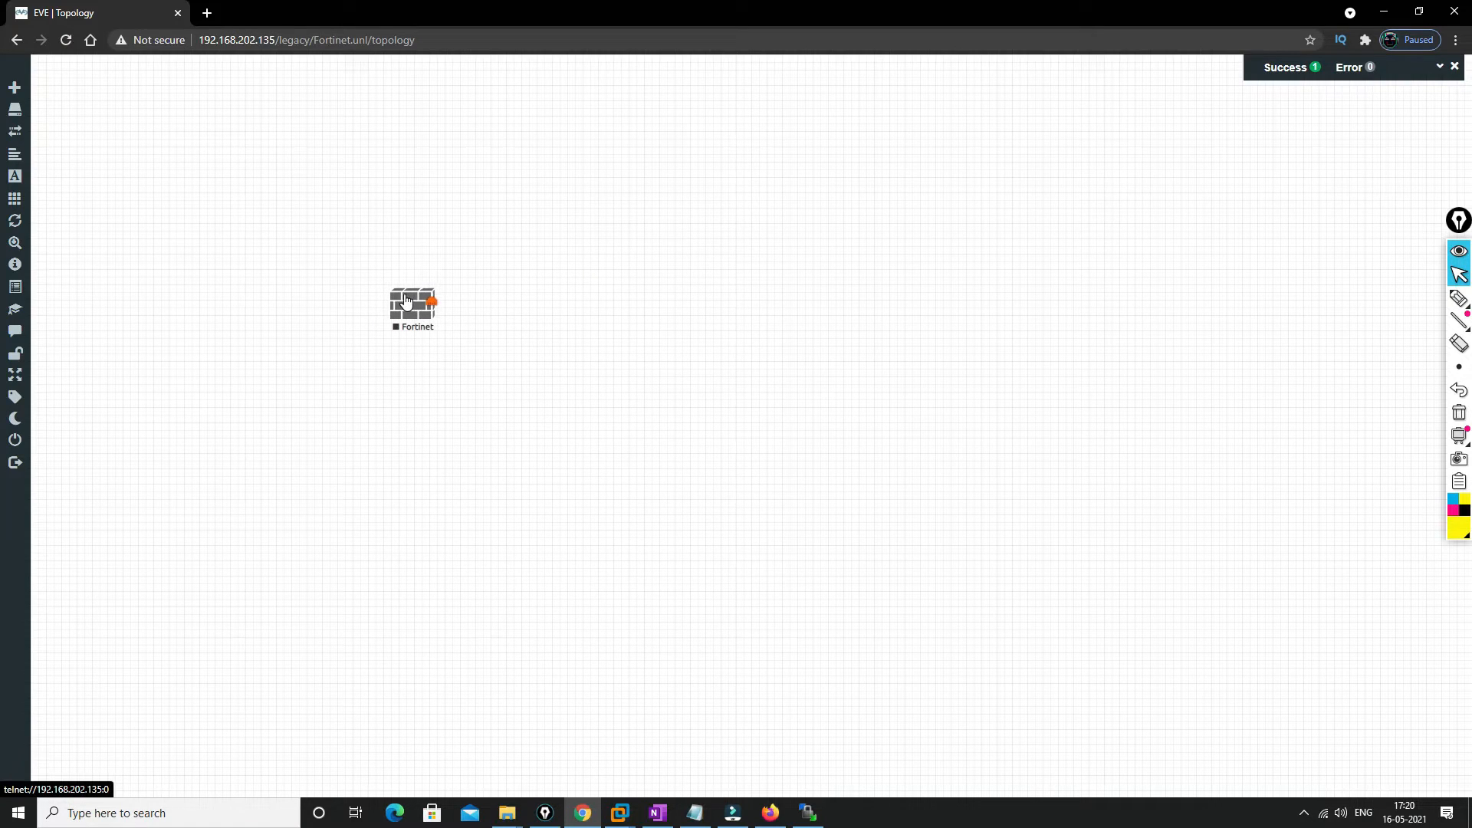
Add a Net network and link it to FortiGate port1, discarding the port2 link
right_click(503, 318)
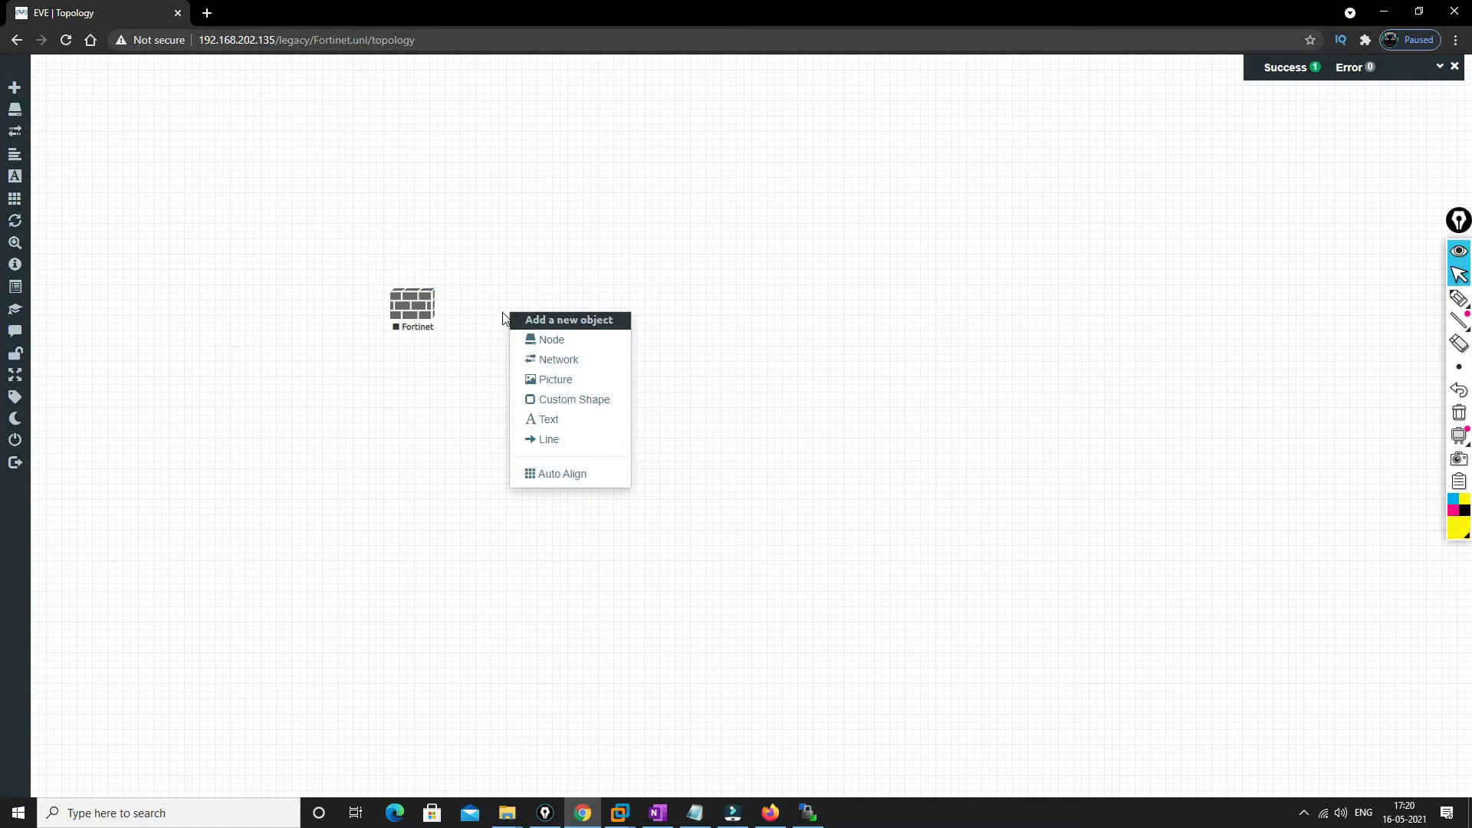
click(559, 359)
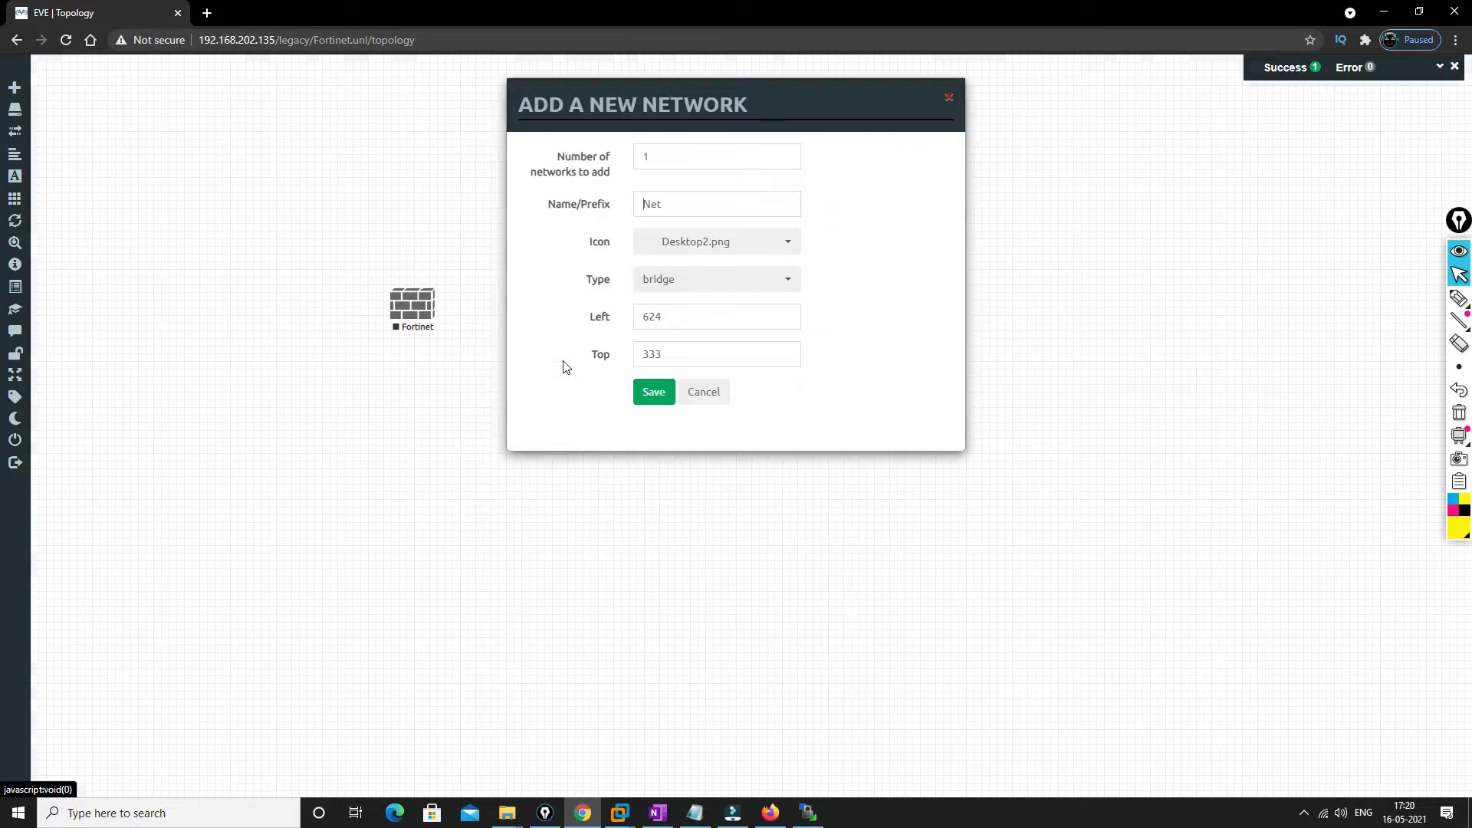
click(714, 279)
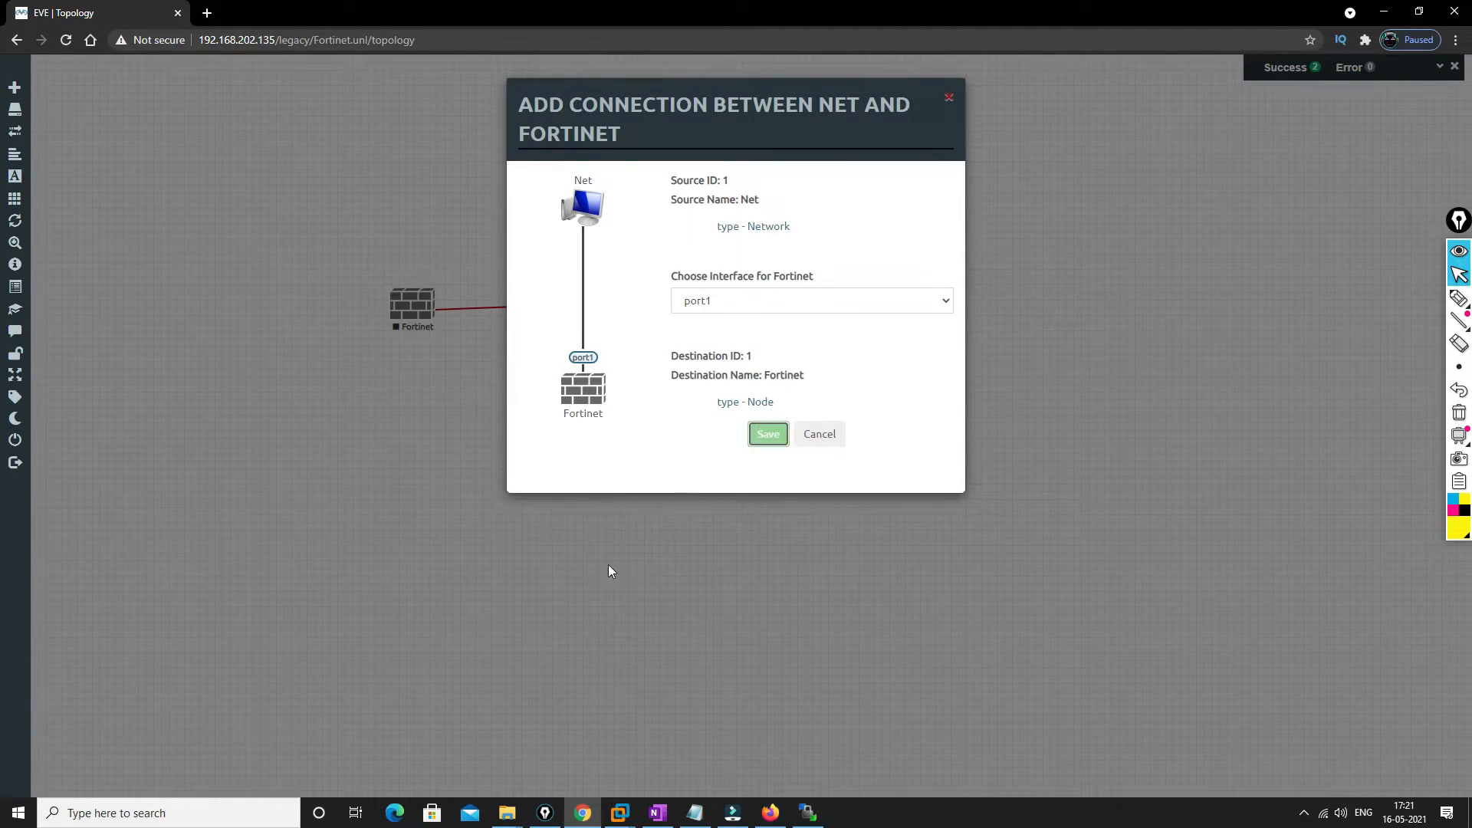
click(767, 434)
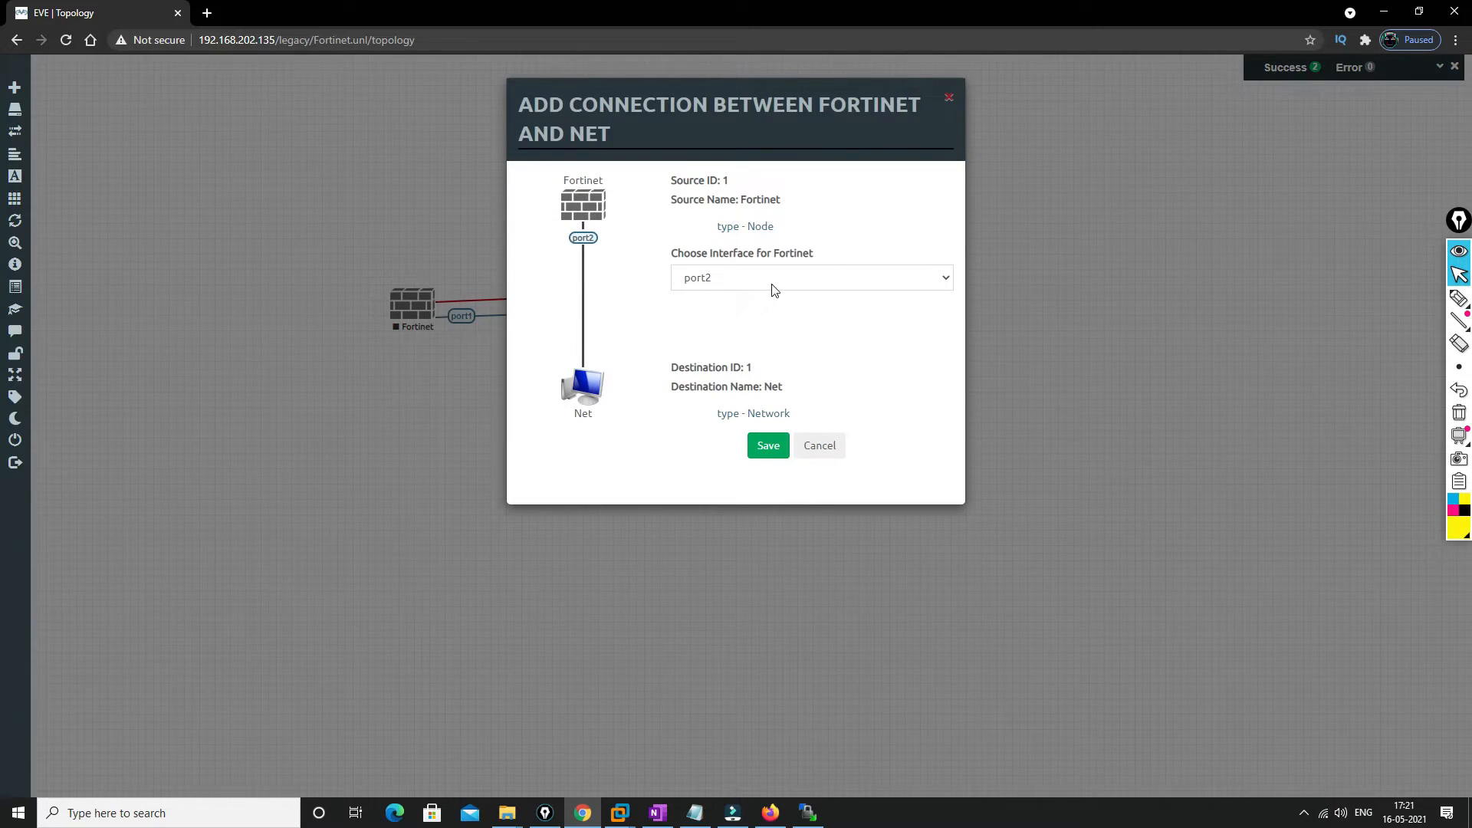
mouse_move(821, 450)
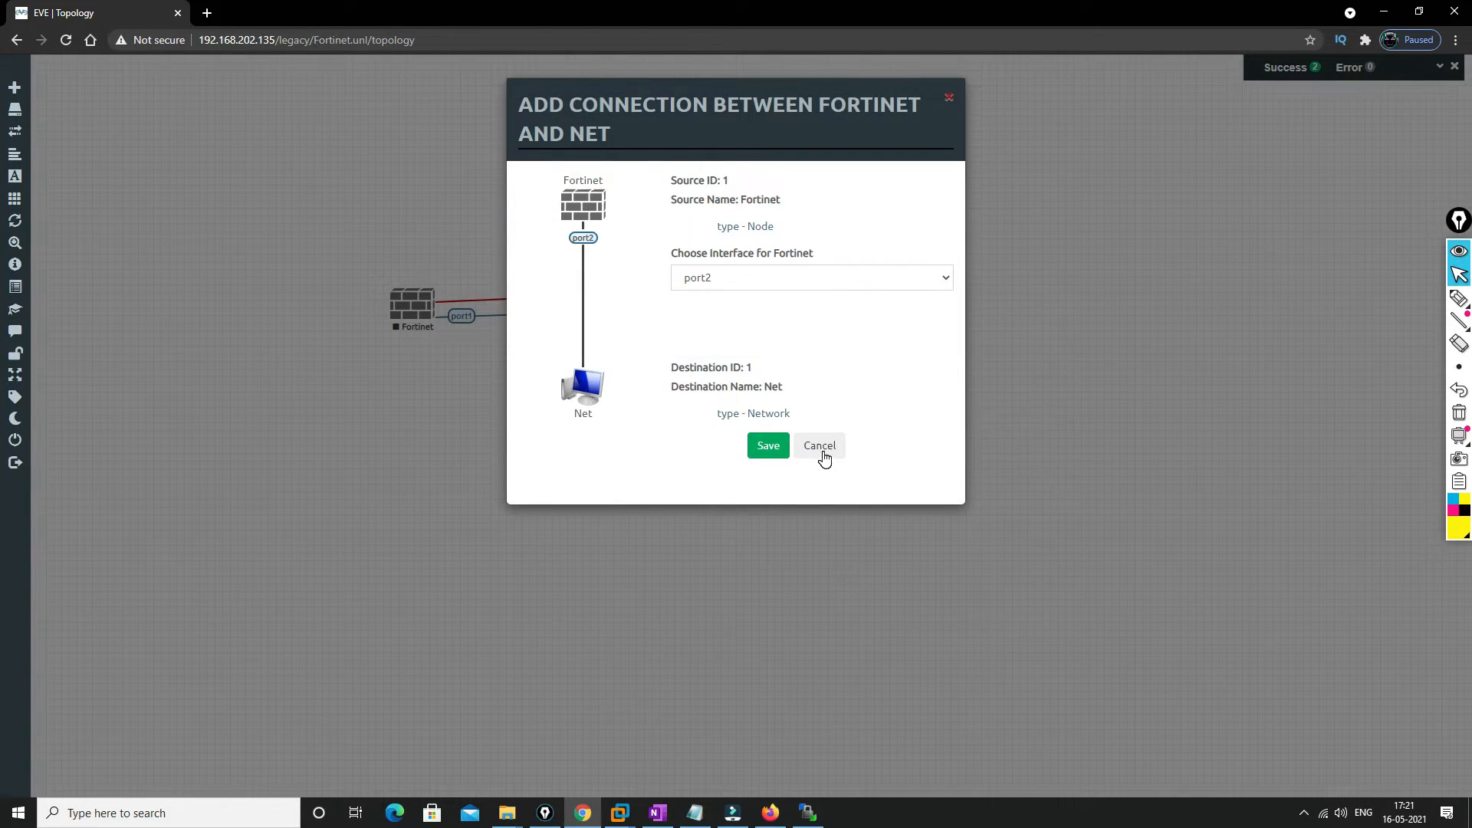
click(767, 445)
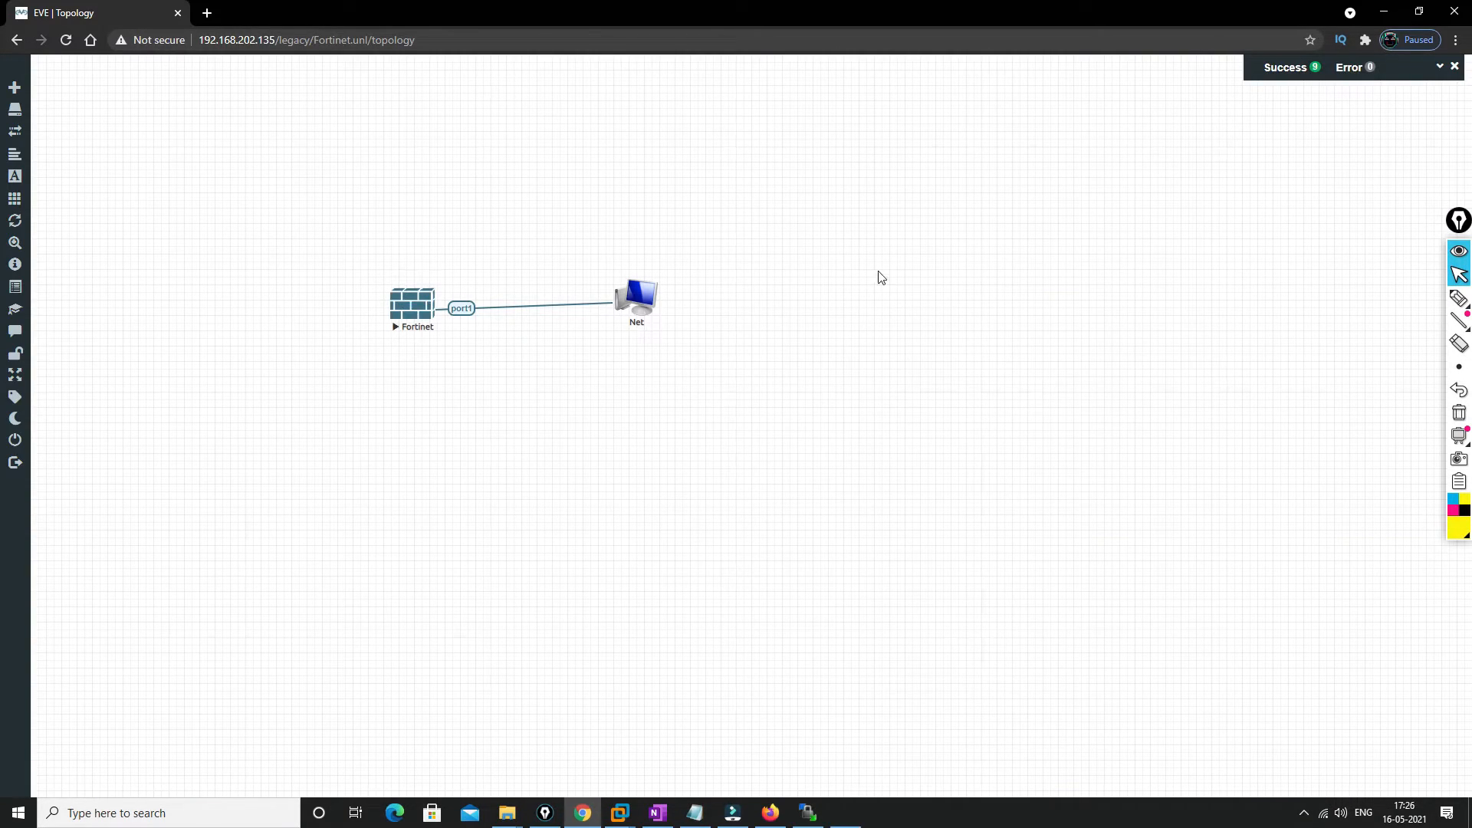
Open the Fortinet node's telnet console, log in as admin and set a new password
double_click(411, 305)
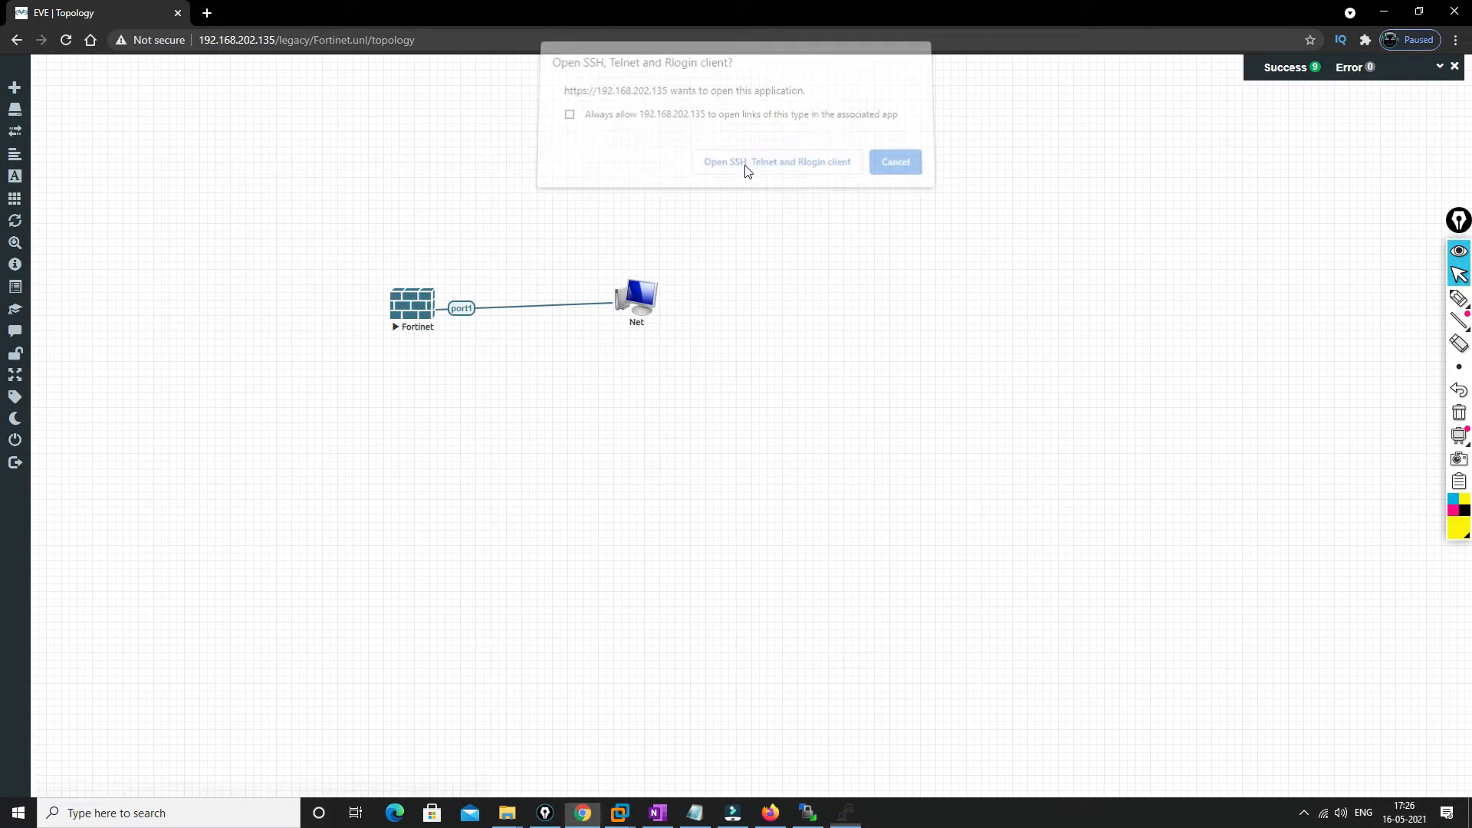
click(777, 162)
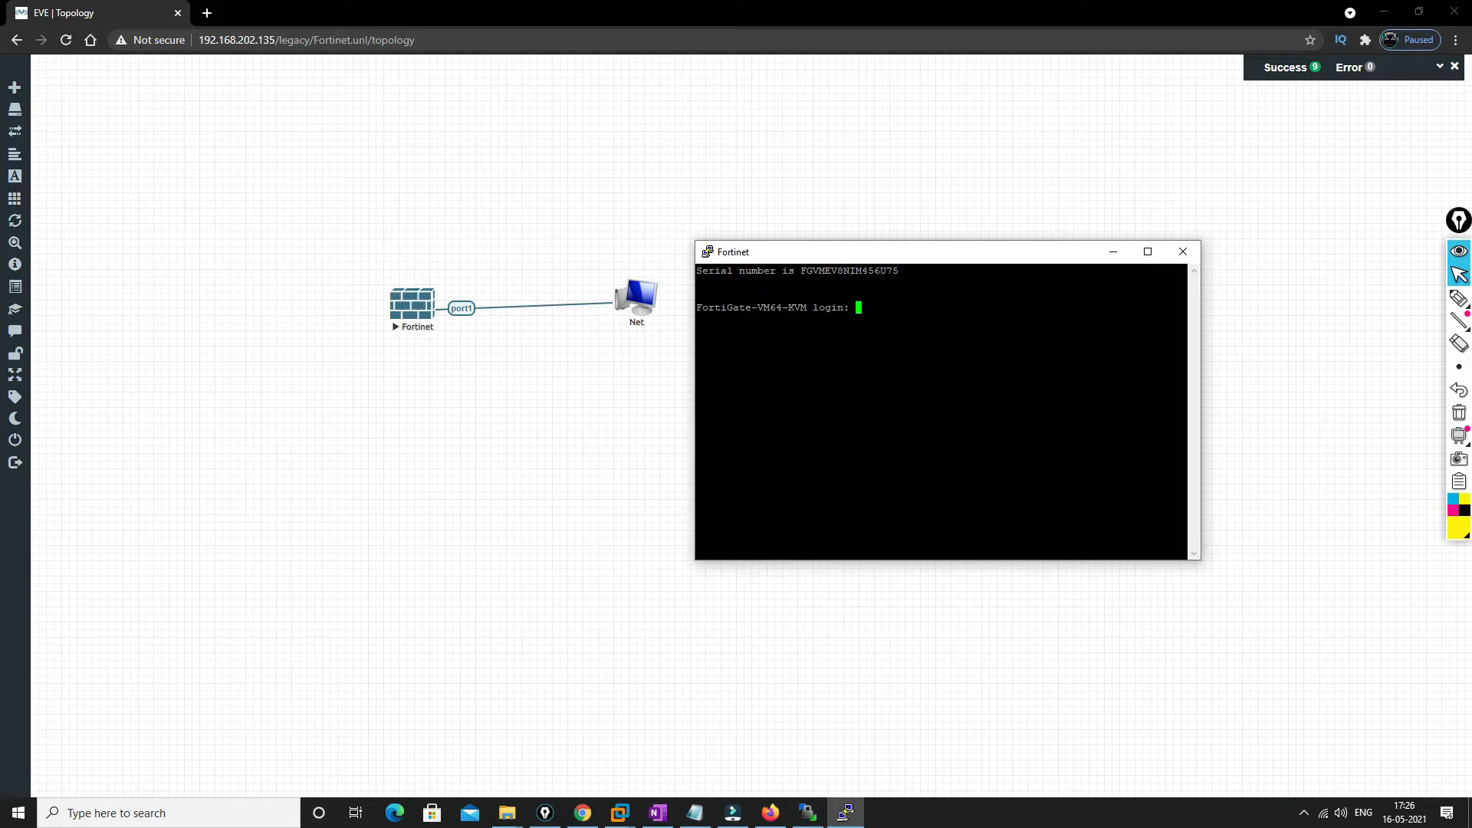
text(admin)
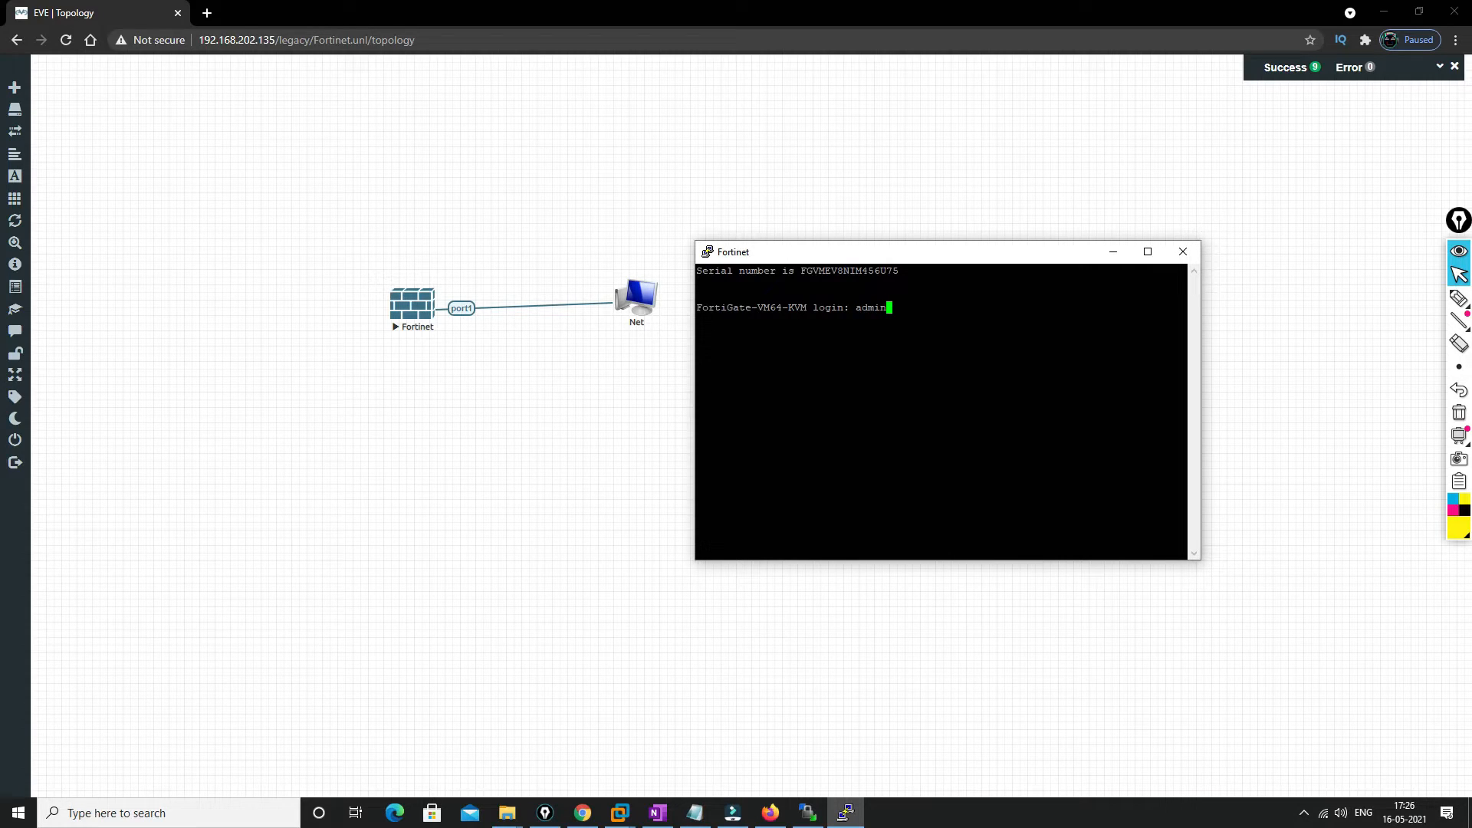
key(Return)
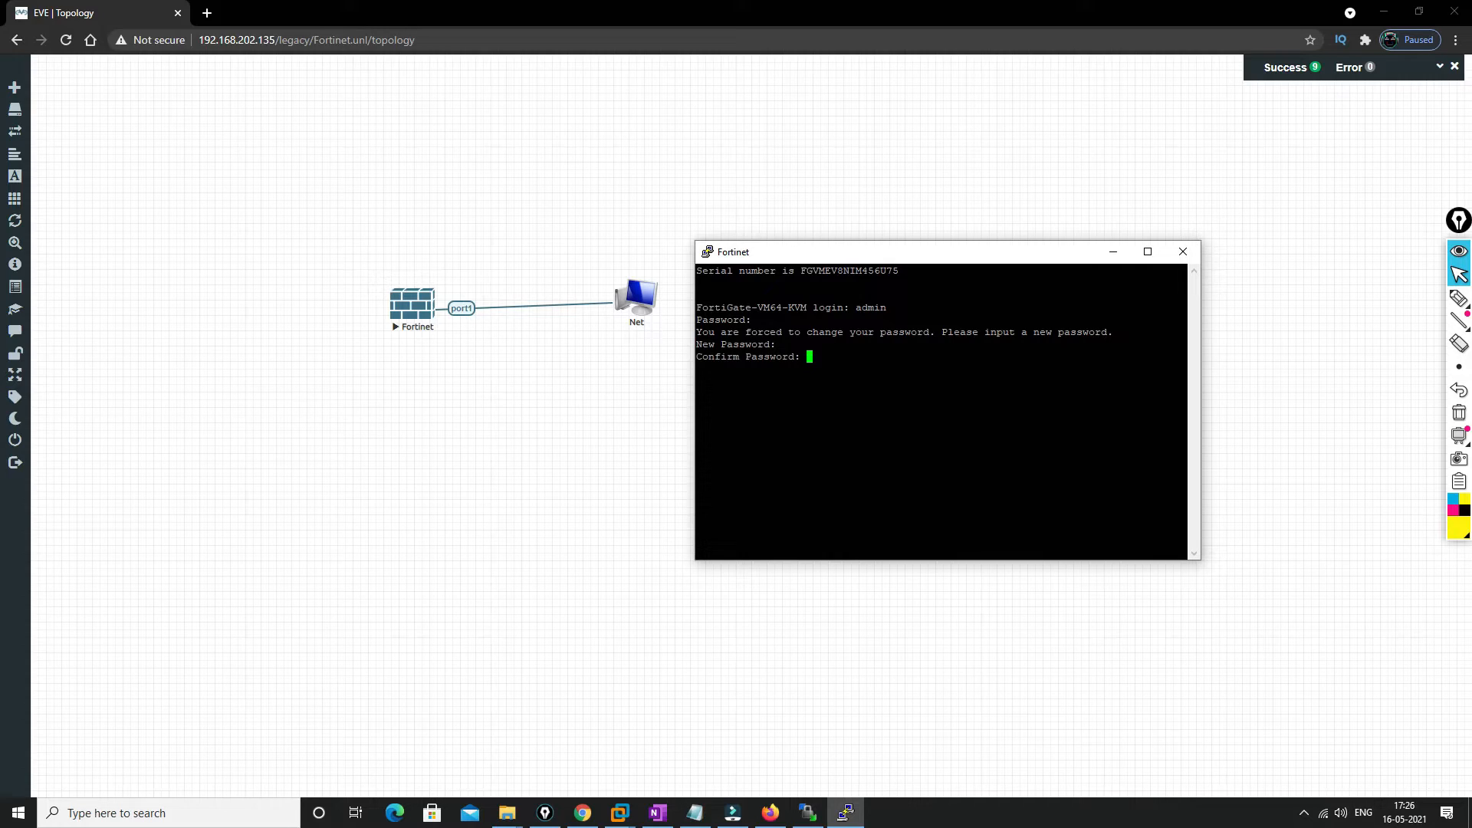
key(Return)
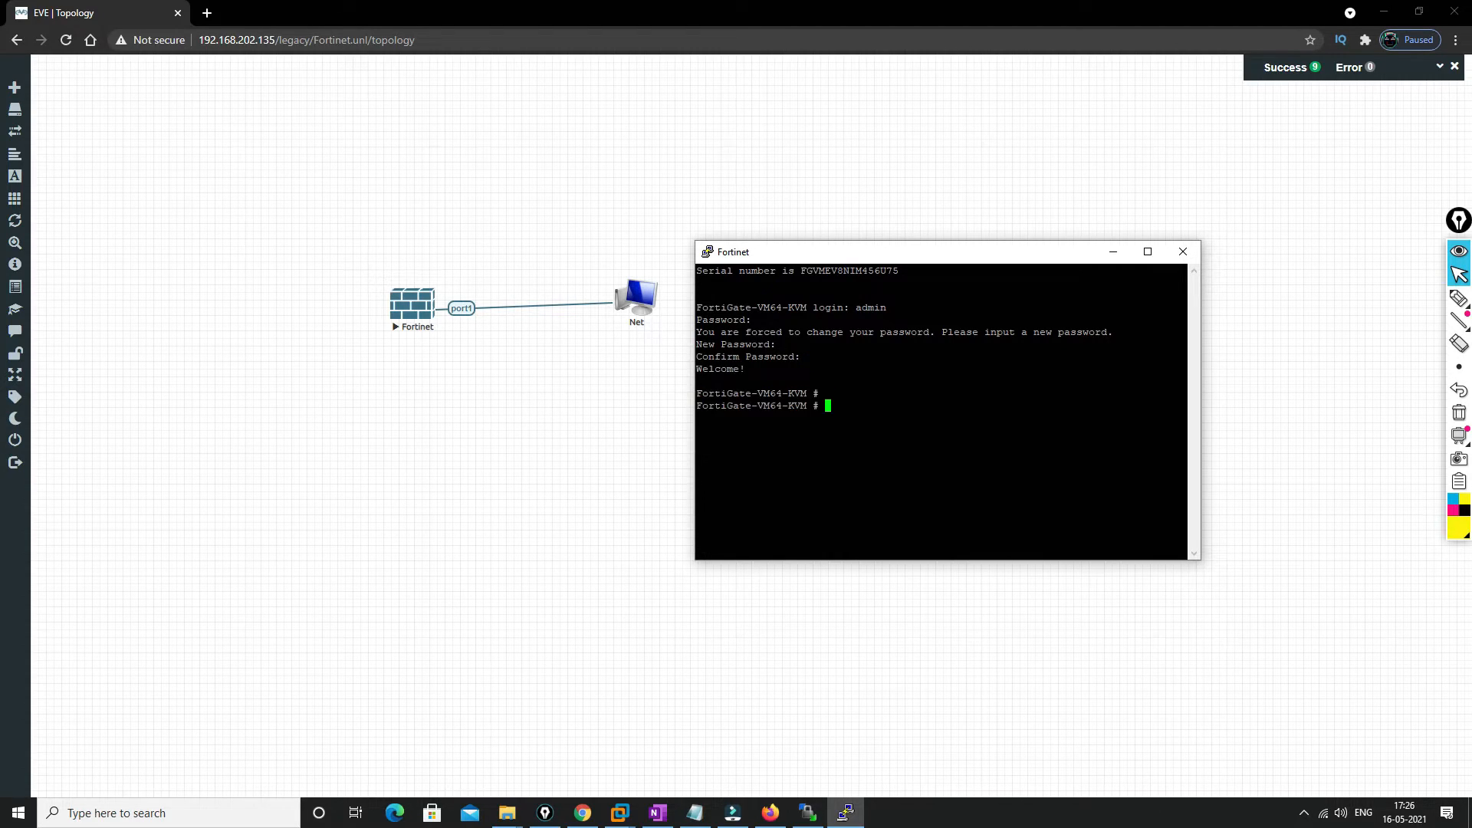
key(Return)
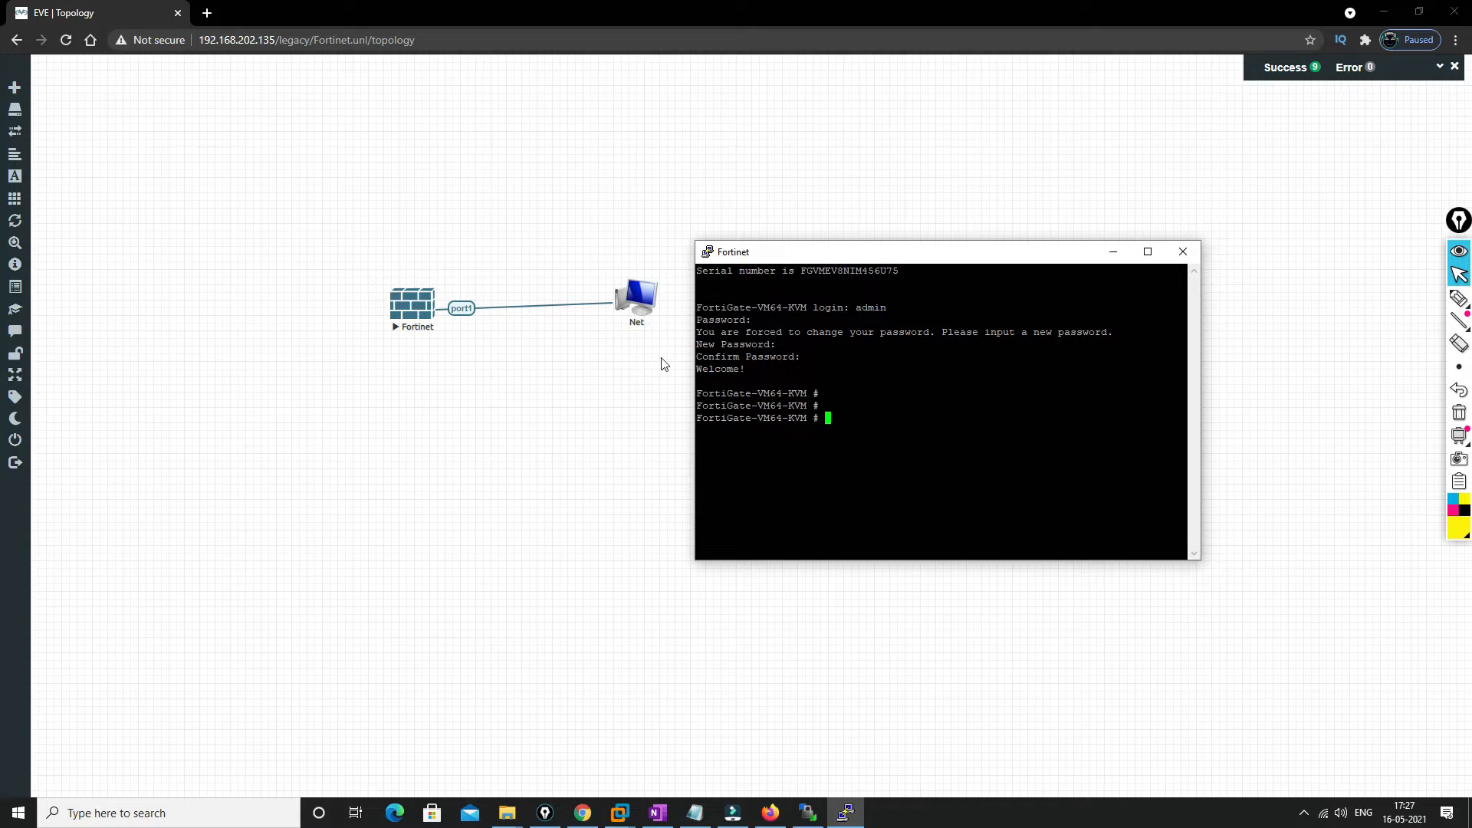
mouse_move(653, 314)
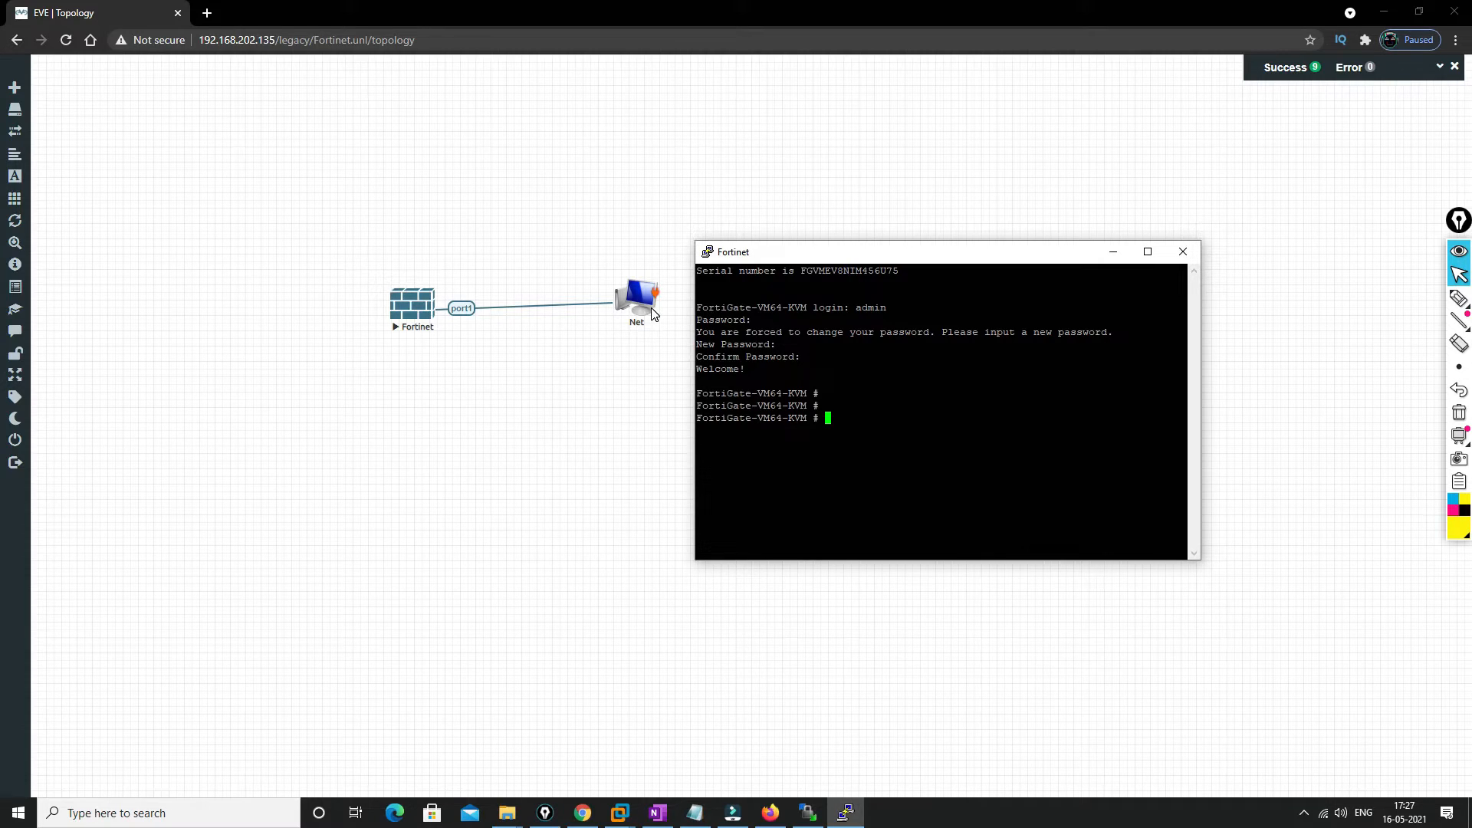
Enter port1's settings with config system interface and edit port1
text(config sy)
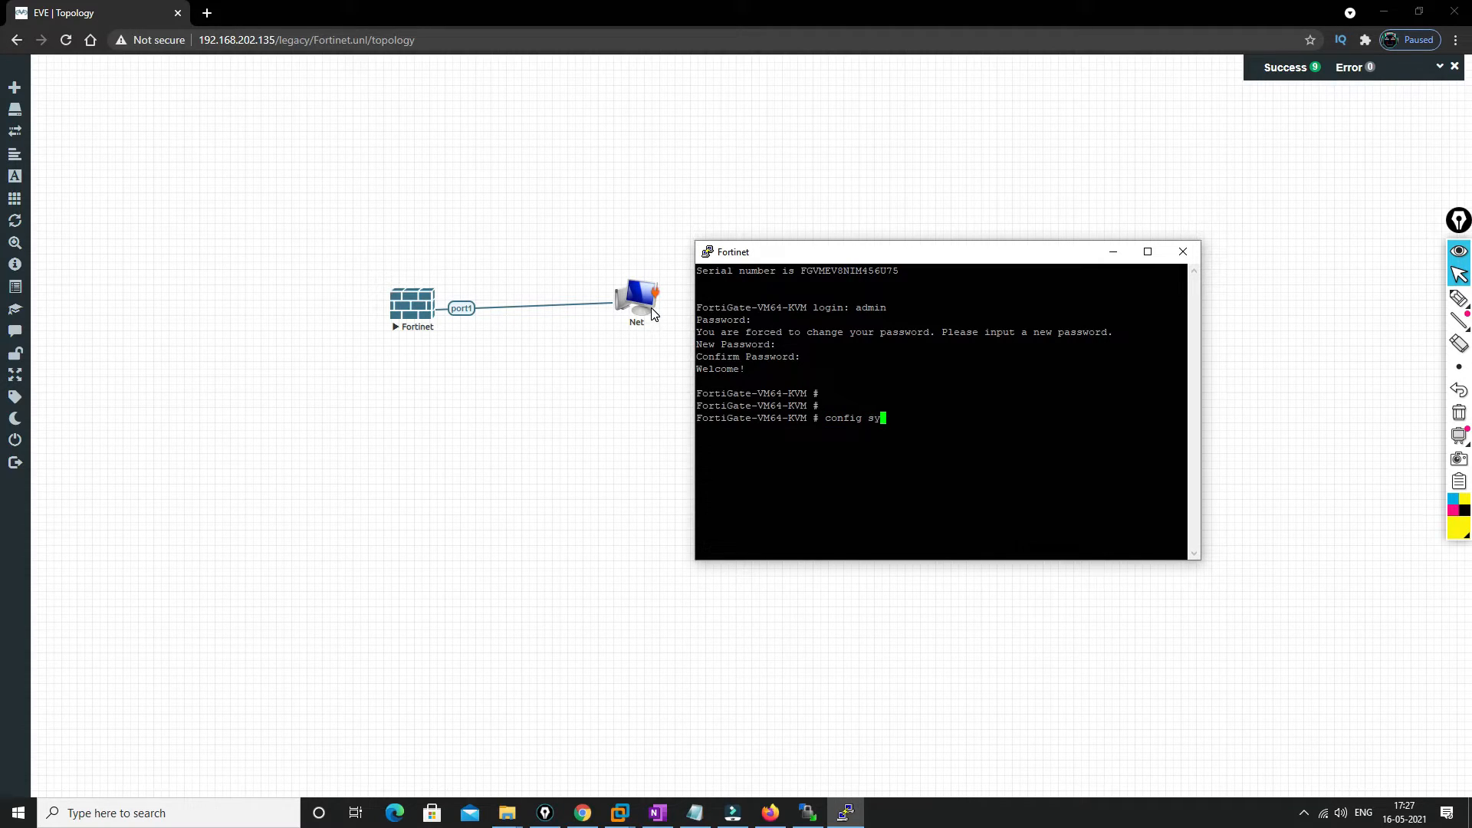
text(stem interface)
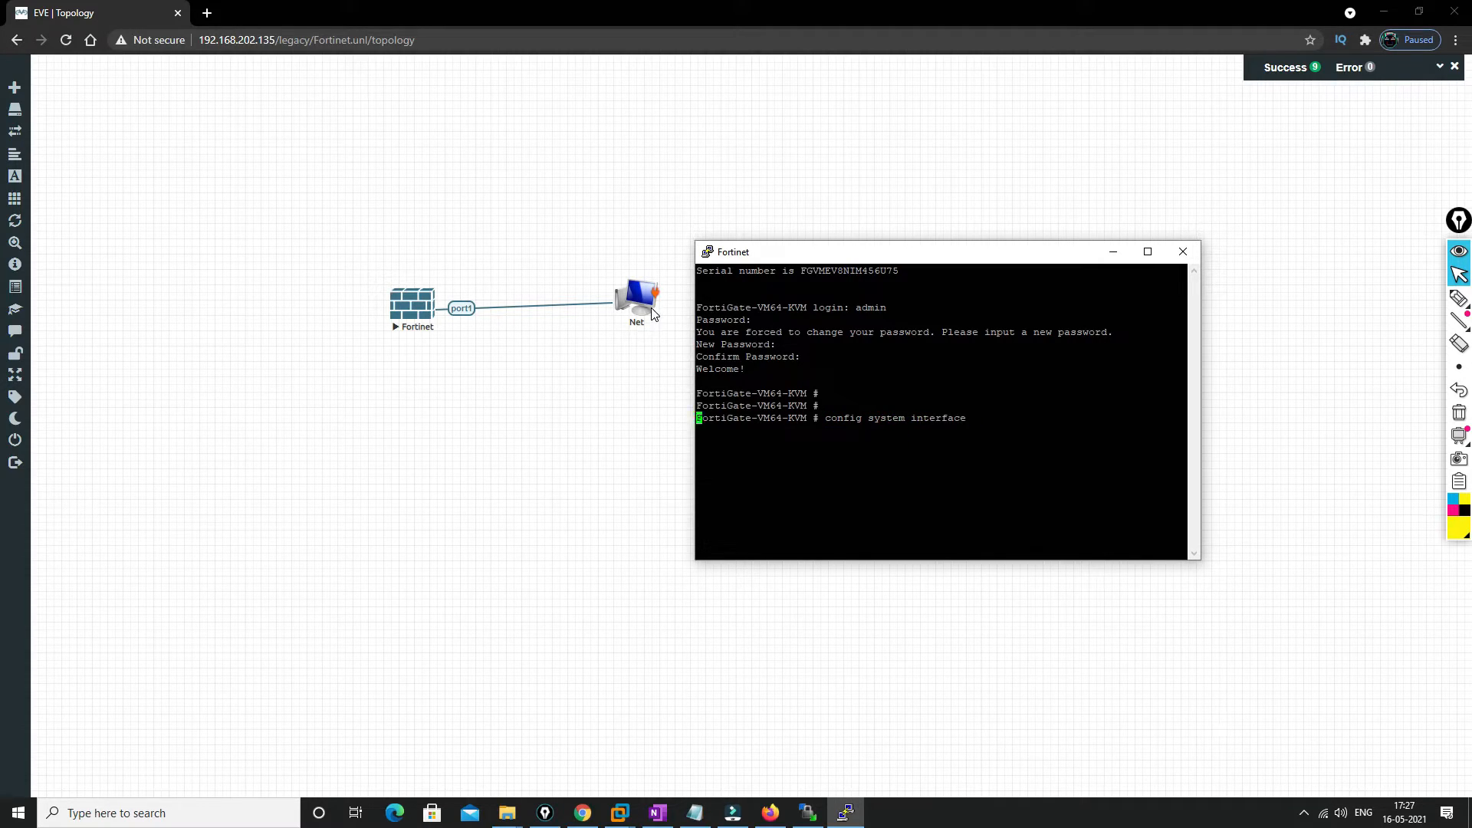
text(edit p)
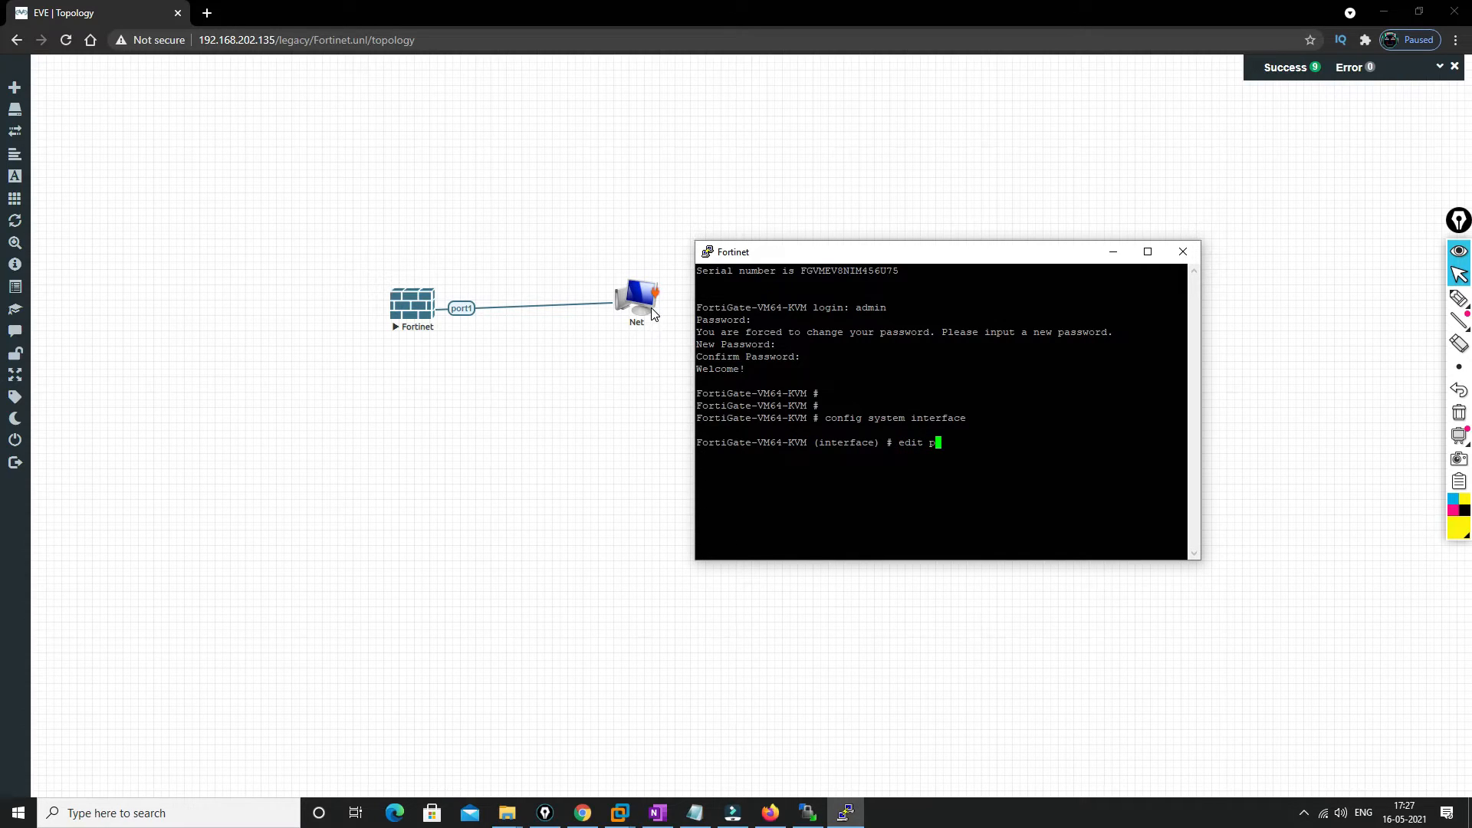
key(Return)
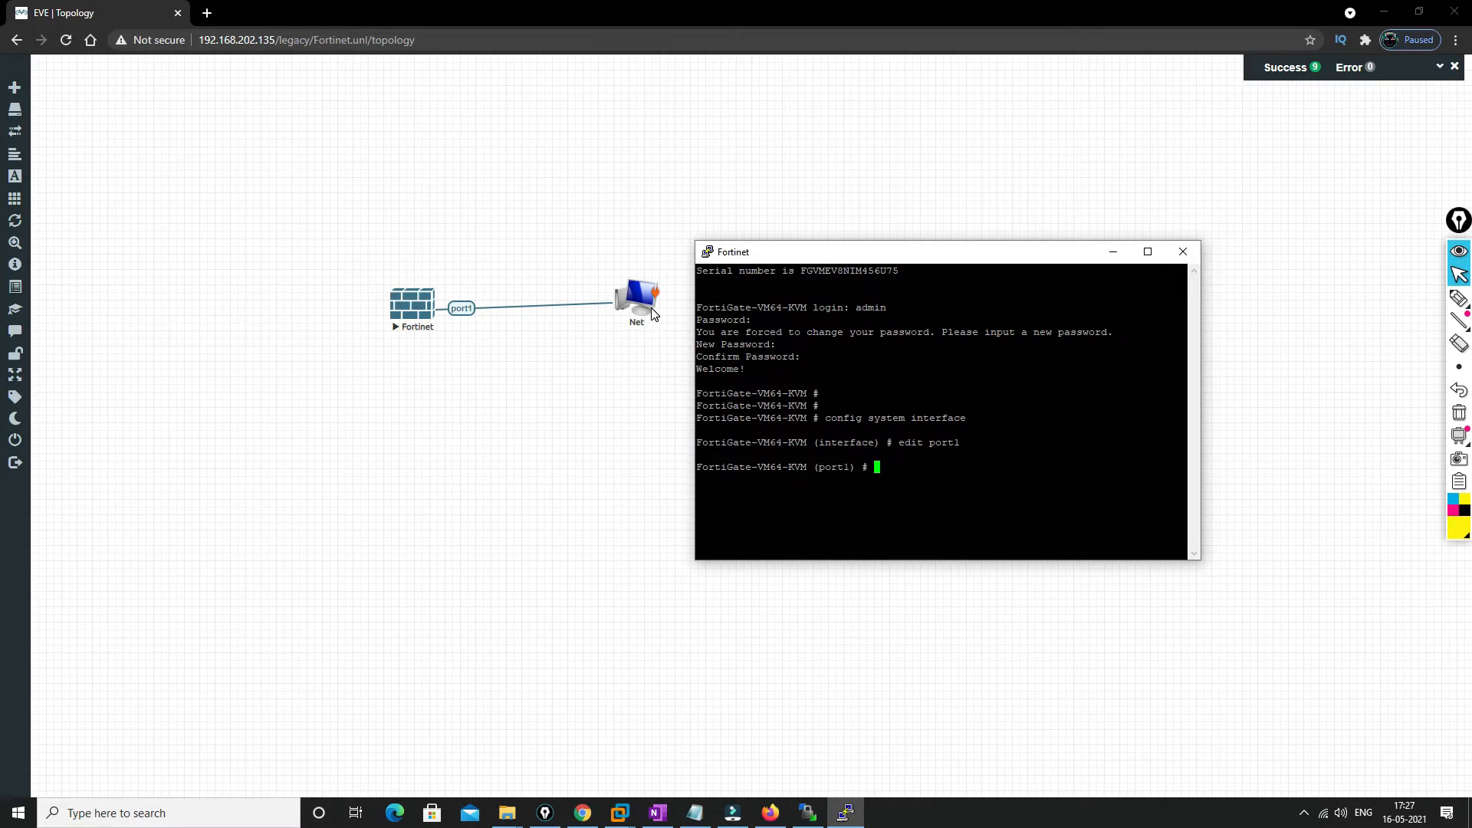
Set port1 to static mode with IP 192.168.202.150 255.255.255.0, then end
text(set)
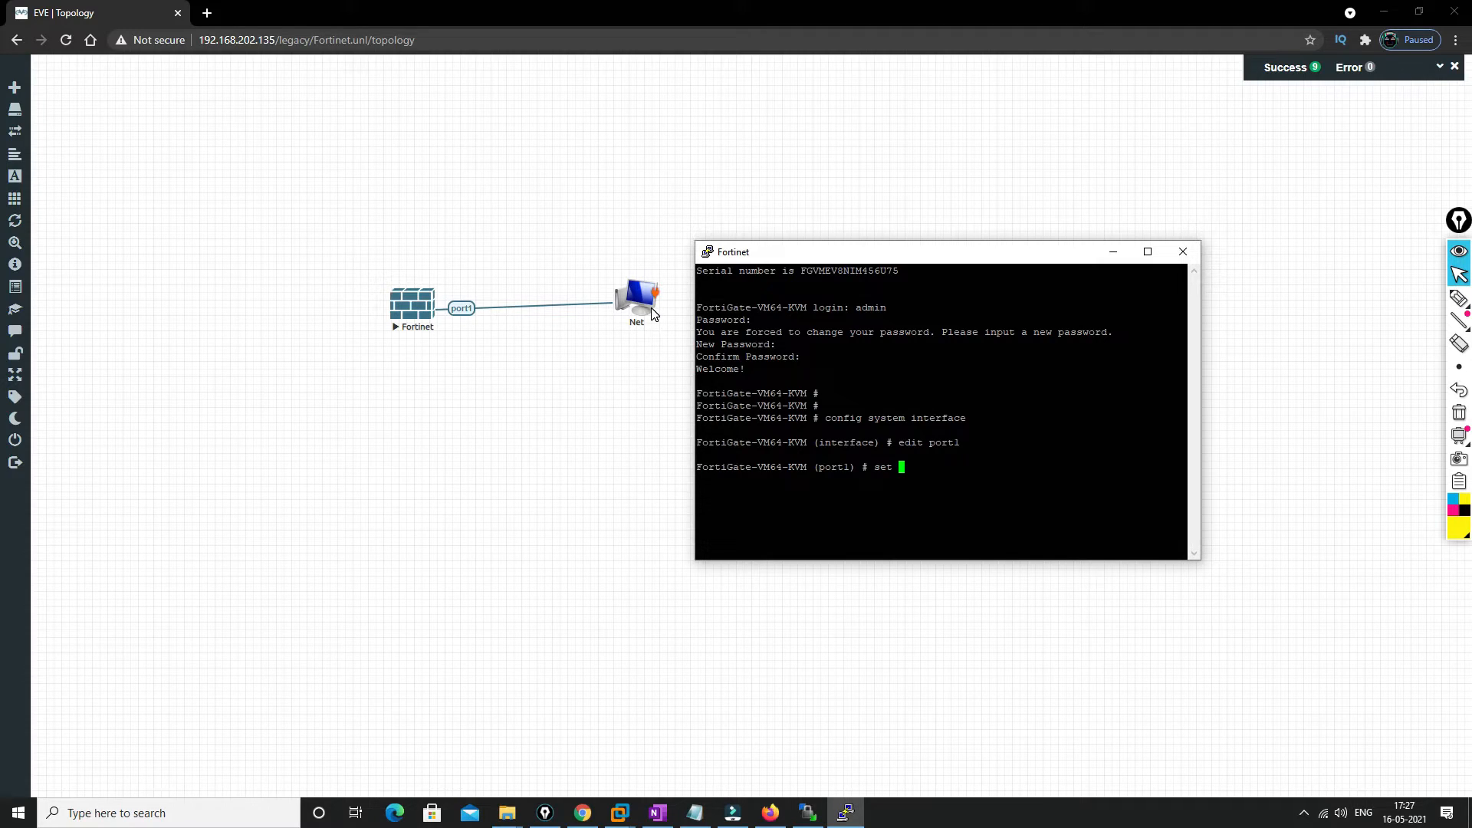
text(mode static)
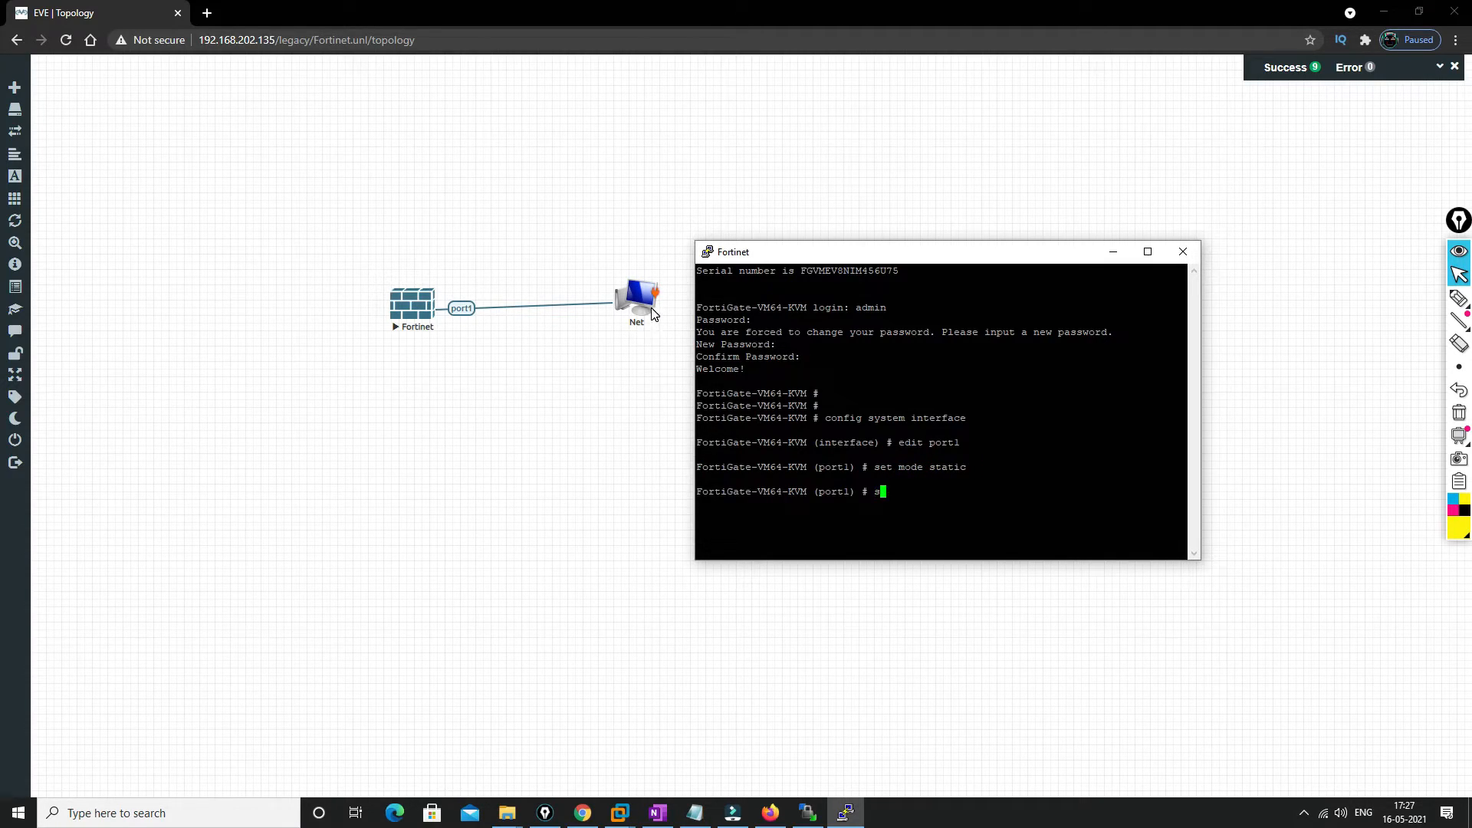
text(et ip)
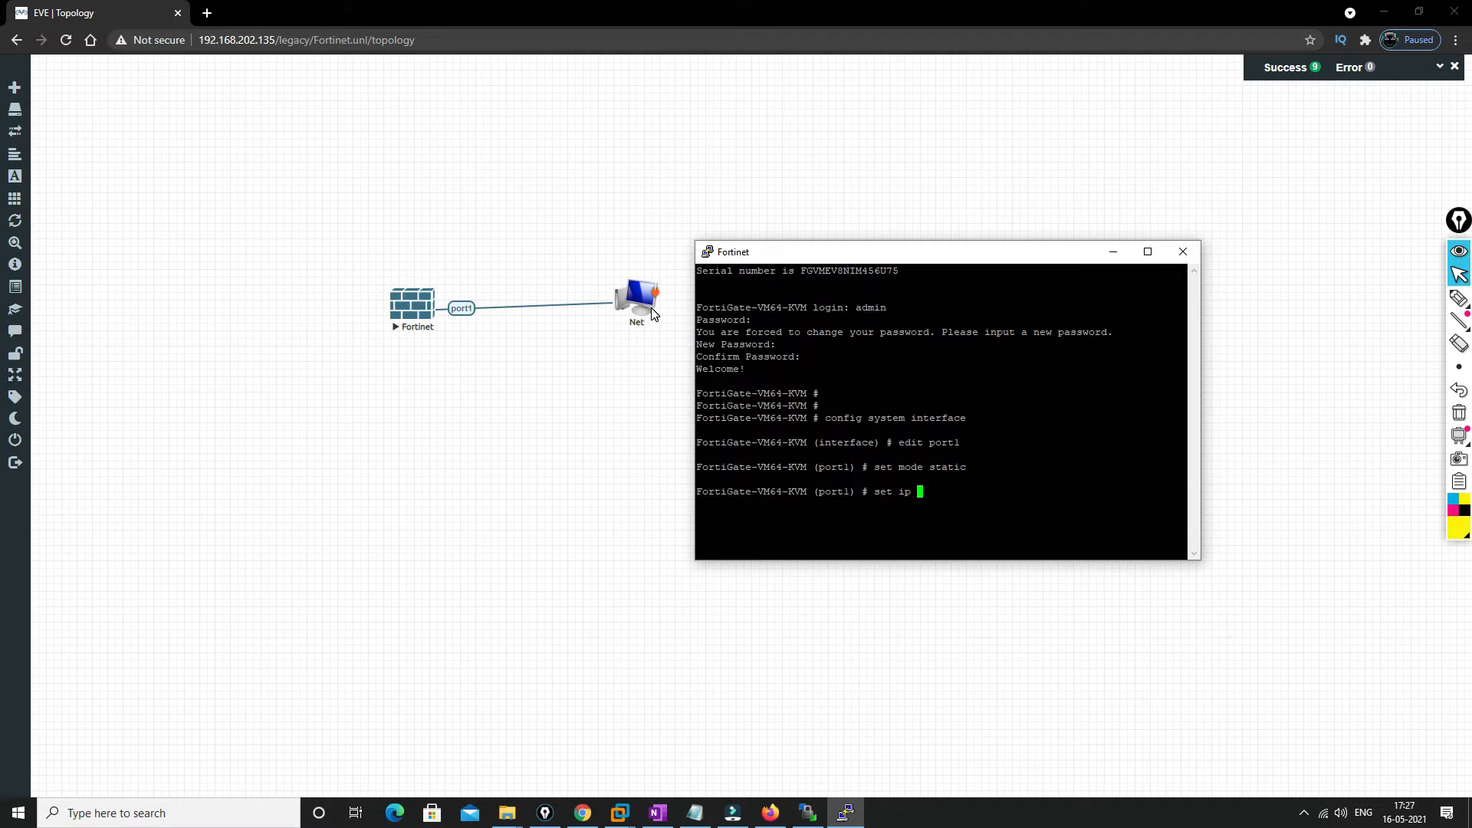
text(192)
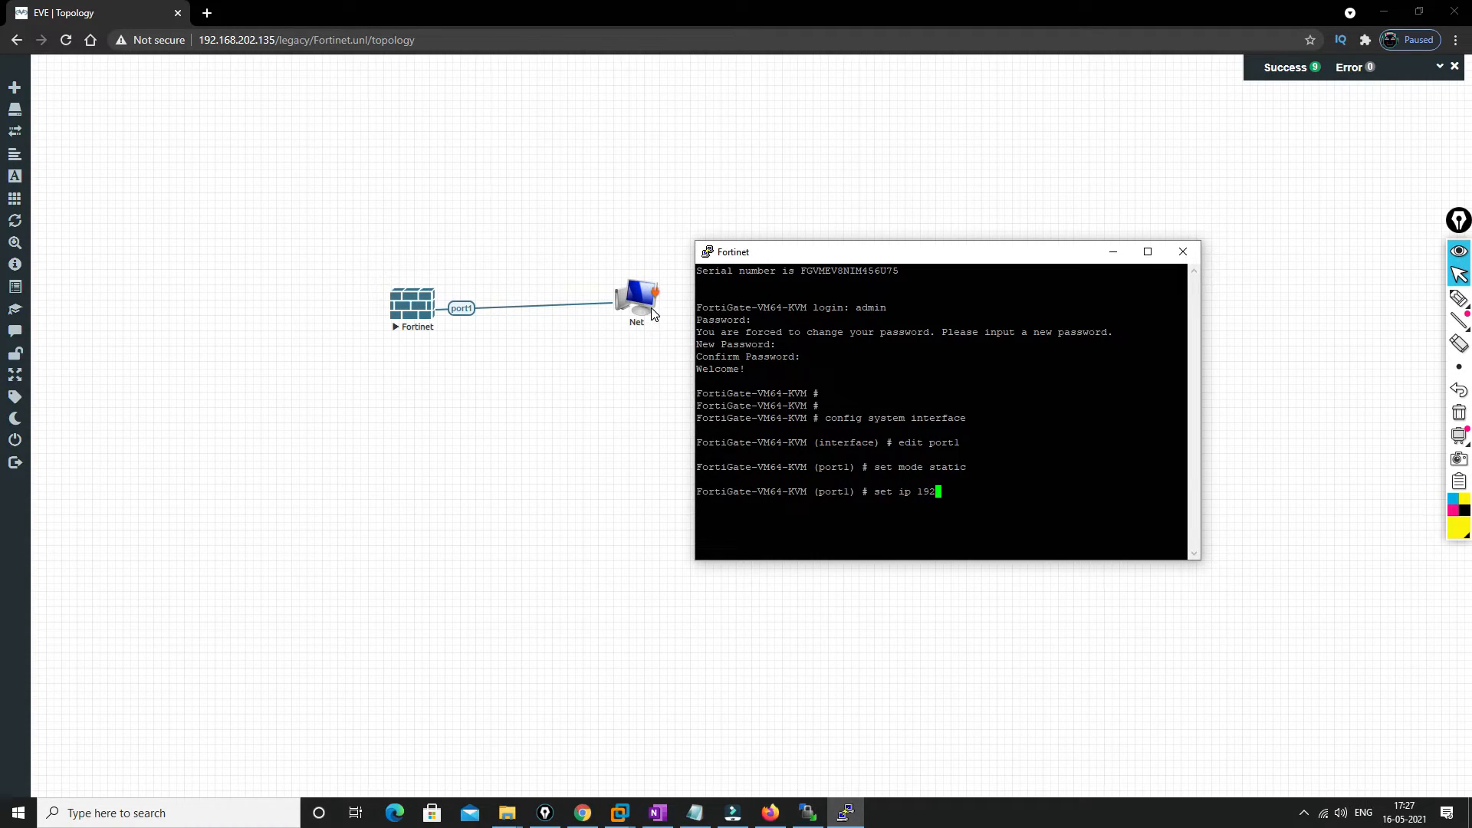
text(.168.)
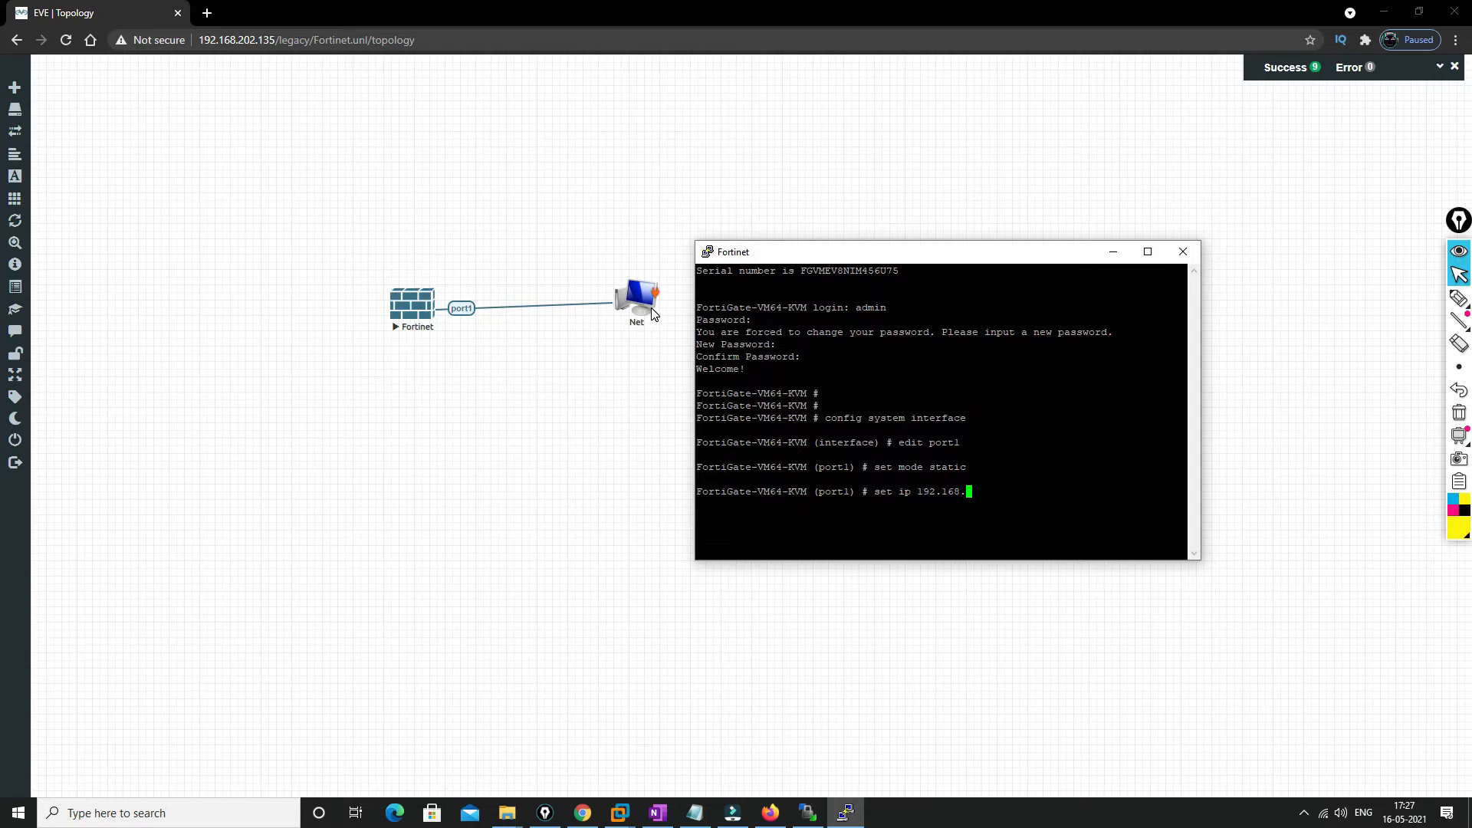
text(202.)
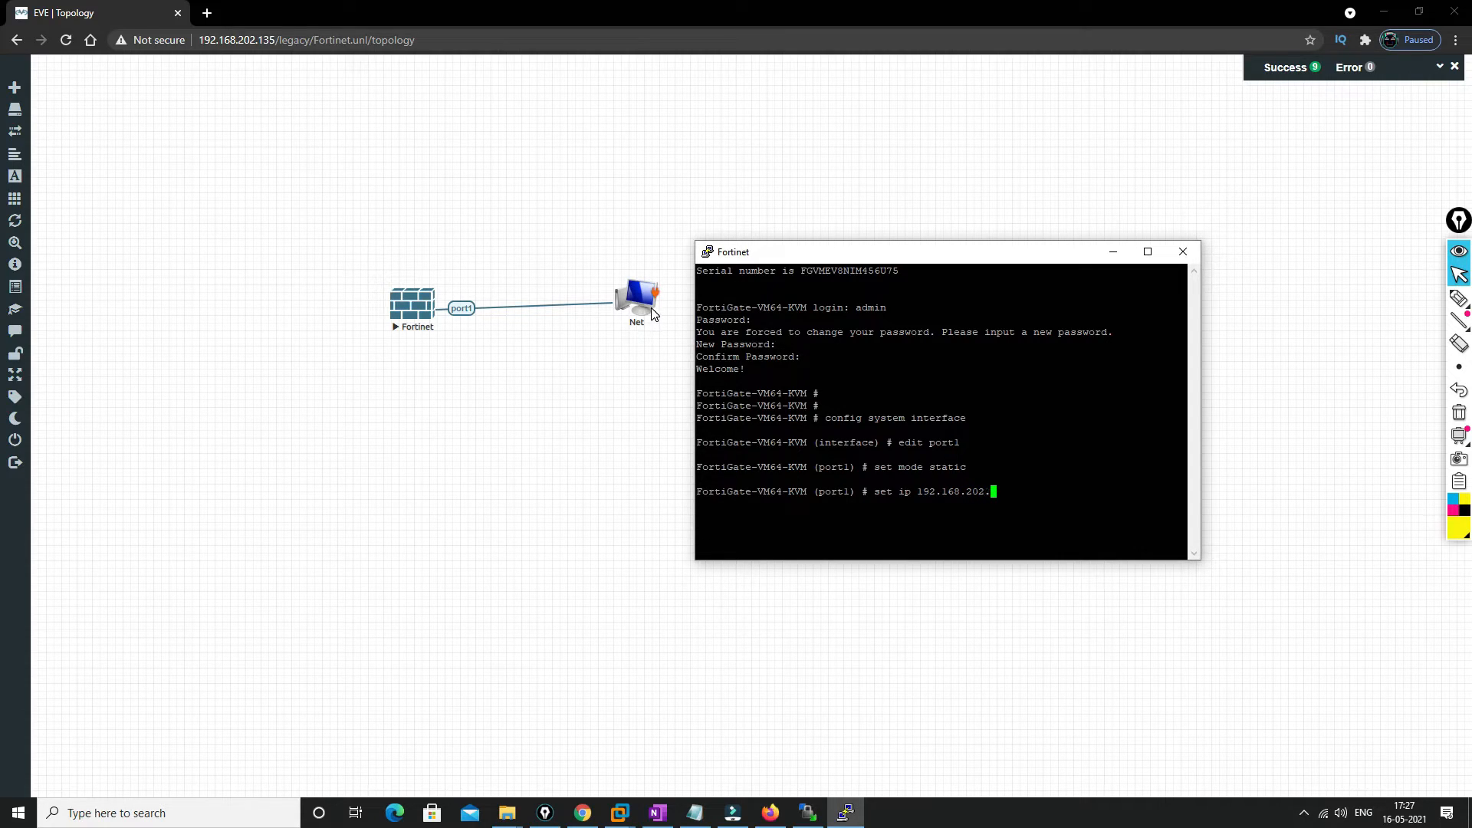
text(150 25)
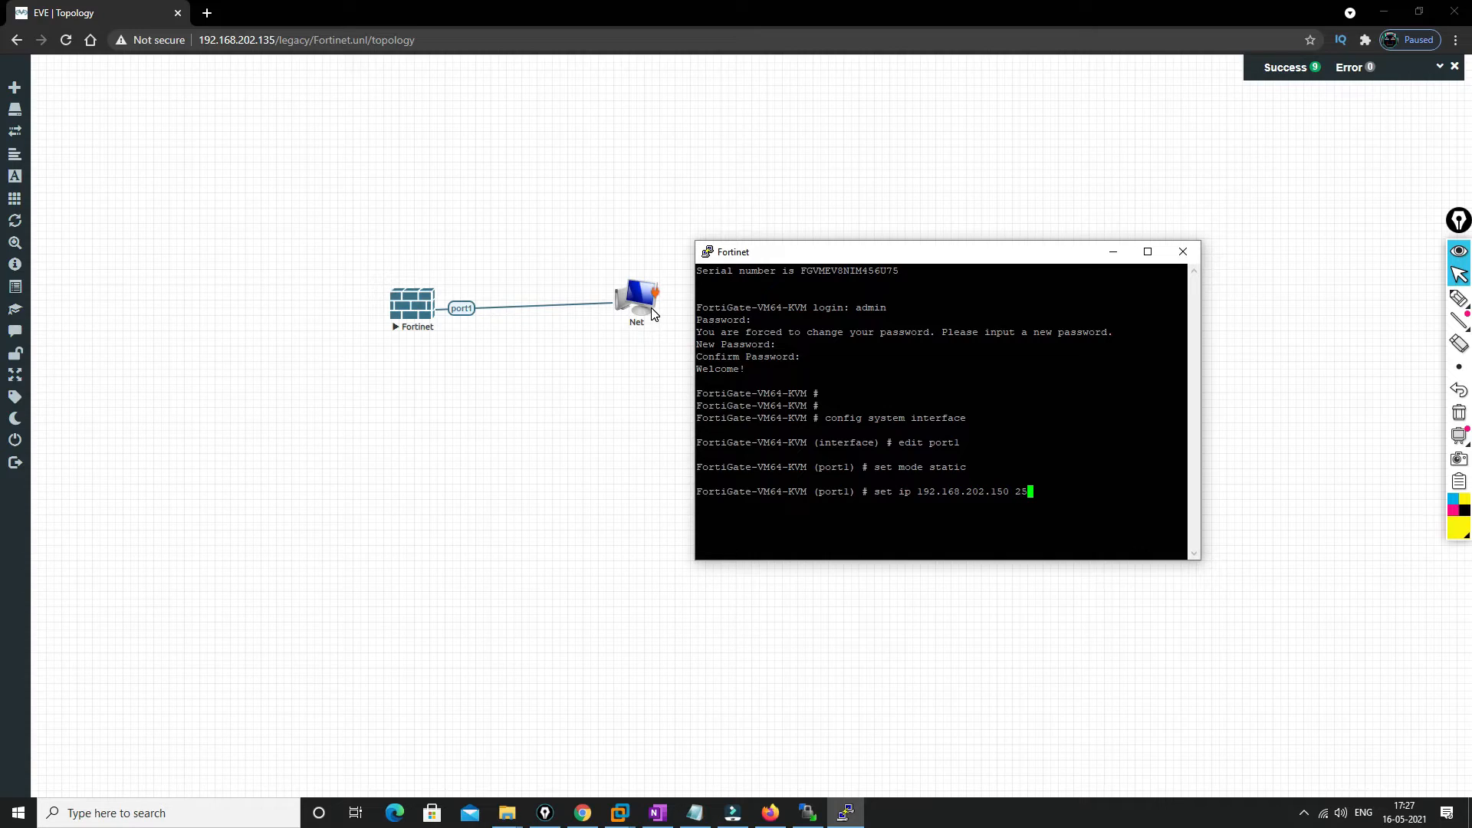
text(.255.255.0)
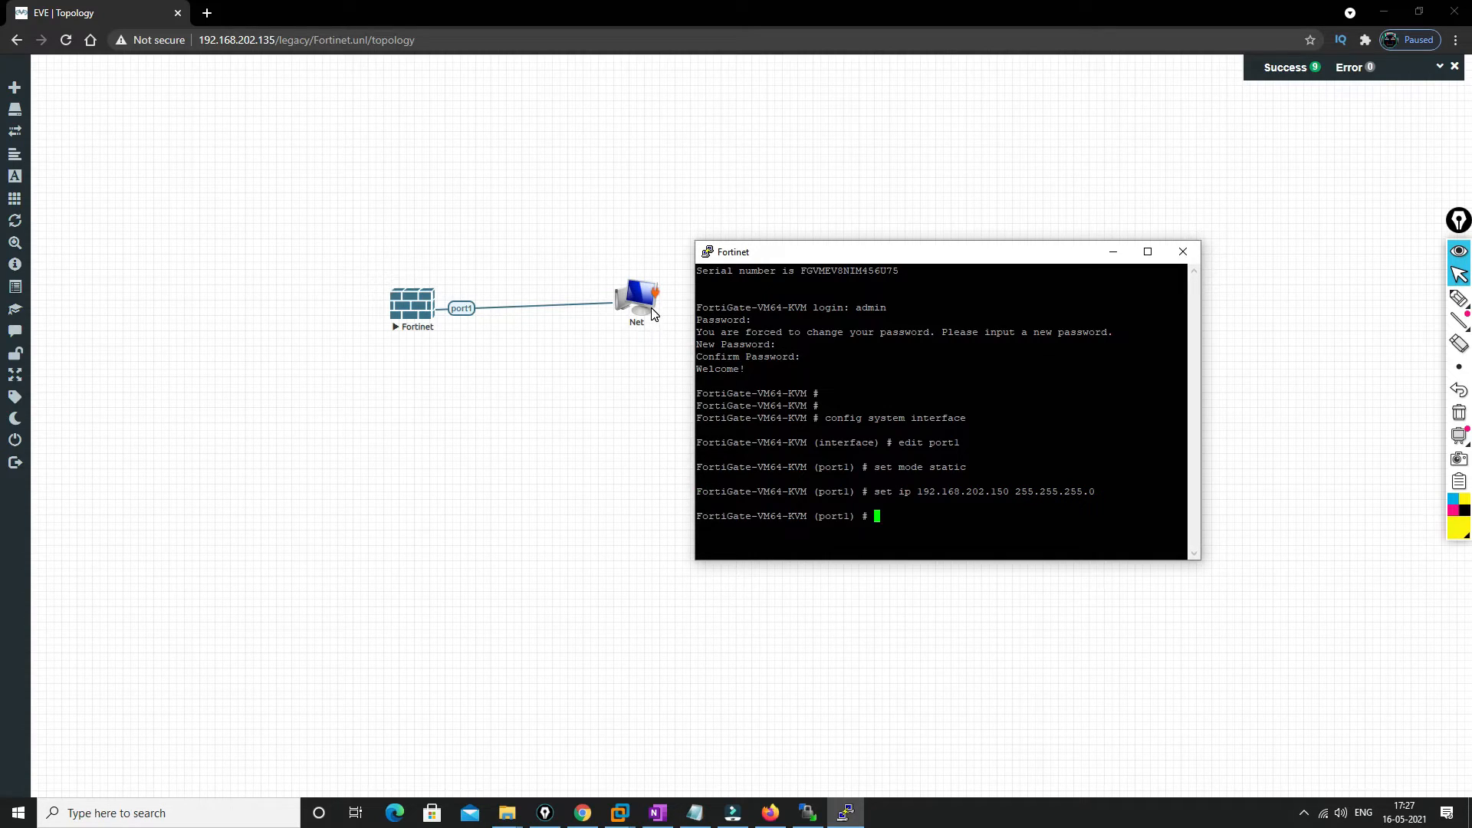
text(end)
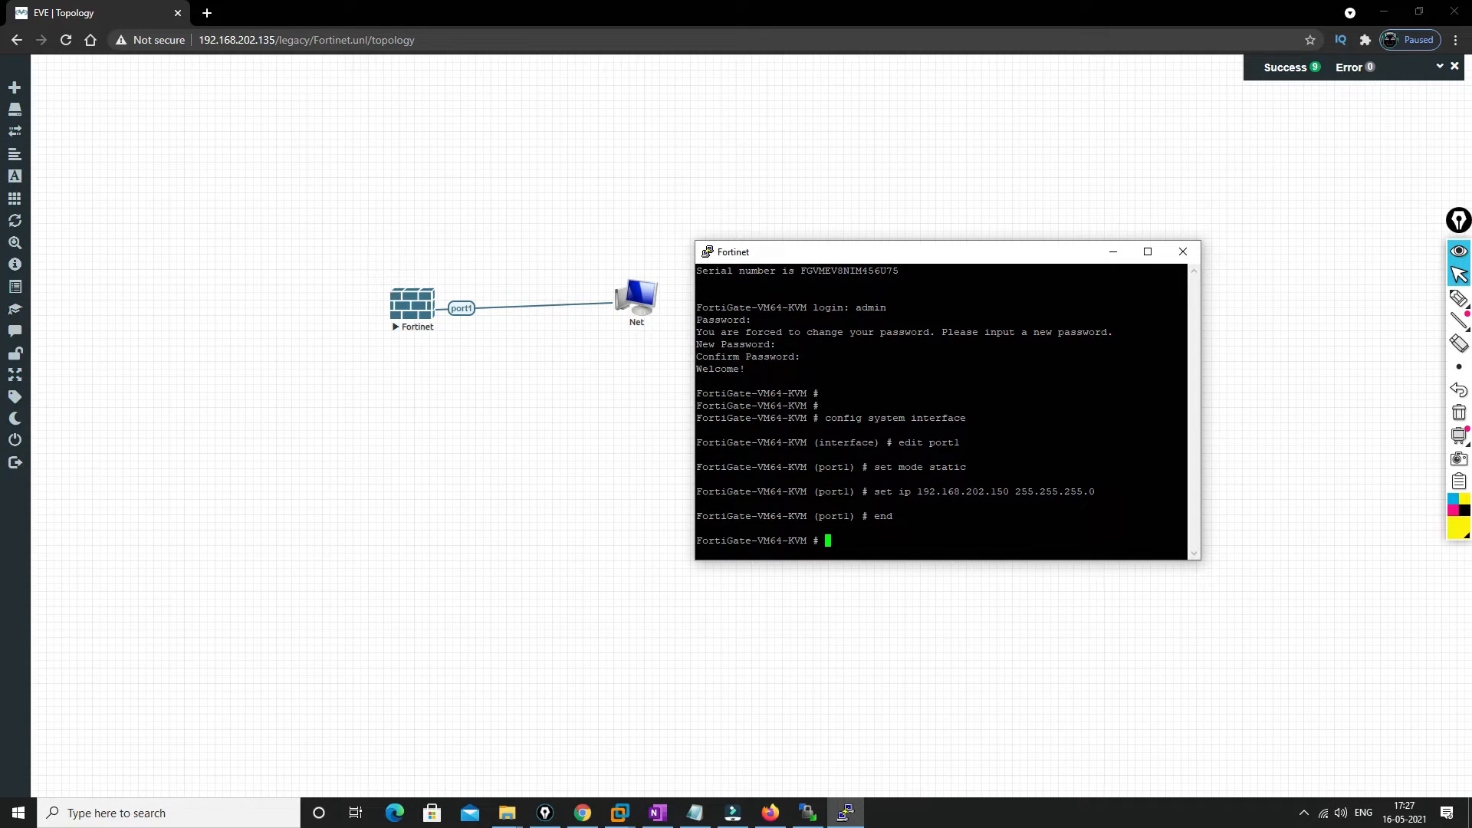
Show port1's config, confirming 192.168.202.150 255.255.255.0 with ping, https, ssh, fgfm access
text(set ip 192.168.202.150 255.255.255.0)
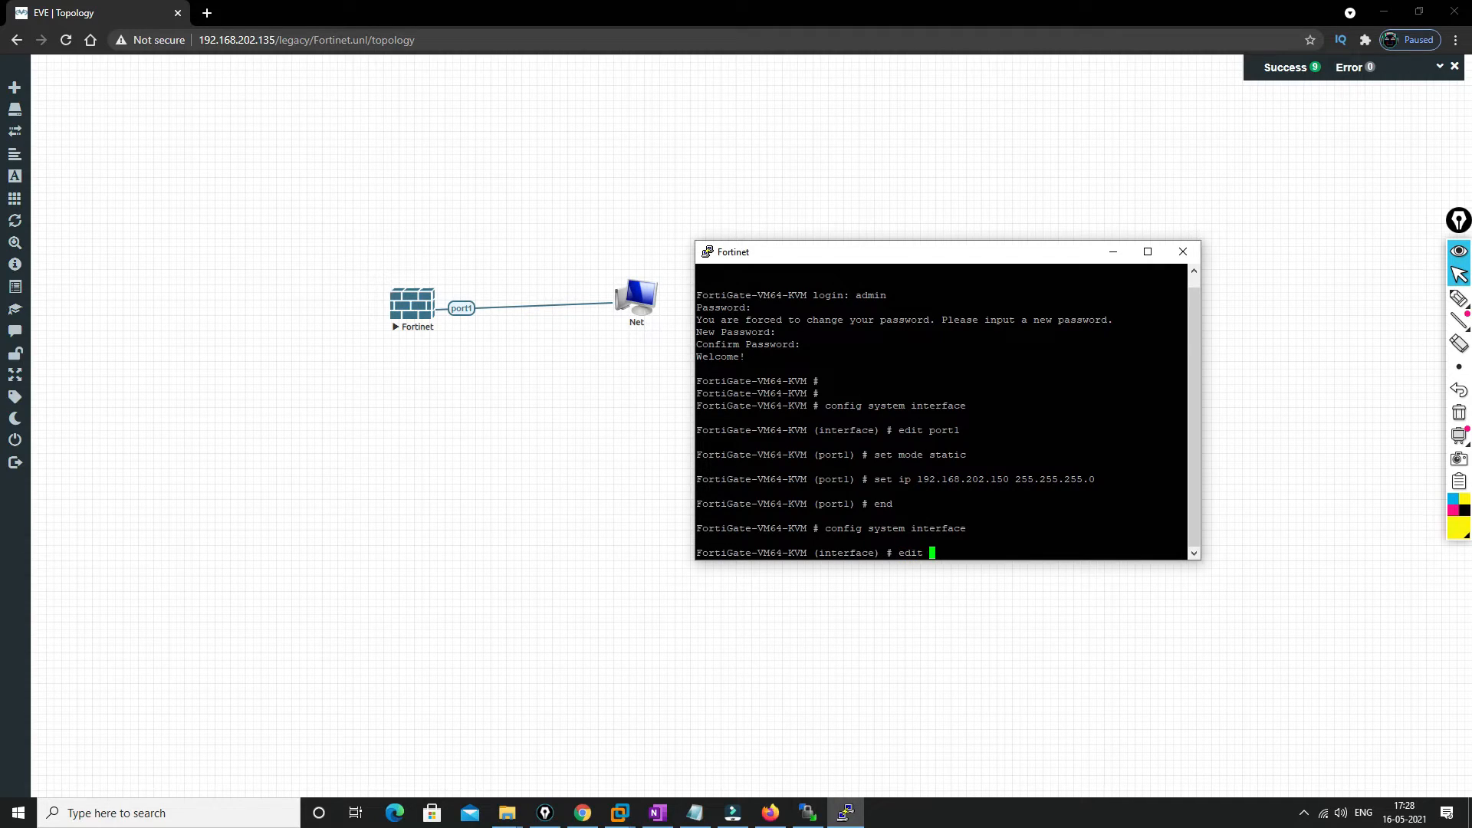
text(port1)
text(show)
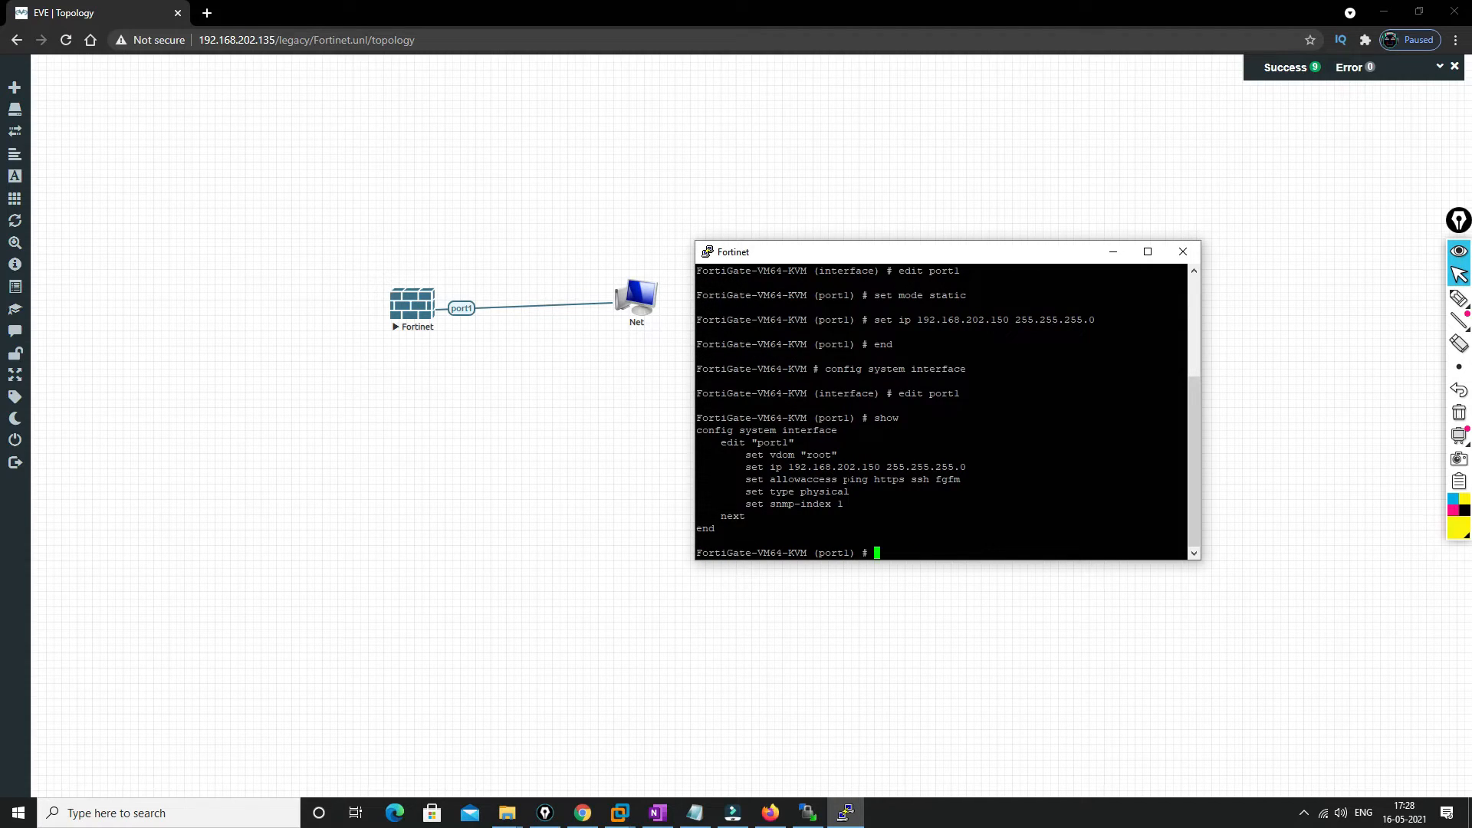
double_click(854, 478)
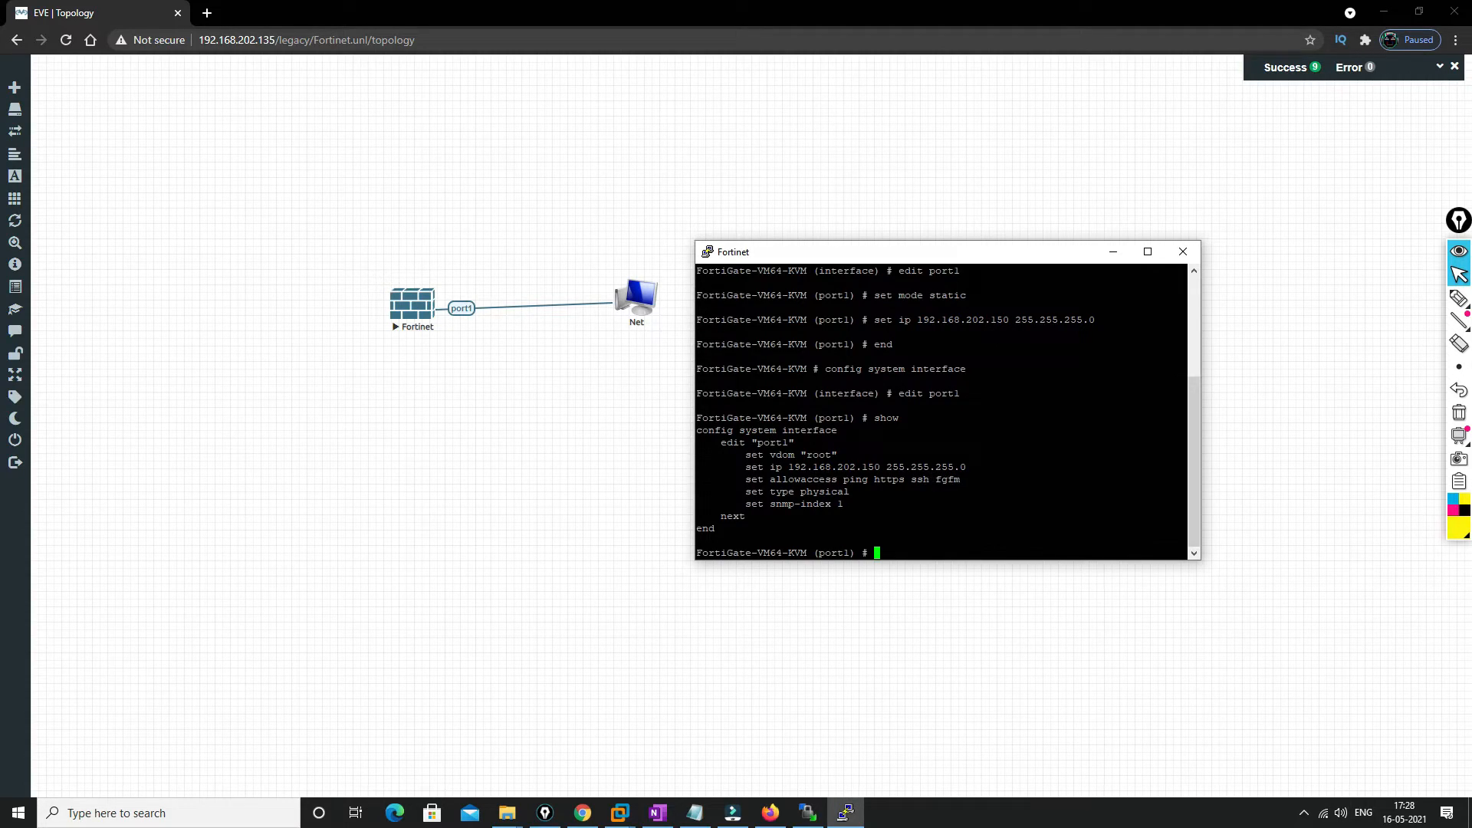
mouse_move(545, 517)
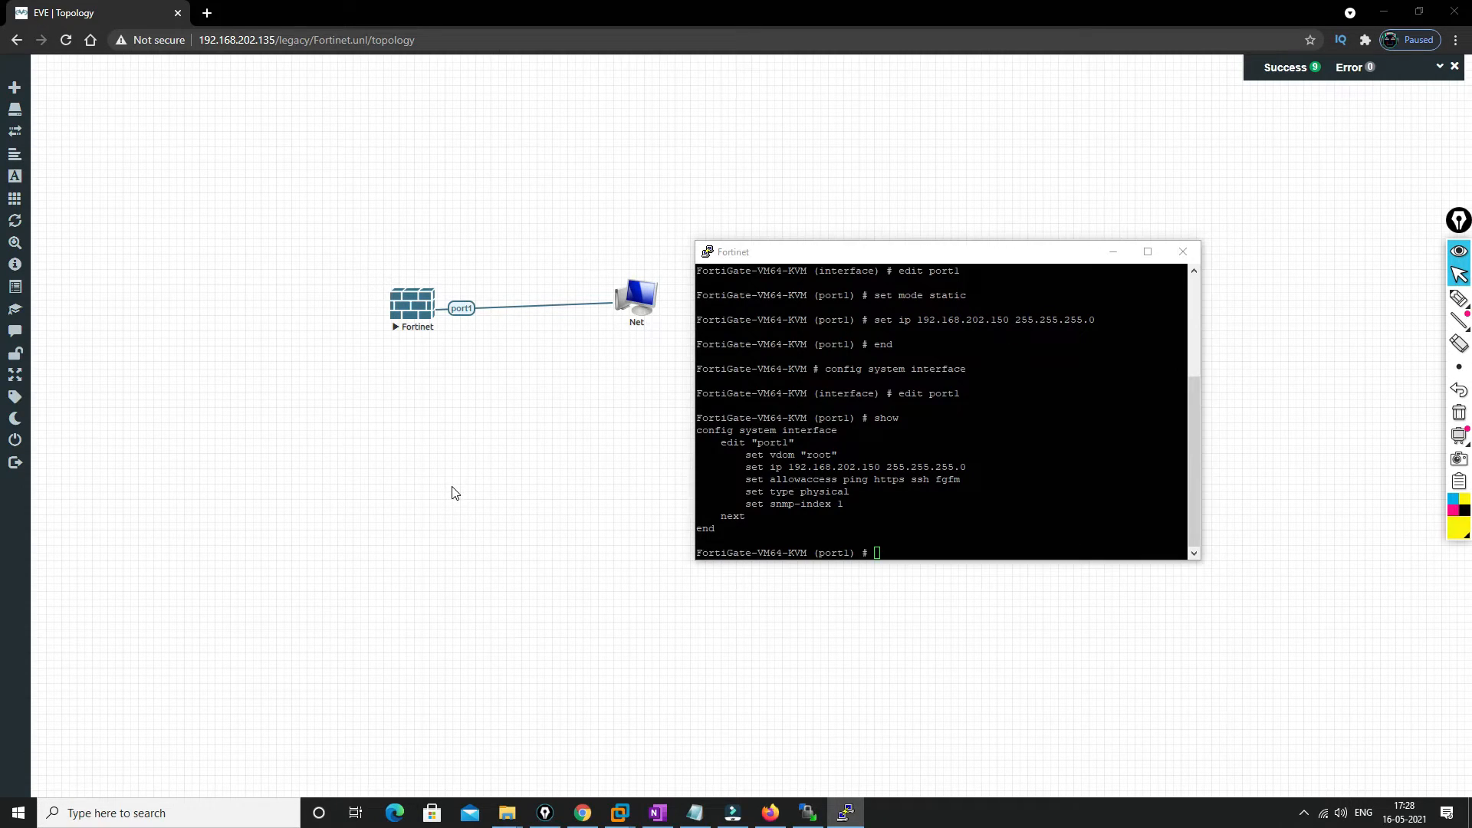
Ping 192.168.202.150 from Command Prompt, get replies, then stop it with Ctrl+C
click(881, 813)
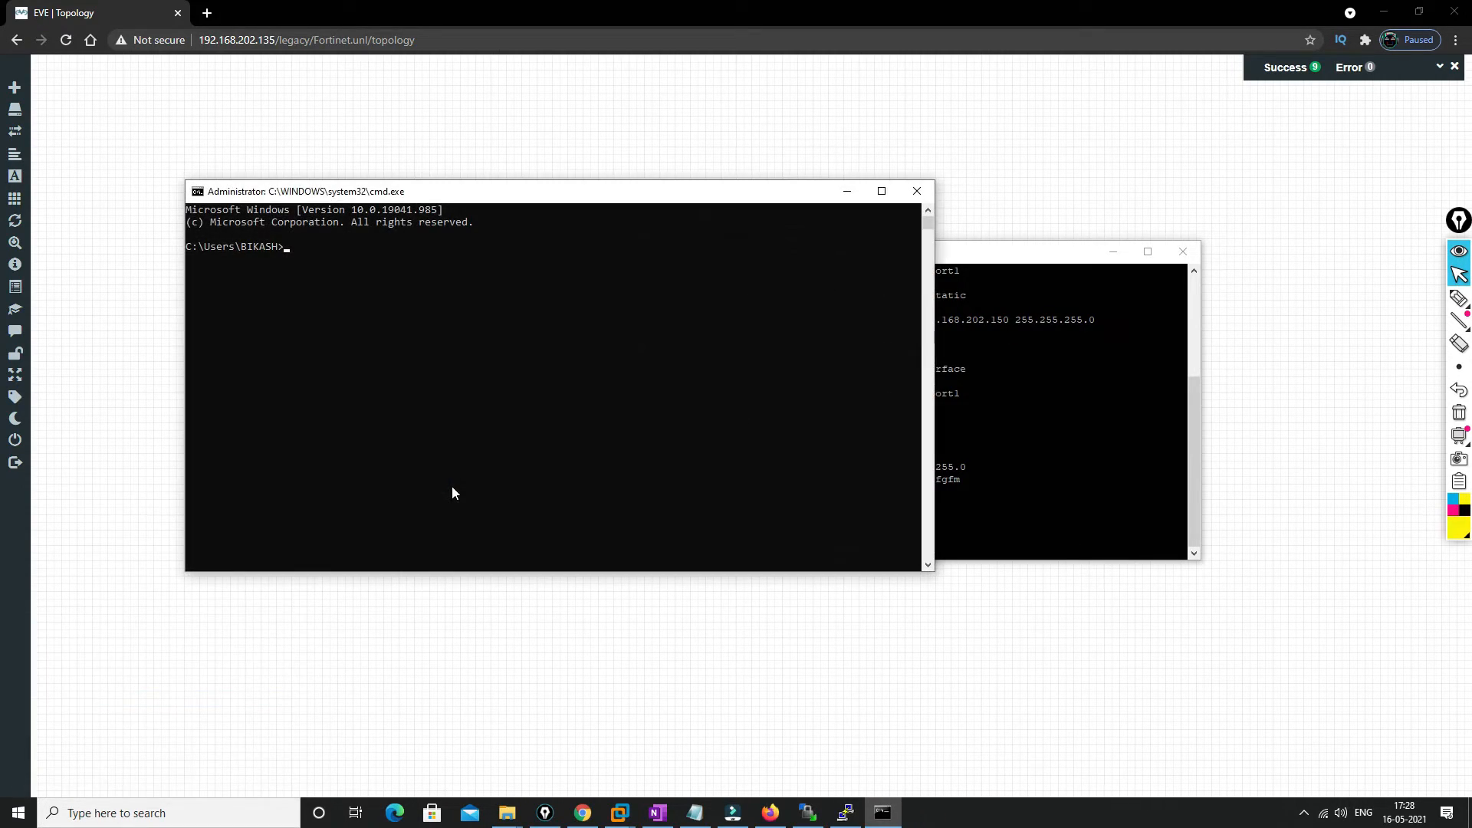
text(ping)
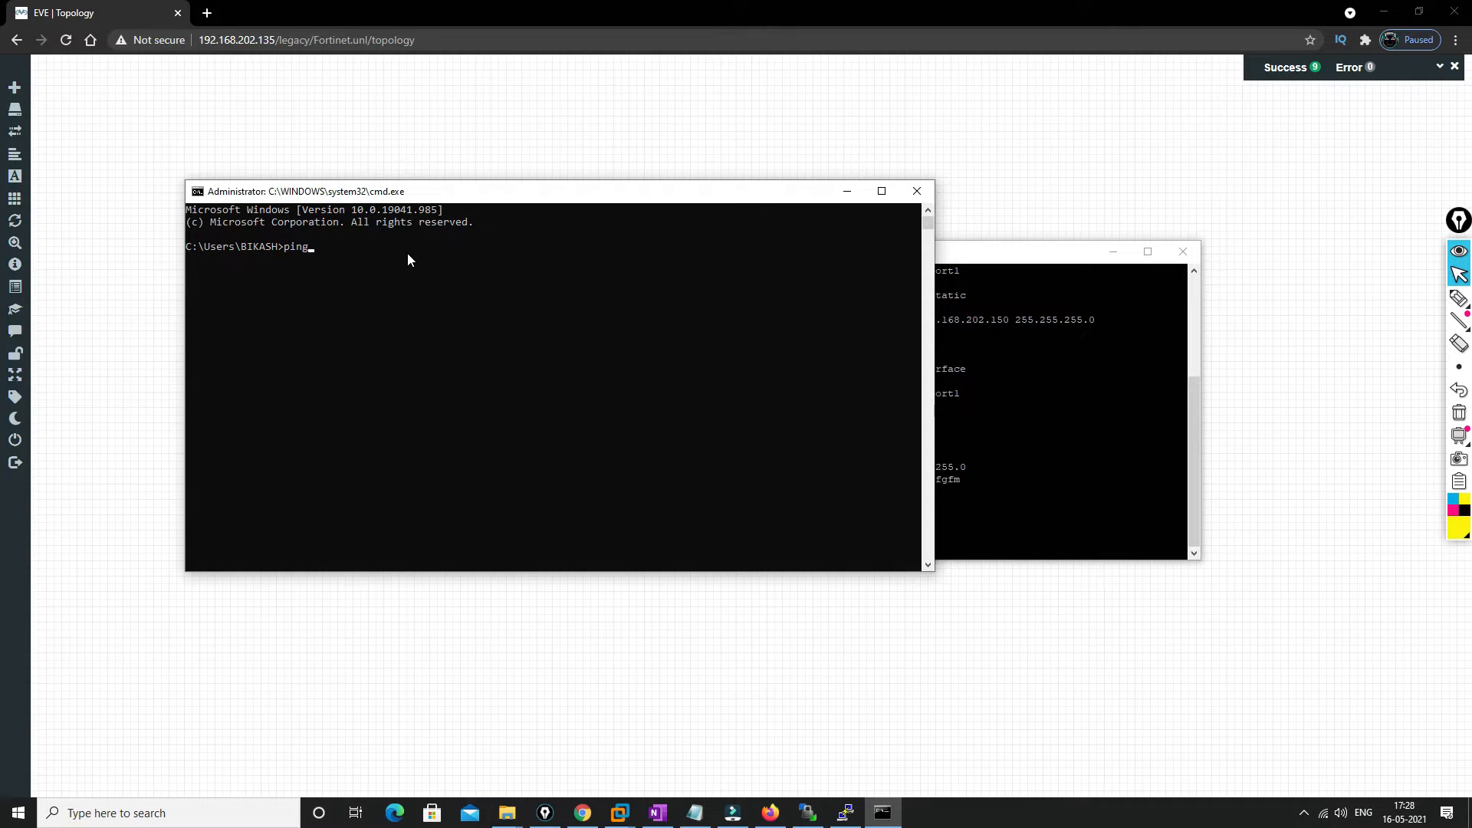
text(192.168.)
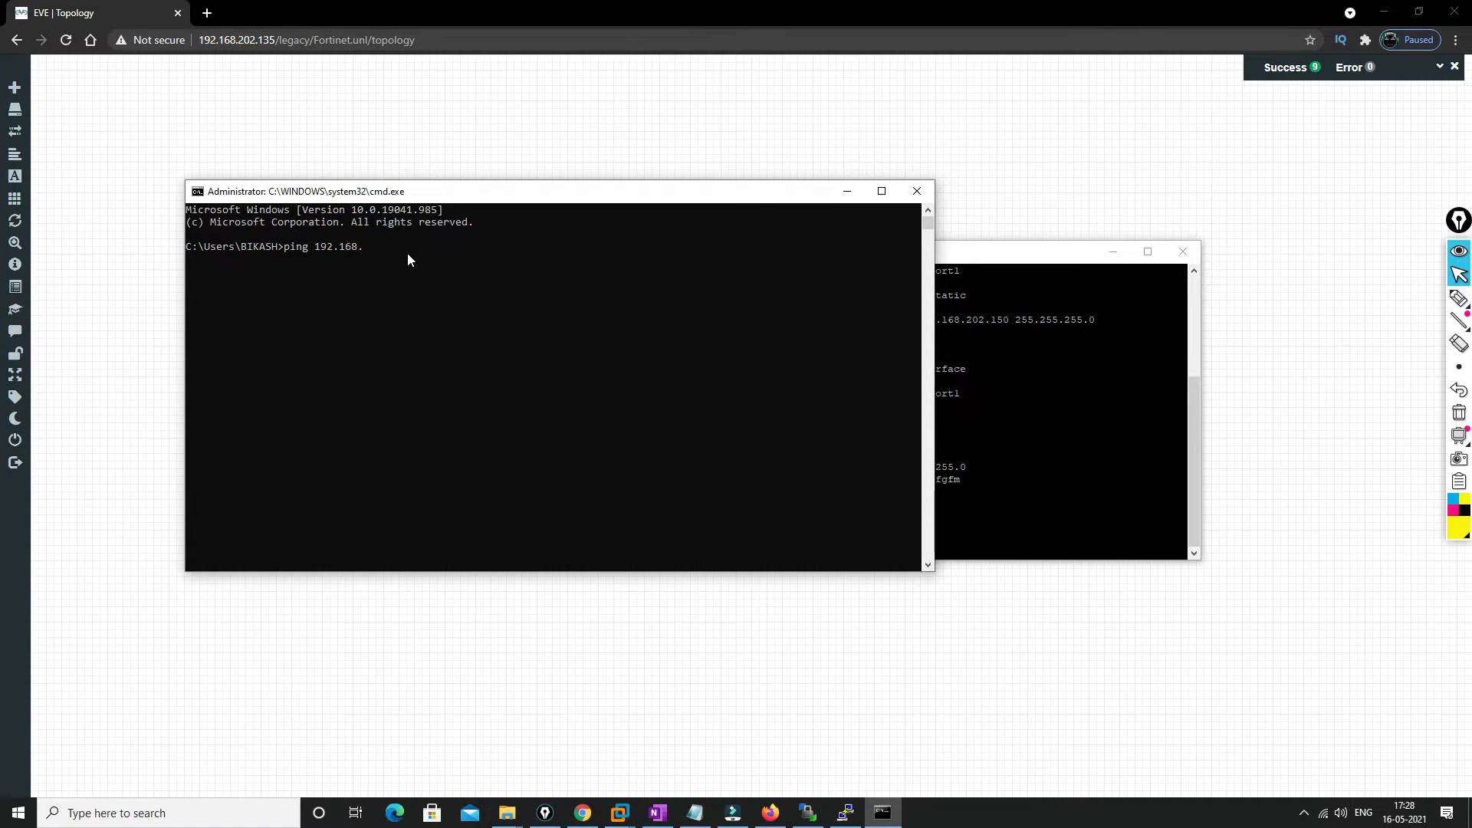
key(Return)
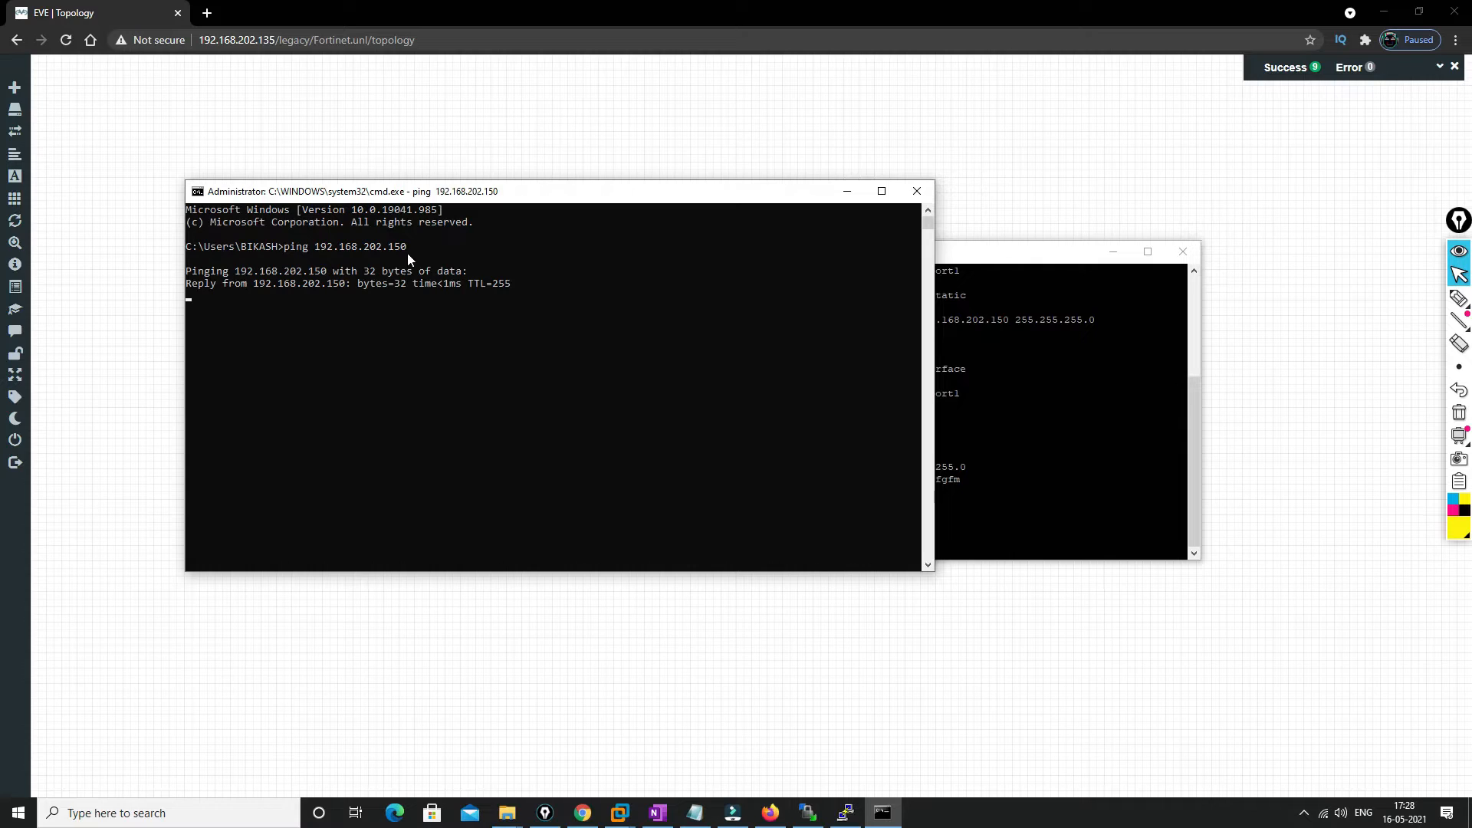
key(Ctrl+c)
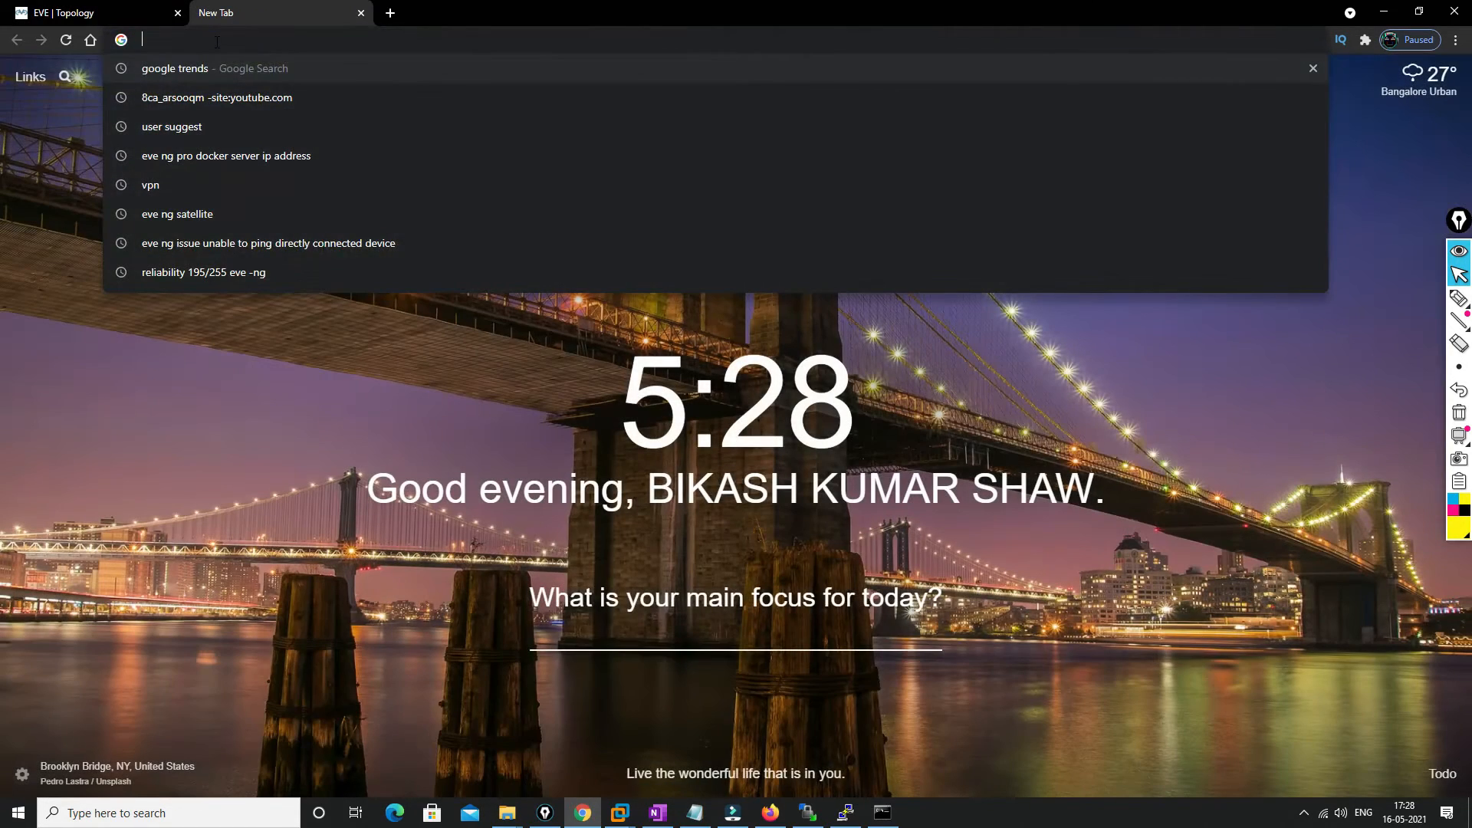
Try loading the FortiGate page at 192.168.202.150, retrying after it fails
text(https://starseotools.com)
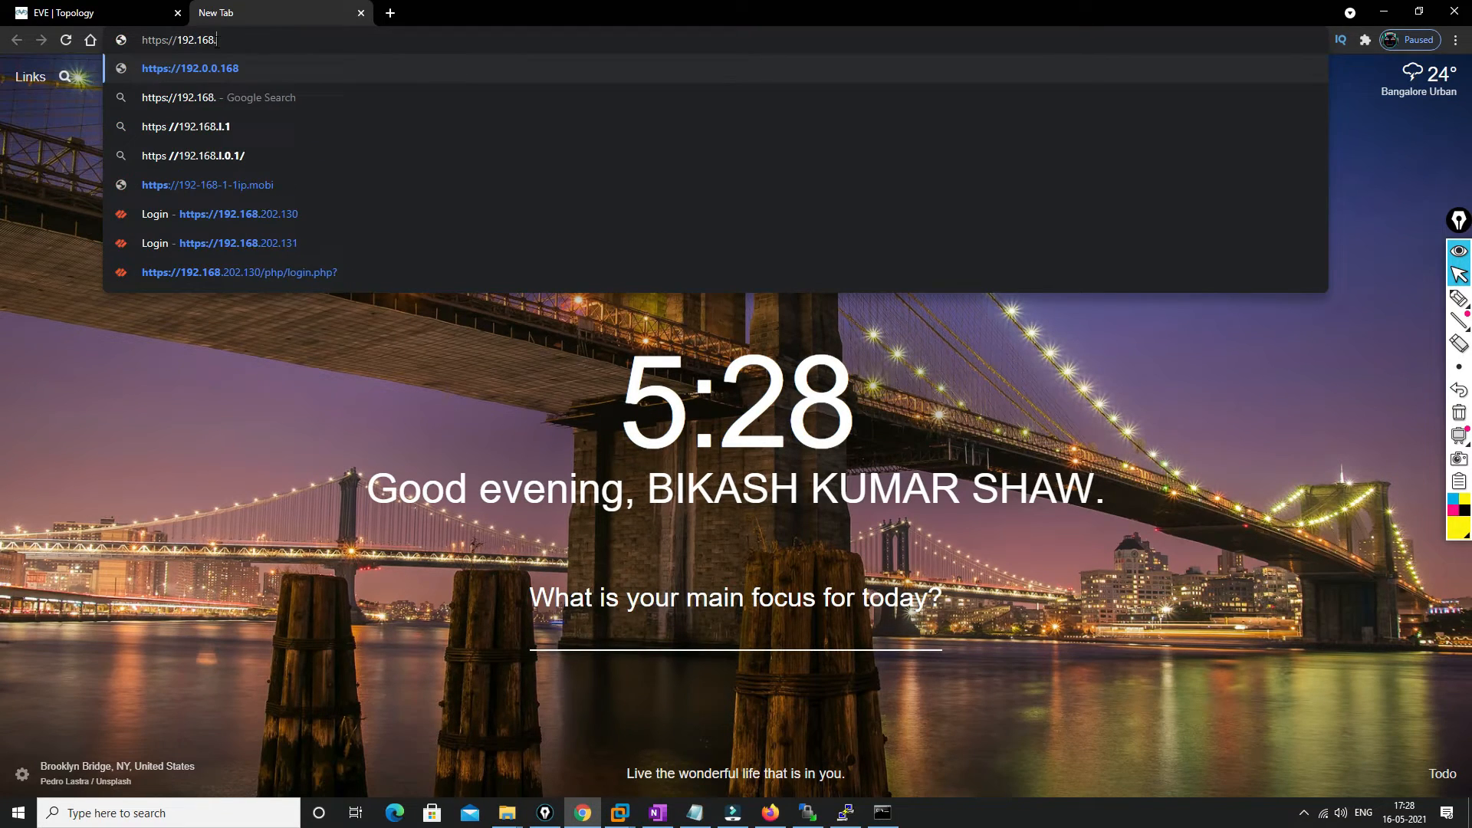
text(202)
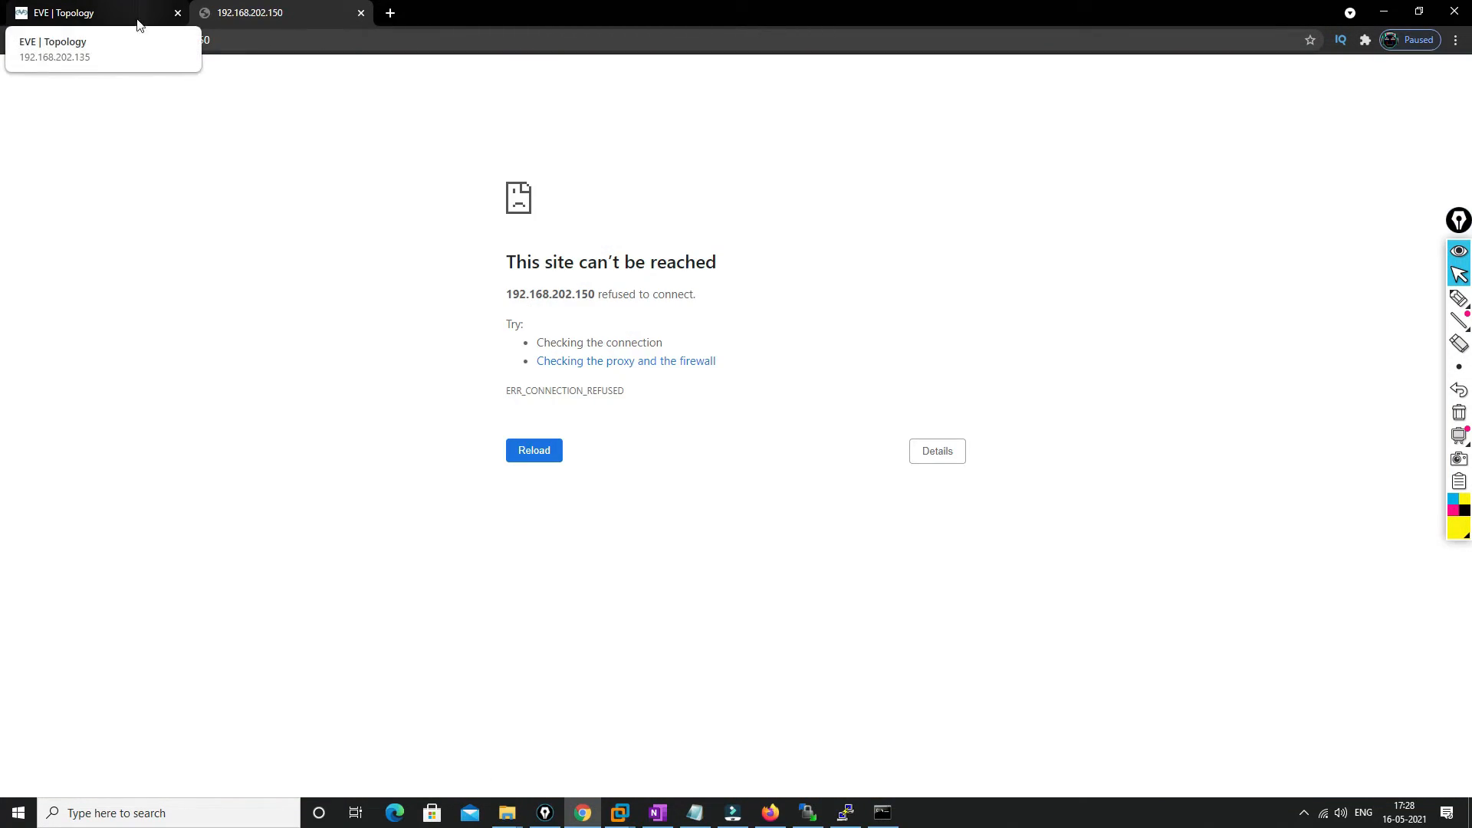
click(534, 450)
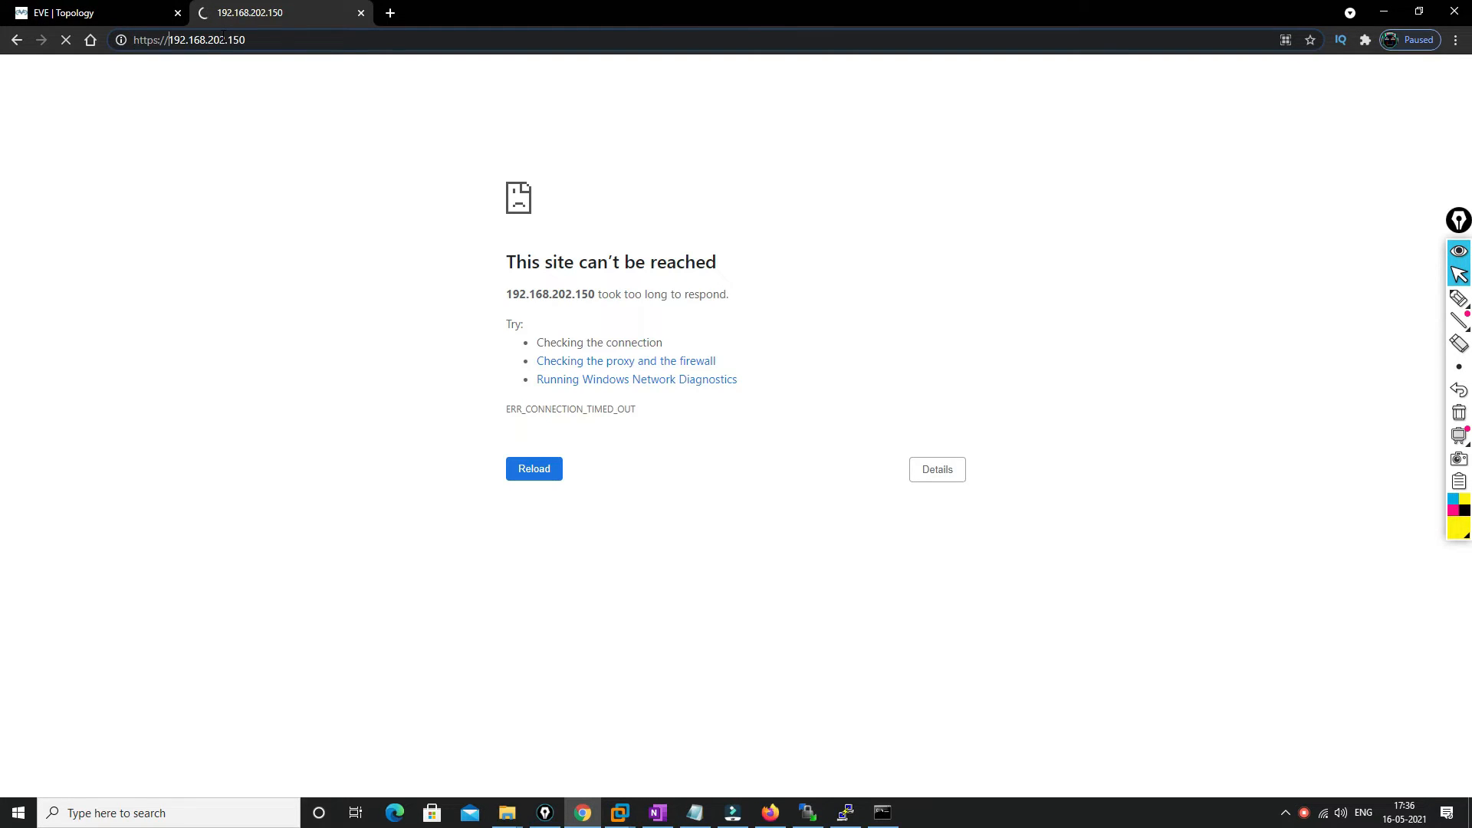
mouse_move(71, 12)
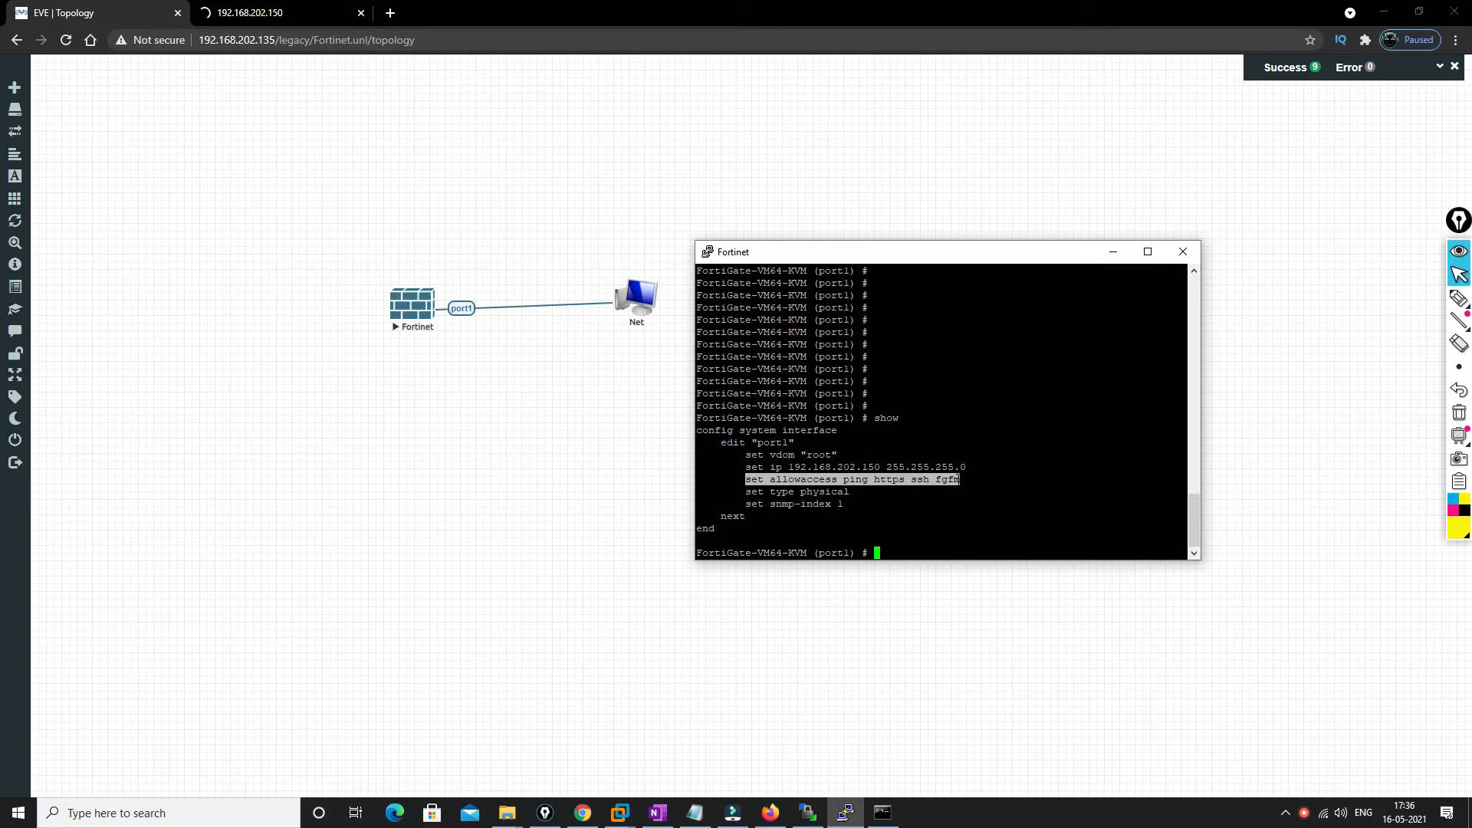
Set port1 allowaccess to ping, http, ssh and fgfm, then return to the browser tab
text(set)
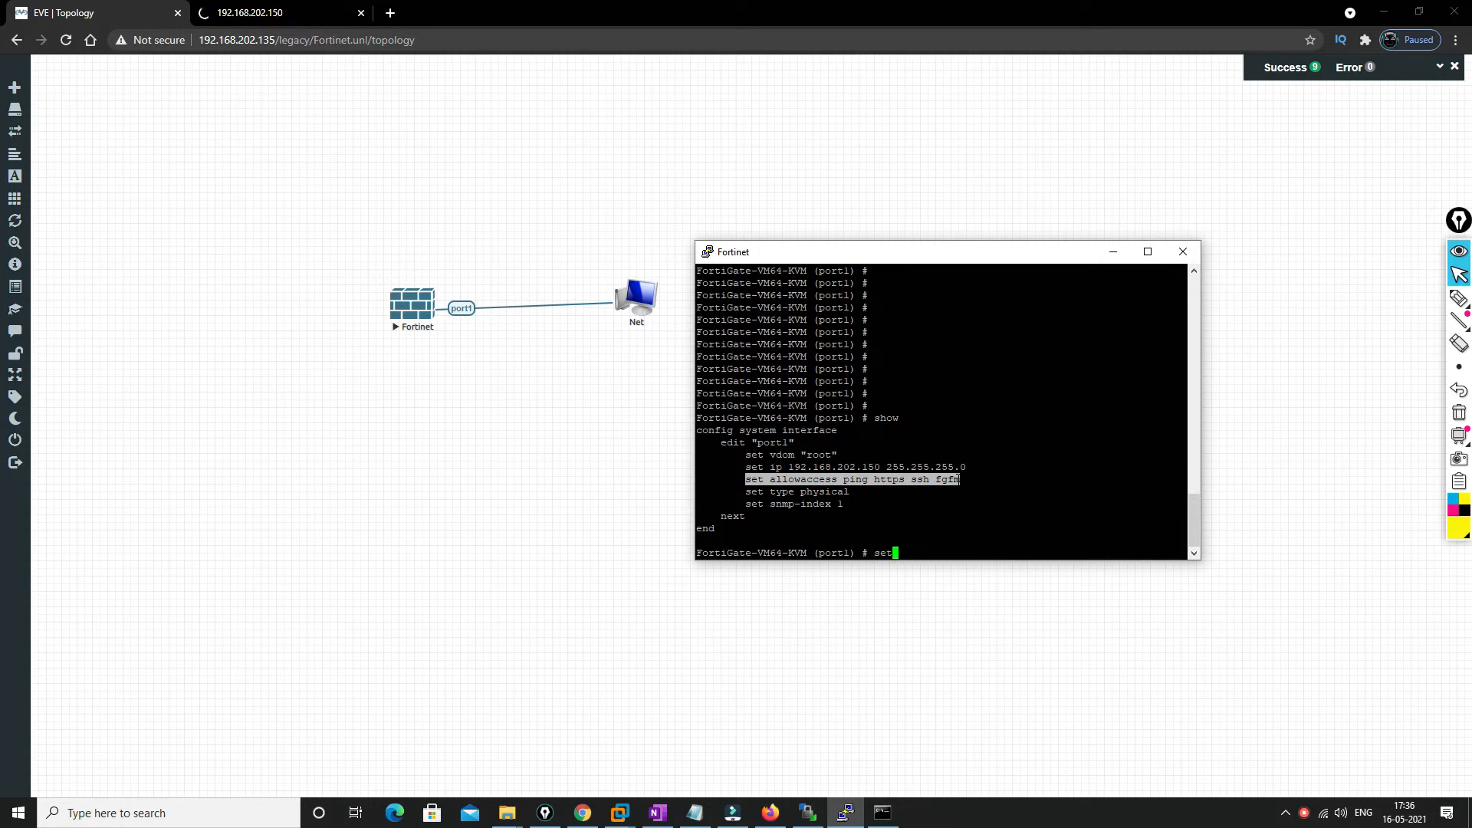
text(alc)
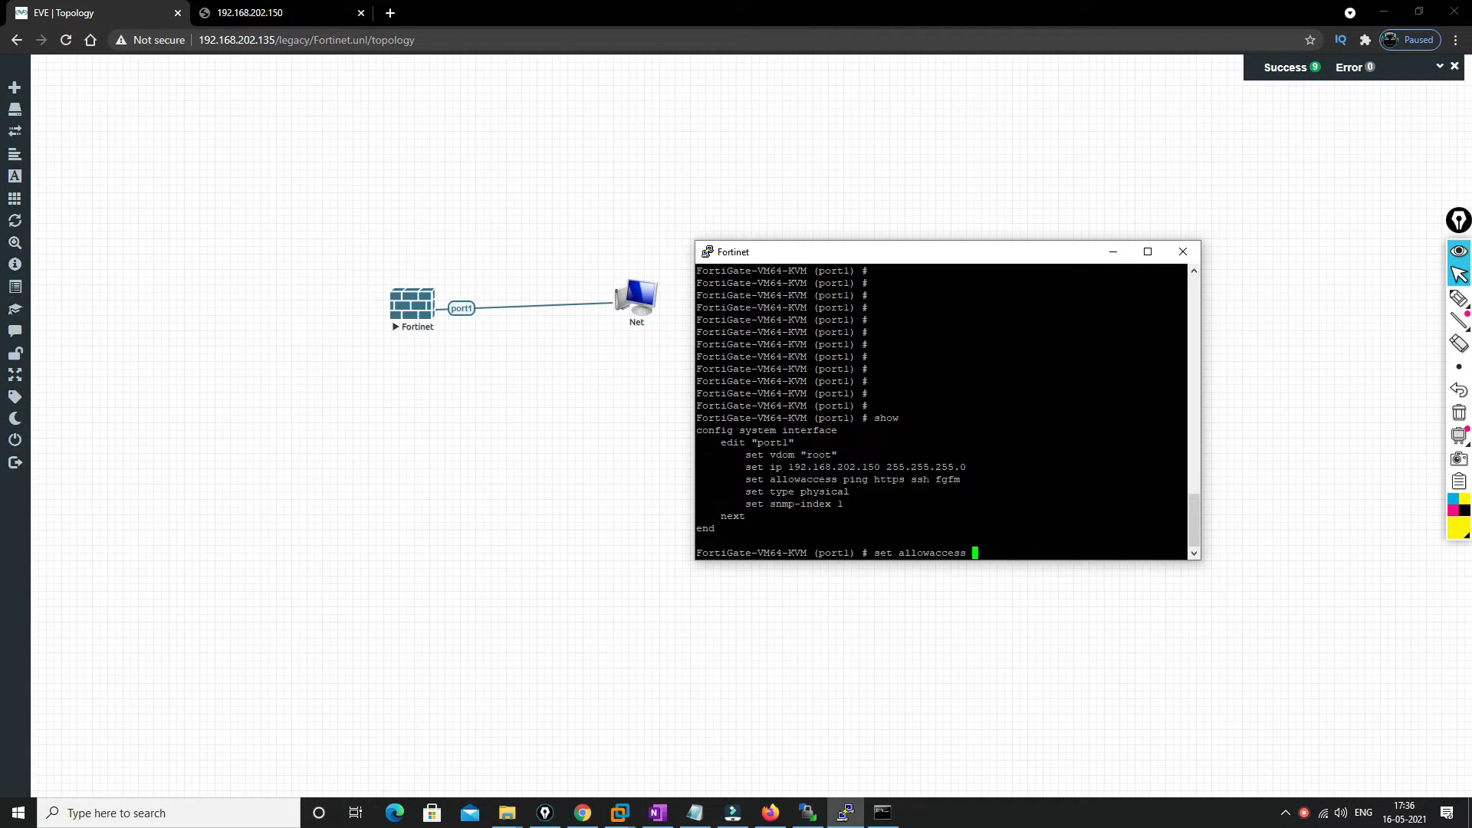
text(ping)
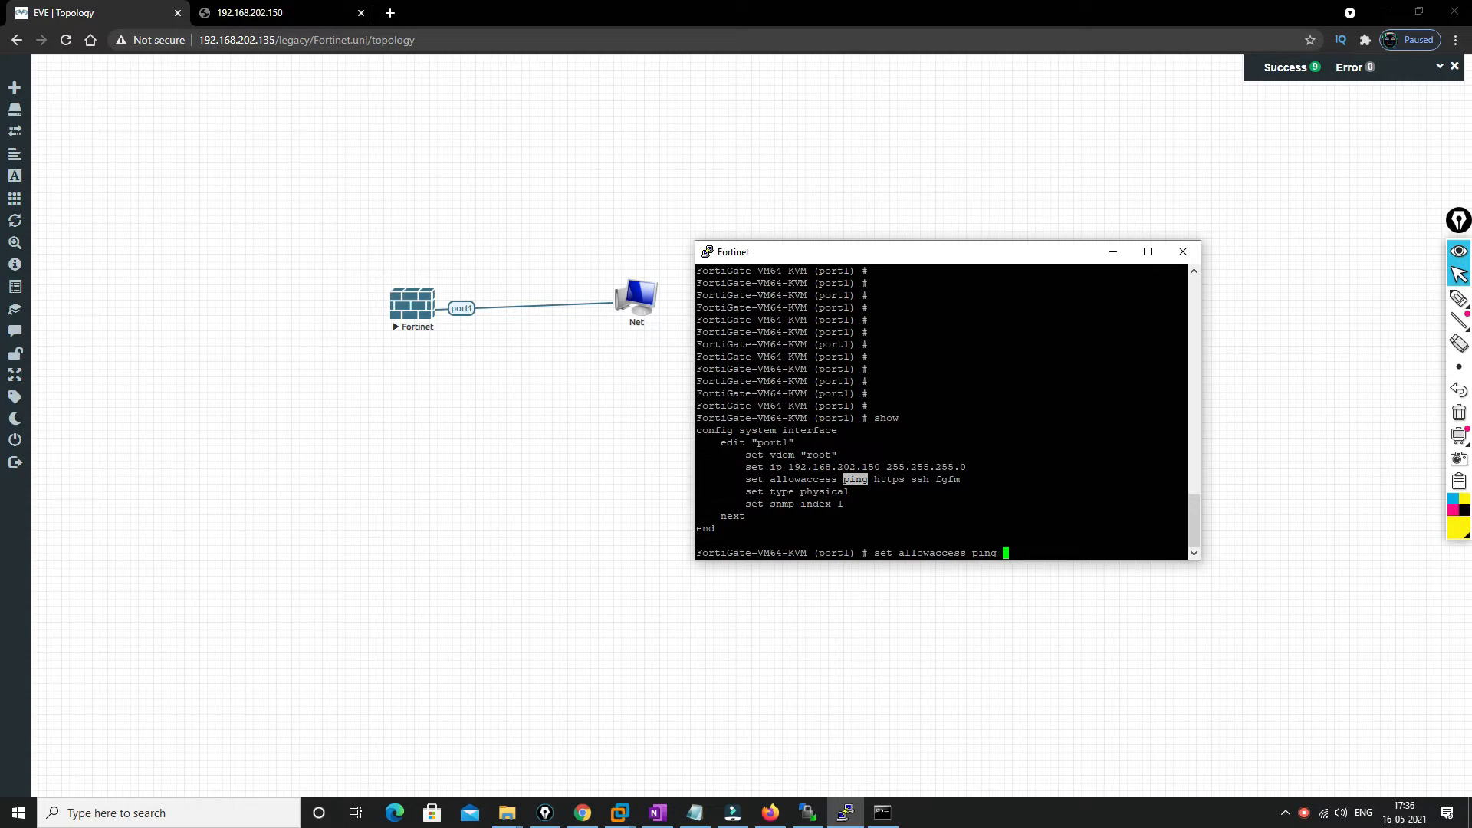
text(http)
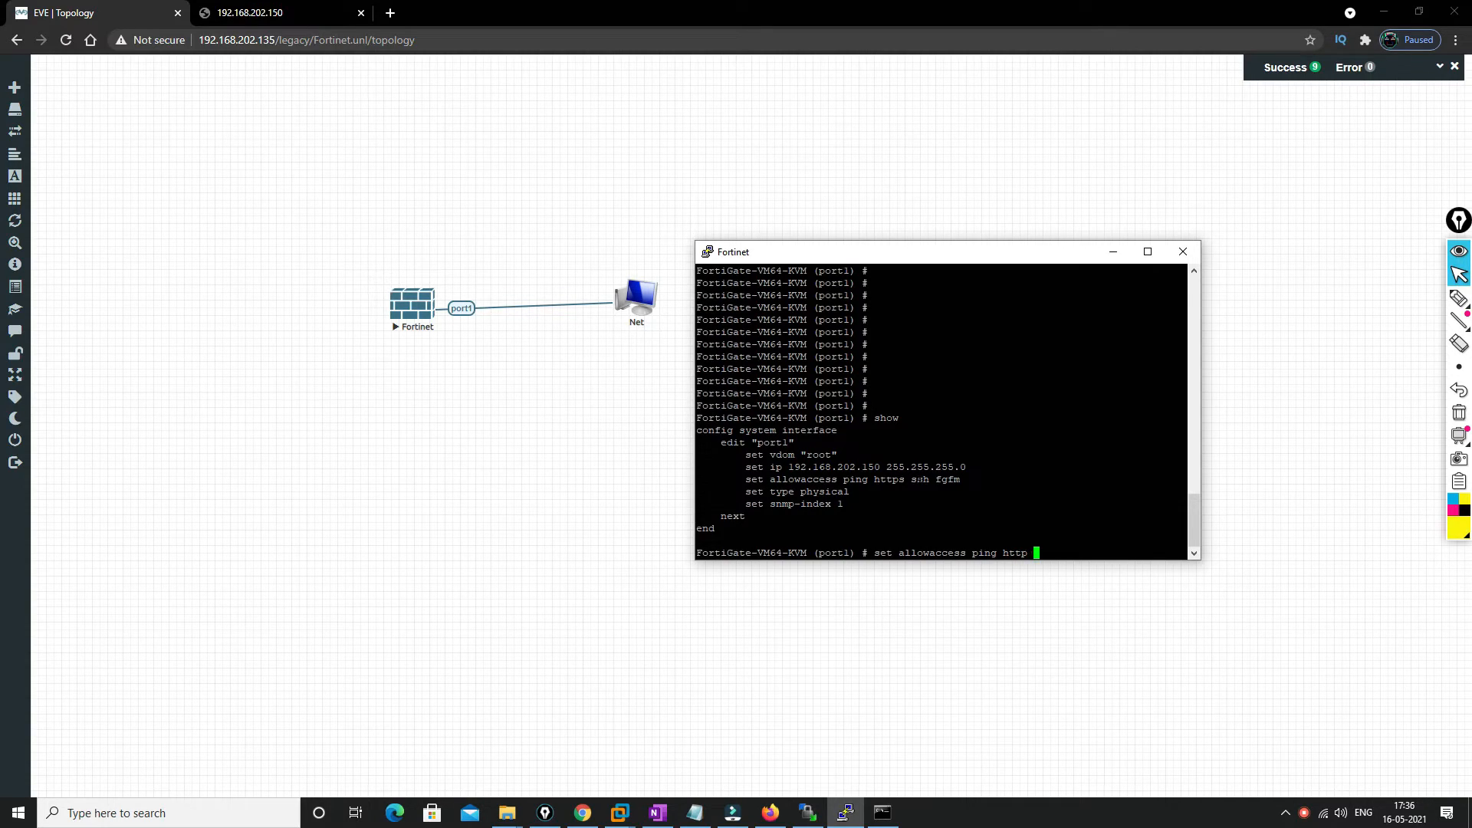
double_click(919, 479)
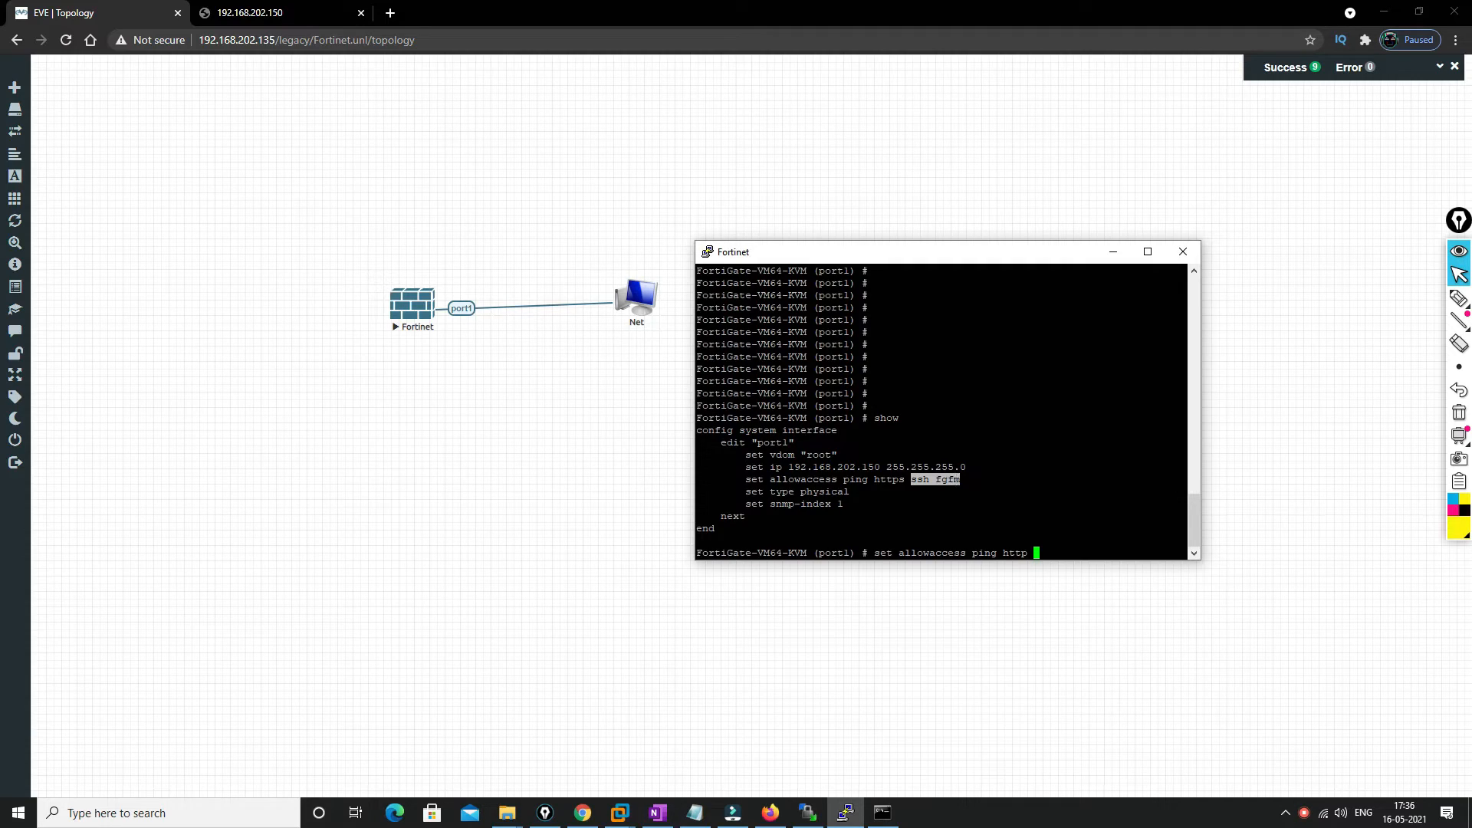
text( ssh fgfm)
key(Return)
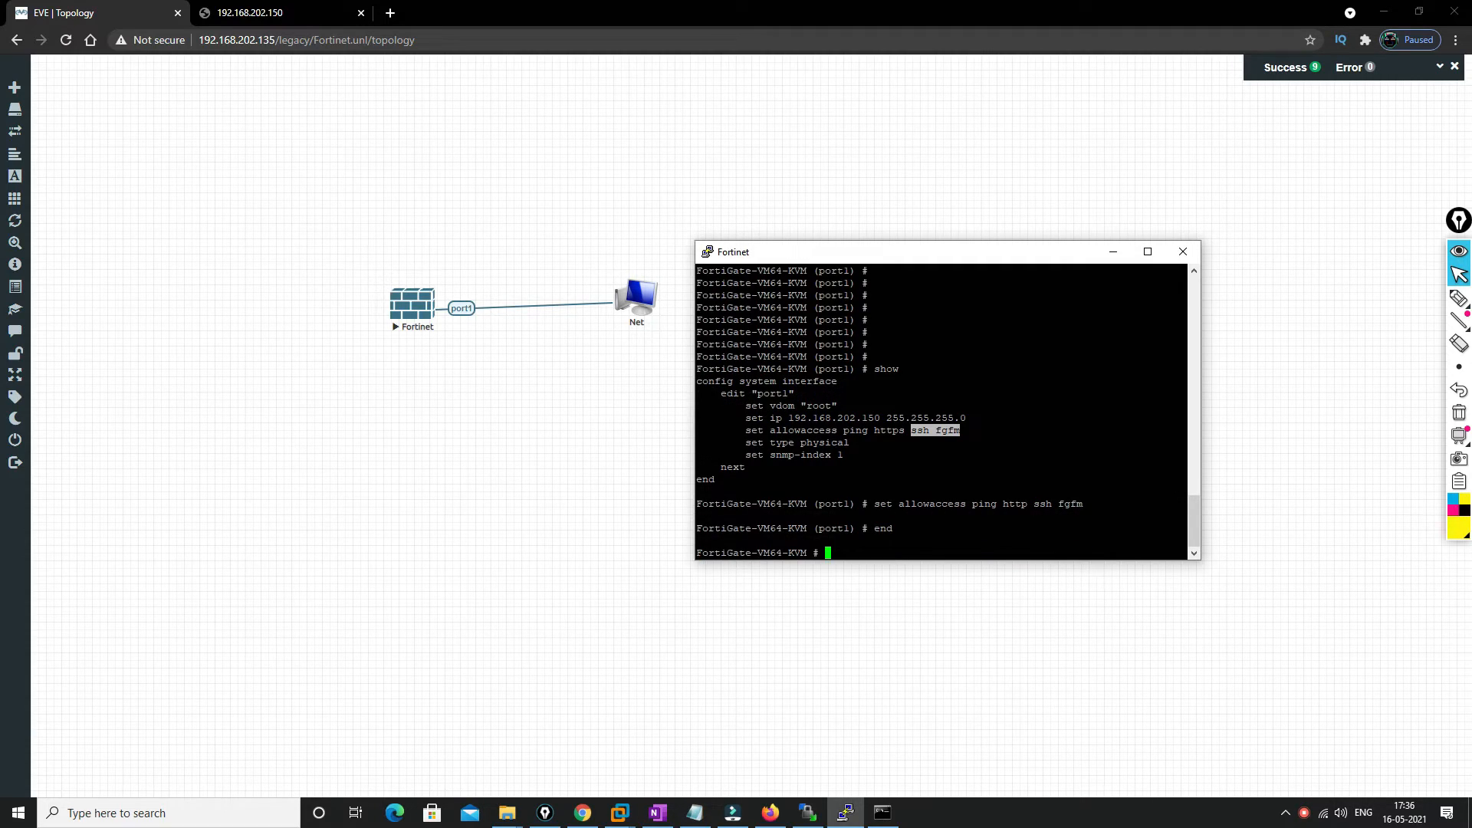
click(250, 12)
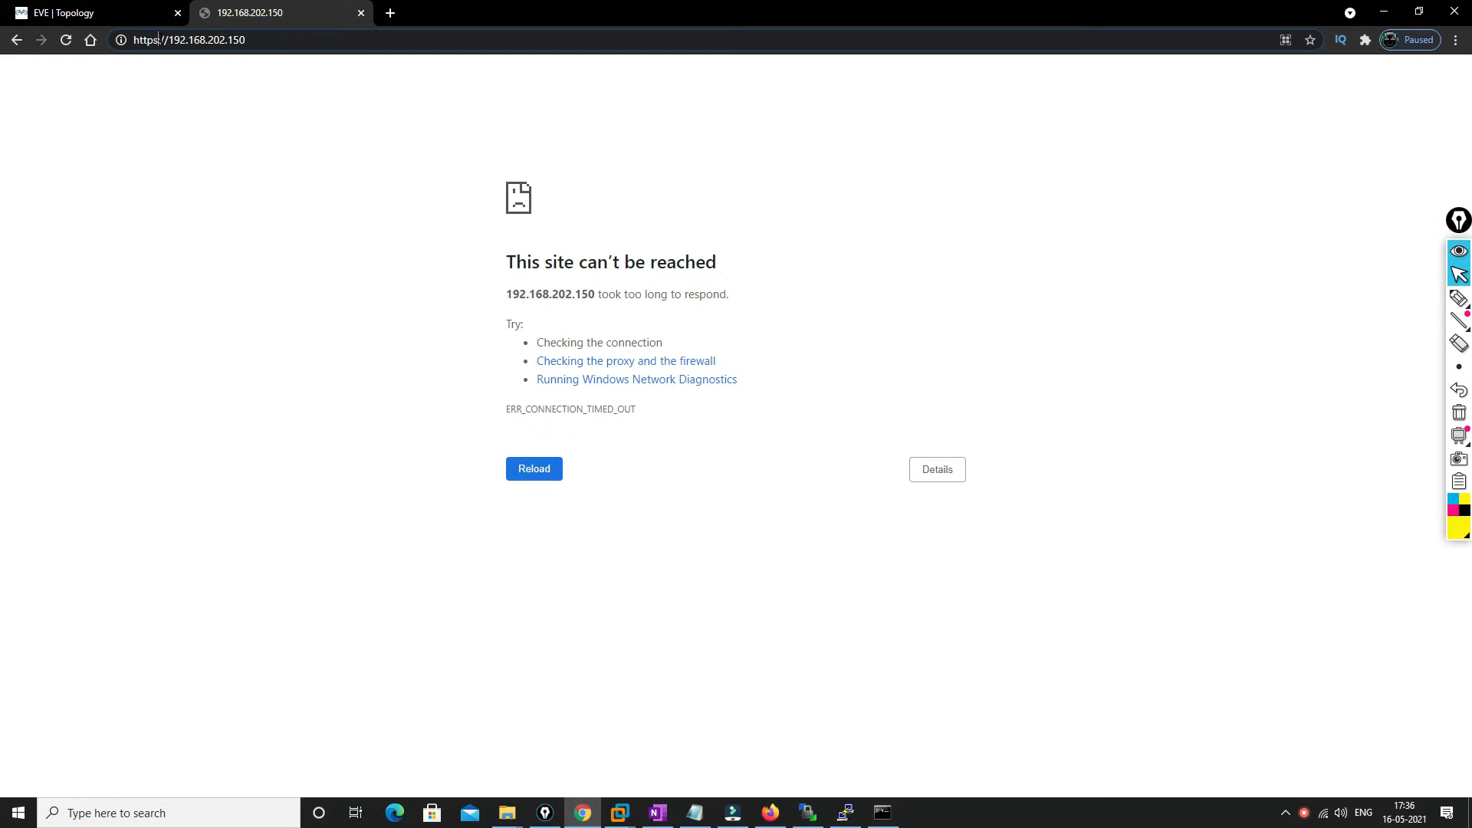
Reload 192.168.202.150 and dismiss the FortiOS 7.0 release notice
click(533, 468)
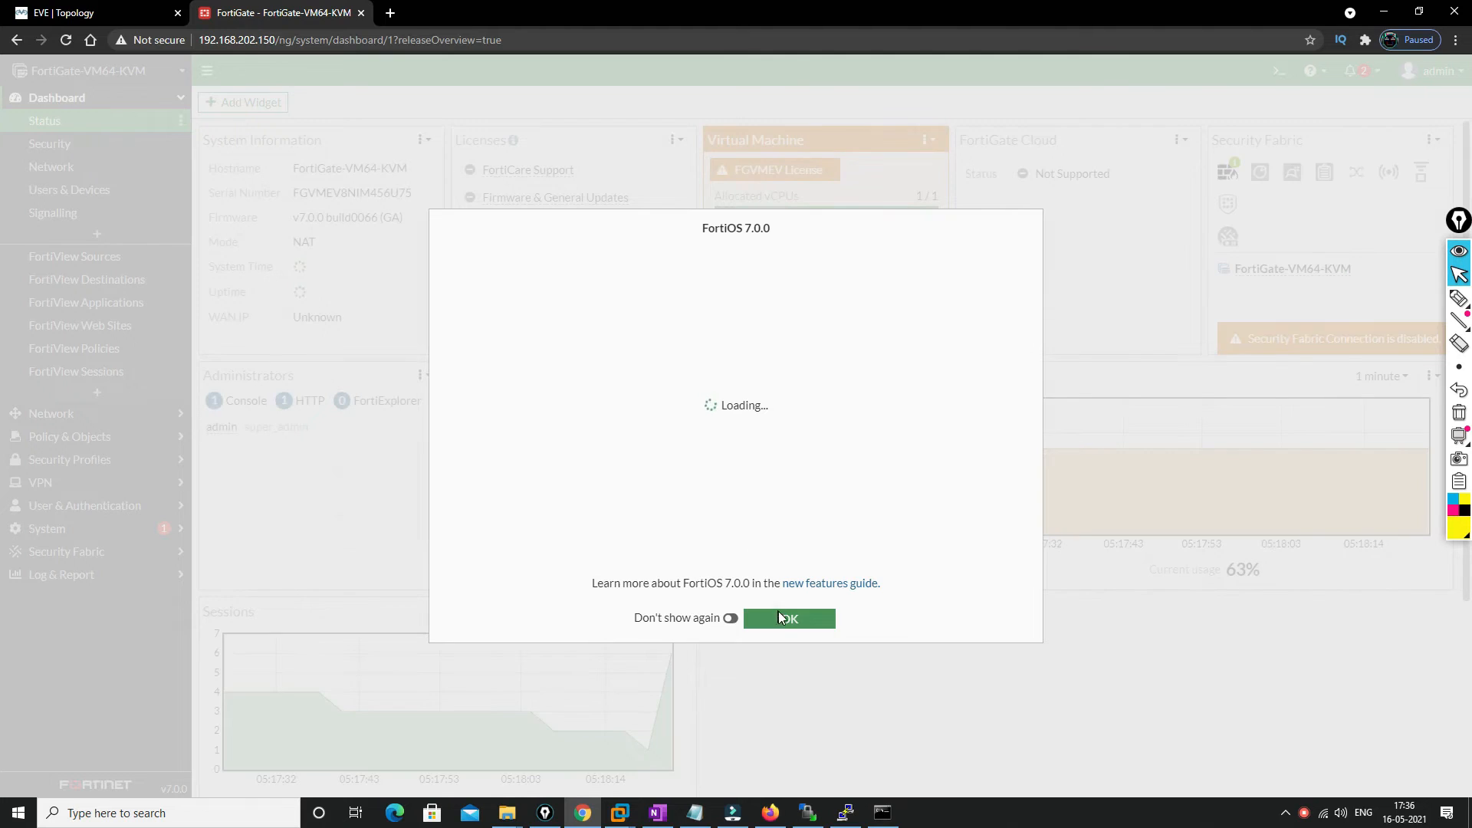
click(789, 618)
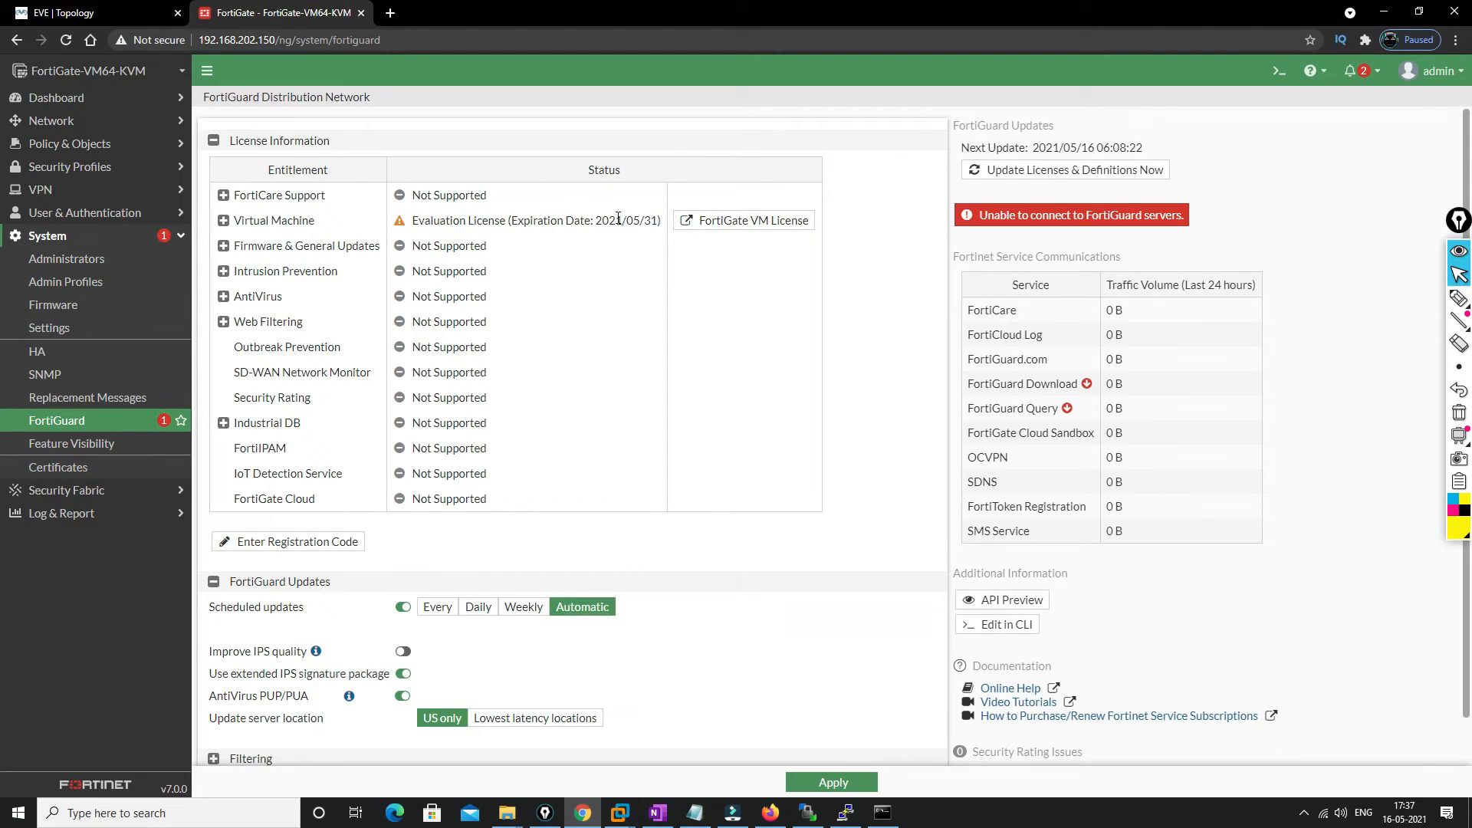
double_click(634, 220)
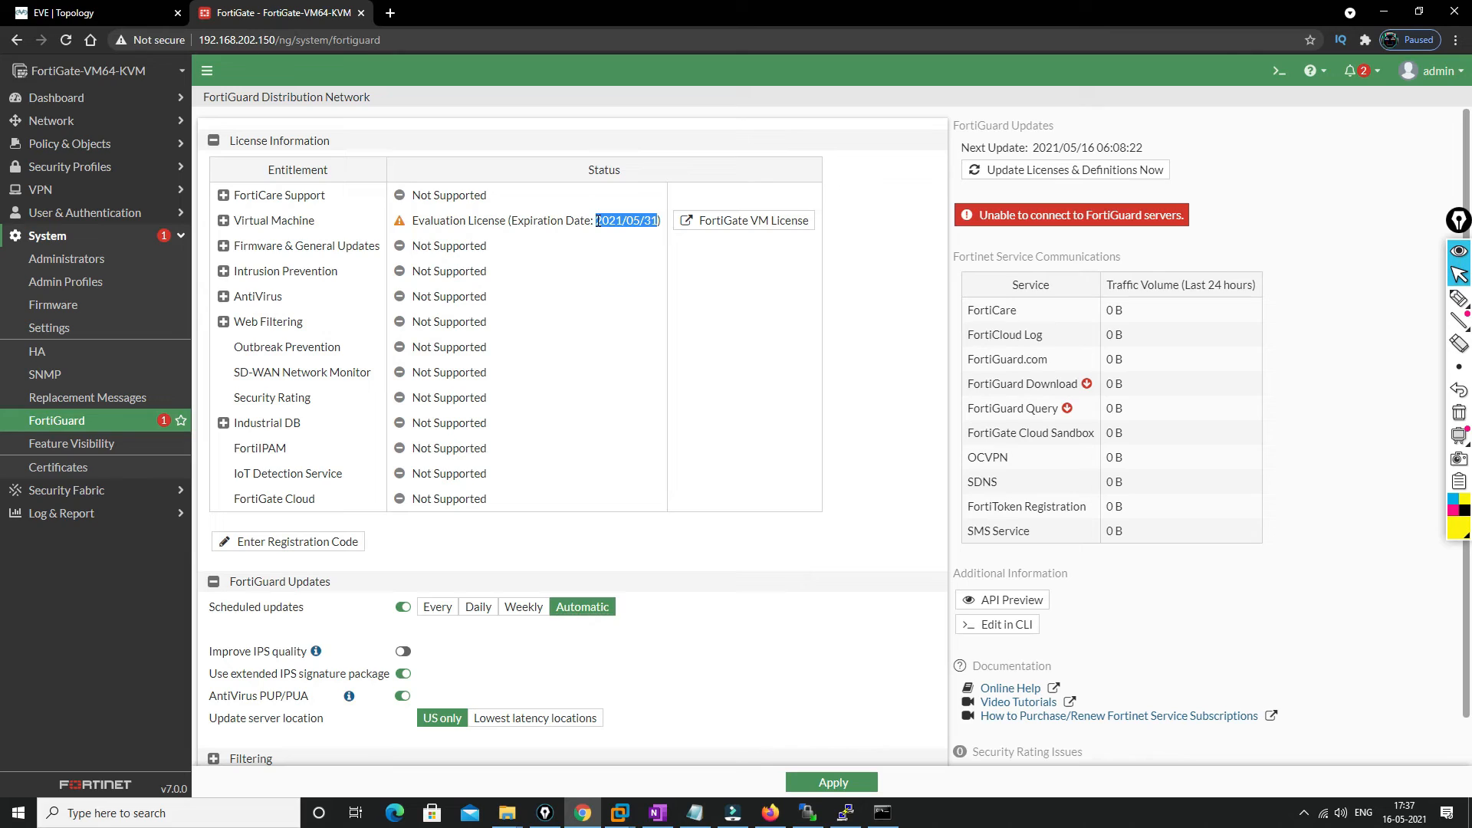
mouse_move(576, 322)
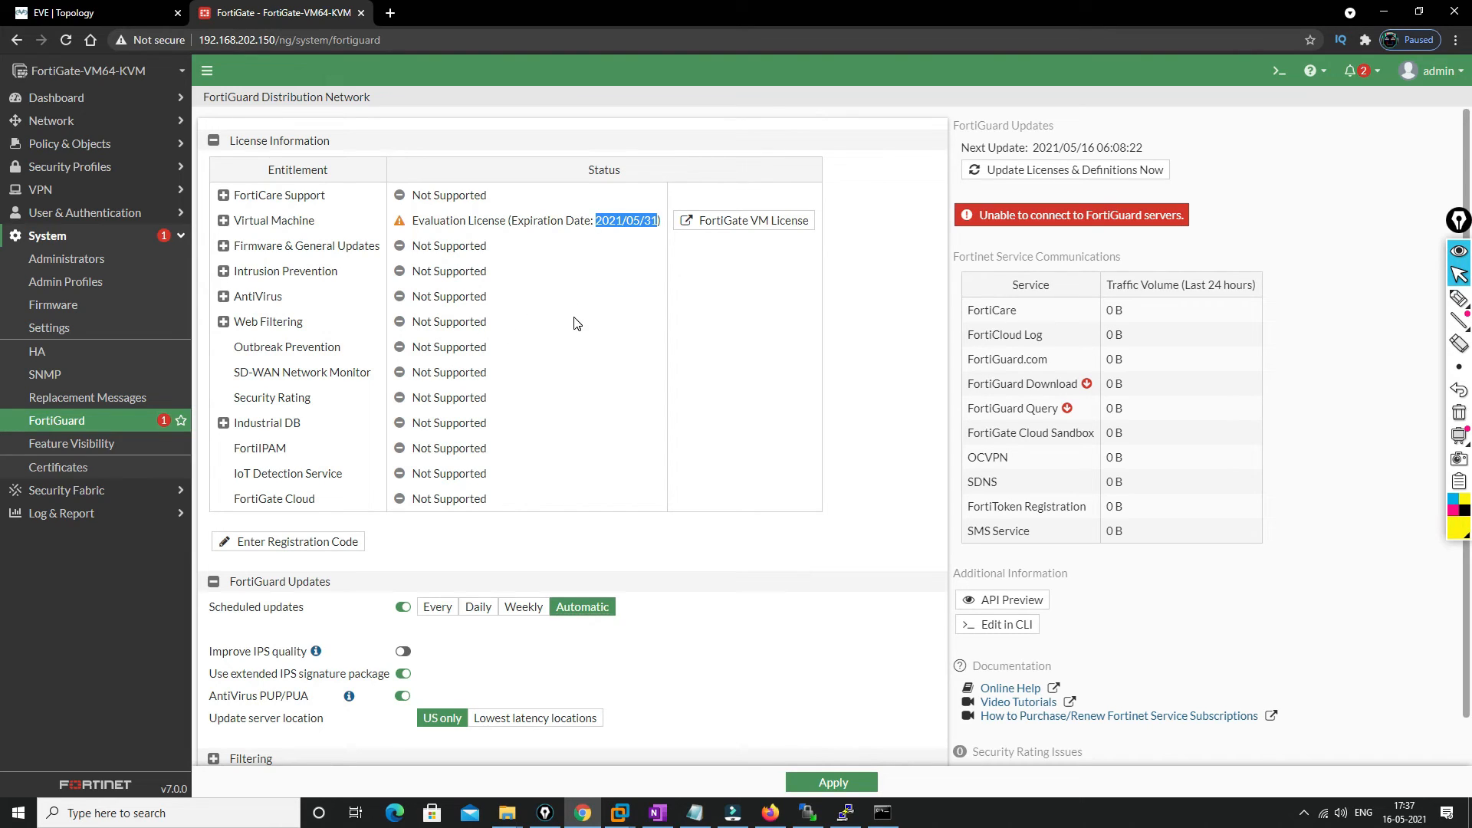
mouse_move(678, 368)
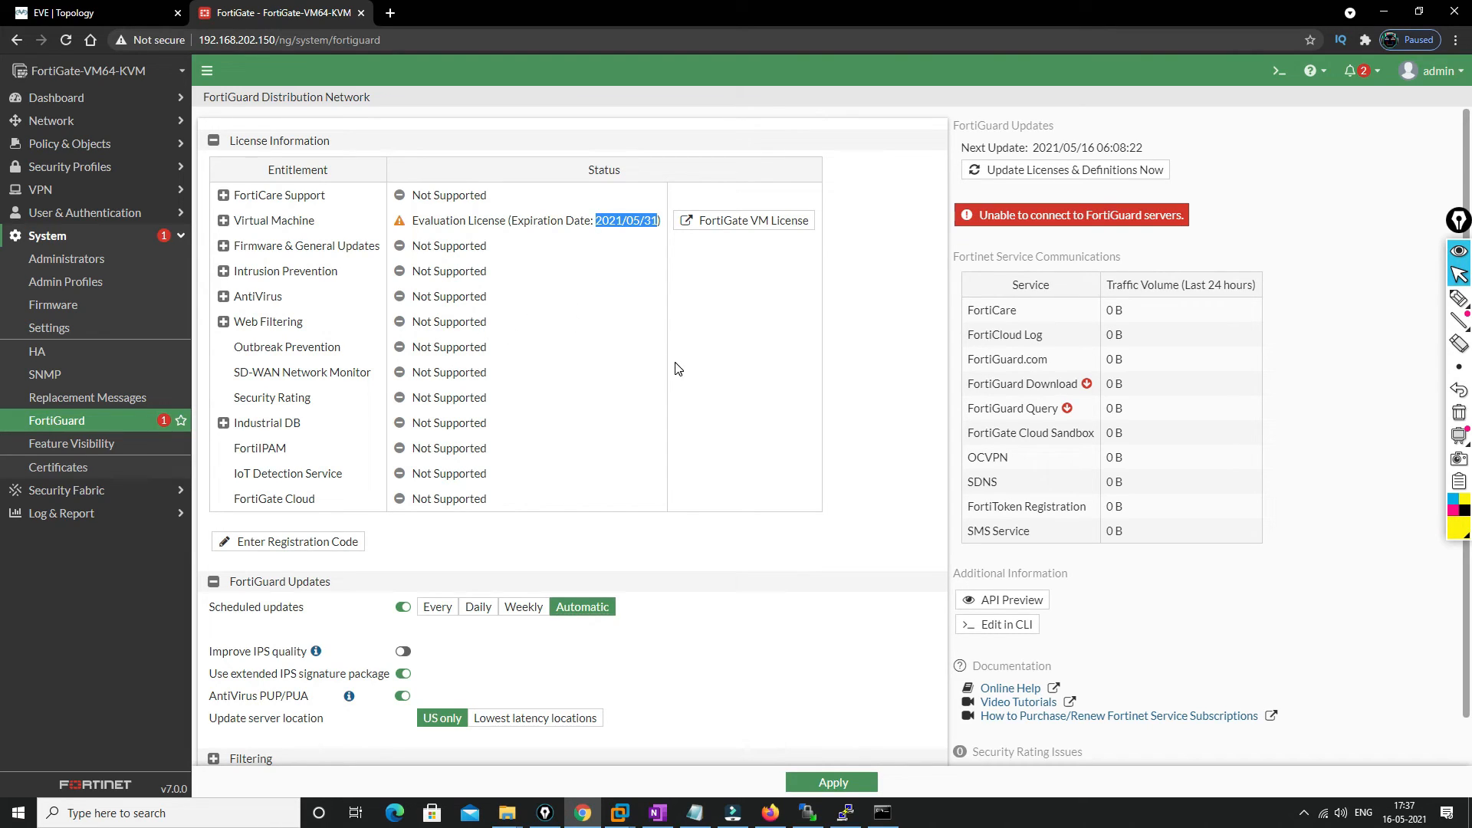
mouse_move(120, 7)
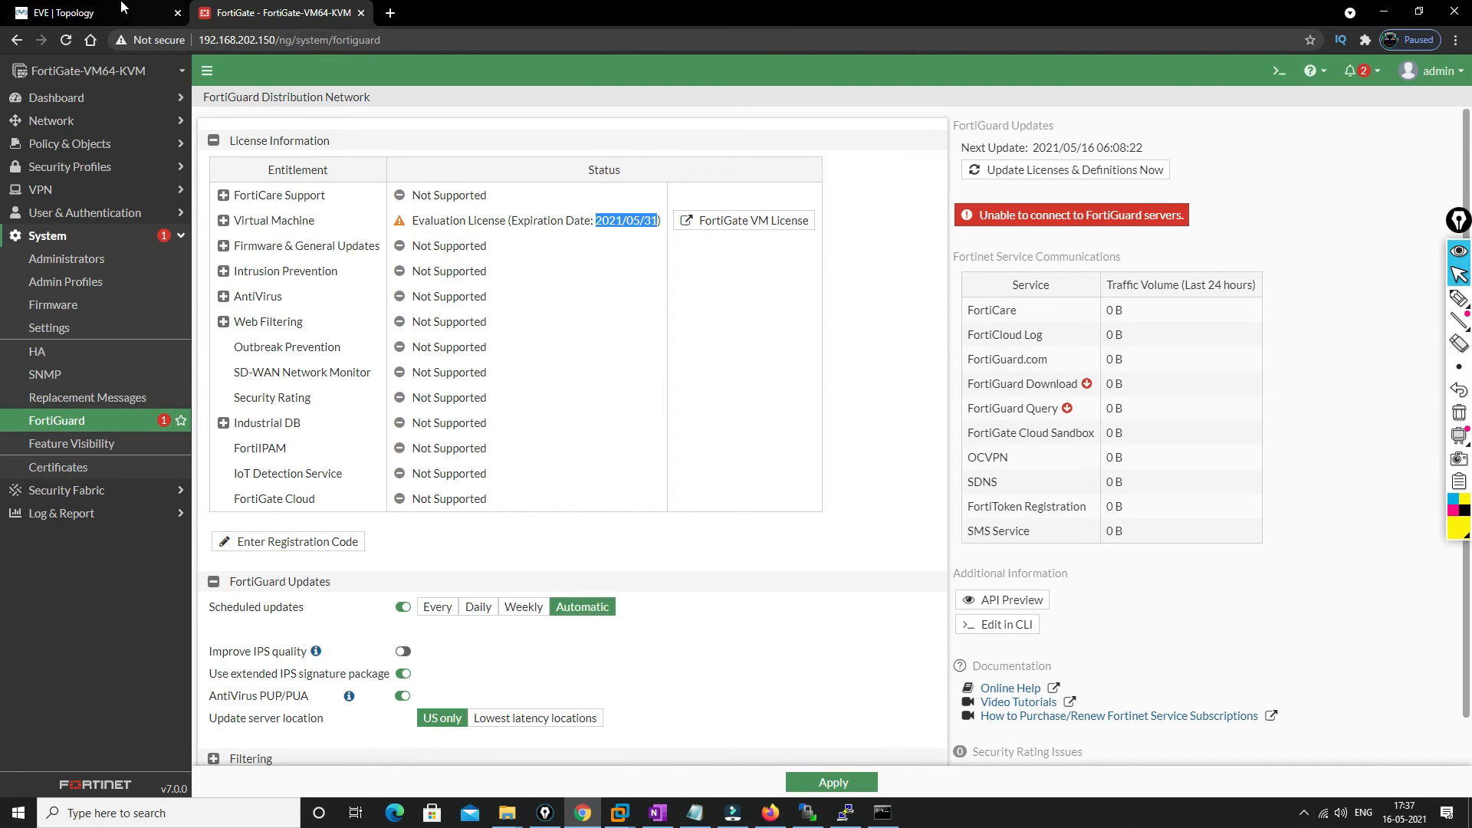
Open Dashboard > Status to view system info, licenses and resource usage
click(85, 12)
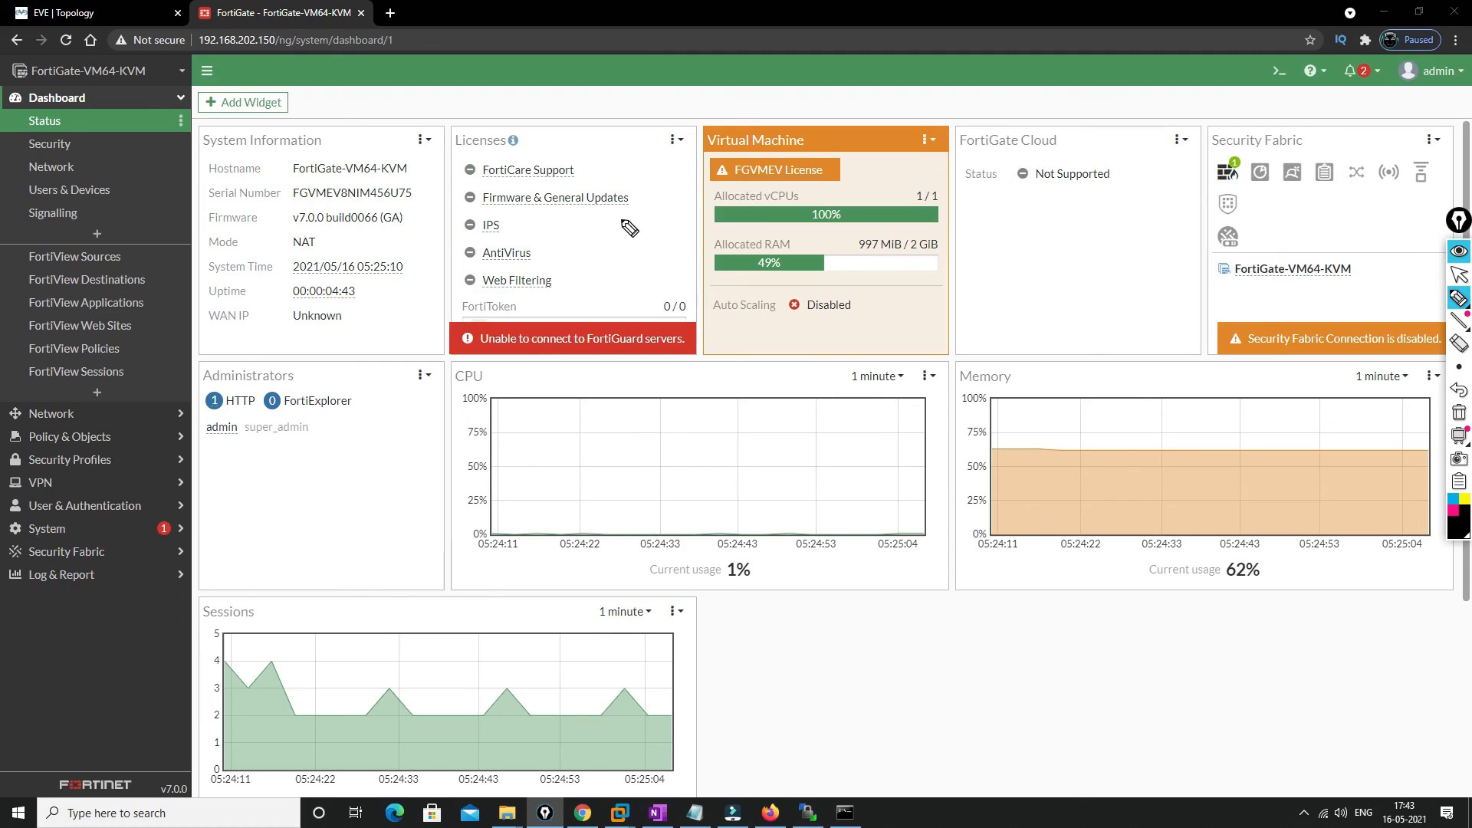
mouse_move(662, 343)
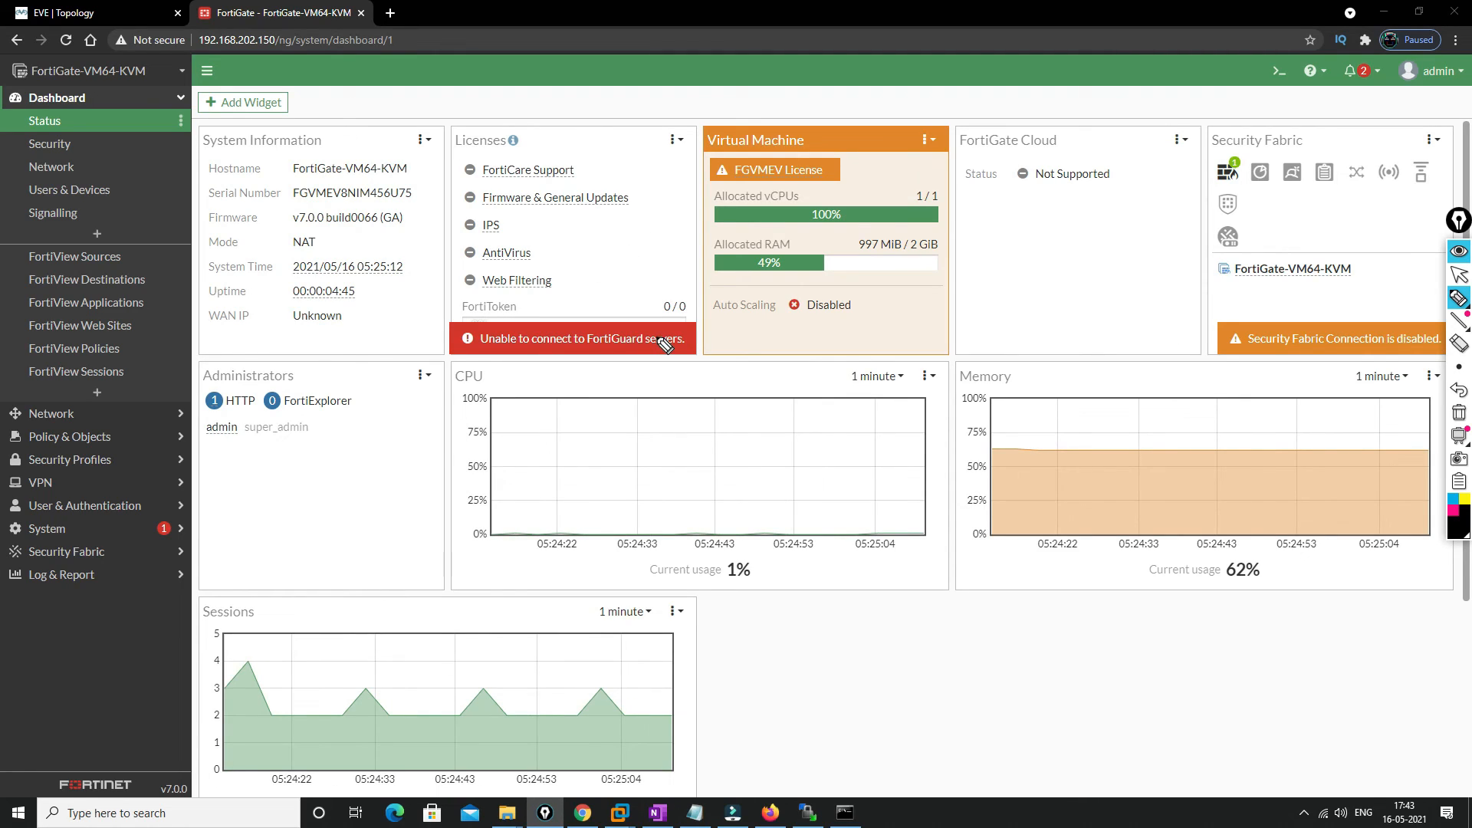